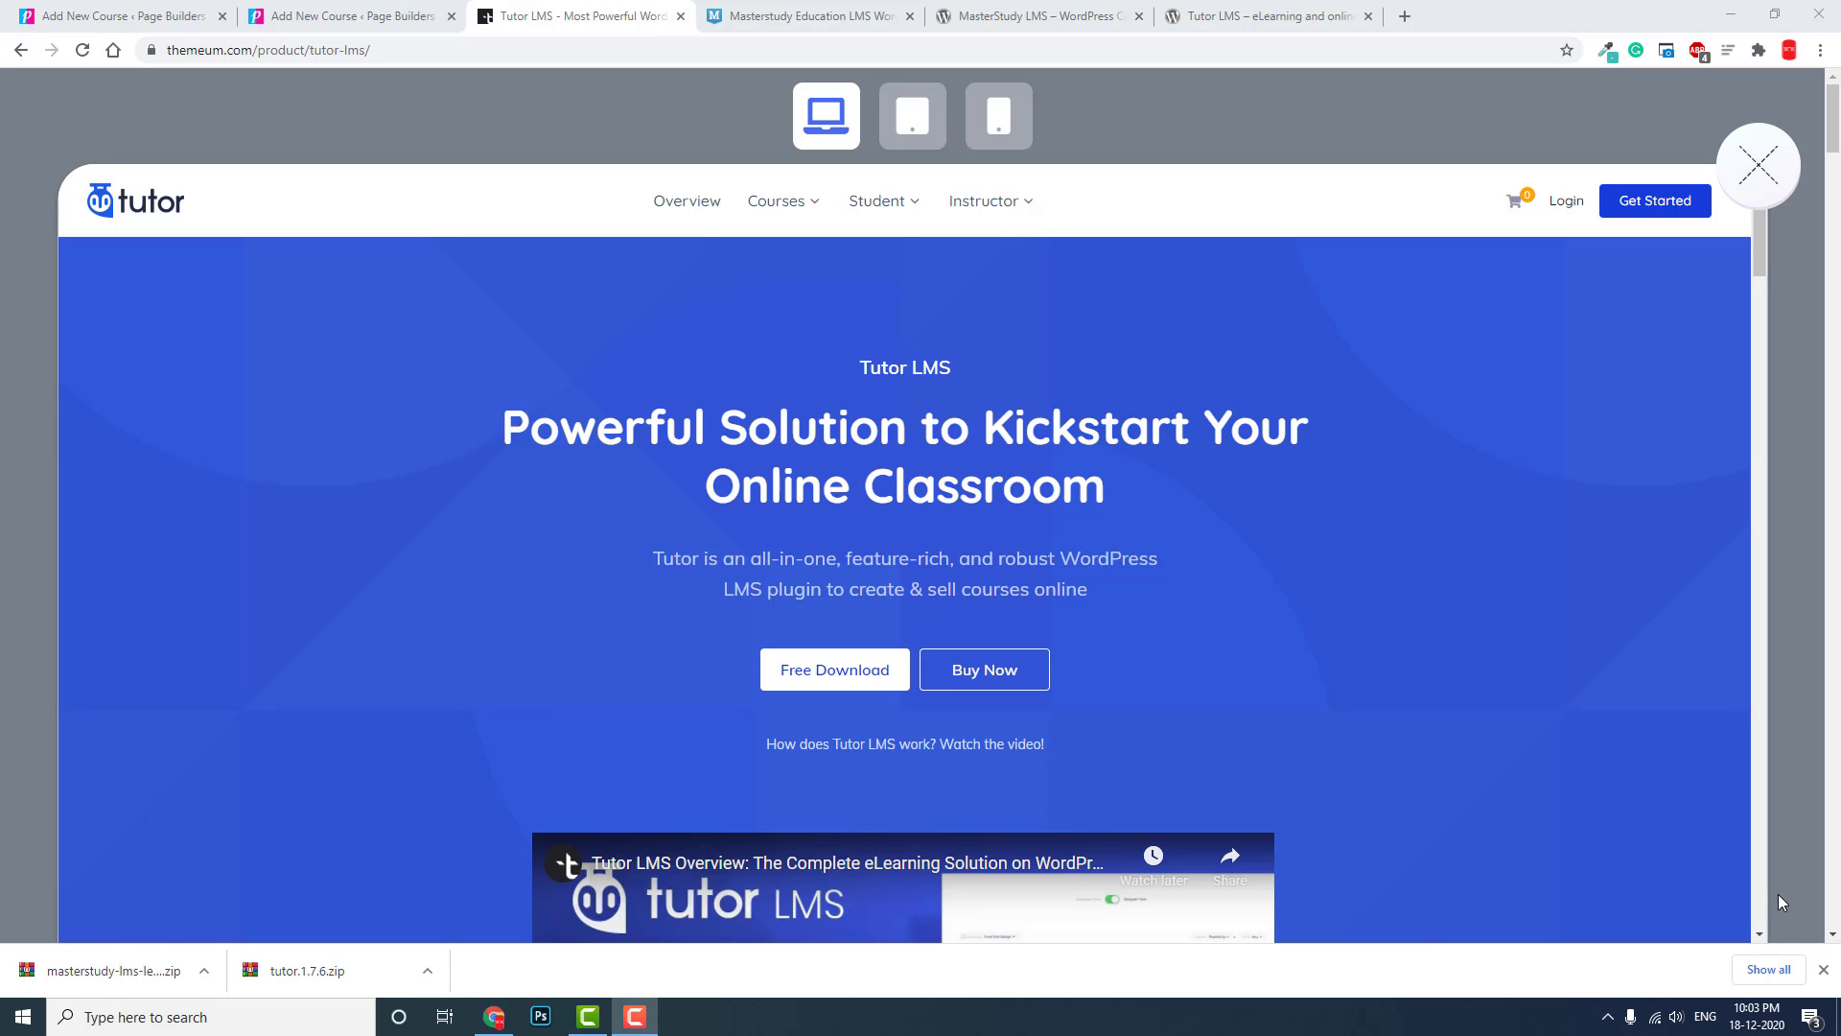
pyautogui.moveTo(1718, 918)
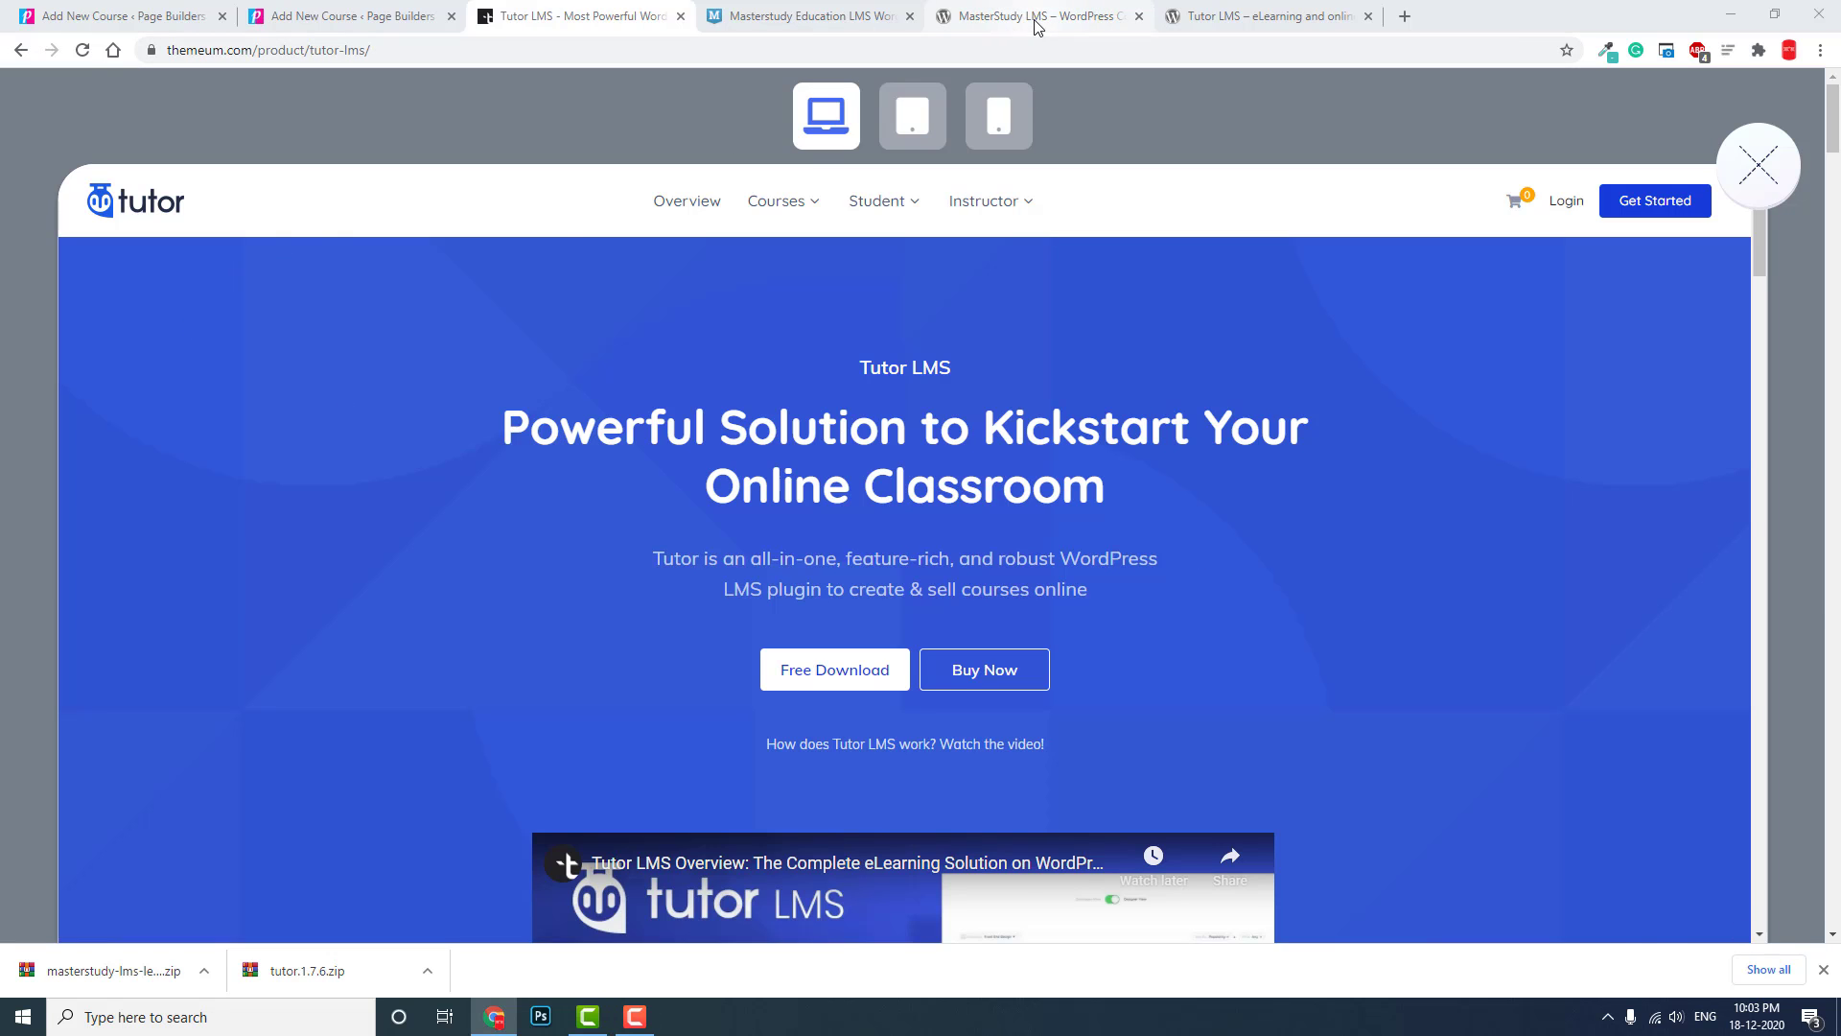
# - Switch to the Tutor LMS plugin page on wordpress.org showing version 1.7.6 details
pyautogui.click(1266, 16)
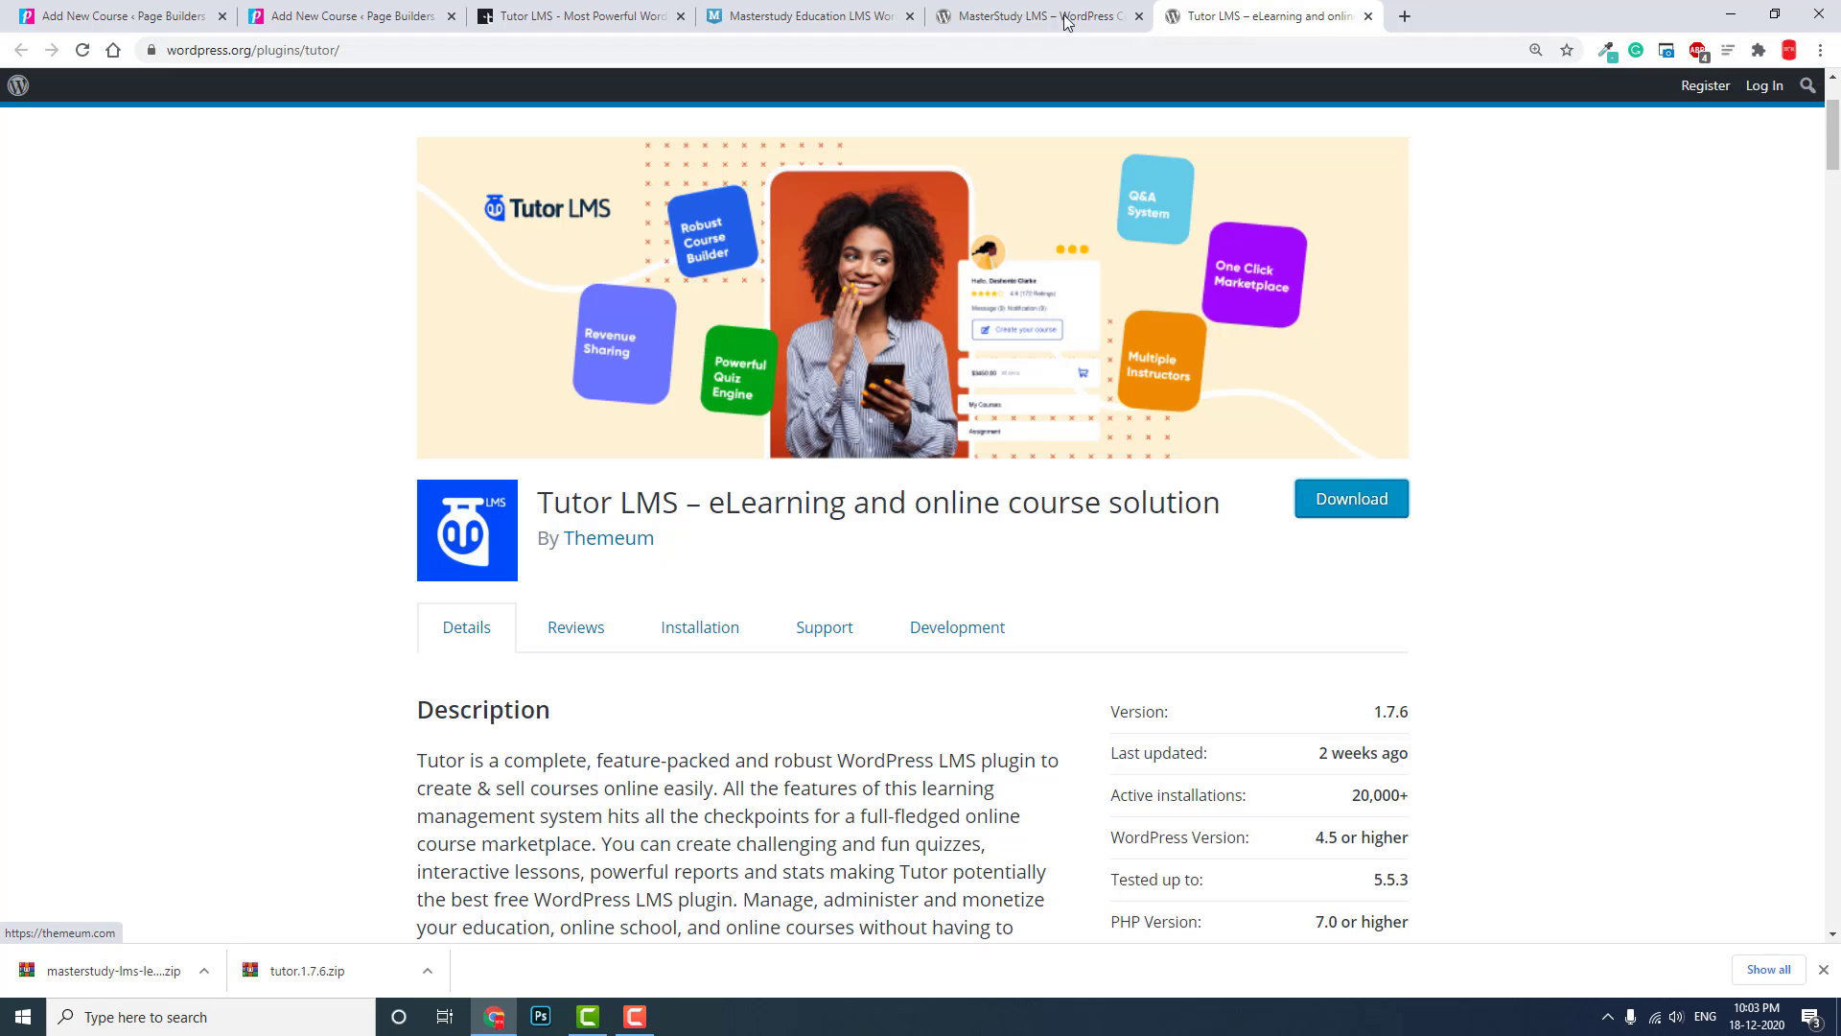
# - Review the MasterStudy LMS wordpress.org page: version 2.4.7, 10,000+ installs and its ratings
pyautogui.click(1033, 15)
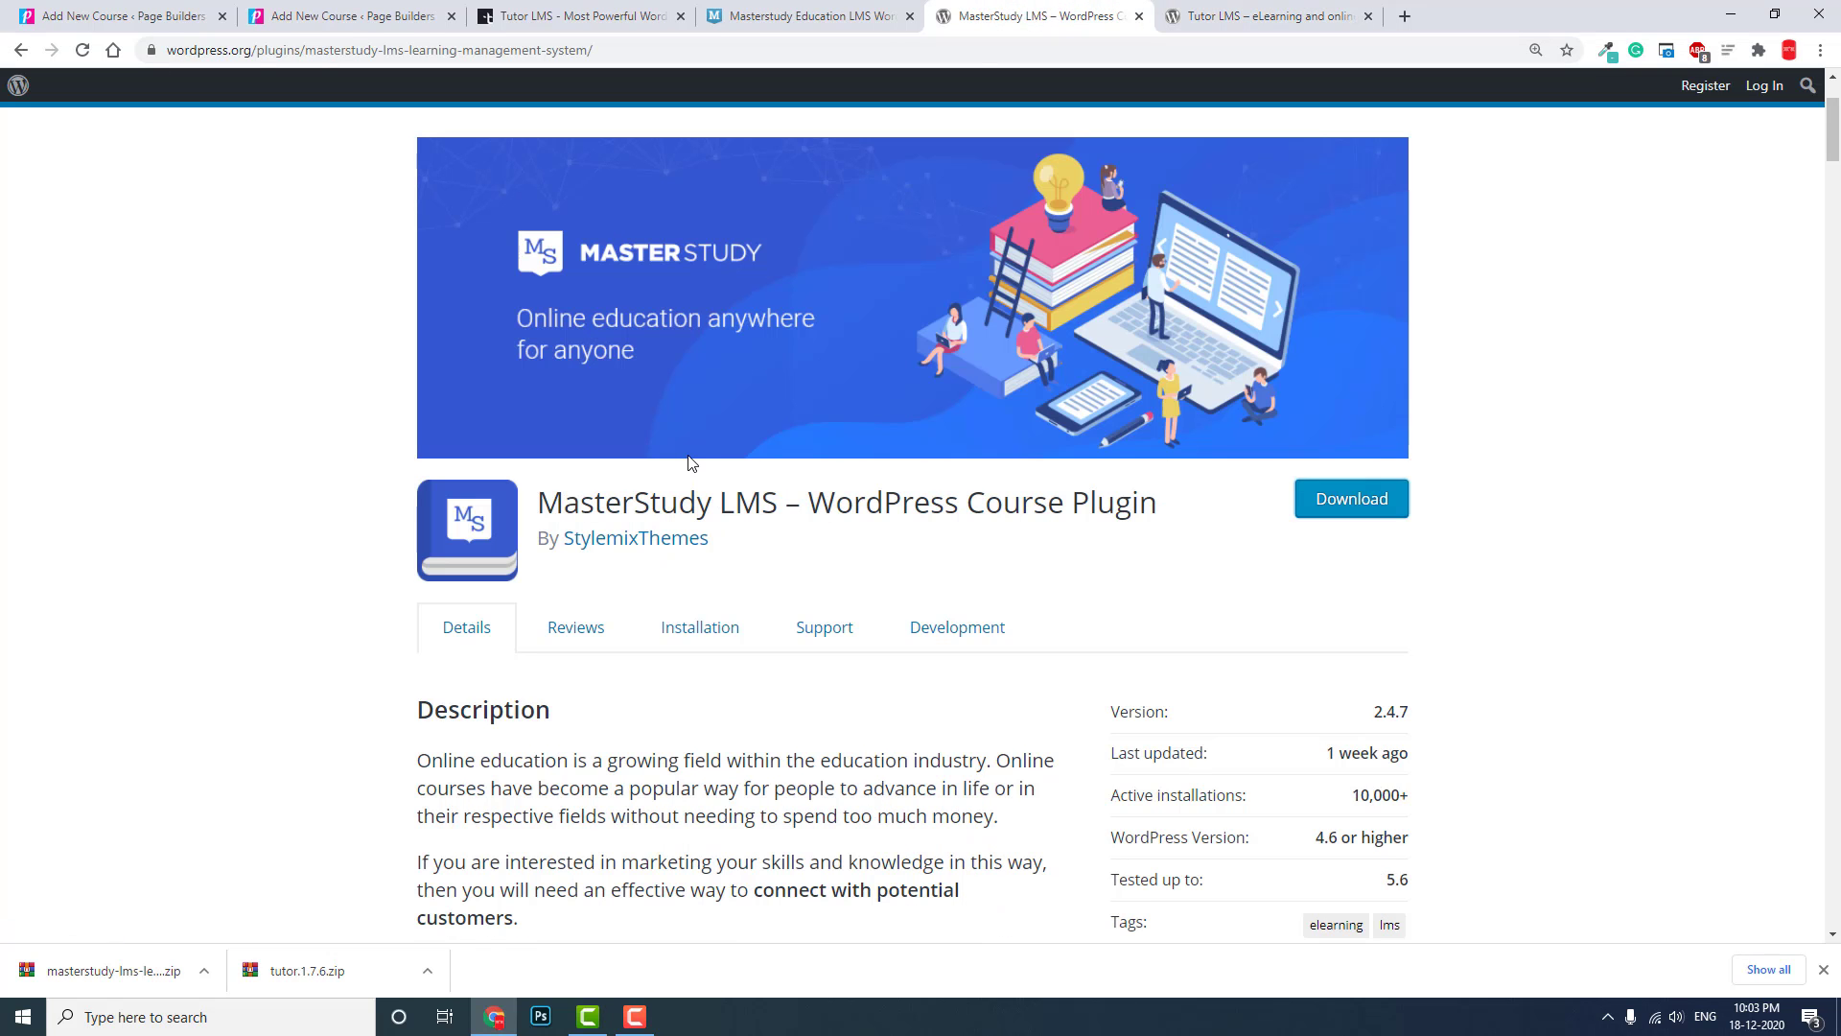
pyautogui.moveTo(641, 573)
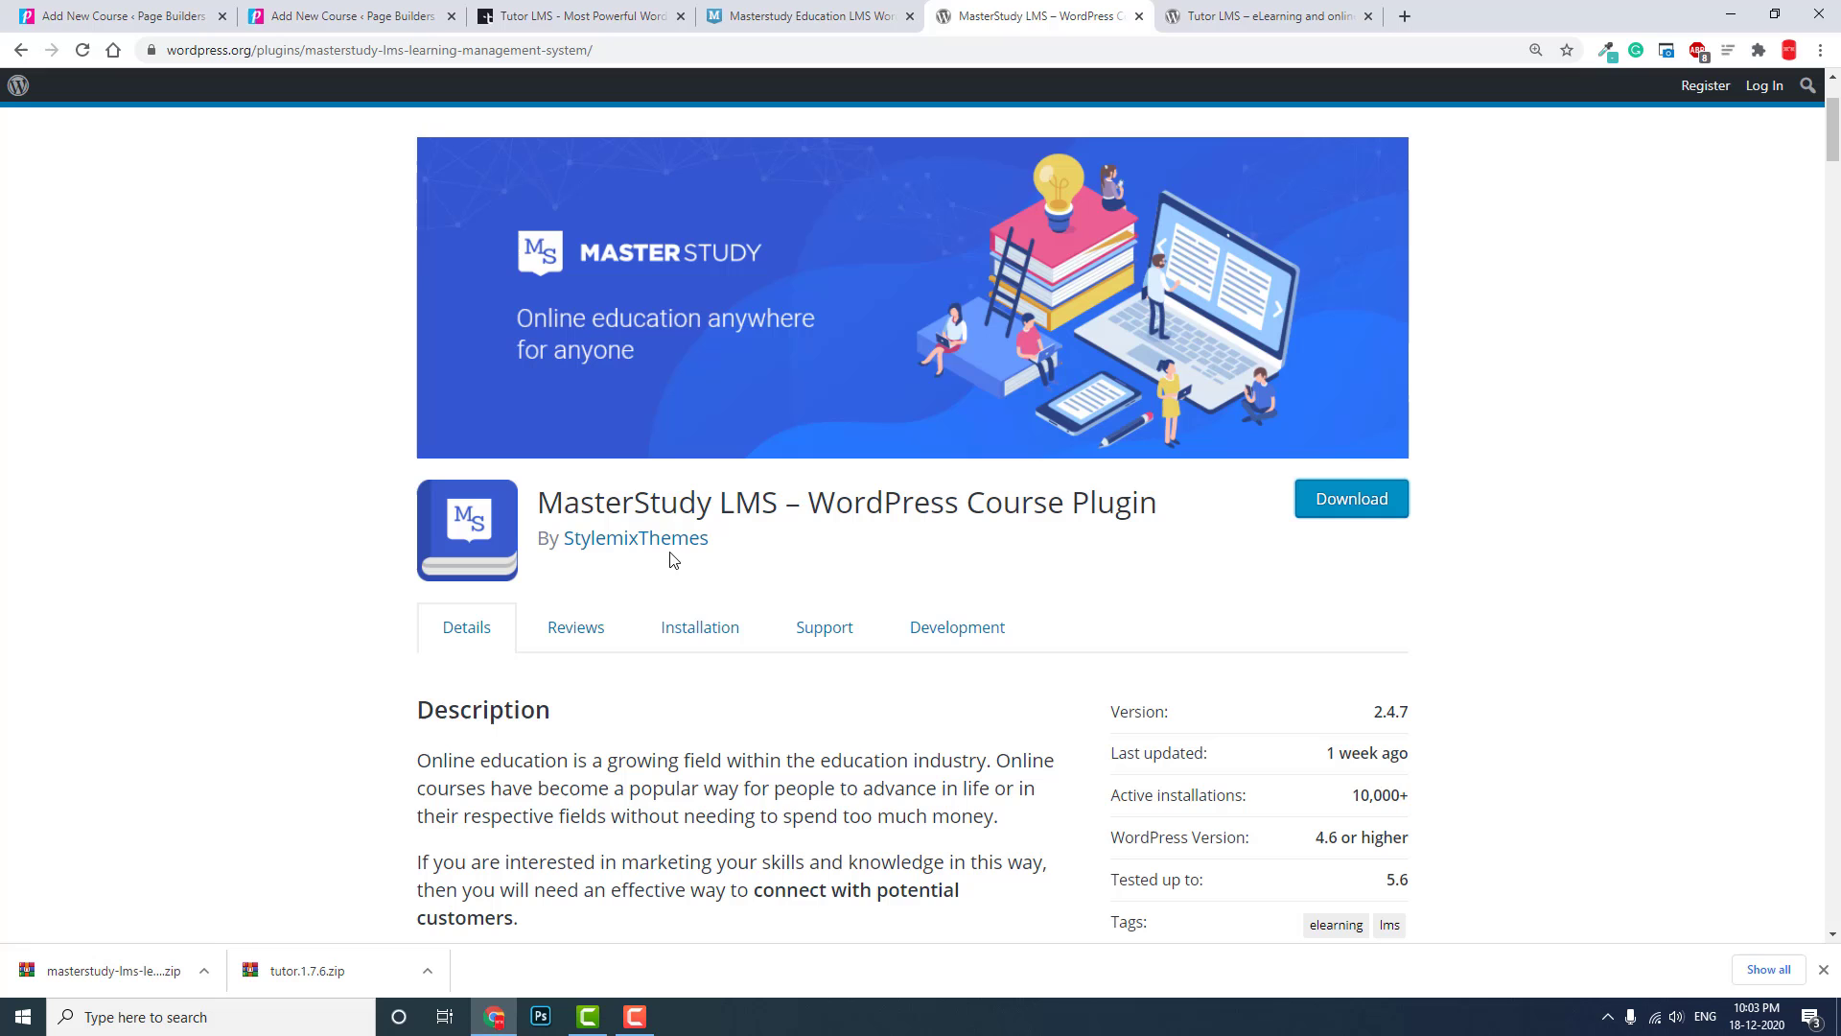
pyautogui.moveTo(1033, 198)
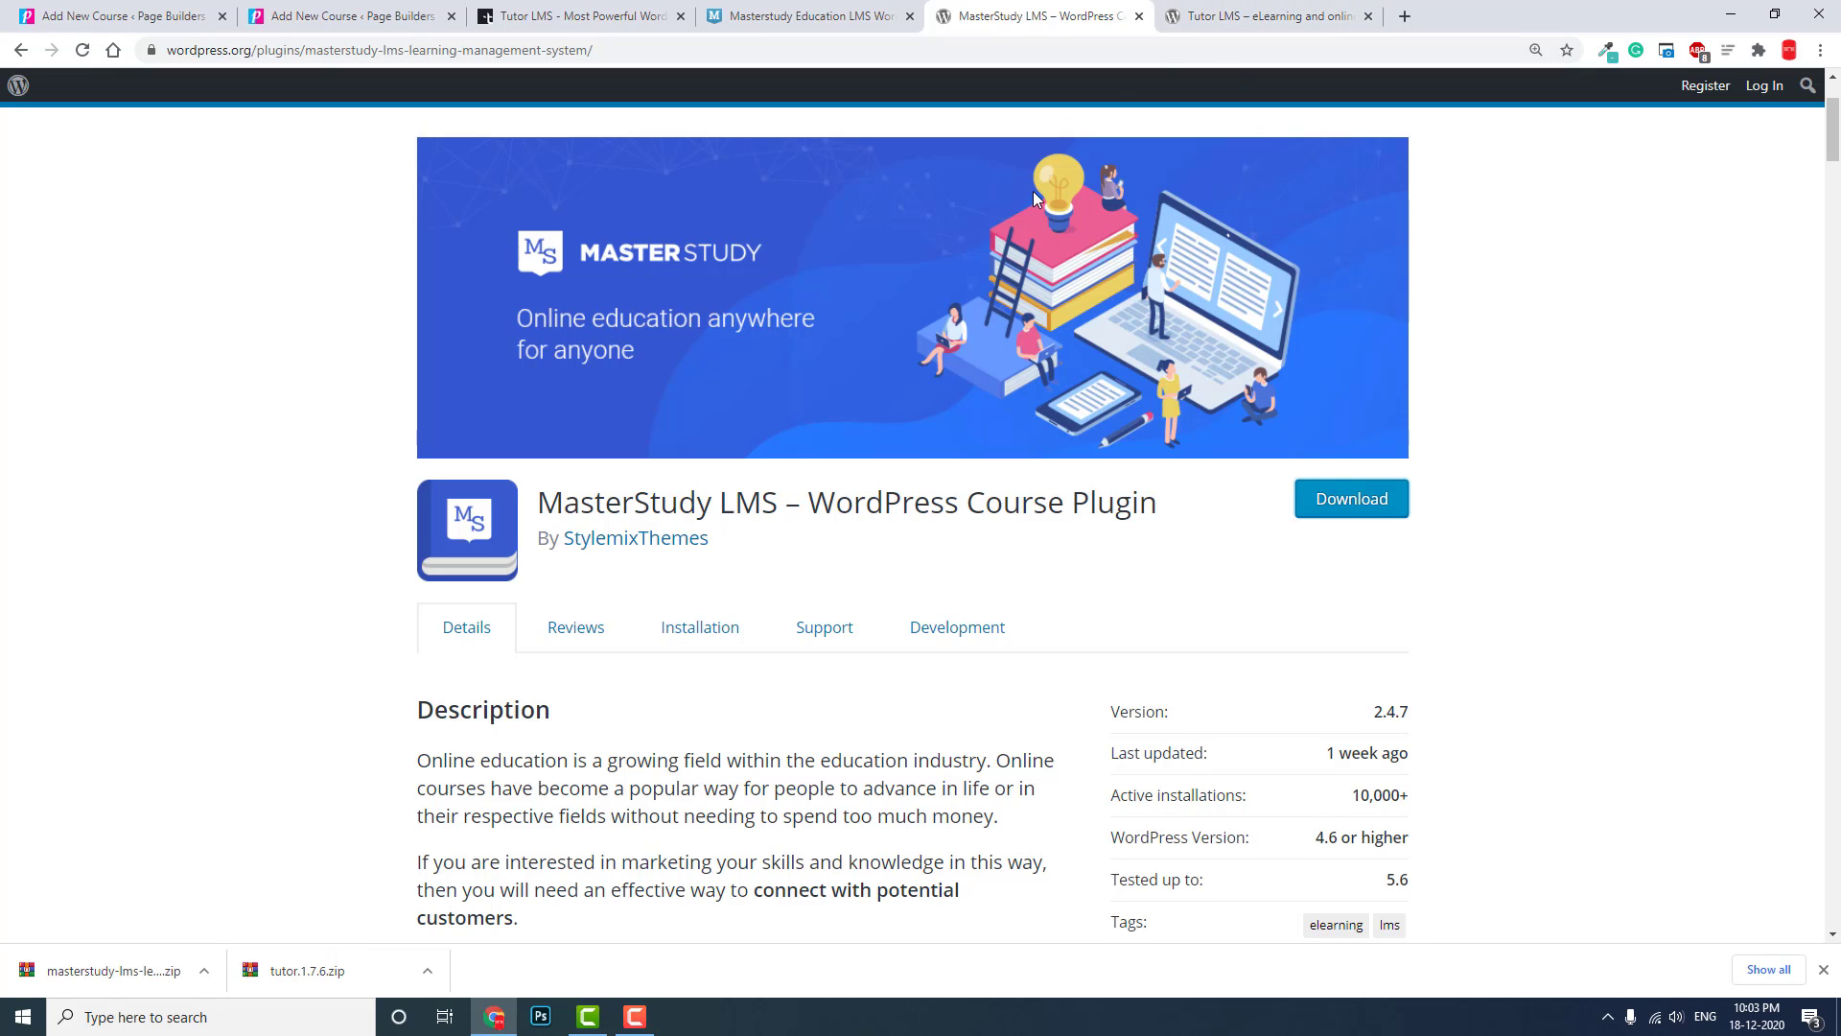
pyautogui.scroll(-3)
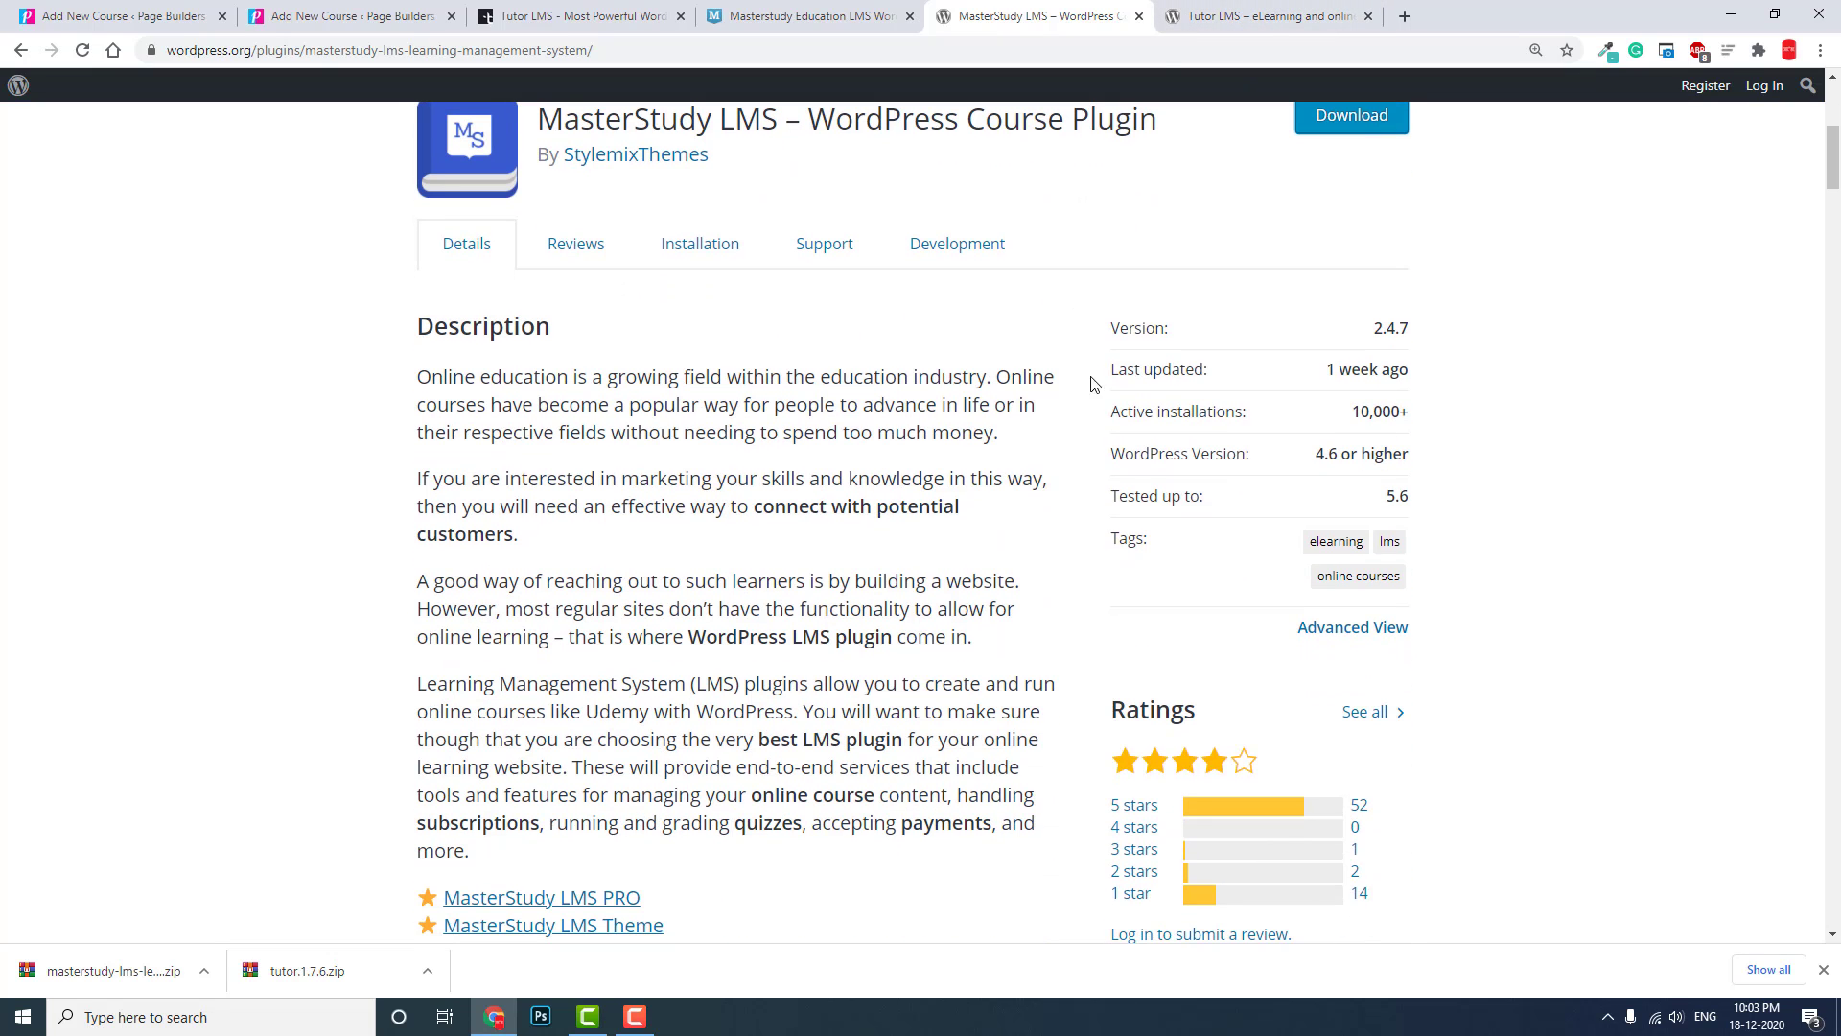
pyautogui.moveTo(1379, 354)
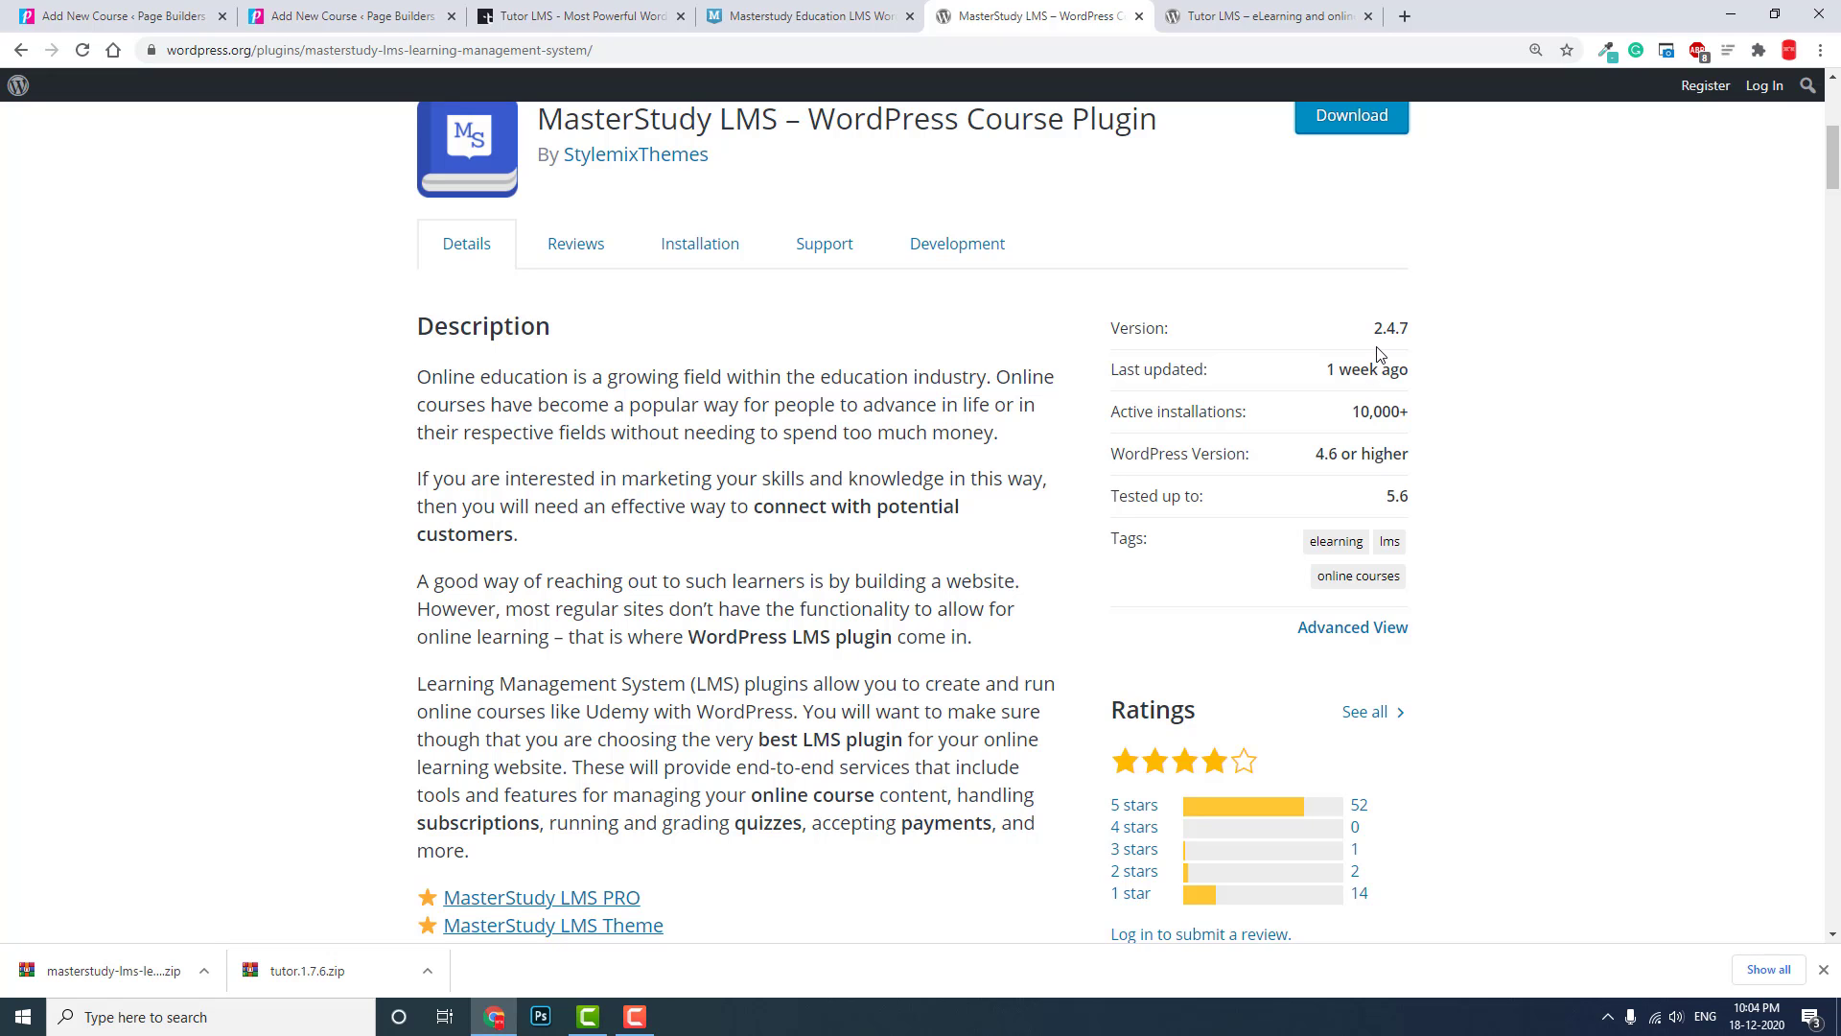
pyautogui.scroll(-3)
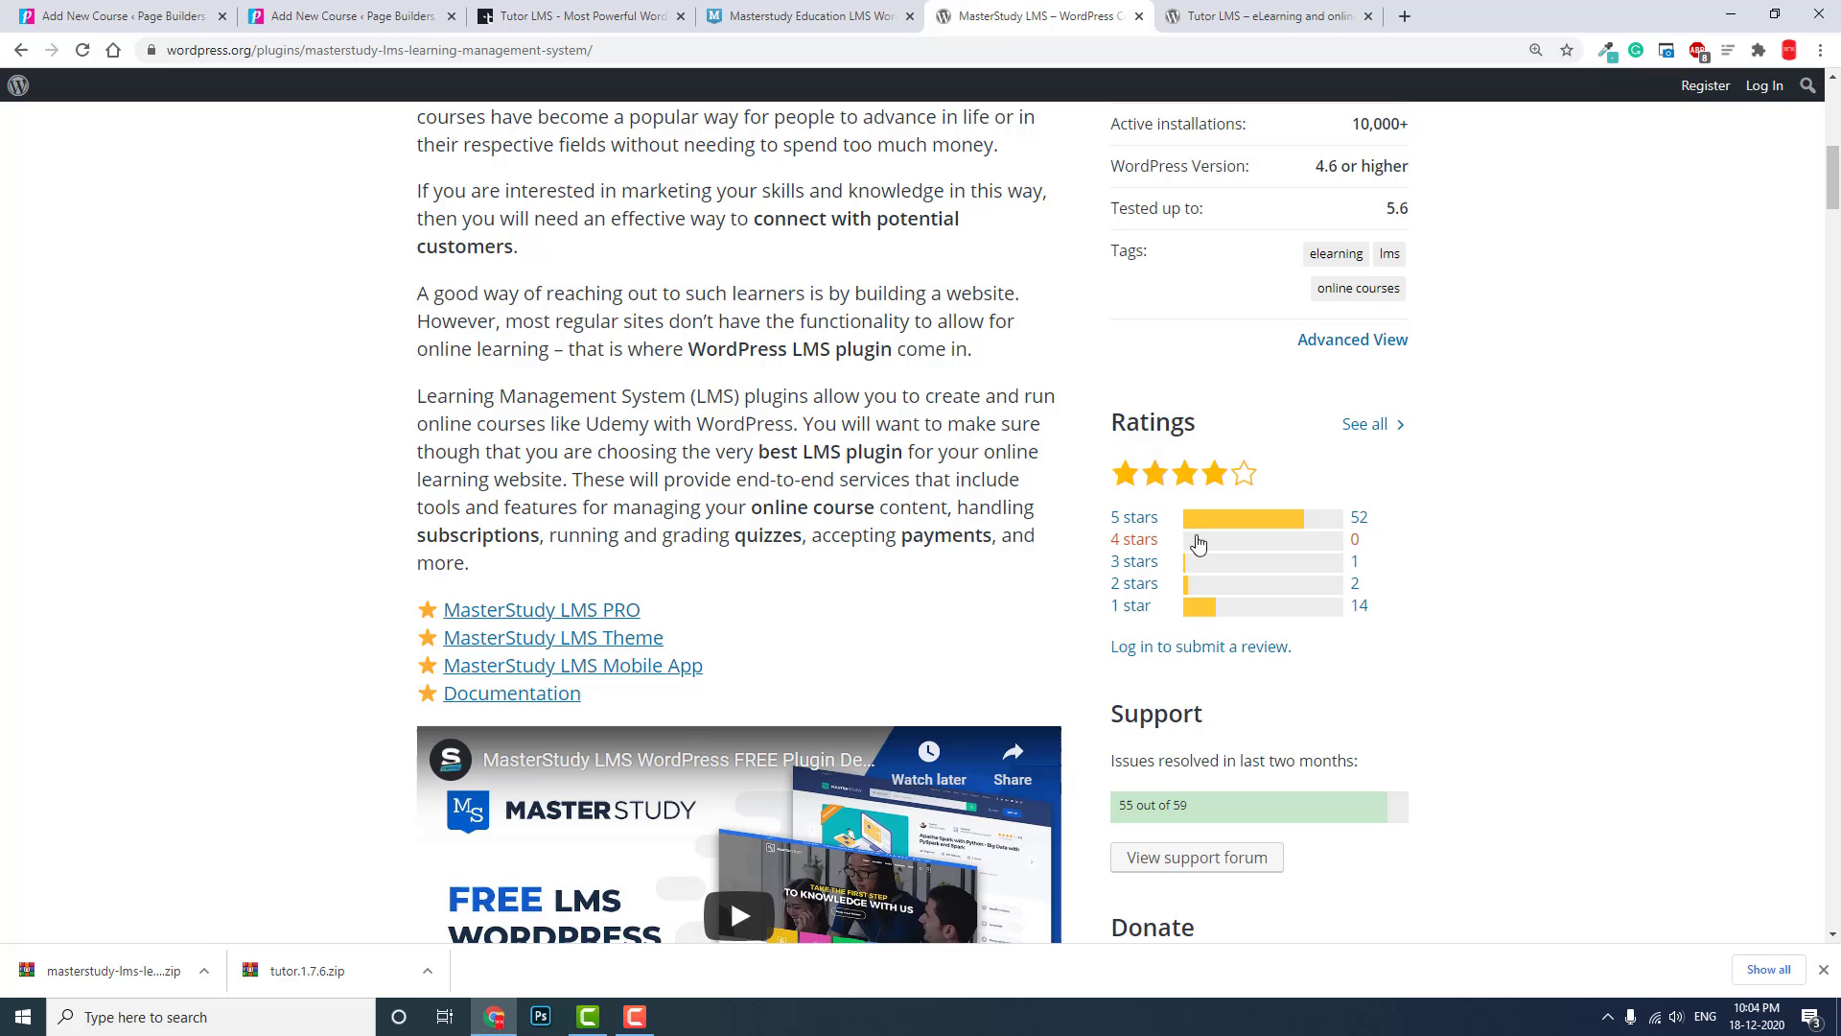
pyautogui.moveTo(1222, 485)
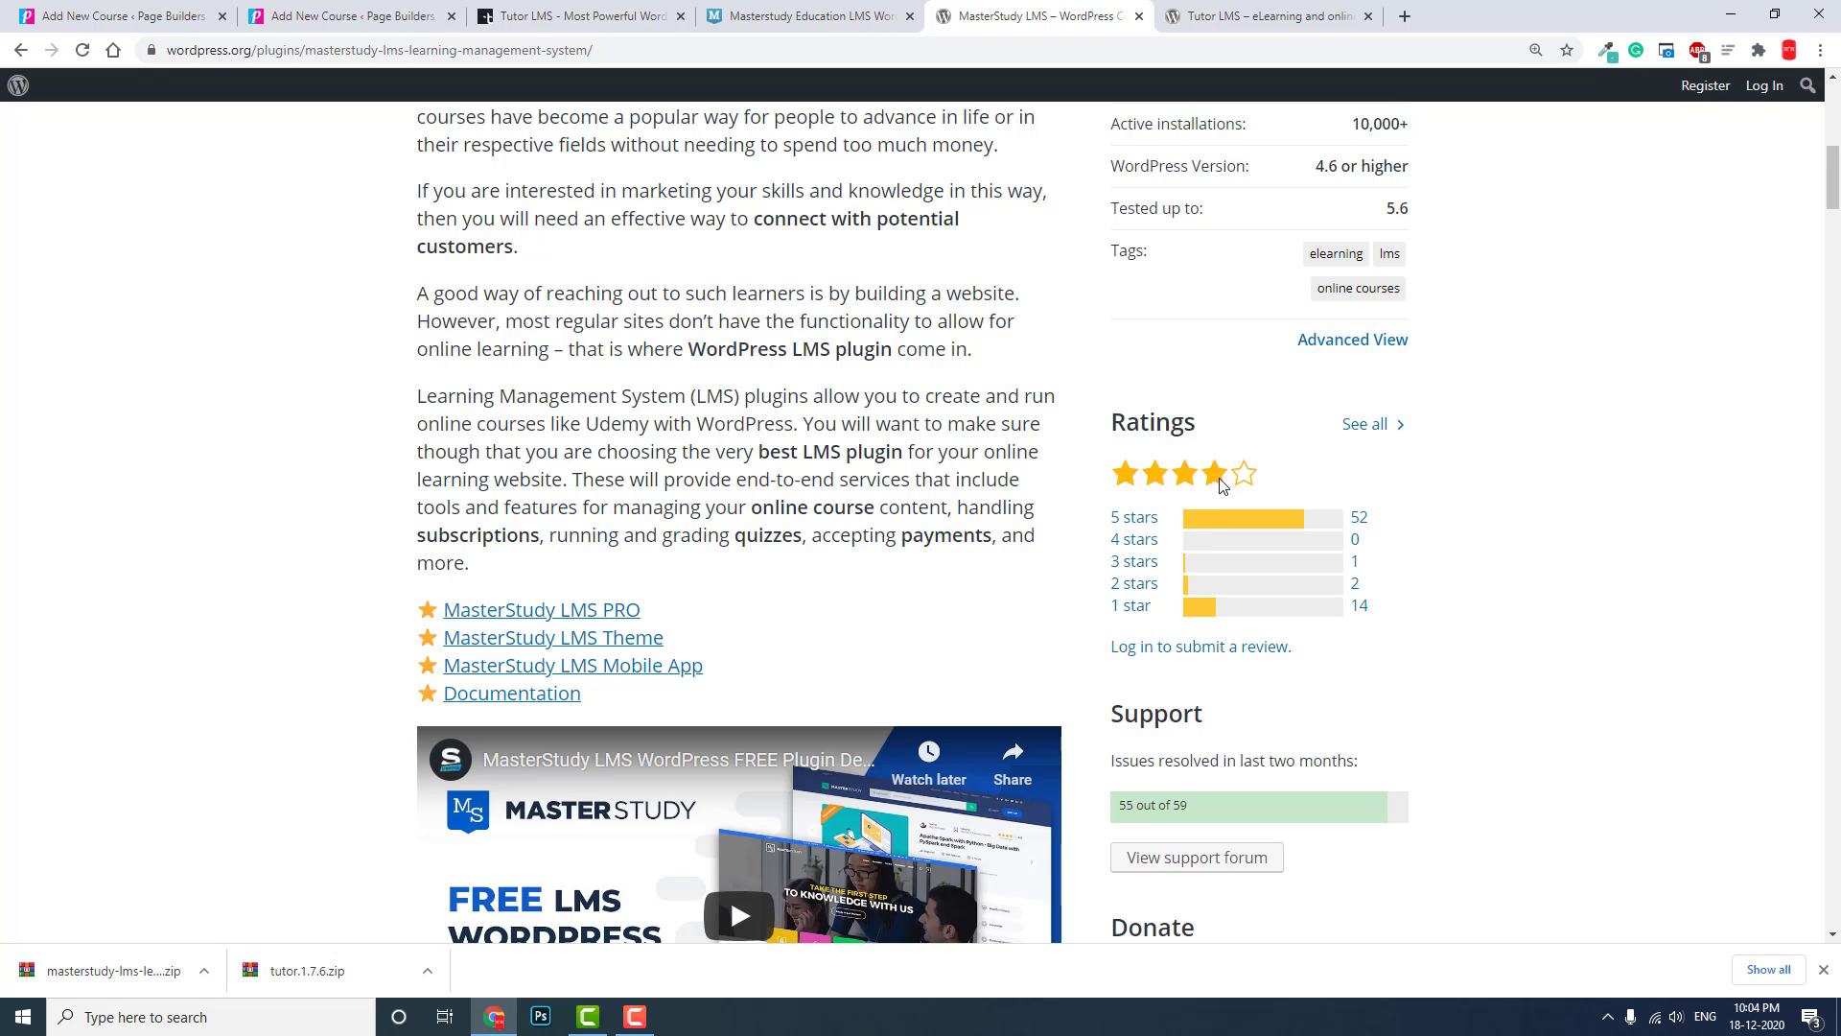
pyautogui.moveTo(1382, 543)
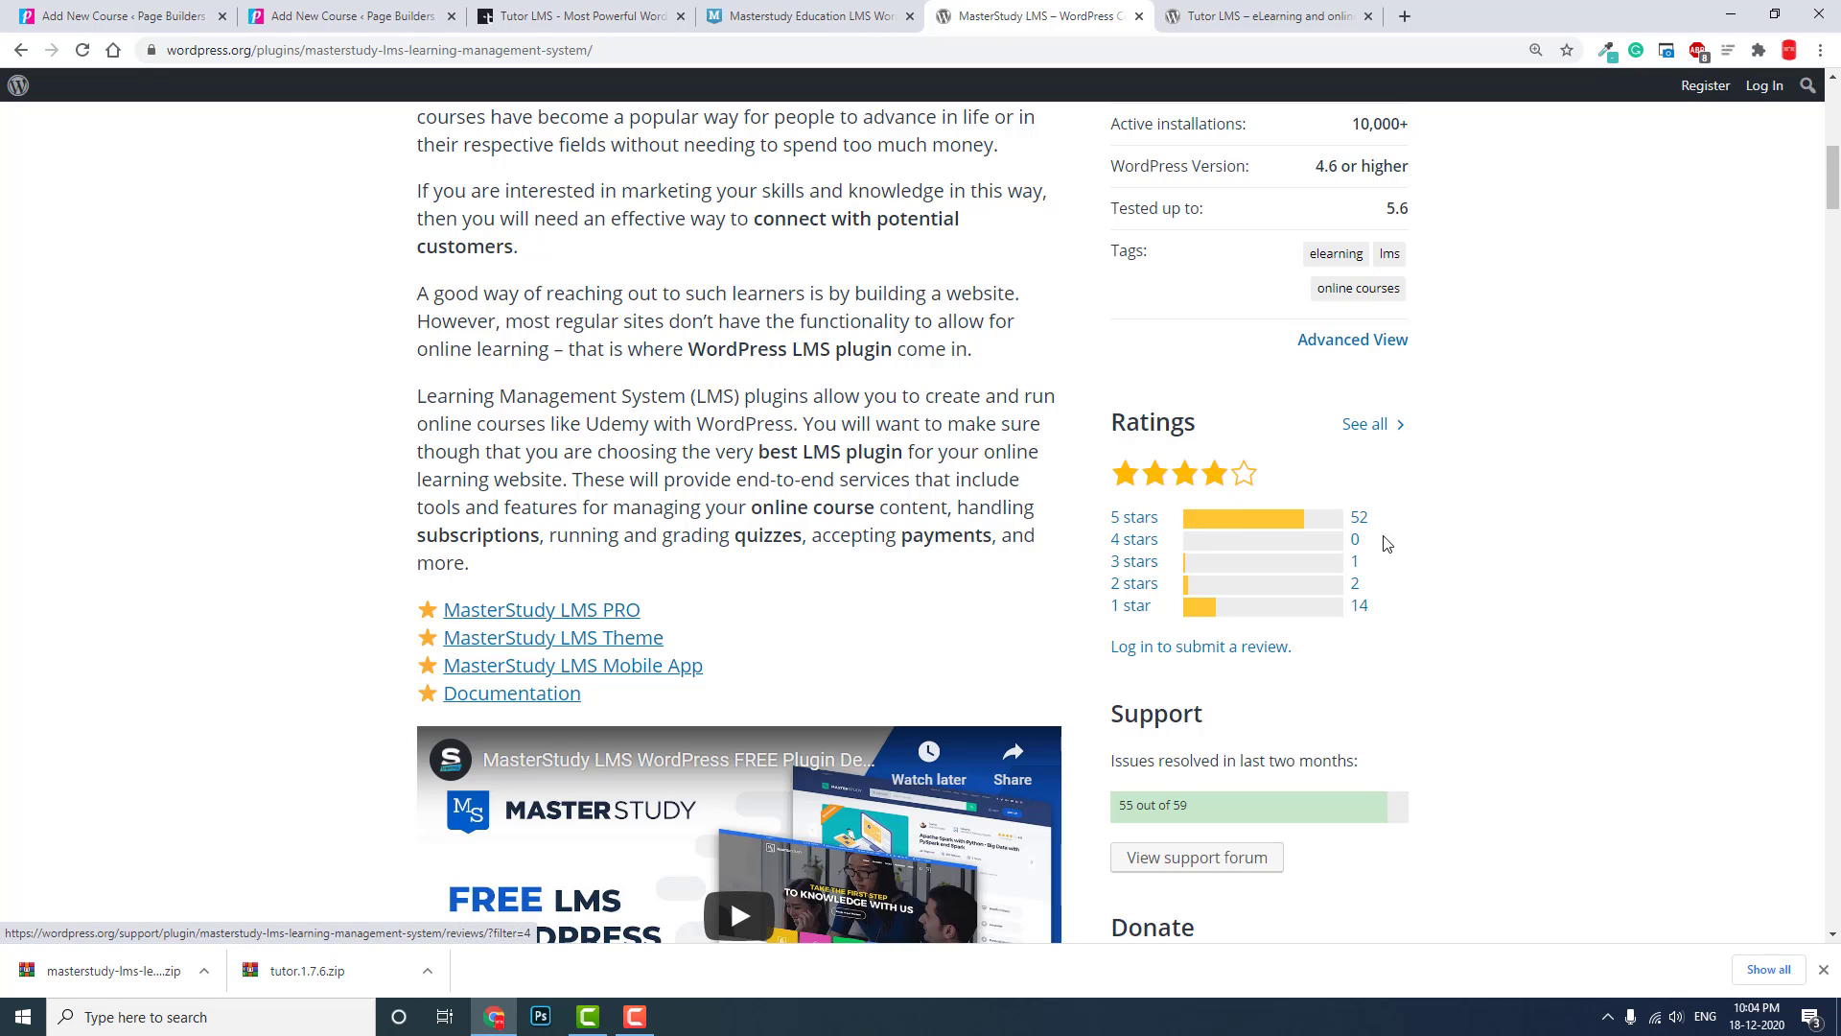
pyautogui.moveTo(1385, 518)
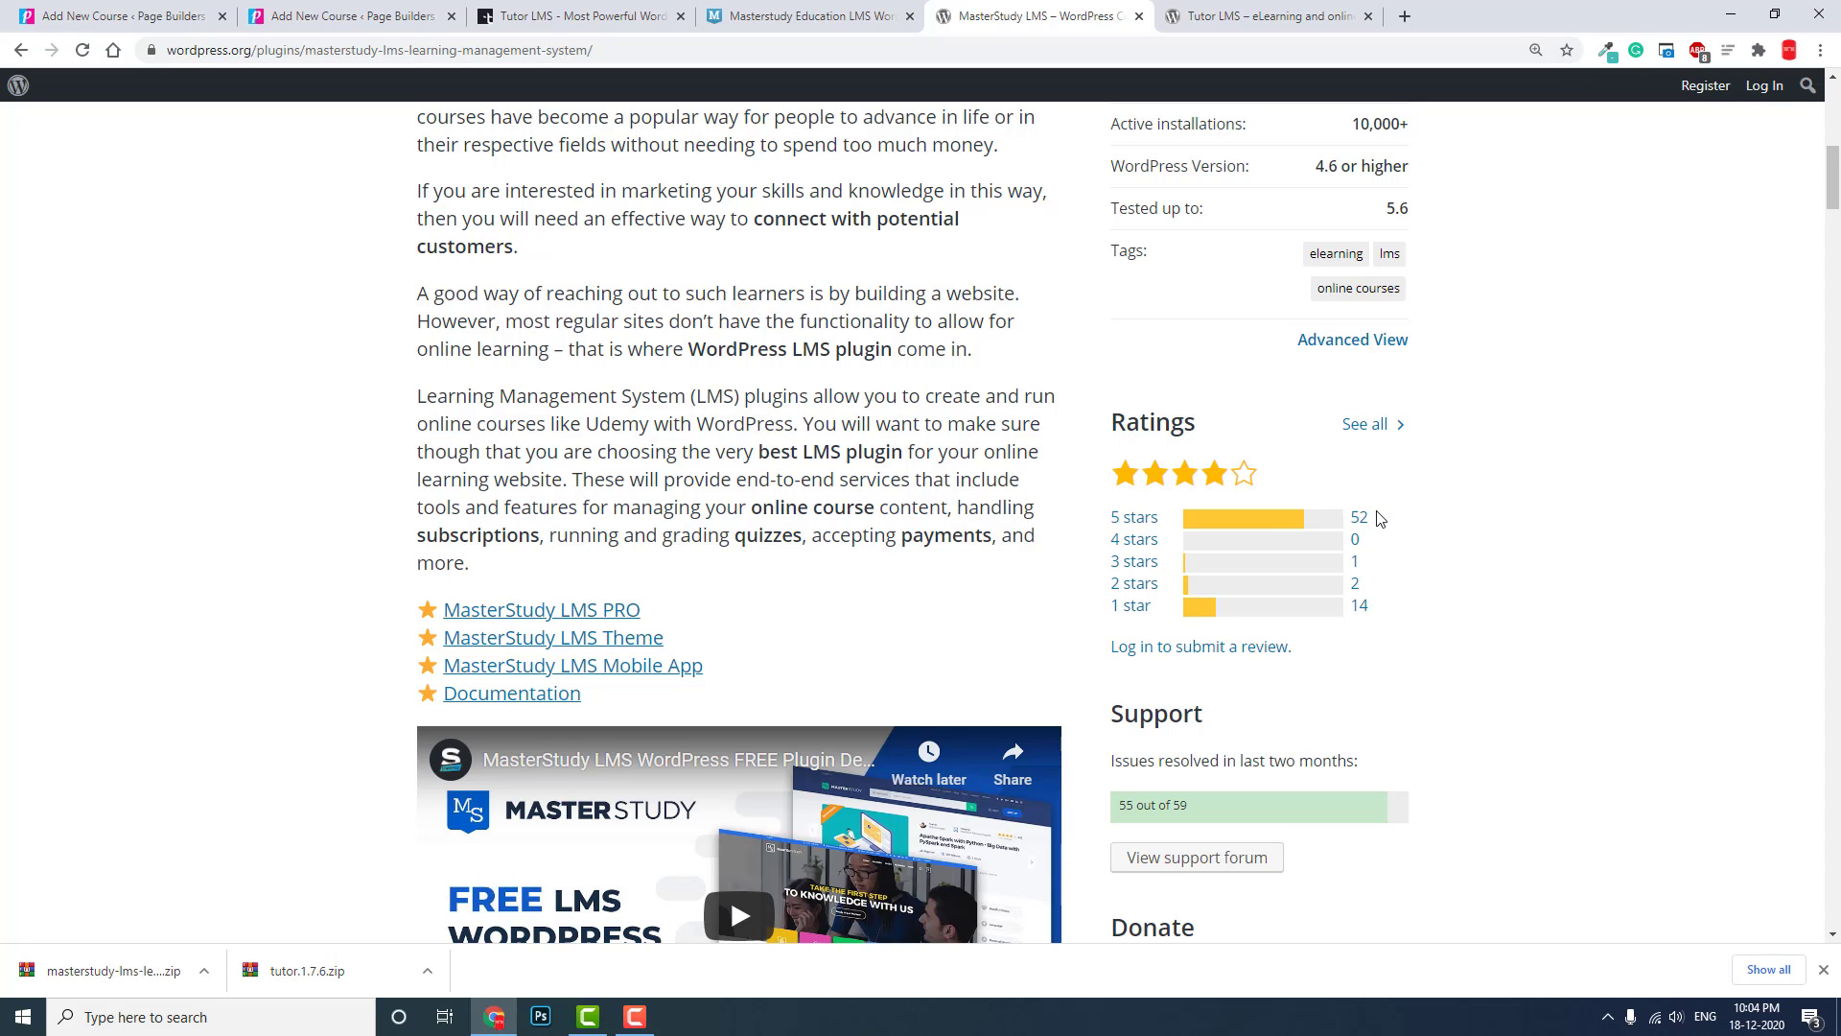
pyautogui.scroll(3)
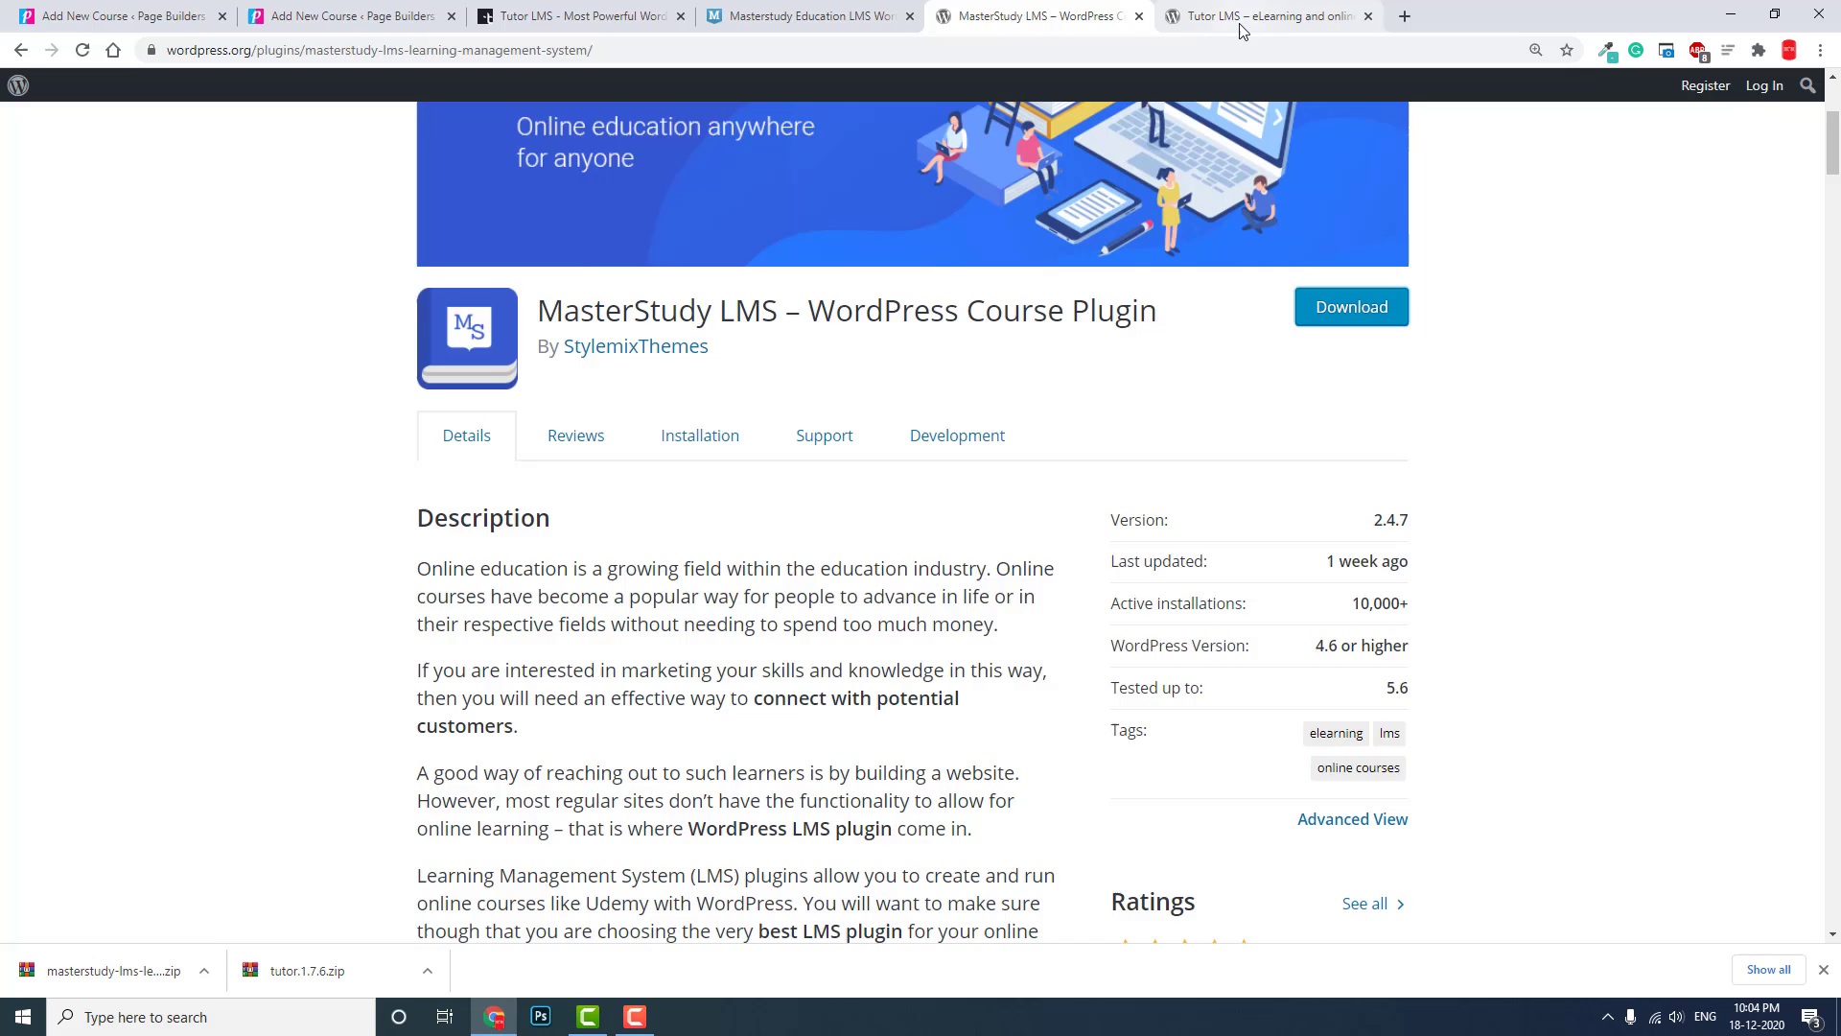
pyautogui.click(1268, 16)
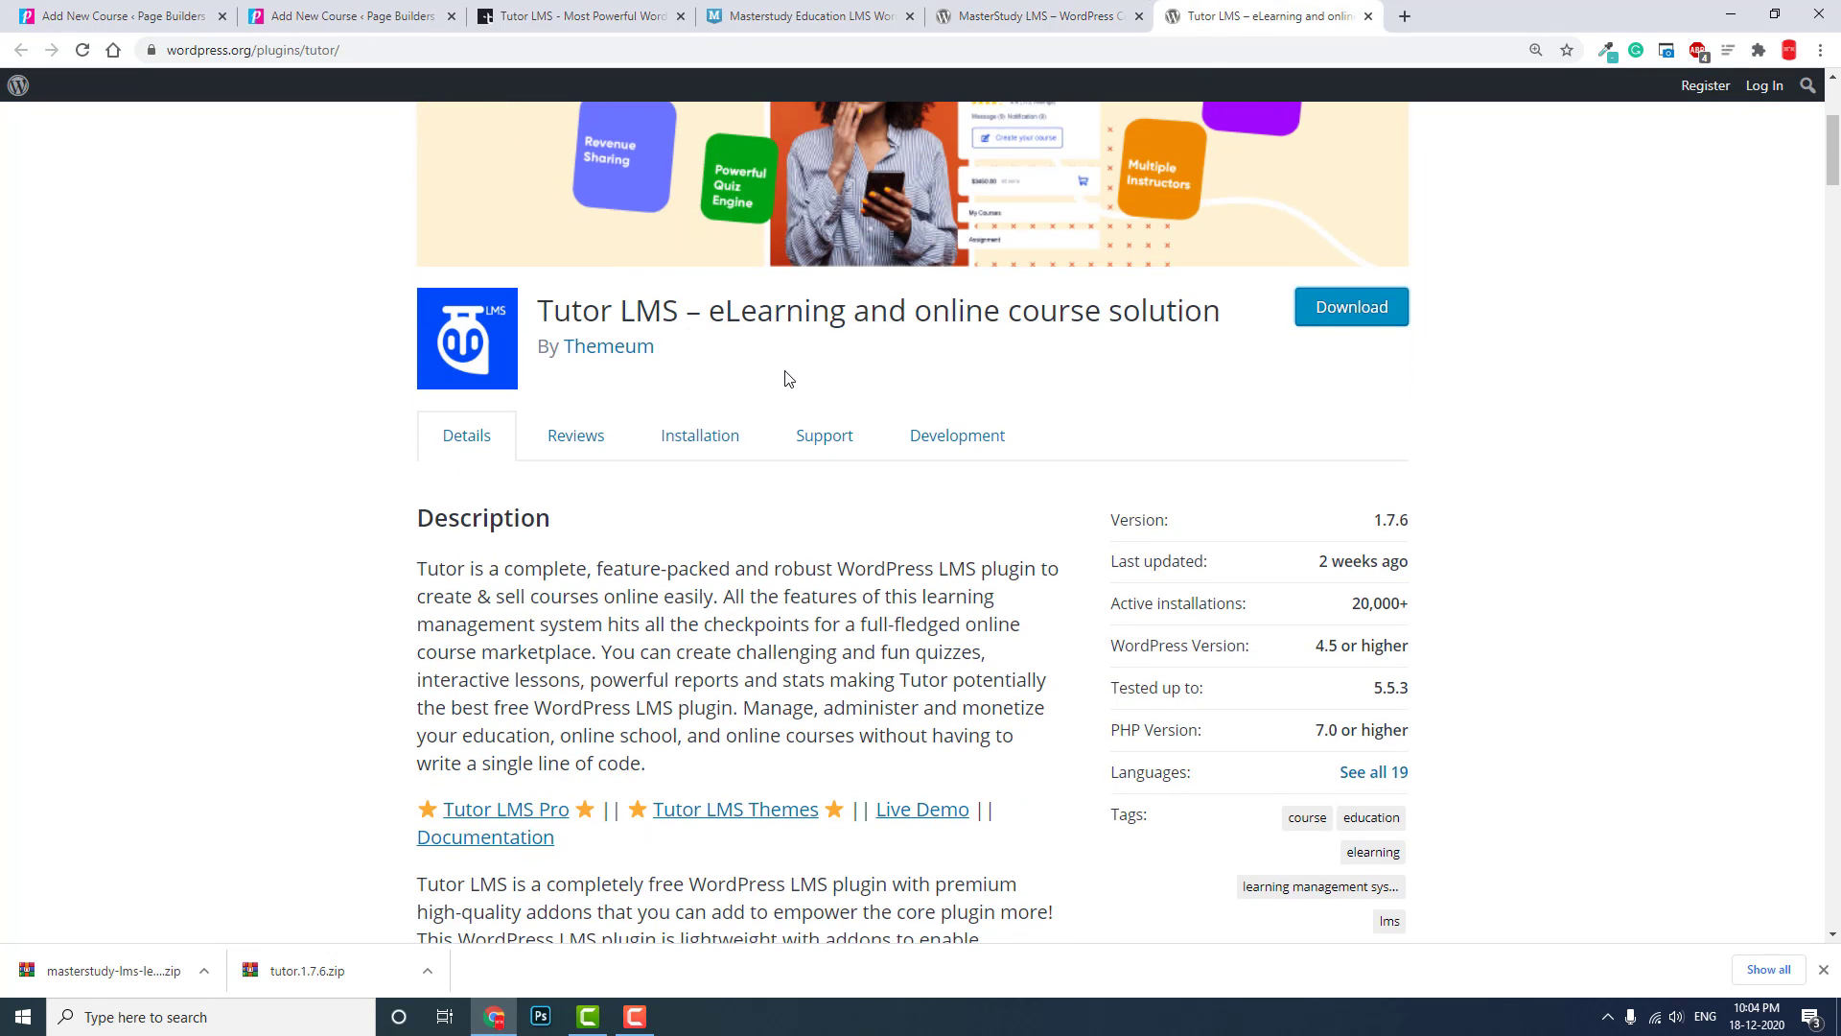
pyautogui.moveTo(1446, 514)
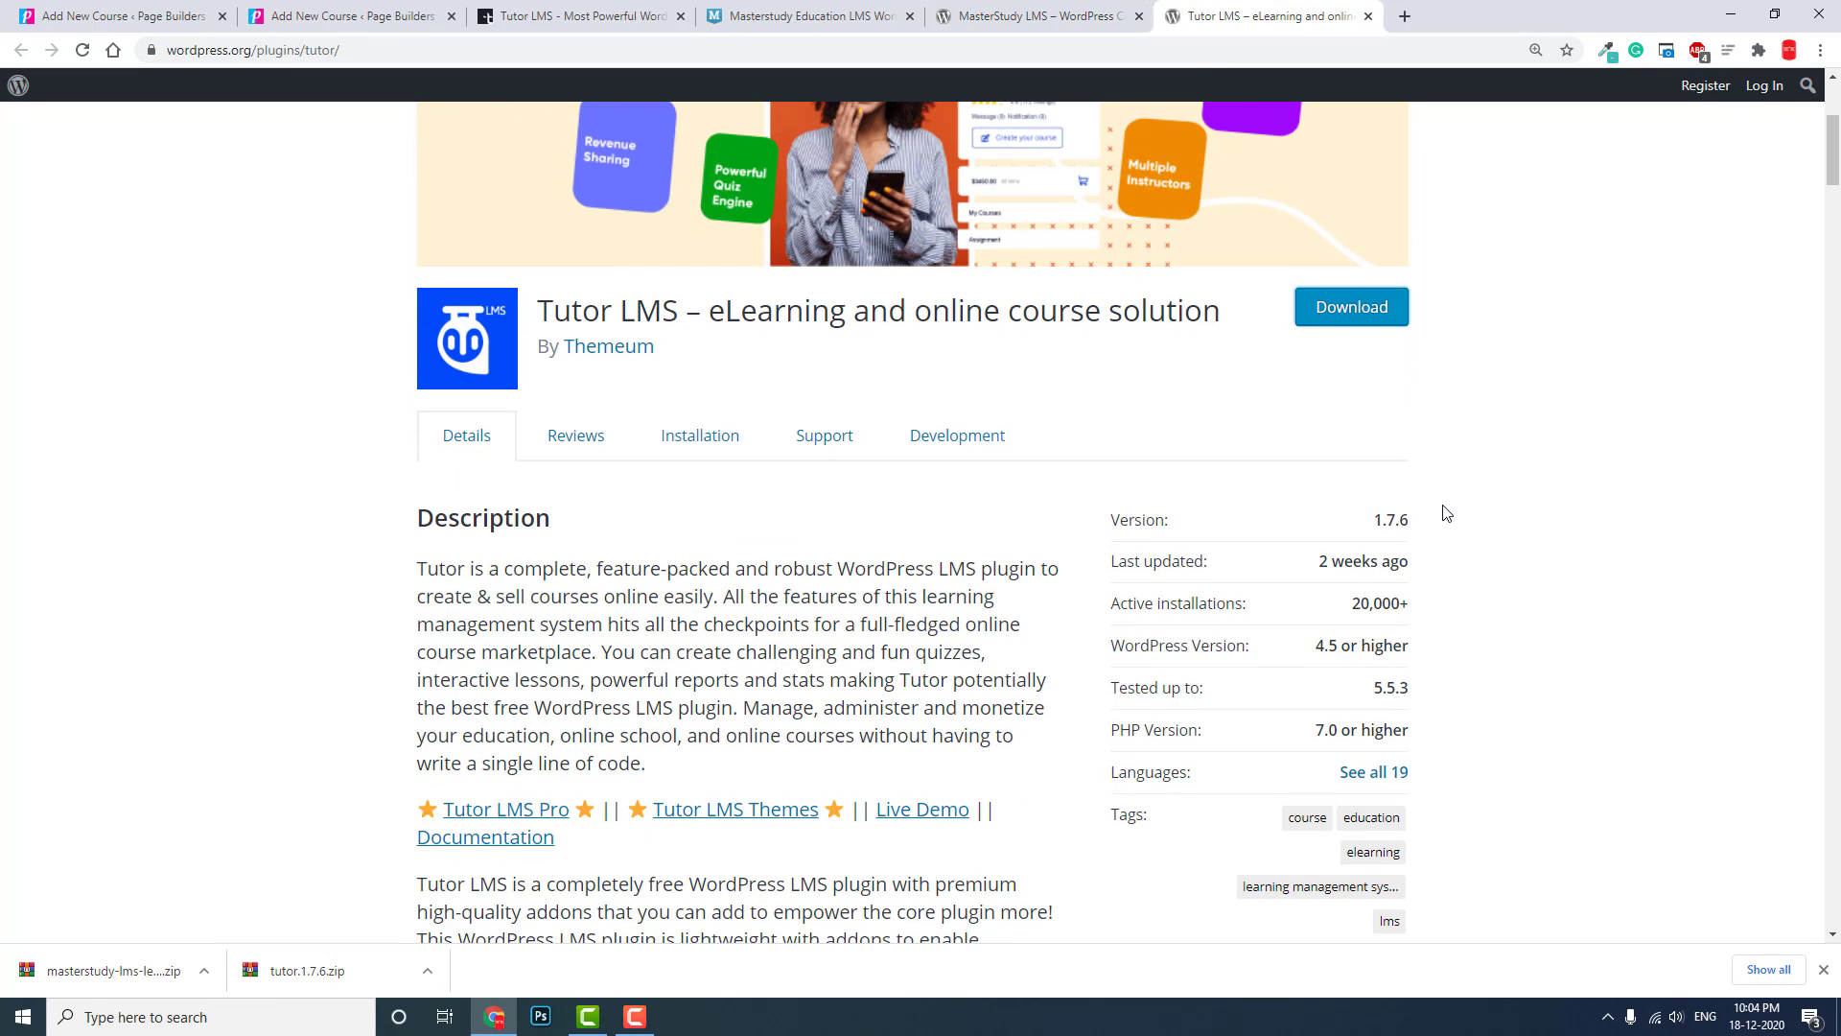
pyautogui.moveTo(1441, 518)
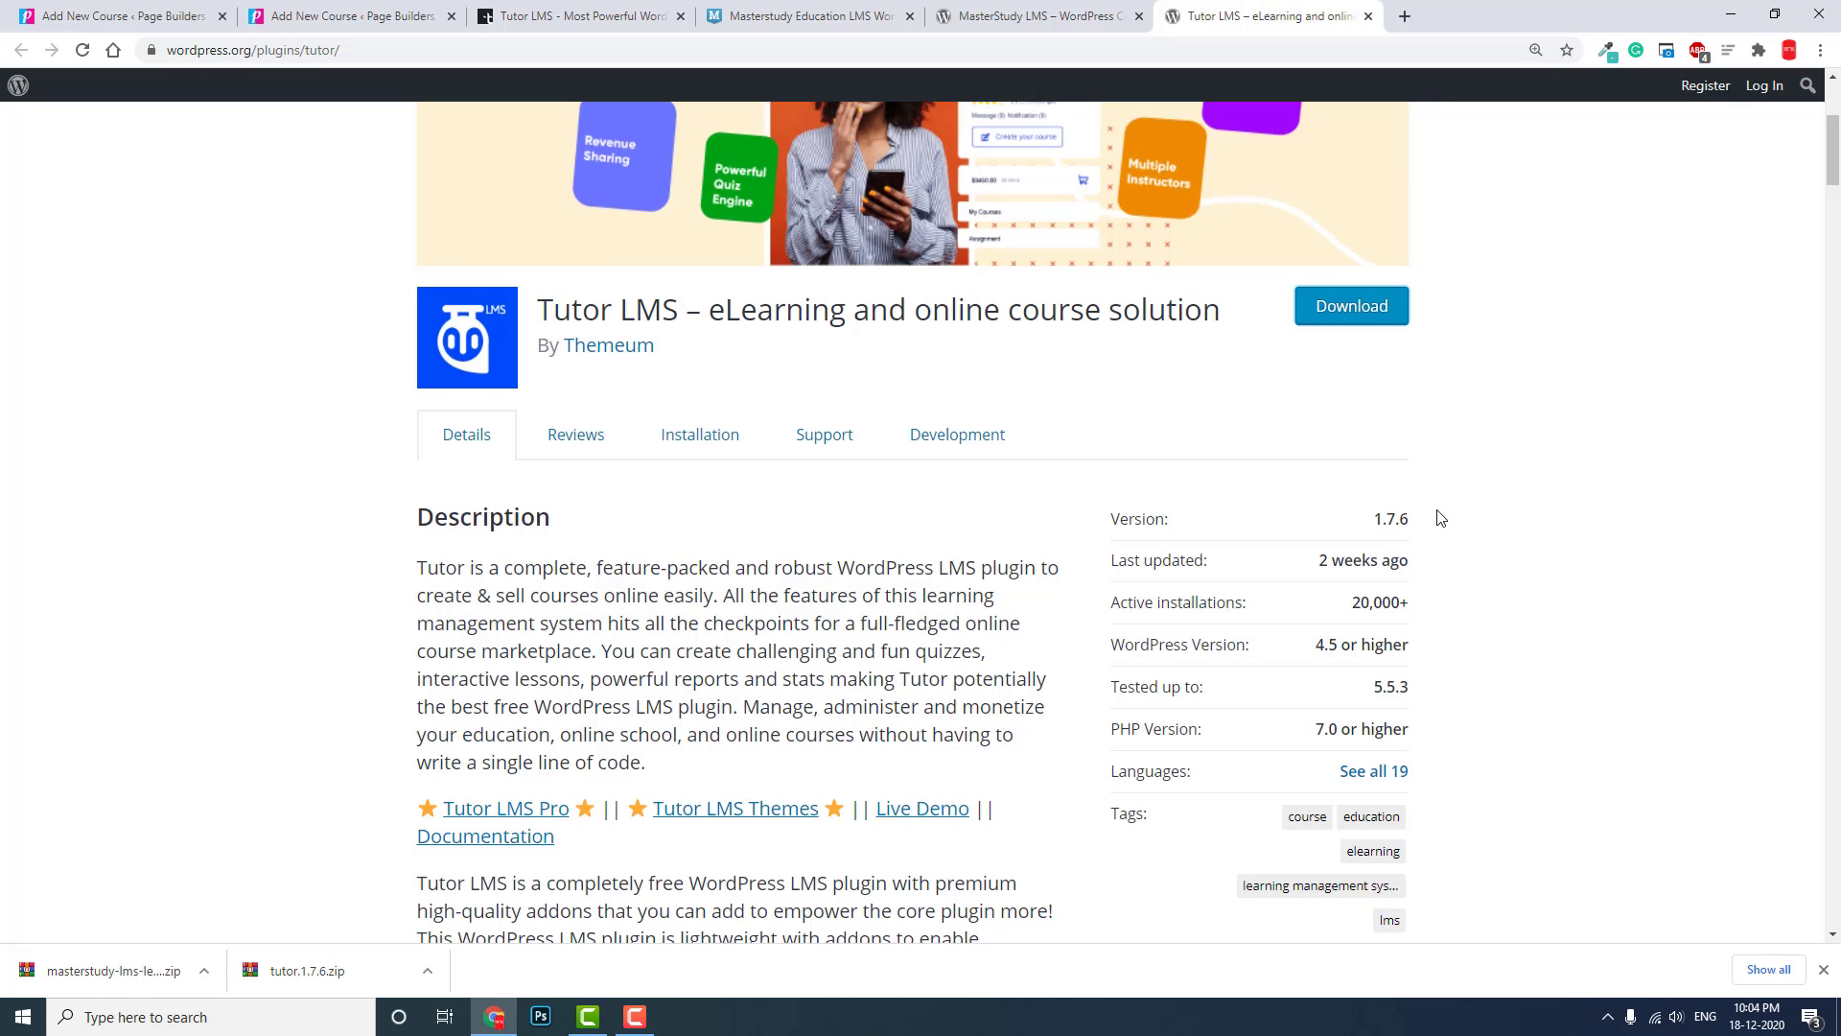
pyautogui.scroll(-3)
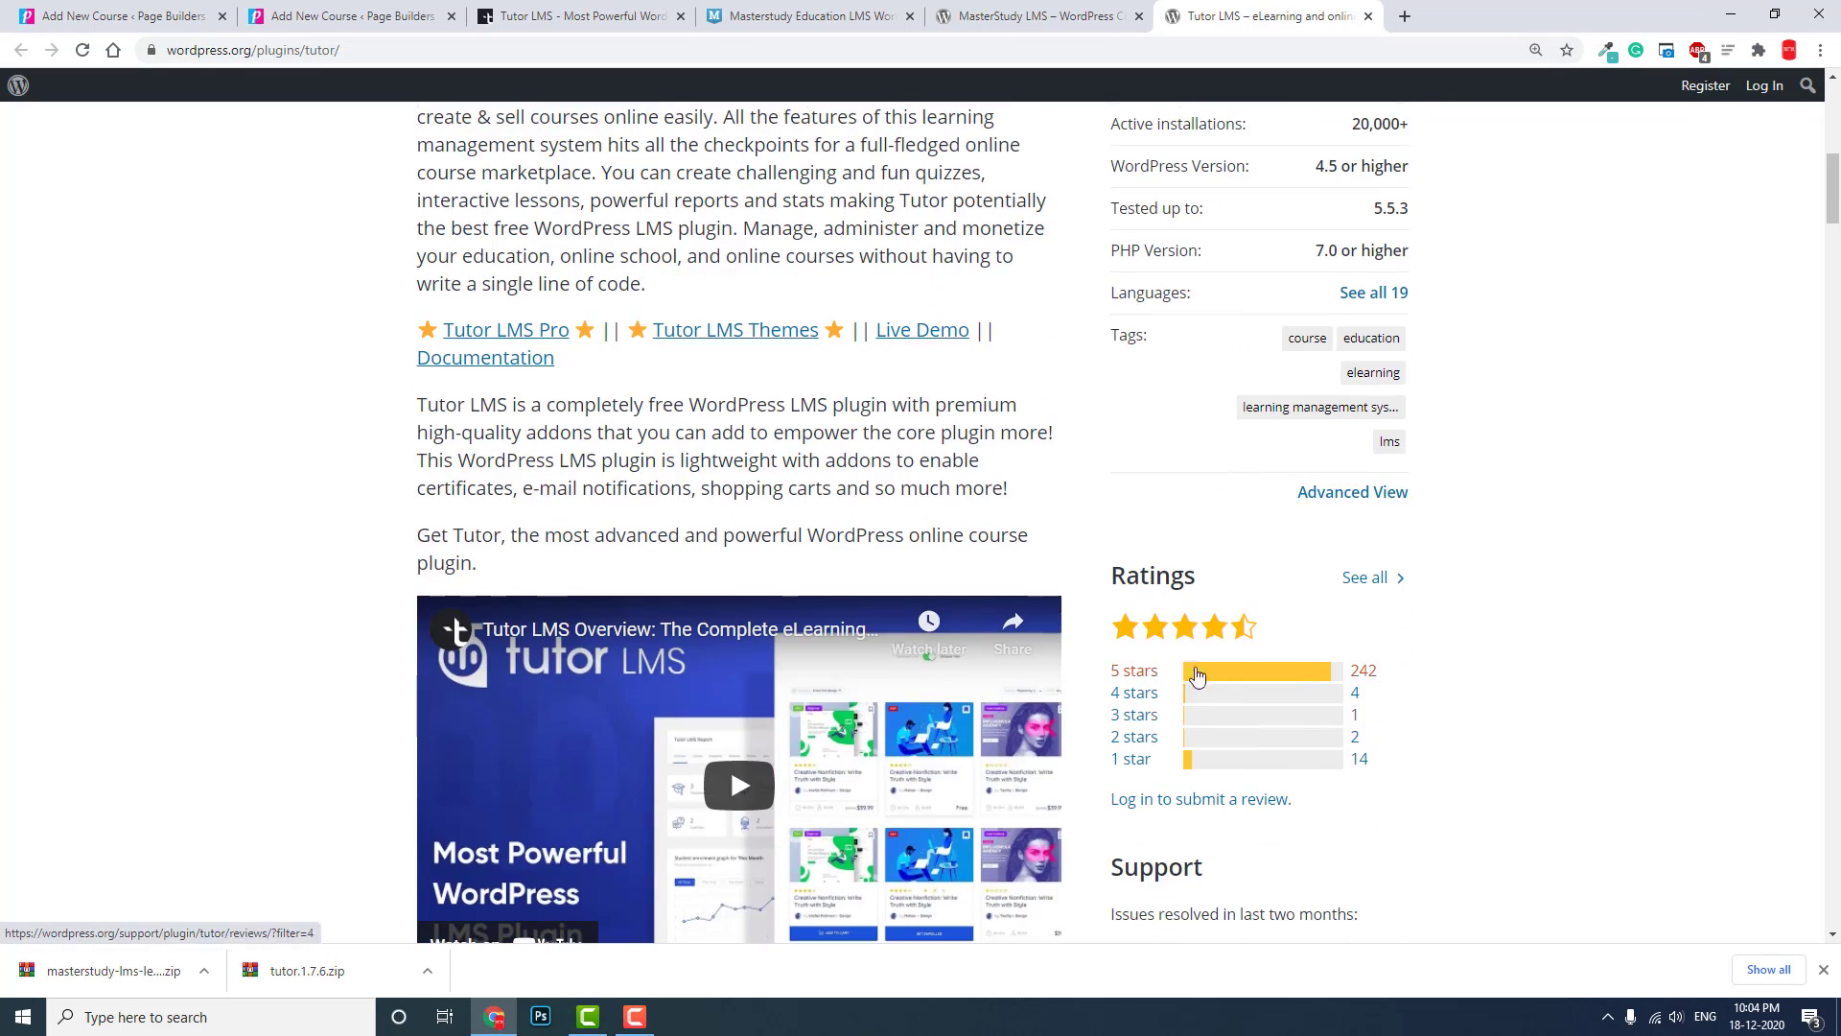
pyautogui.moveTo(1239, 637)
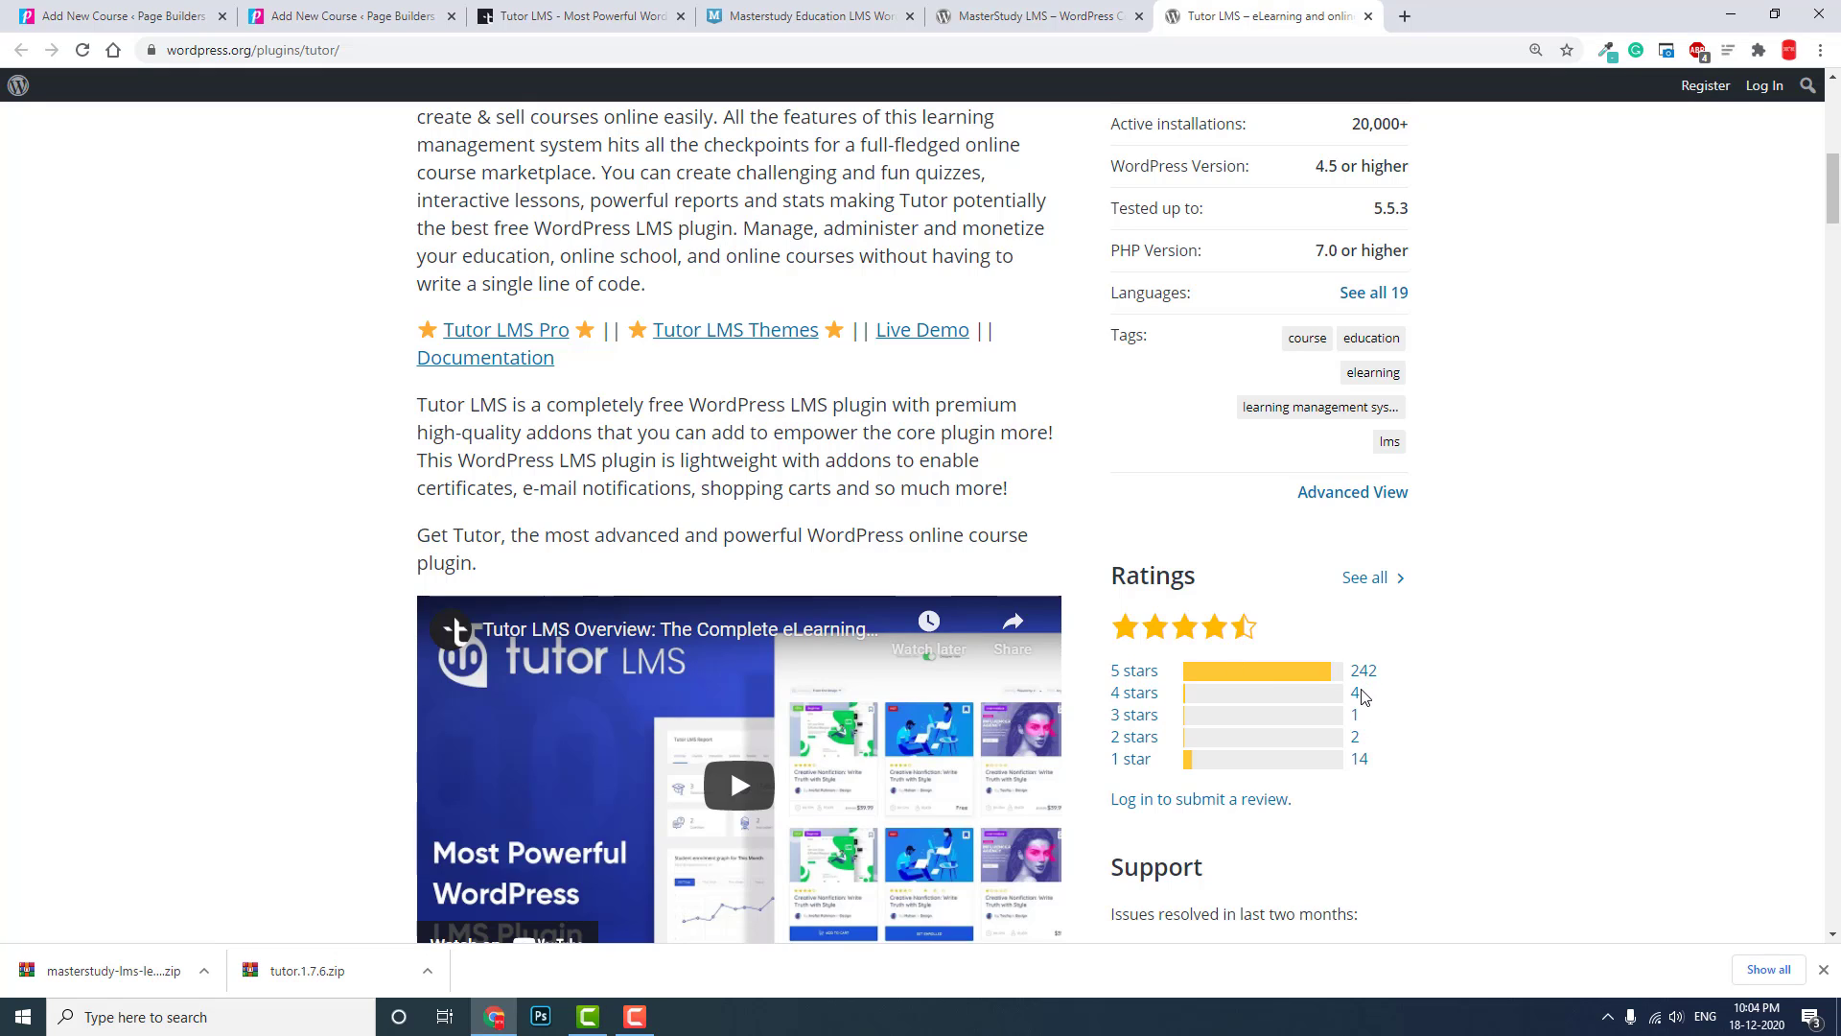
pyautogui.scroll(3)
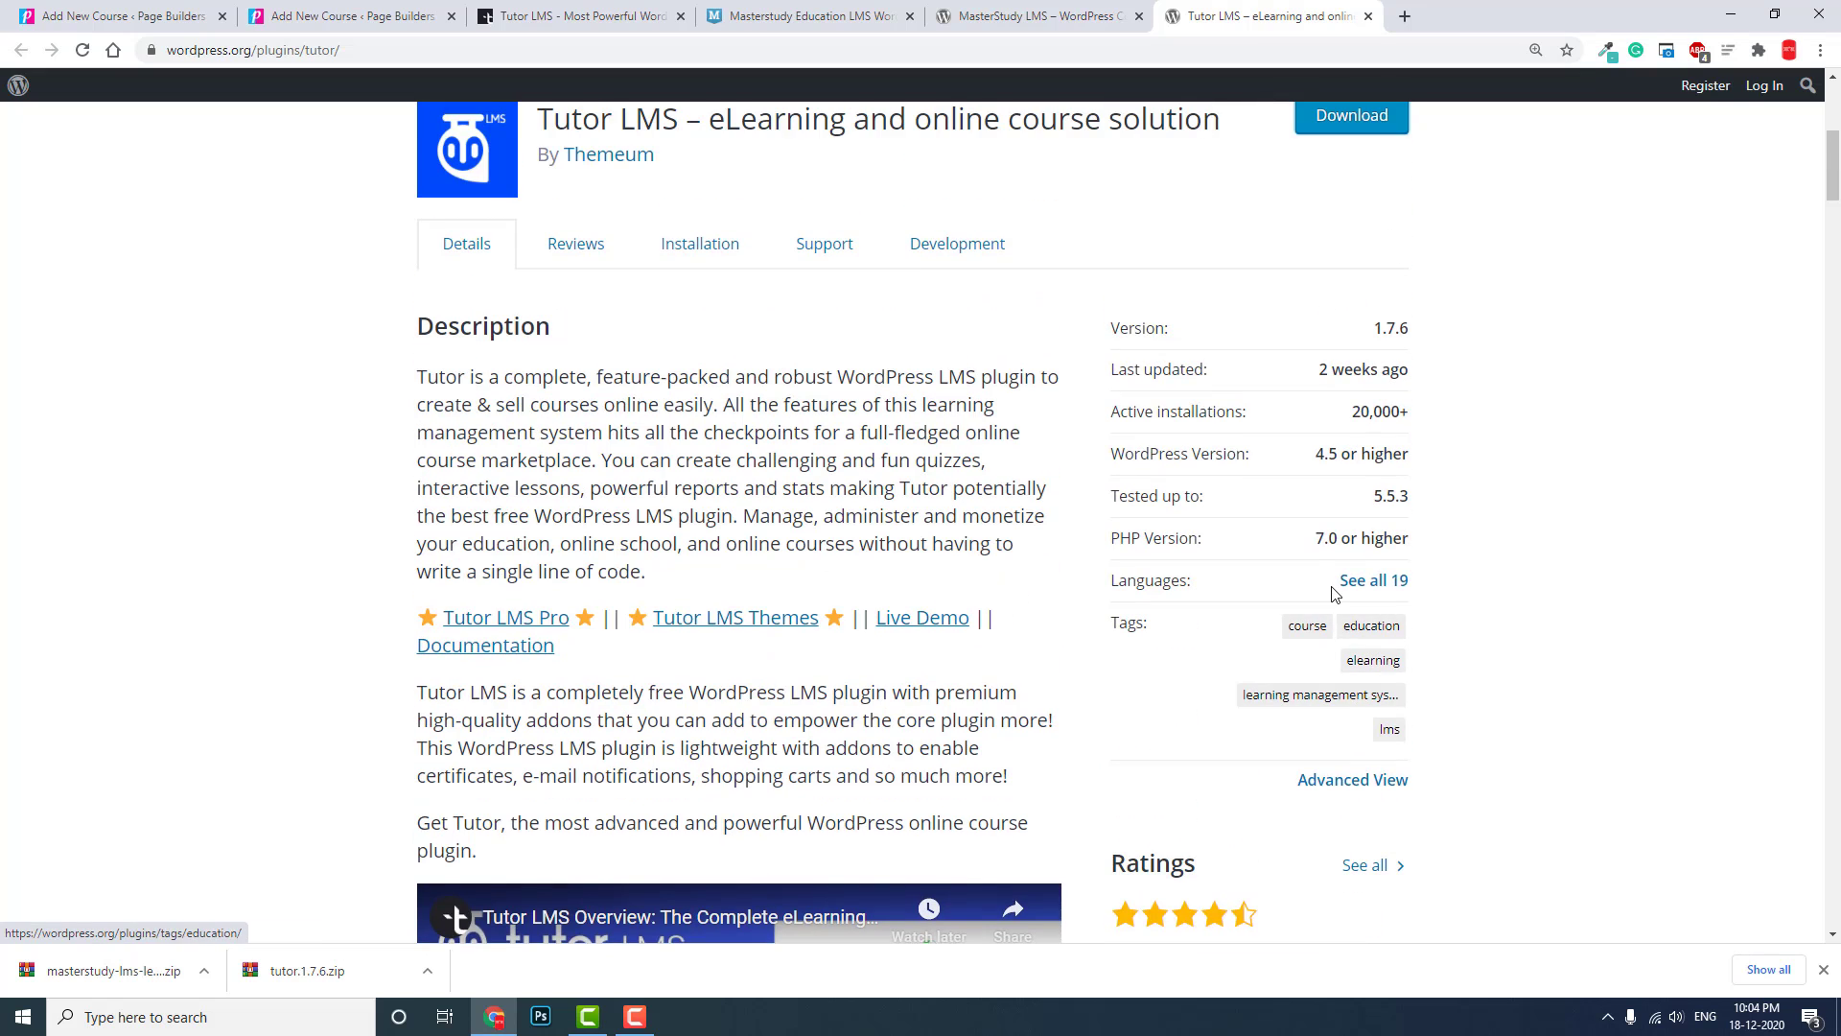
pyautogui.scroll(-3)
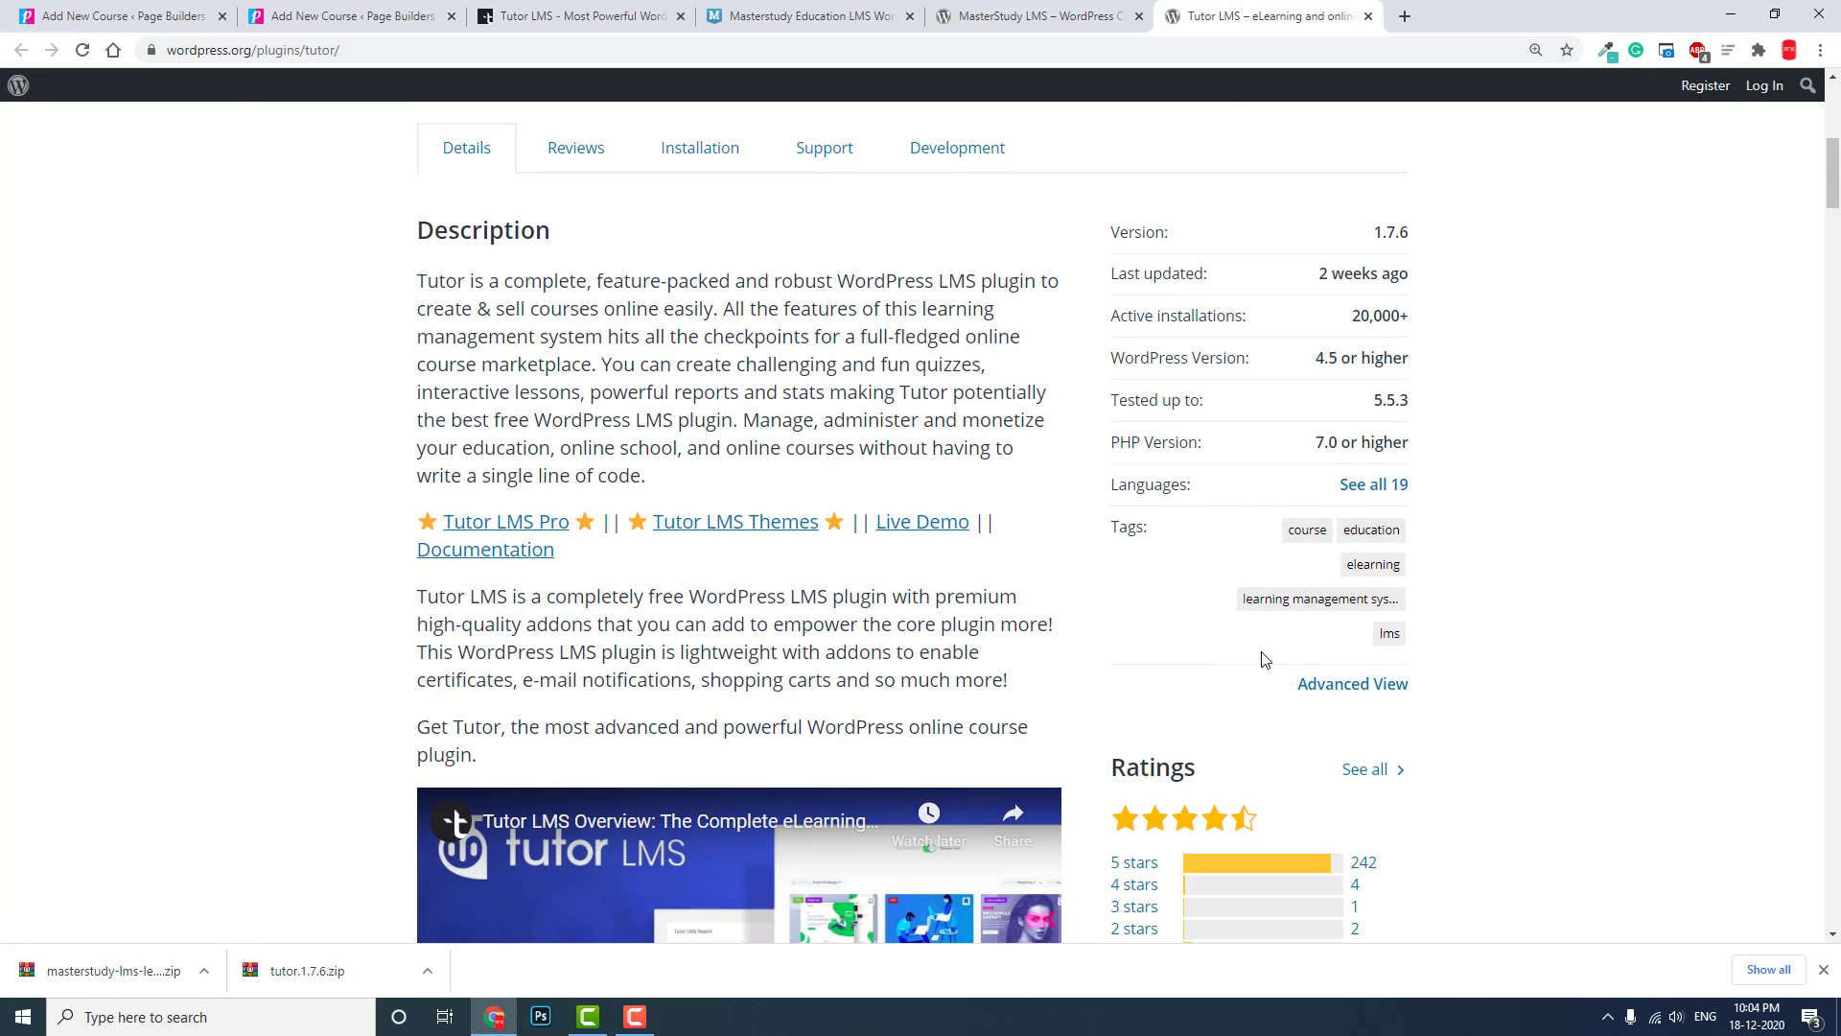
pyautogui.scroll(3)
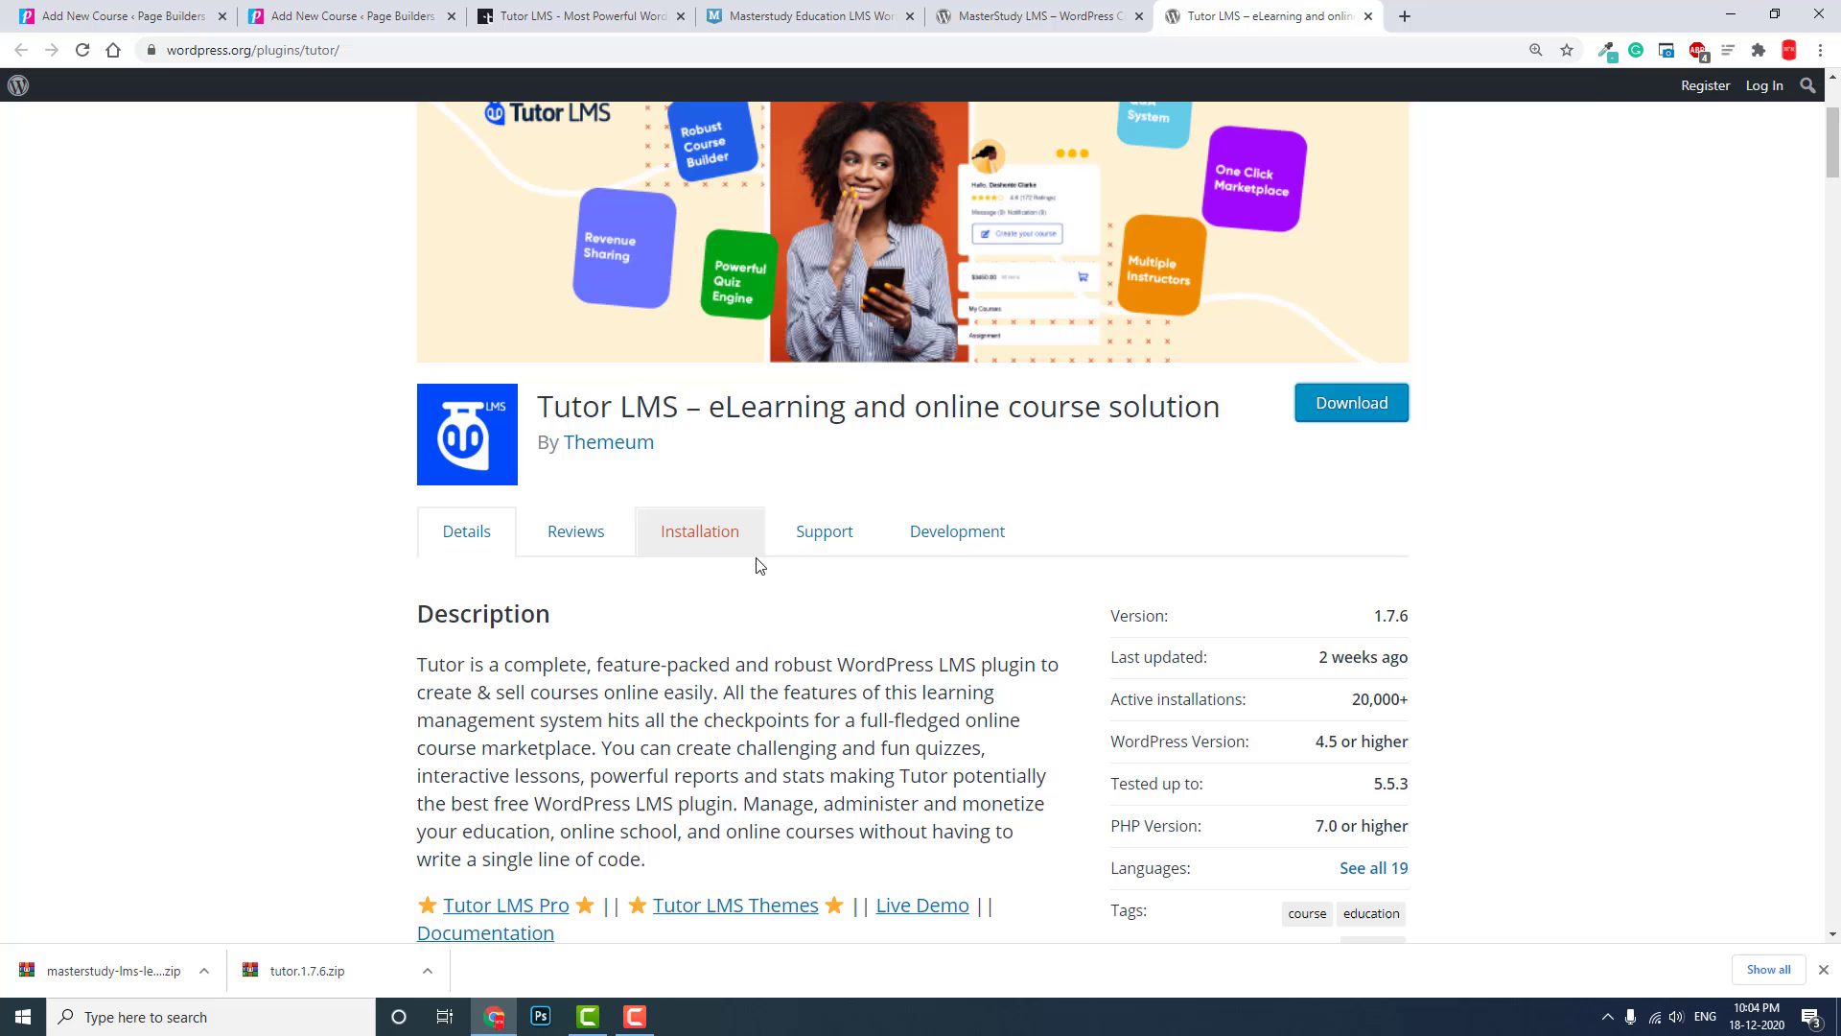
pyautogui.scroll(-3)
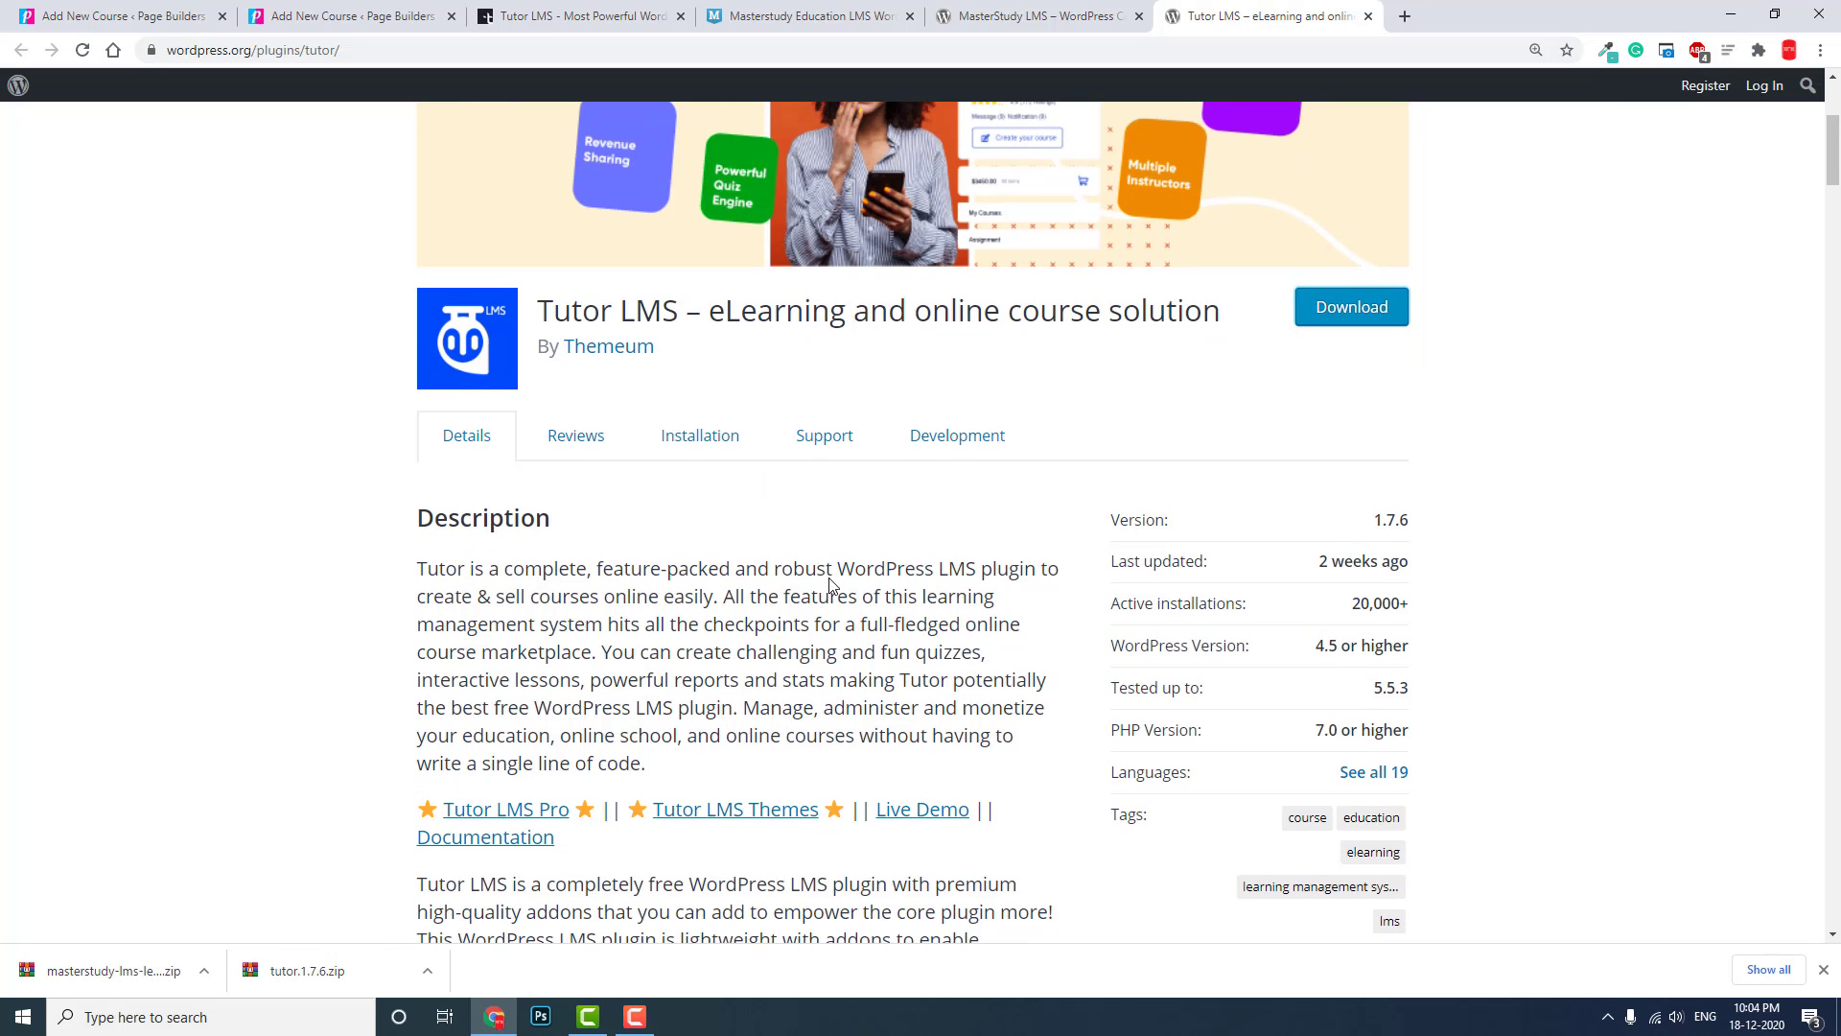
pyautogui.moveTo(1356, 602)
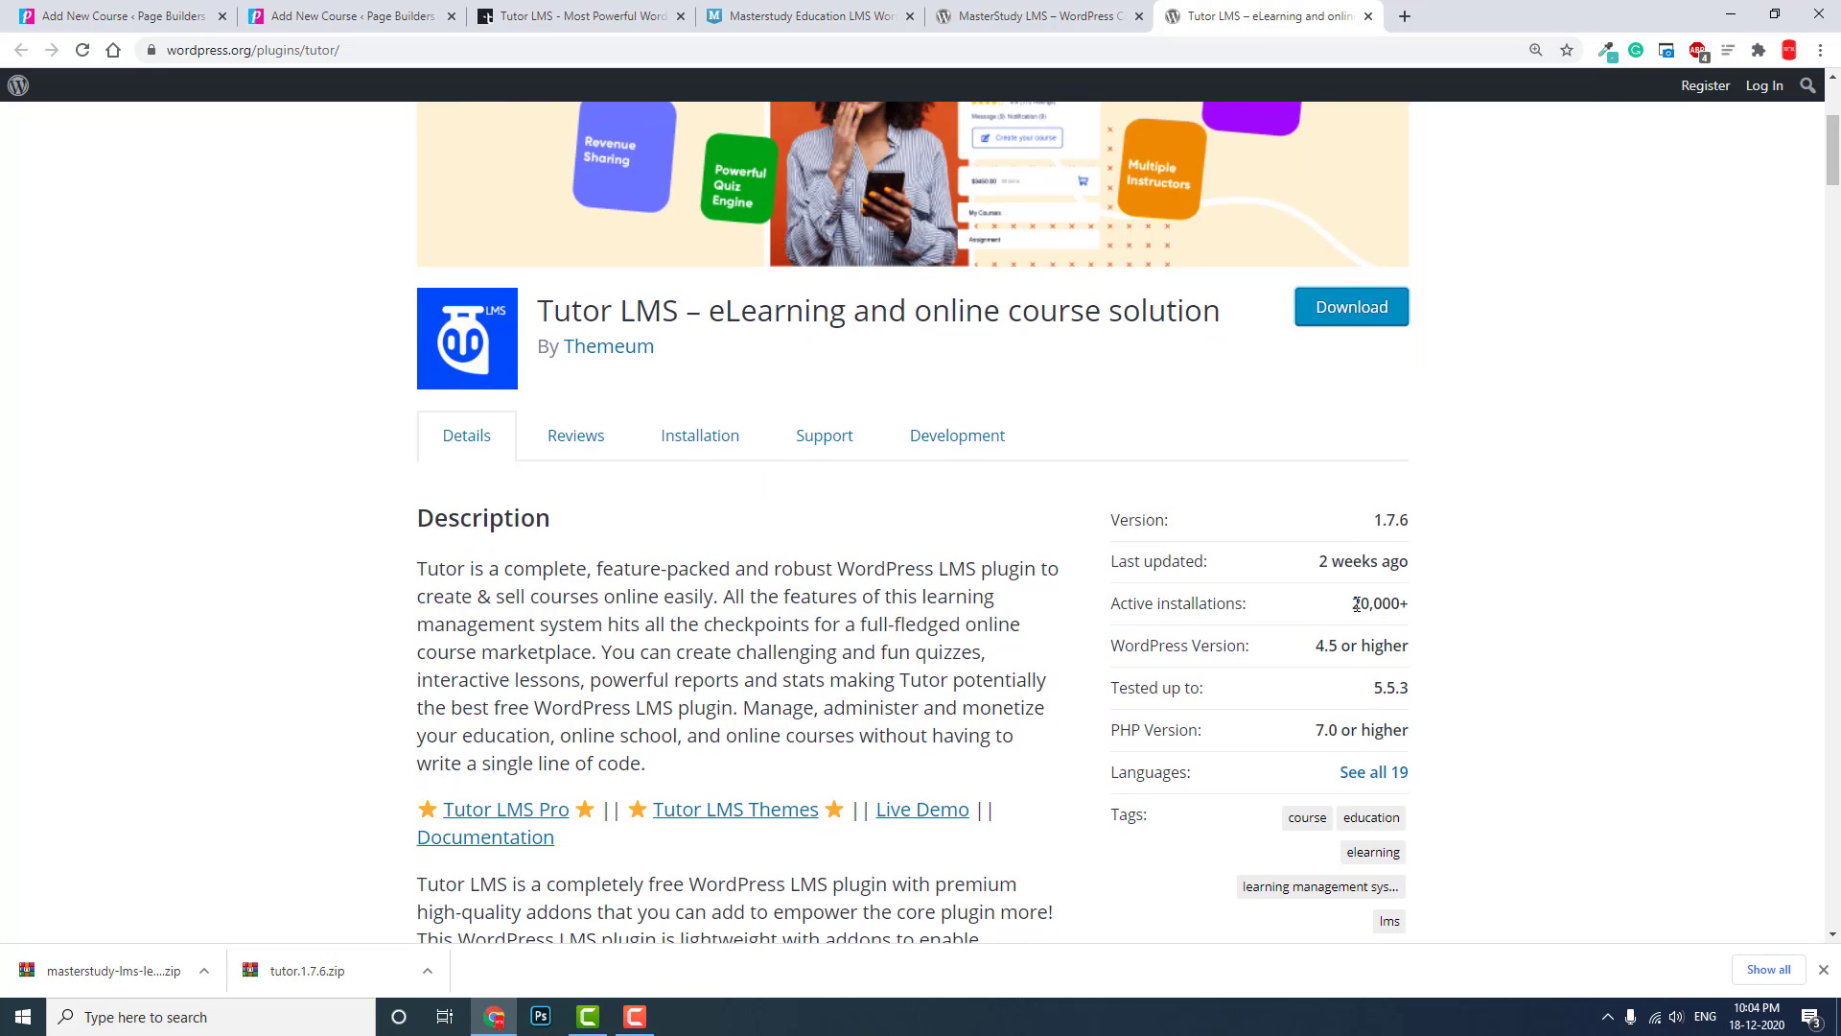
pyautogui.doubleClick(1371, 603)
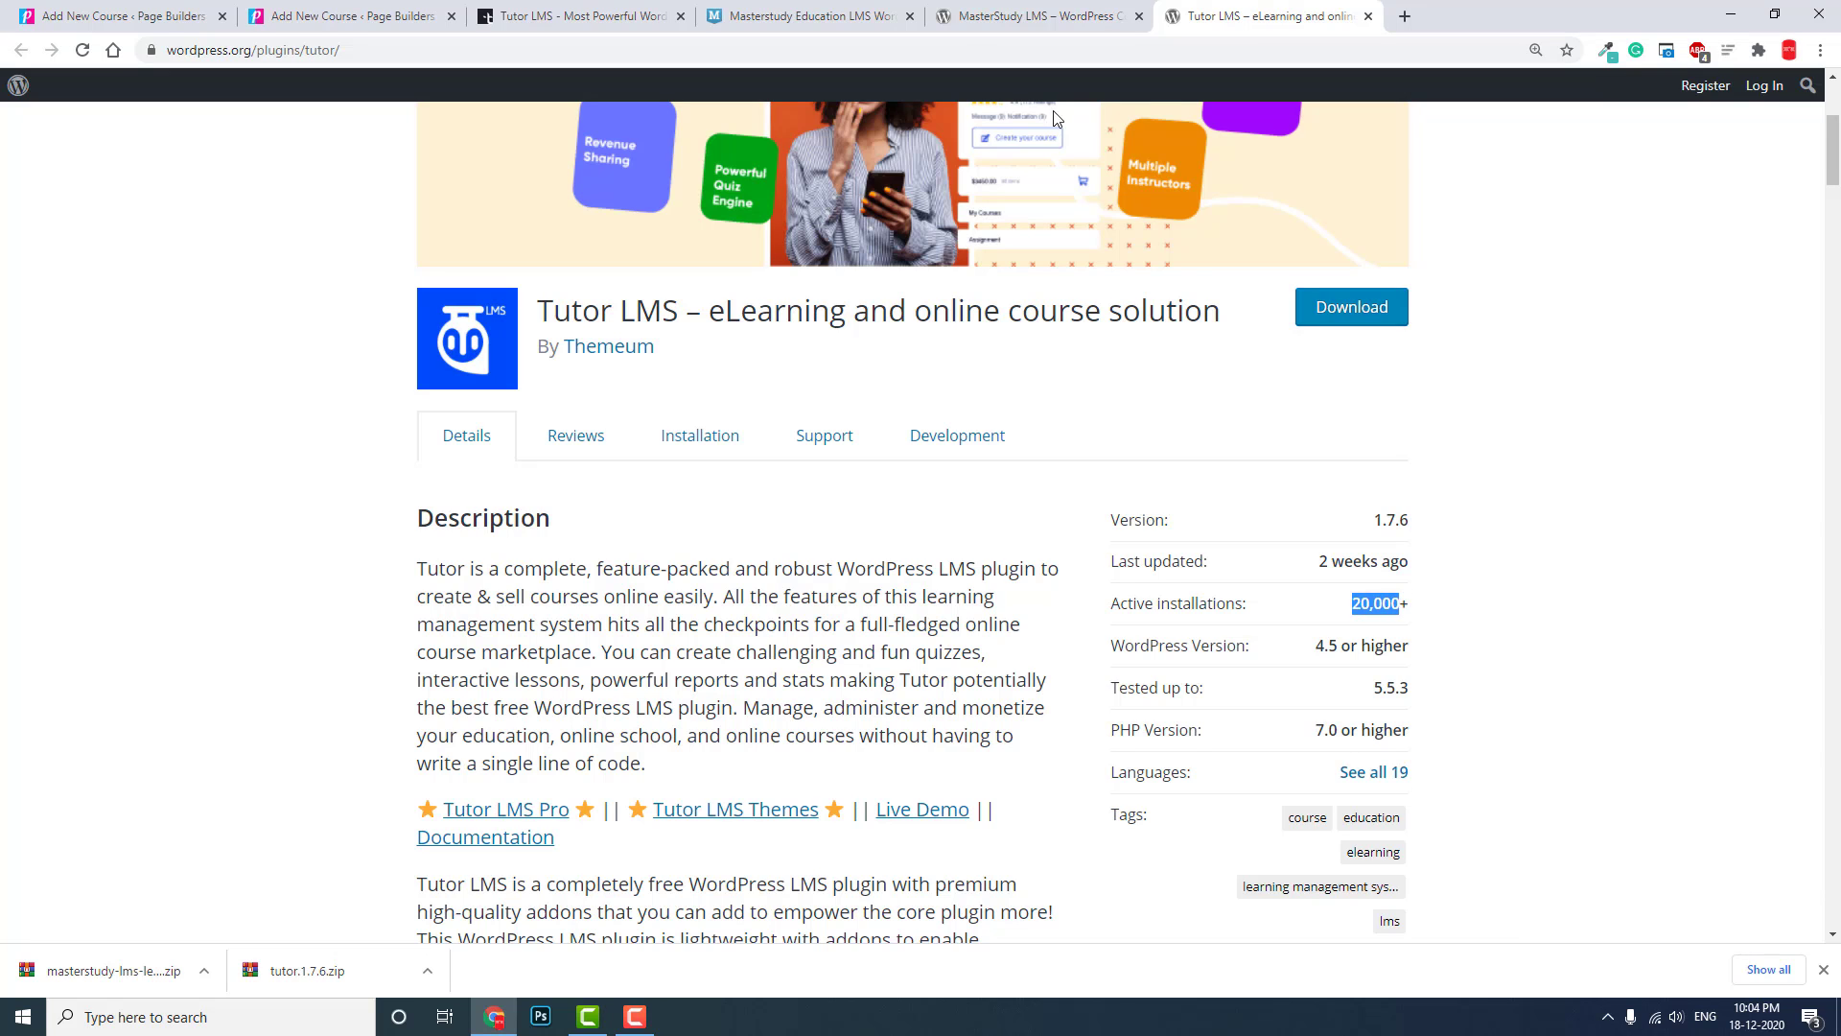
pyautogui.click(1037, 16)
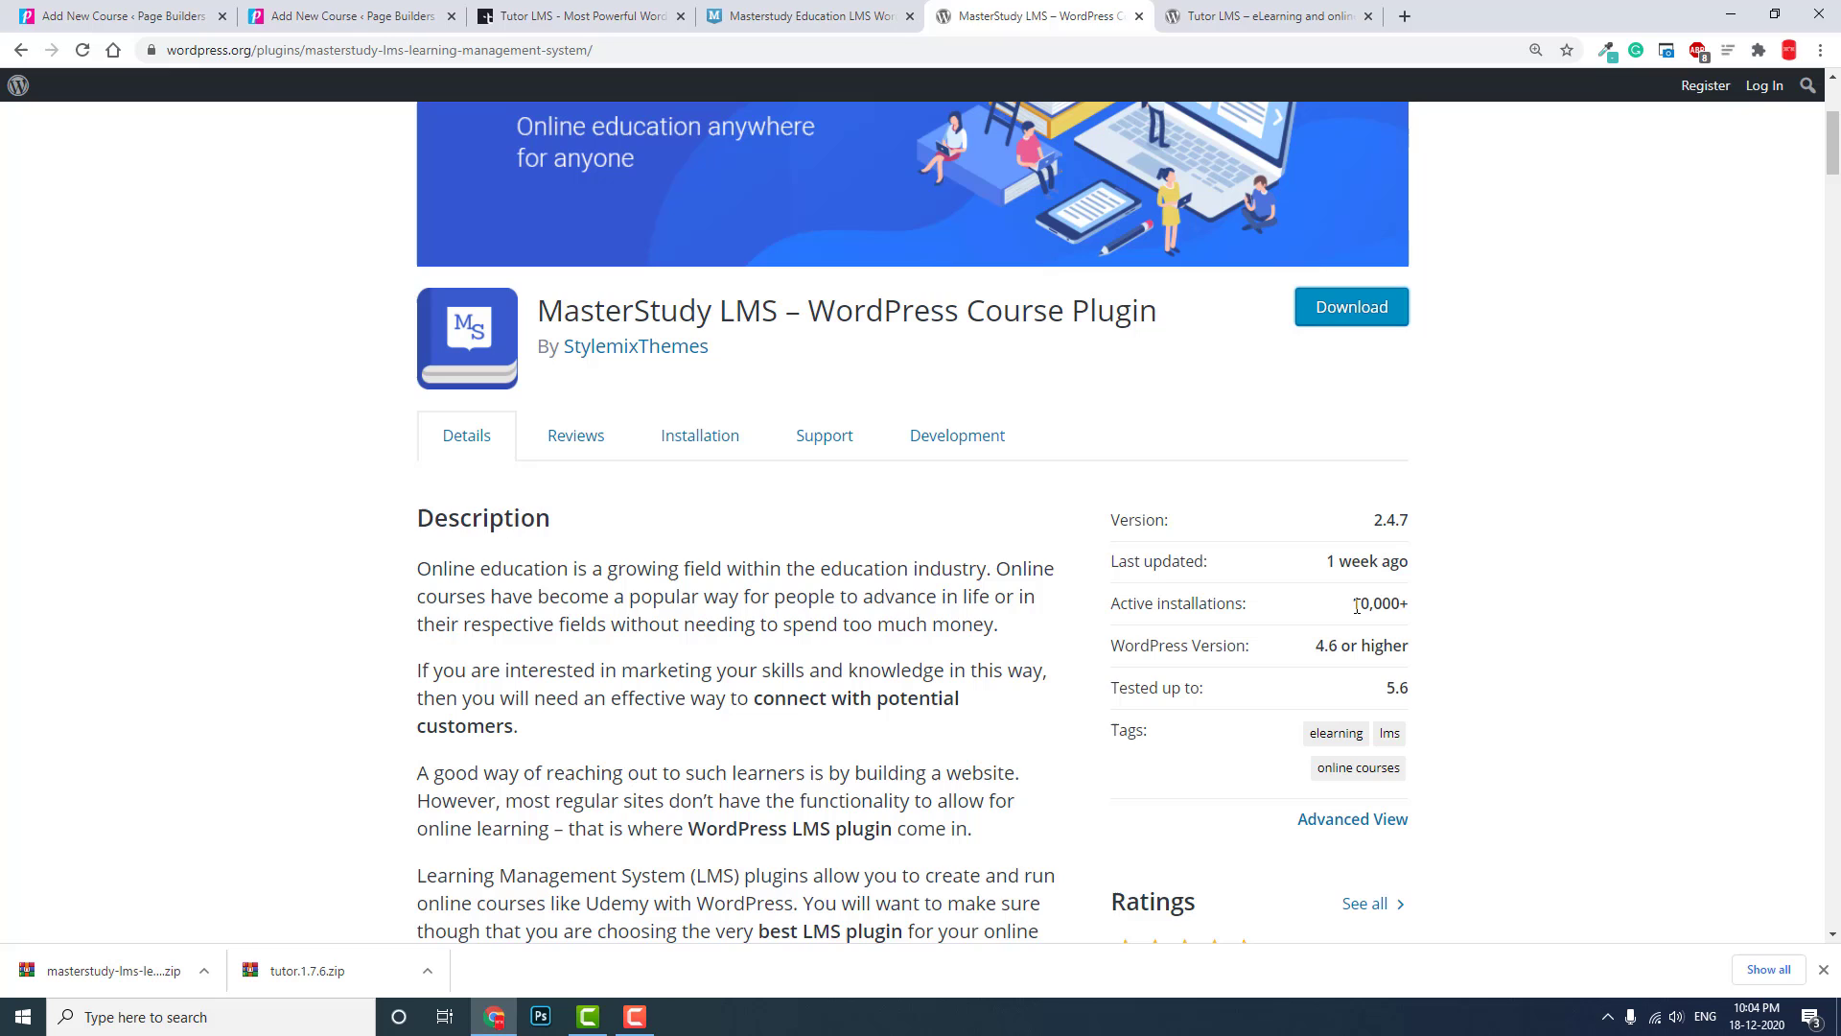
pyautogui.click(1265, 15)
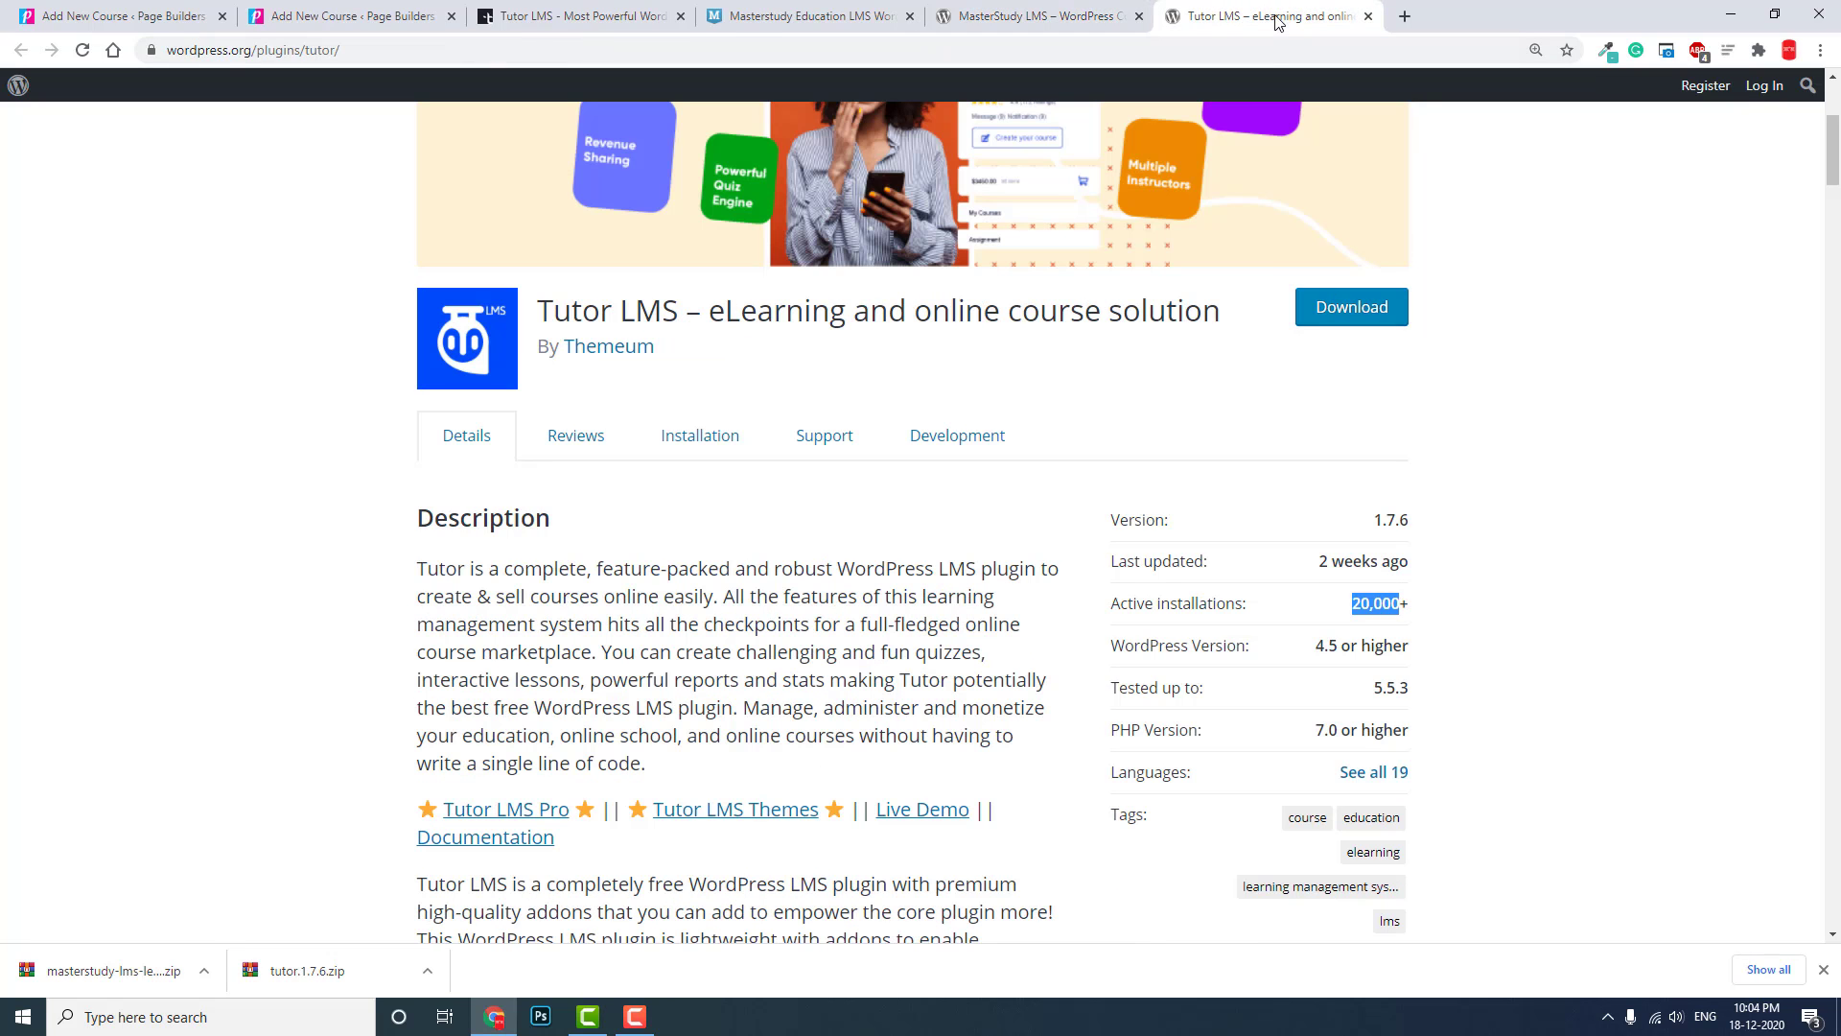
pyautogui.moveTo(1266, 414)
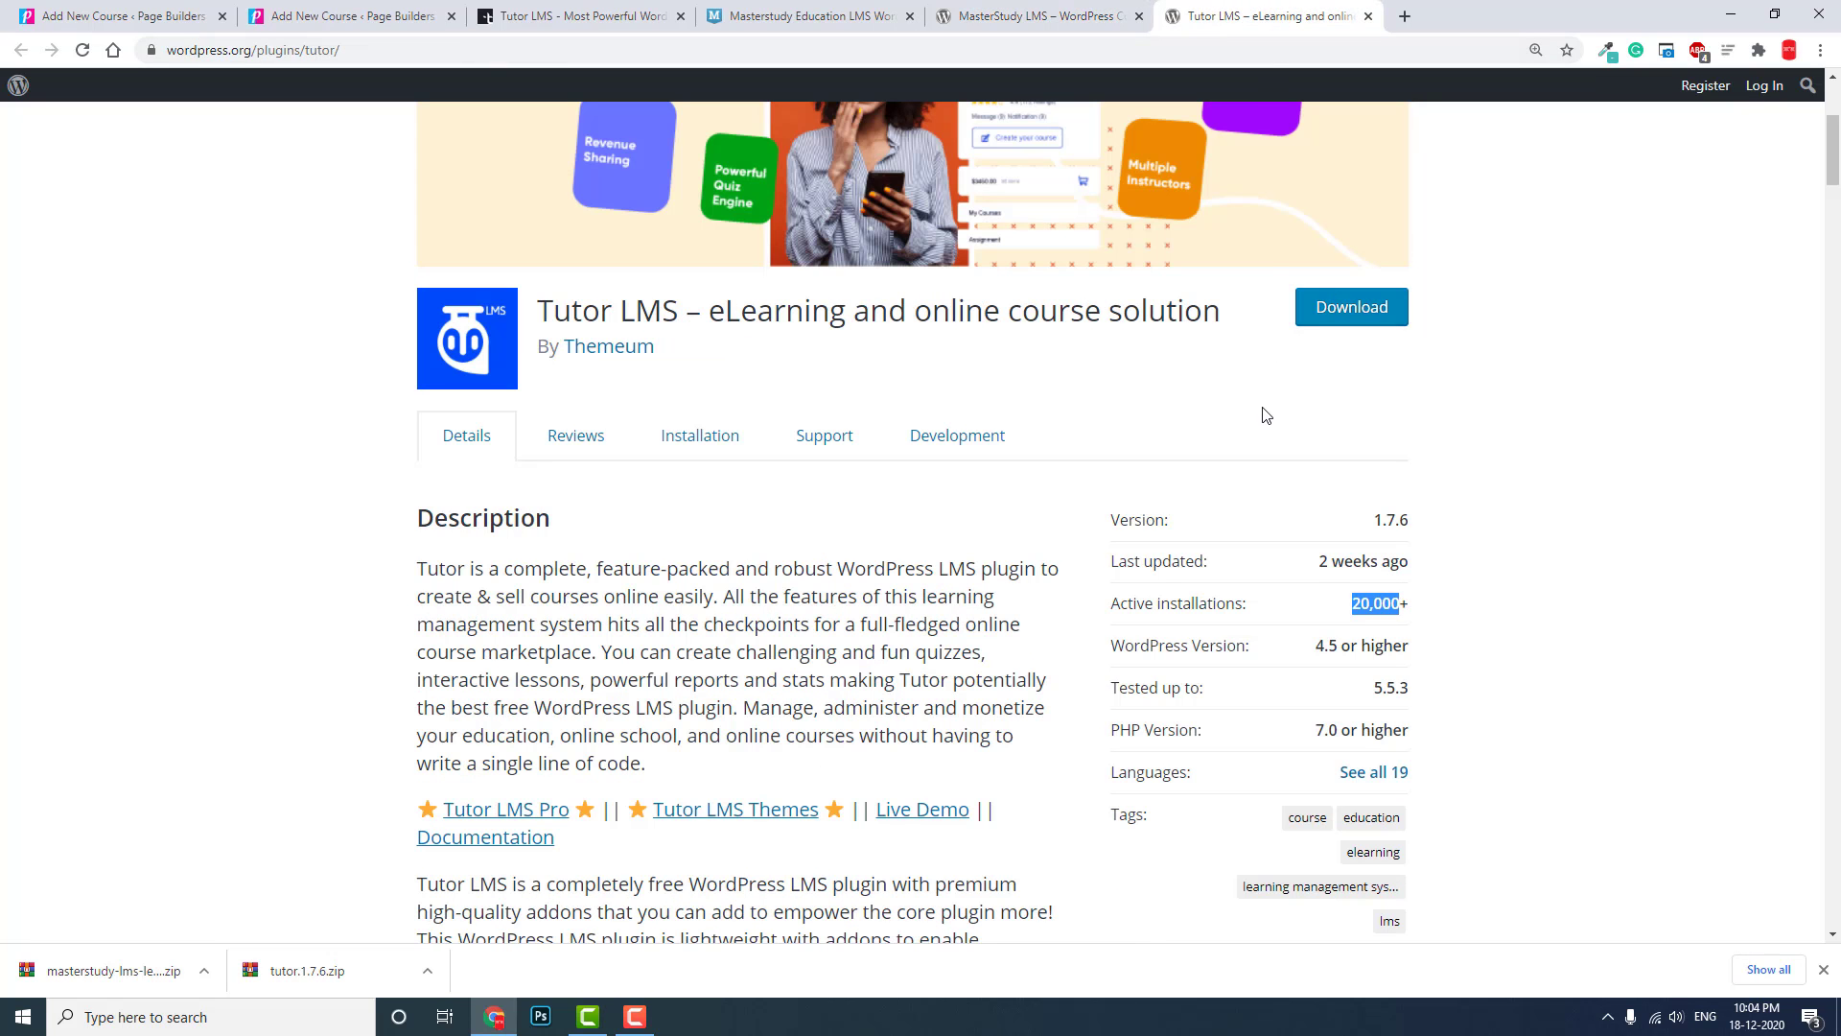
pyautogui.moveTo(1277, 458)
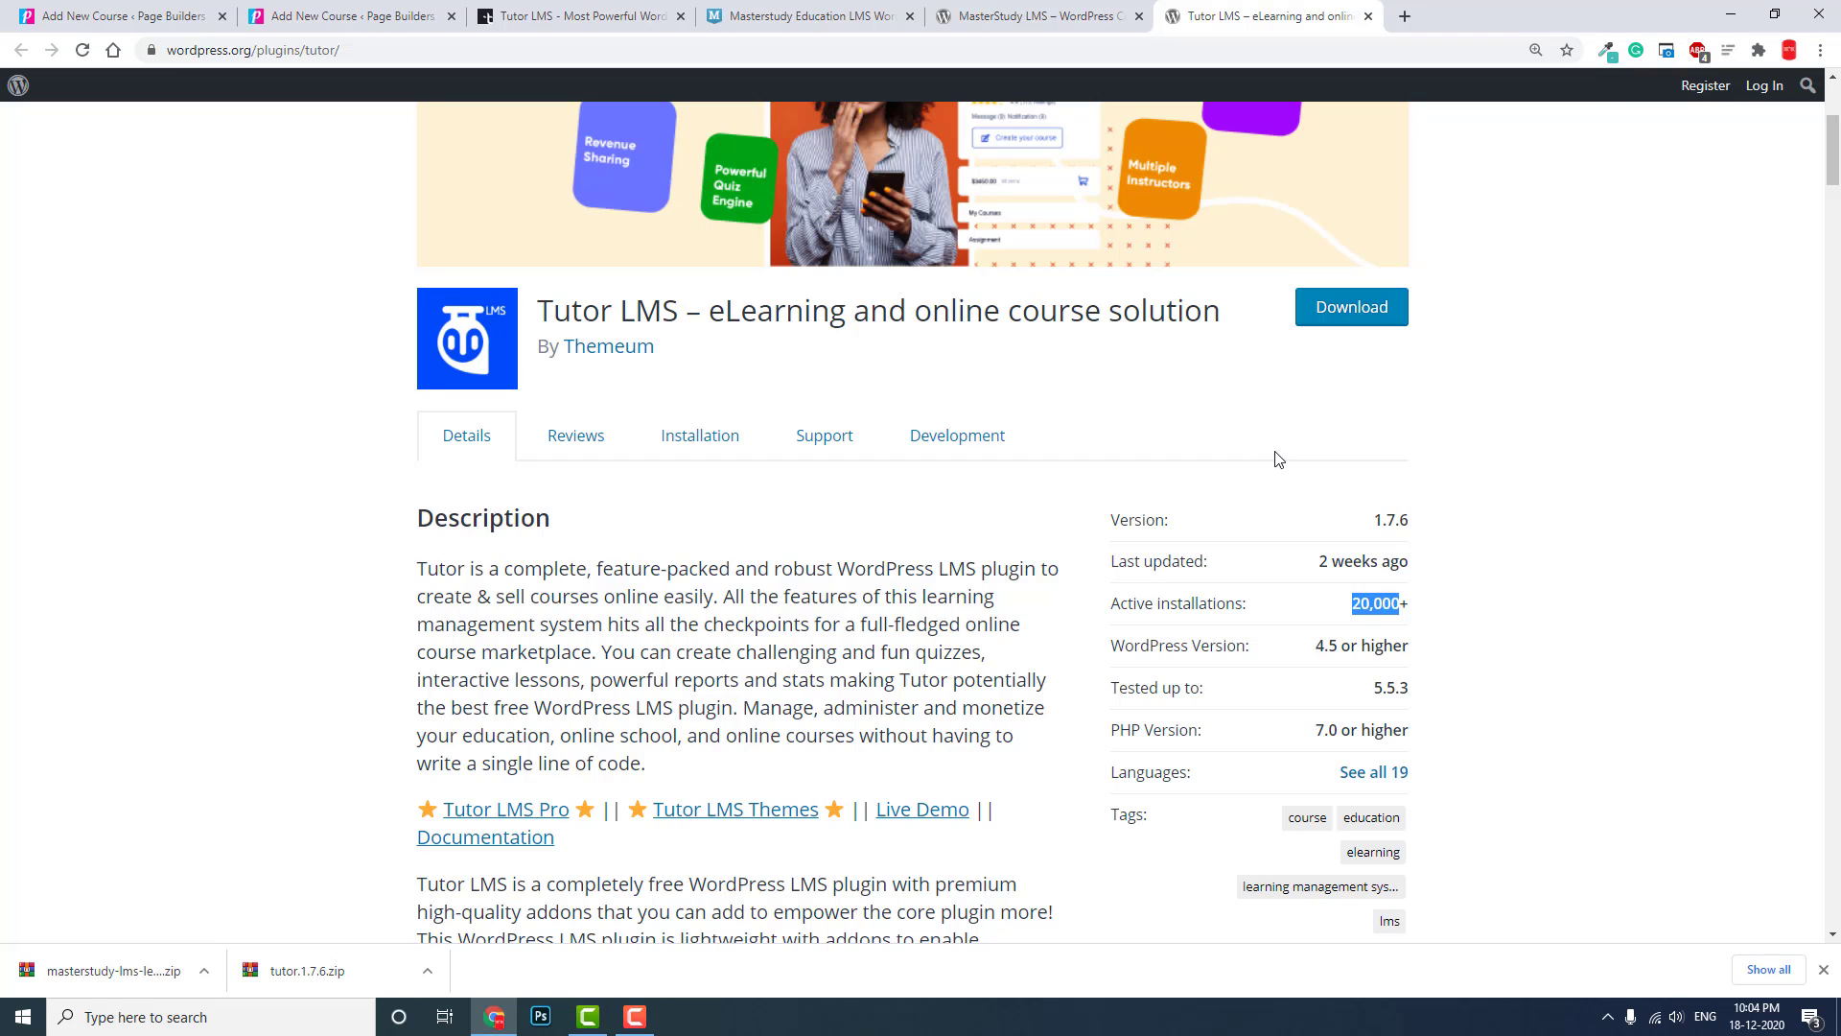
pyautogui.moveTo(1277, 435)
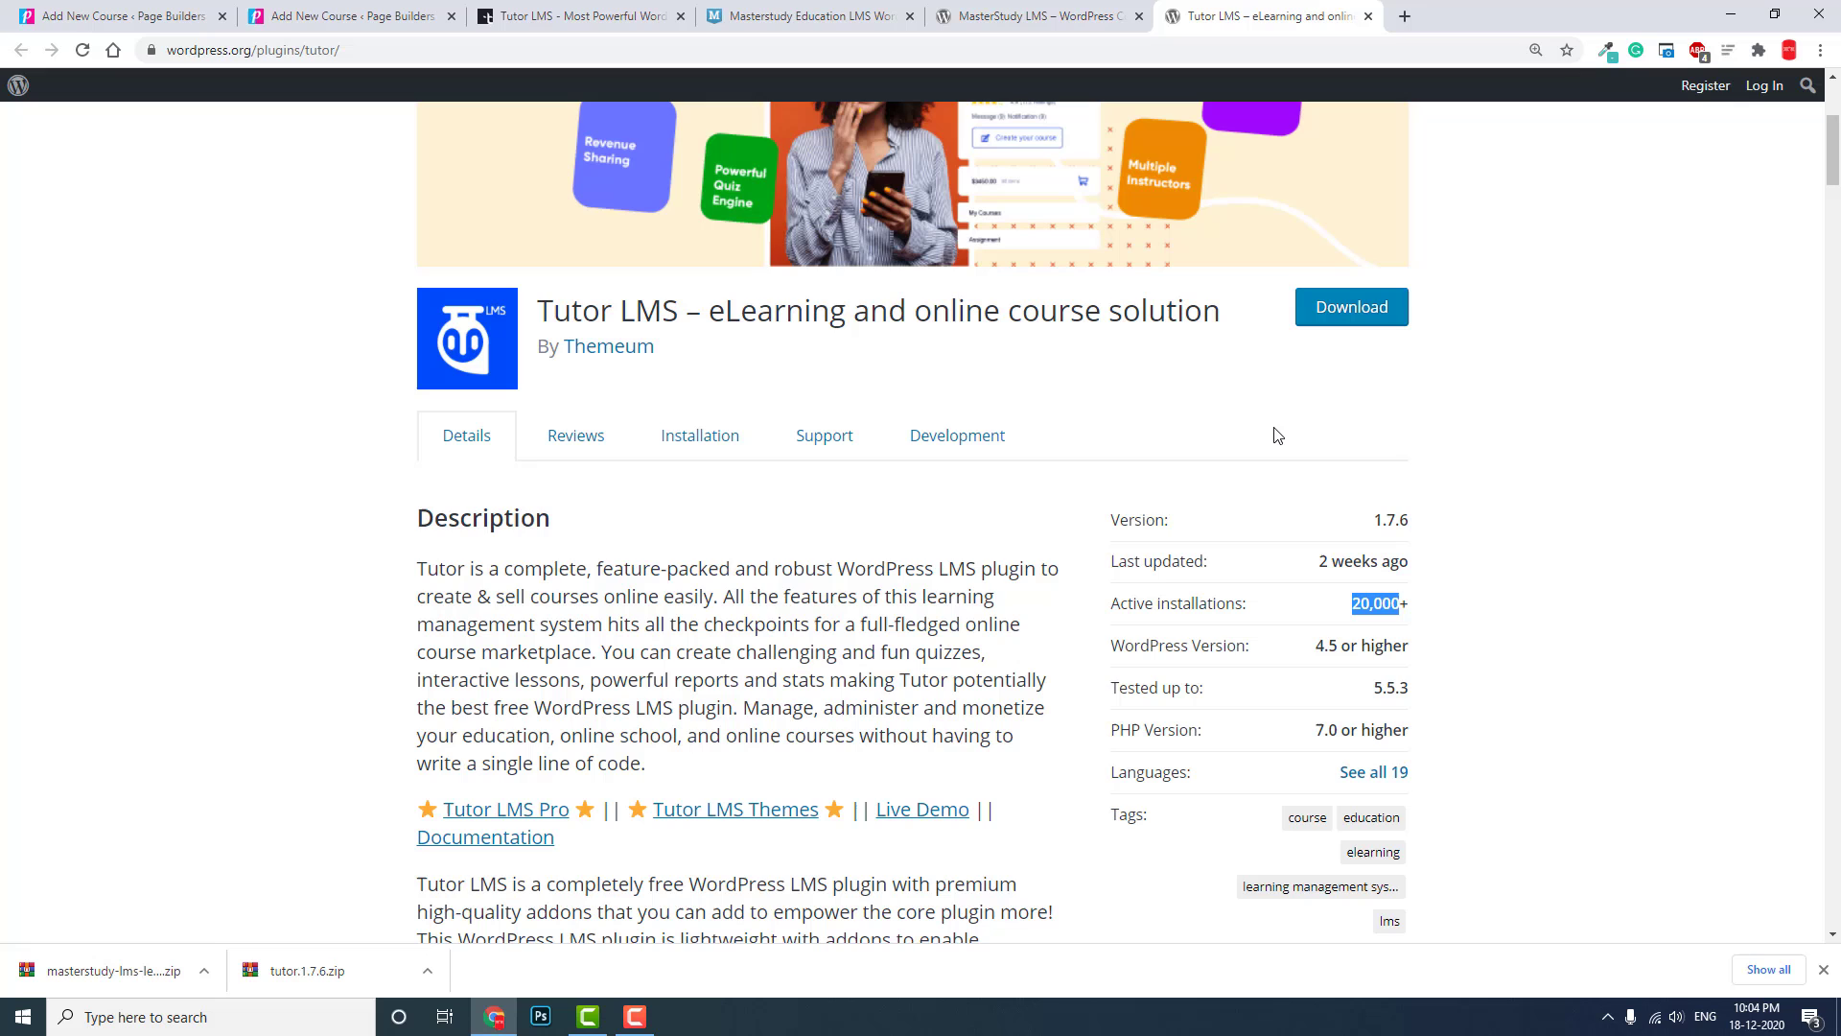
pyautogui.scroll(-3)
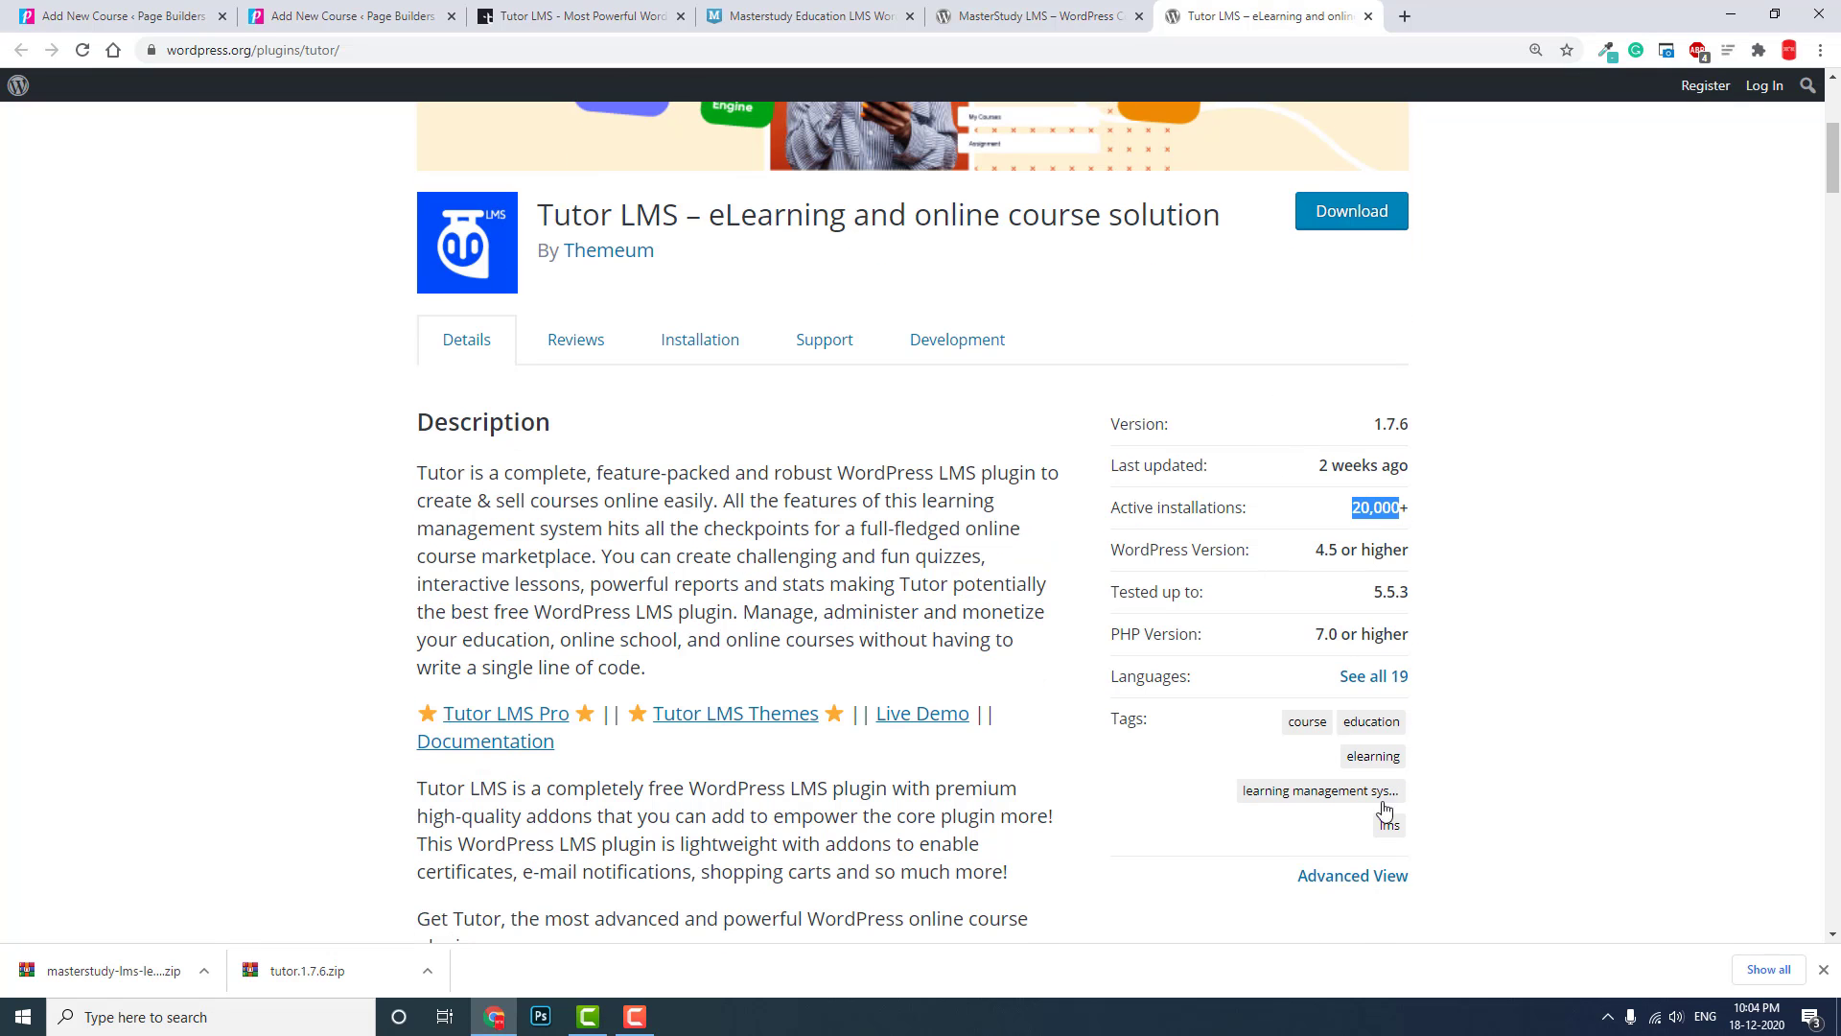
pyautogui.scroll(-3)
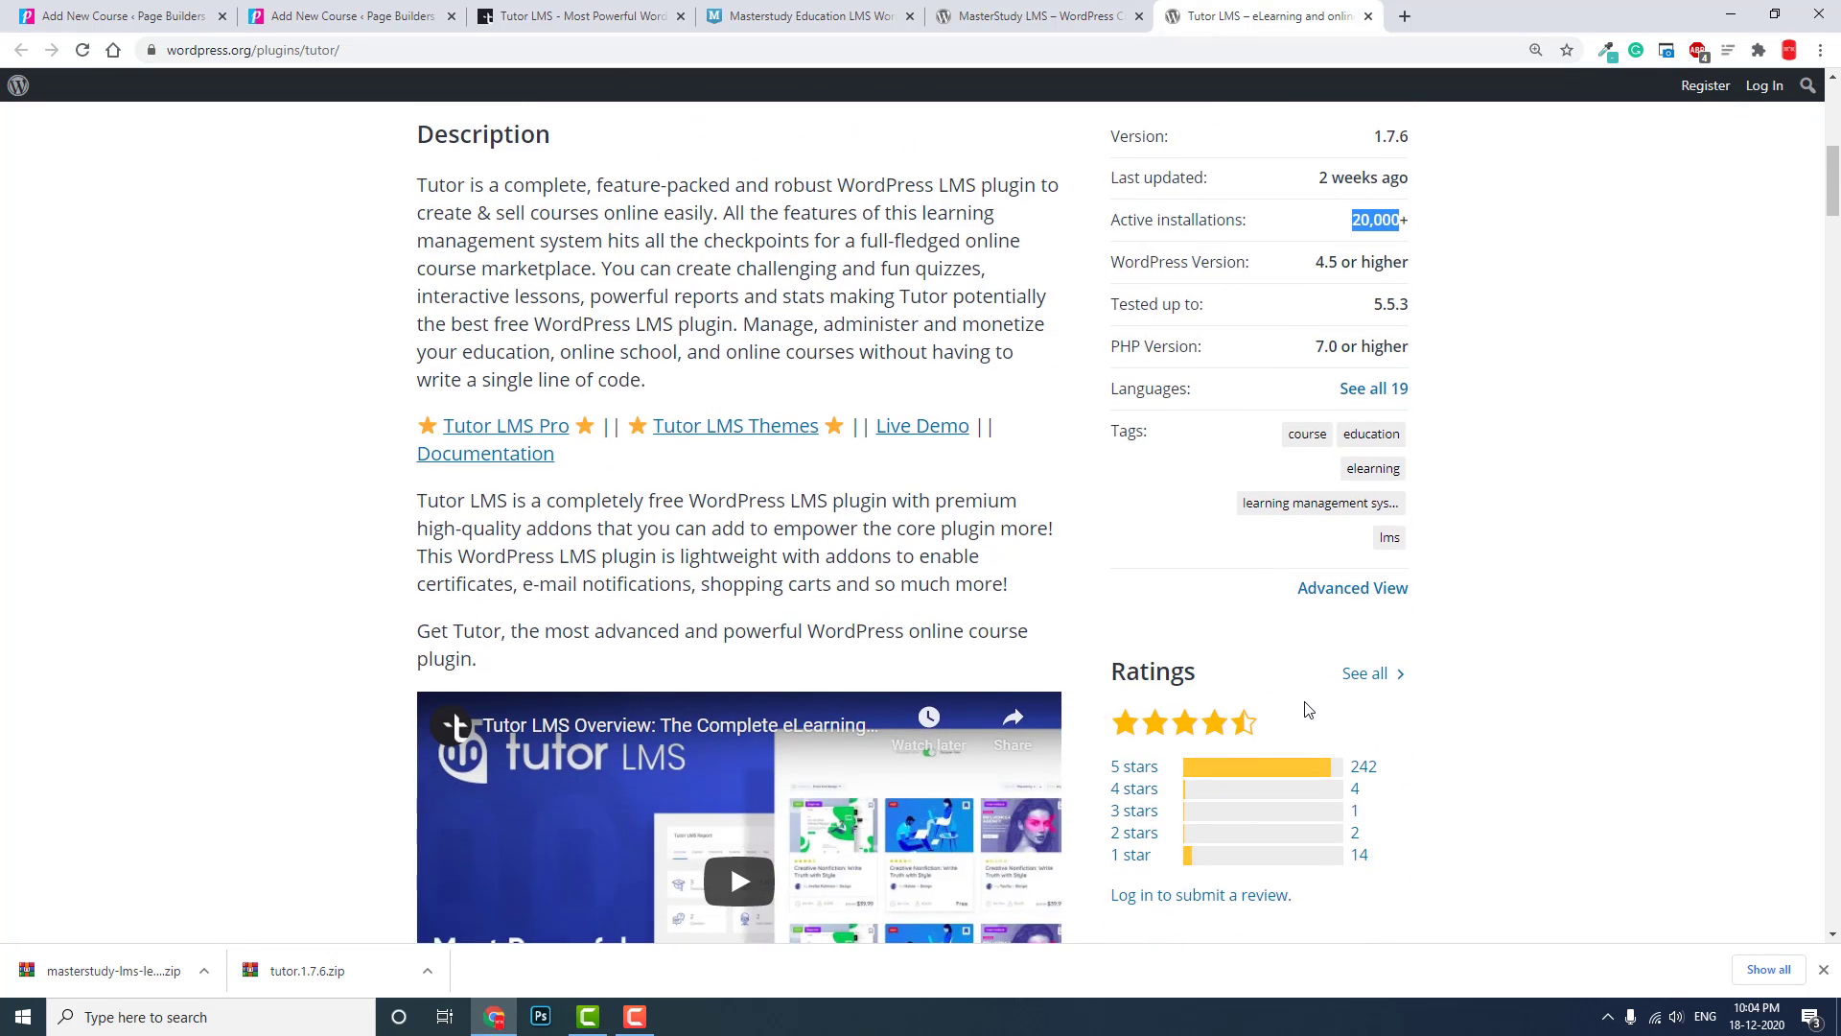
pyautogui.scroll(3)
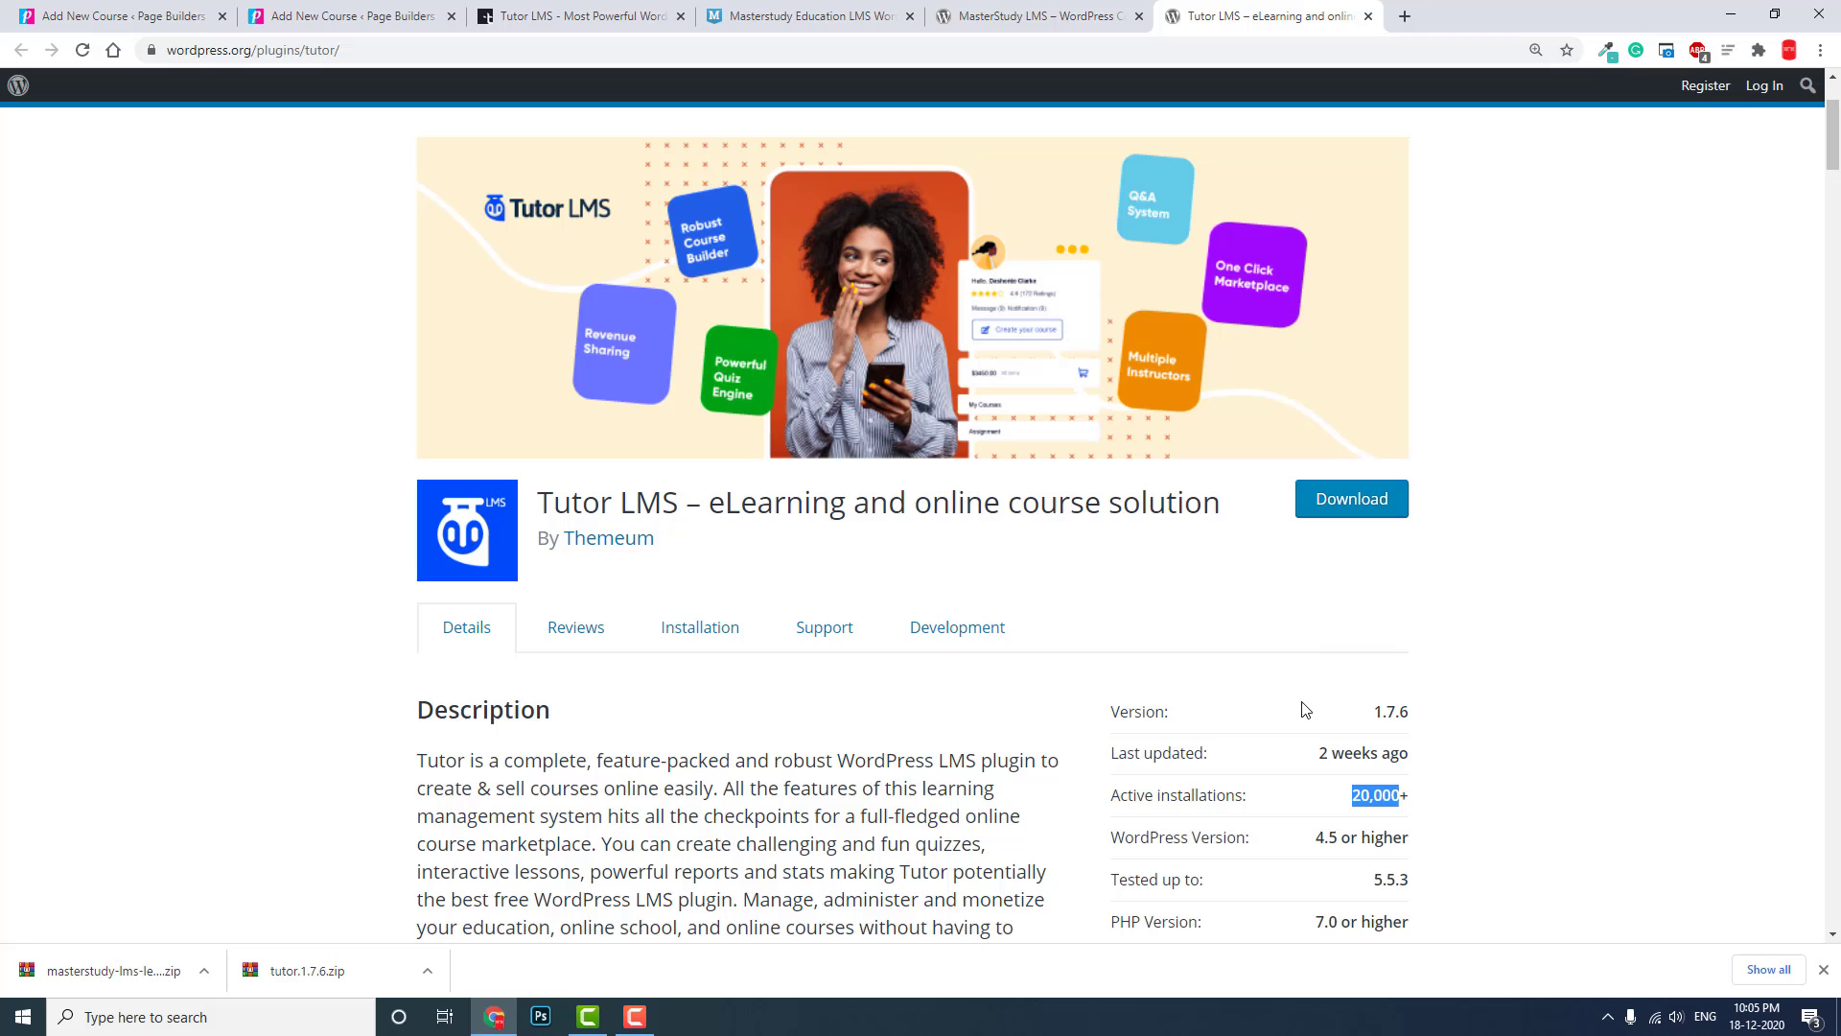
pyautogui.moveTo(1301, 542)
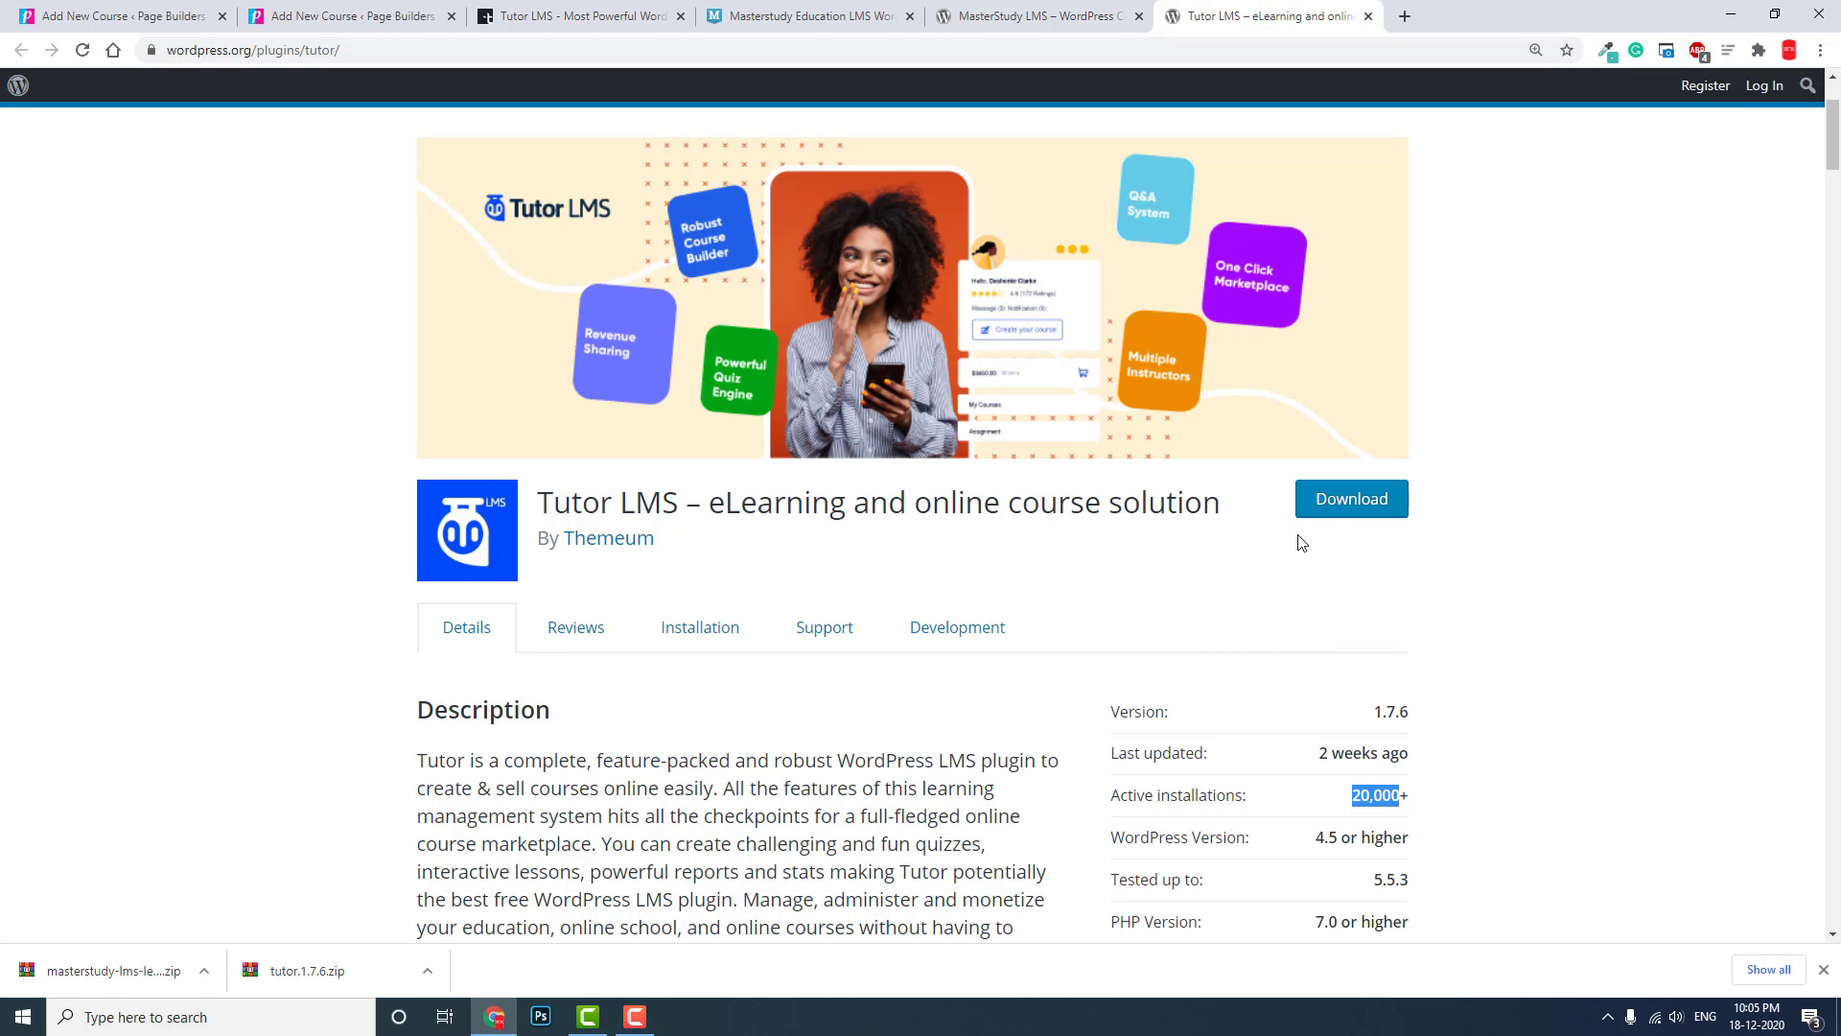
pyautogui.moveTo(1335, 526)
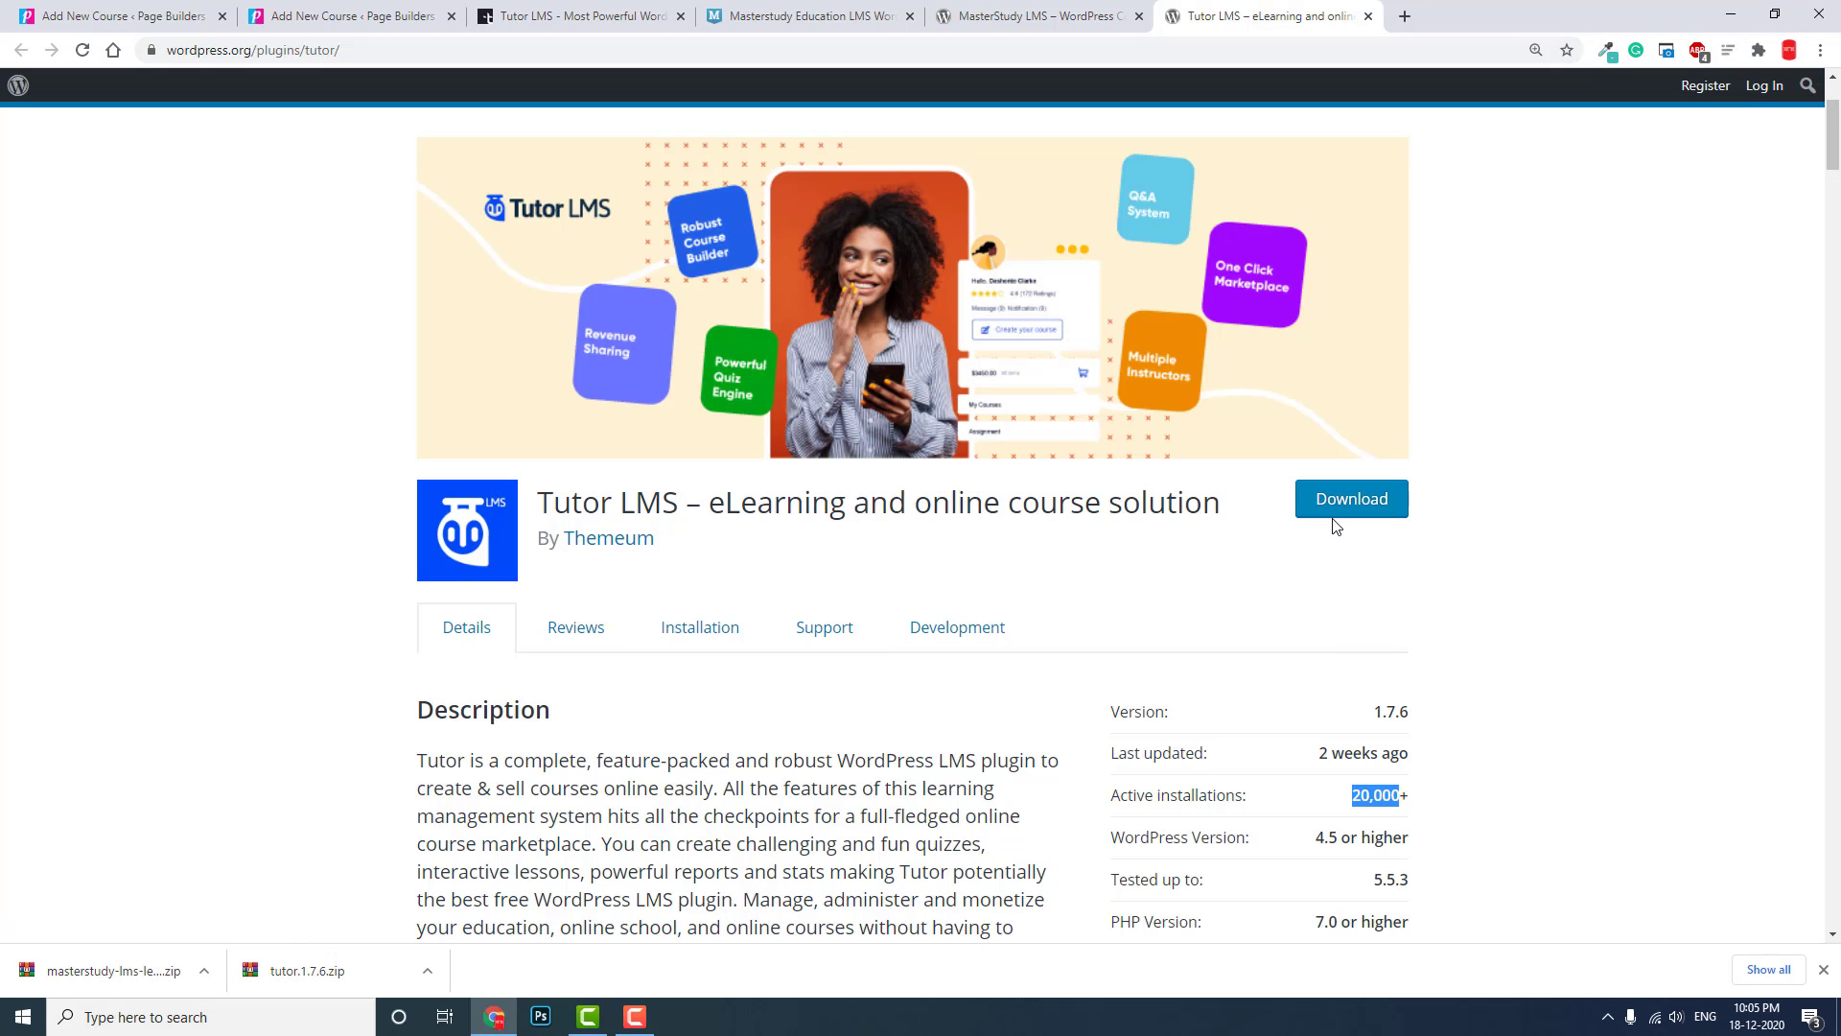
pyautogui.moveTo(491, 871)
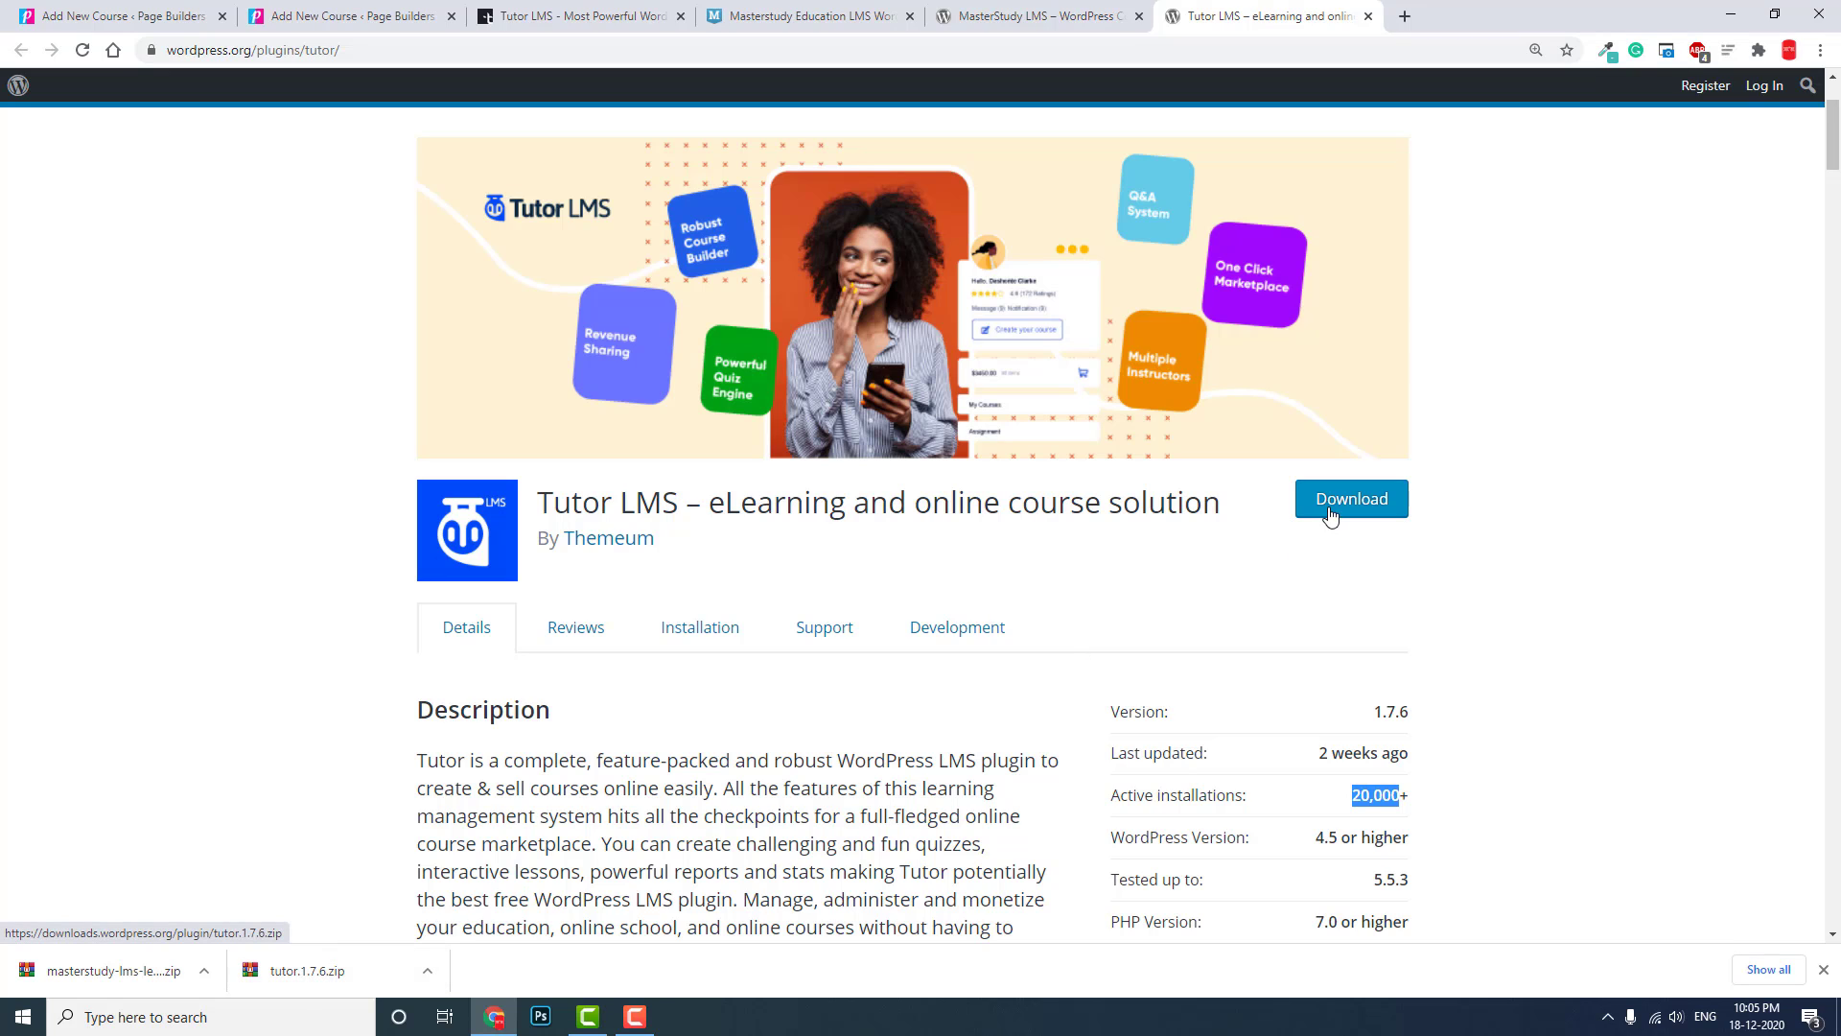
pyautogui.moveTo(326, 971)
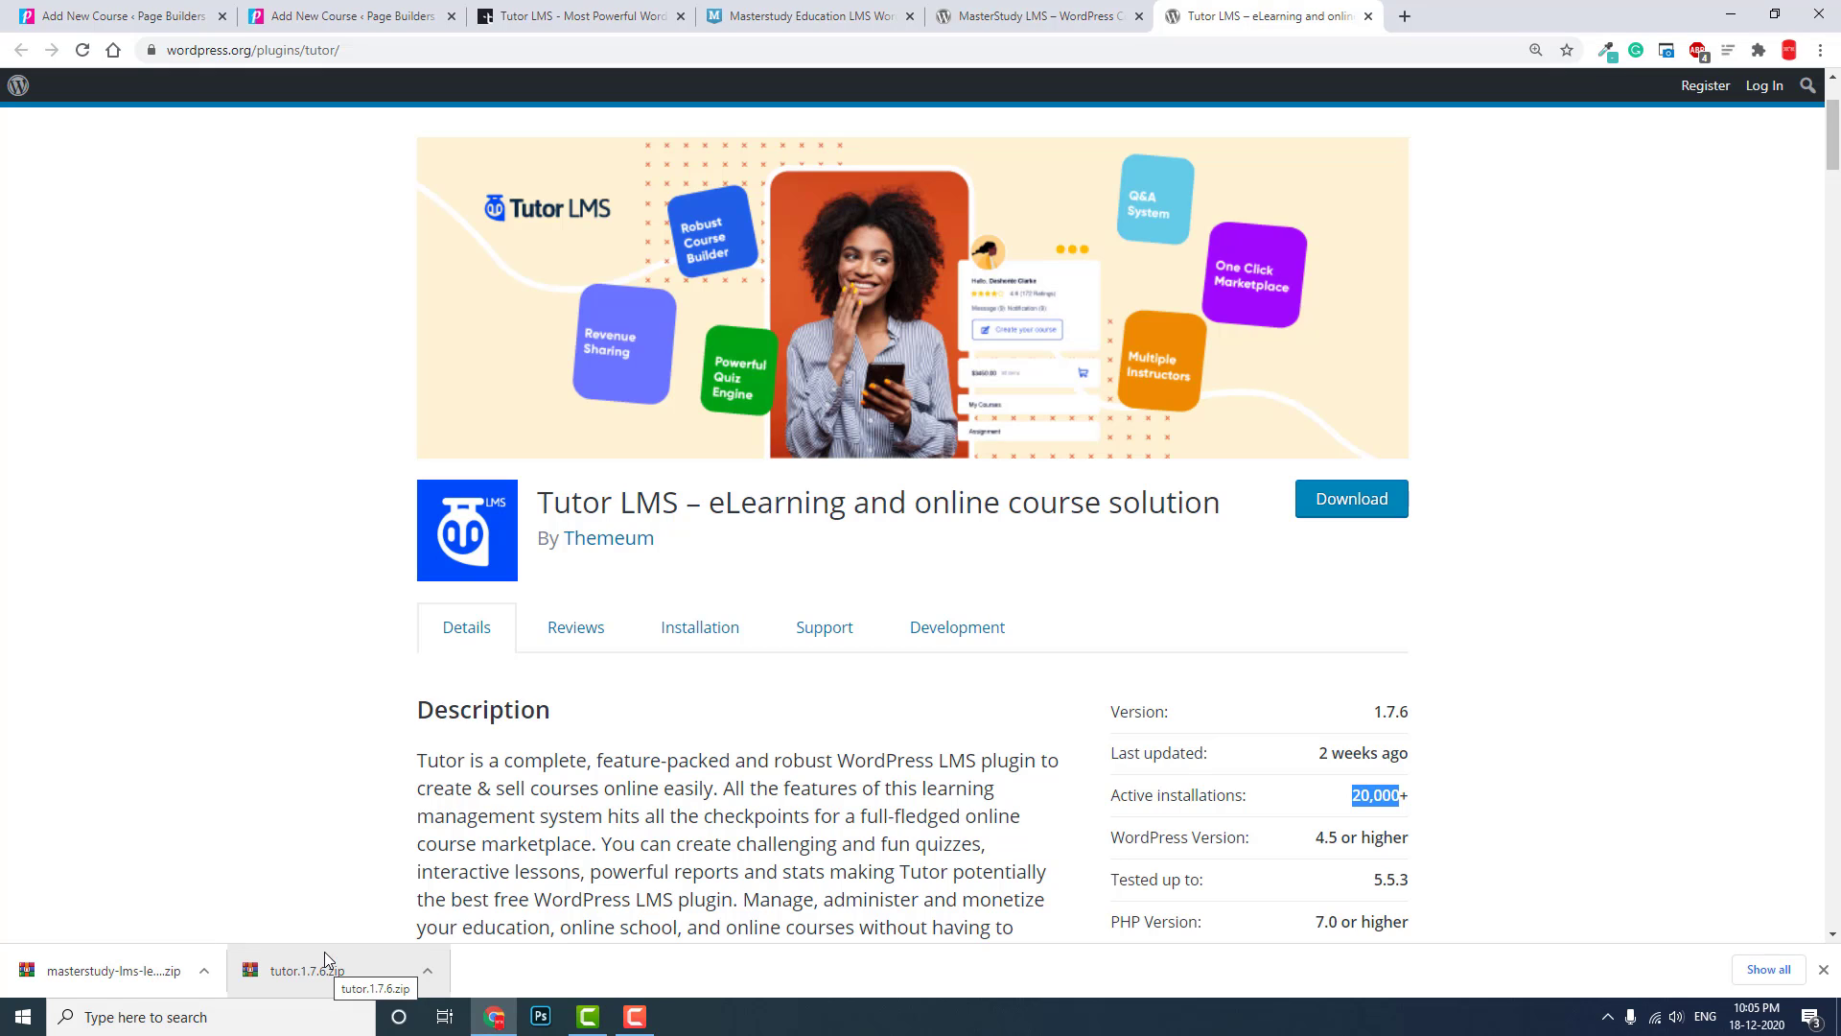
pyautogui.moveTo(1241, 580)
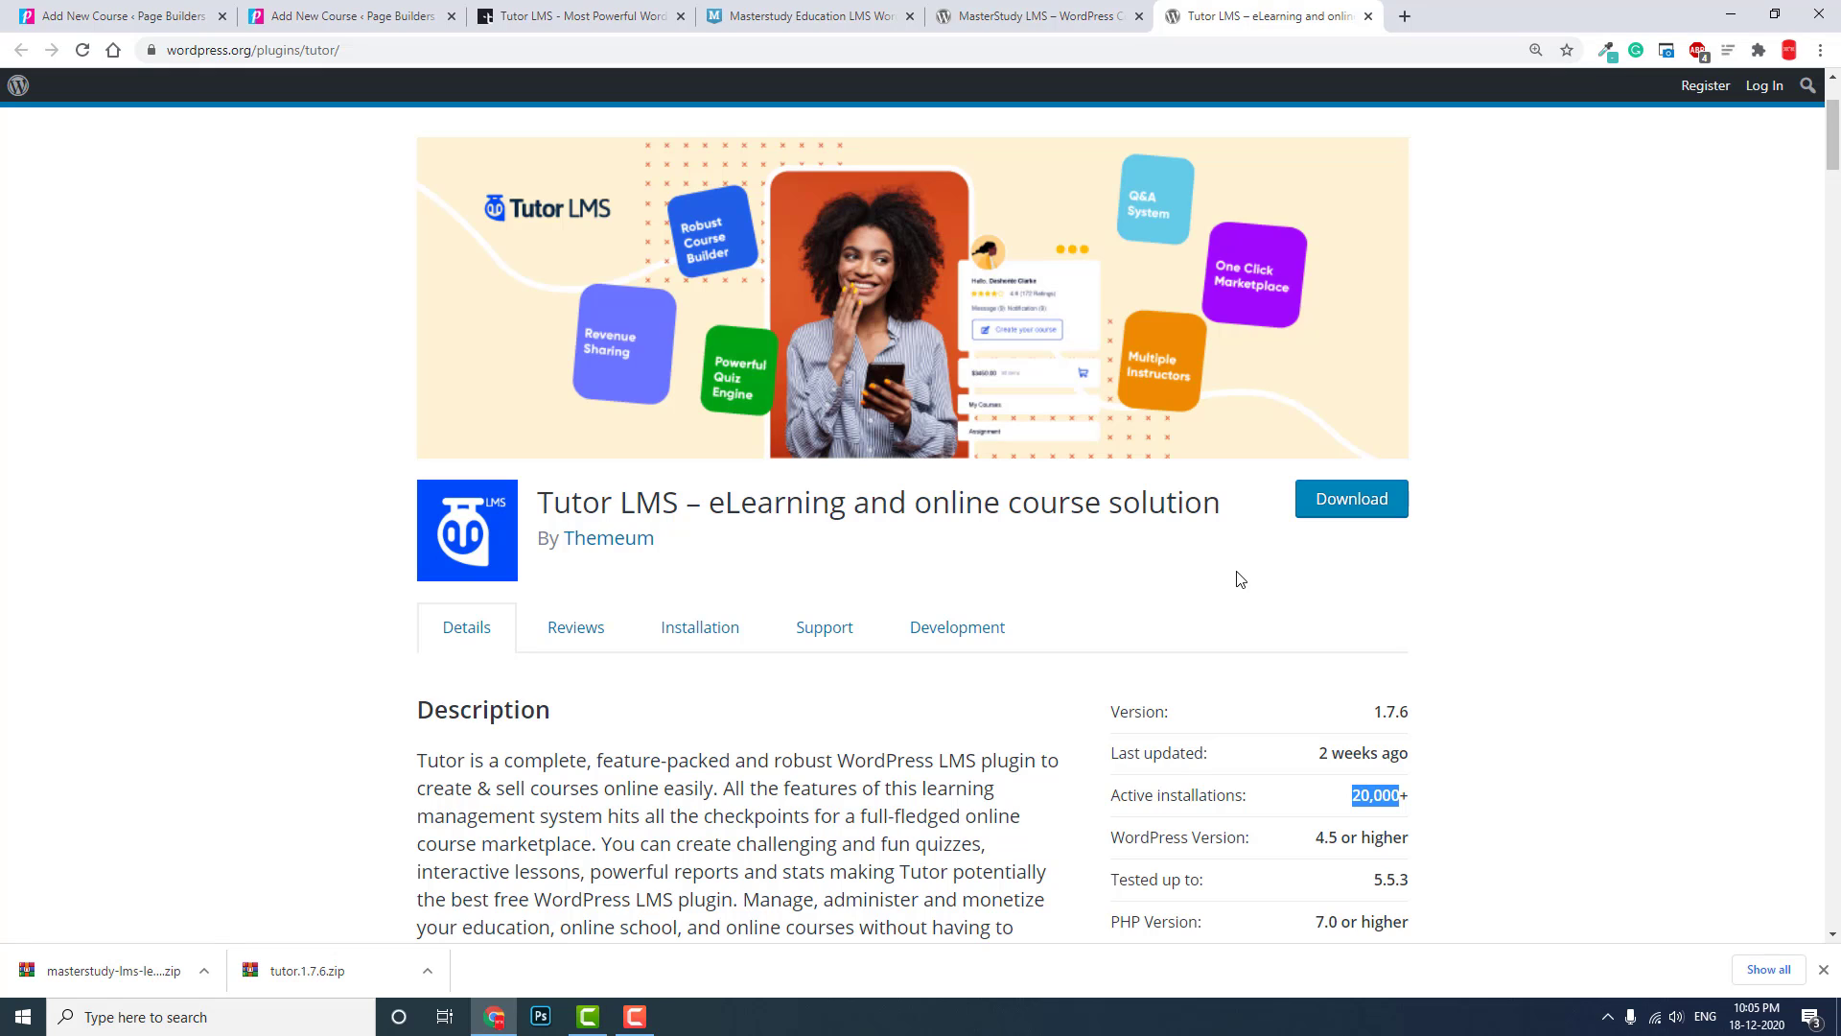
pyautogui.moveTo(105, 971)
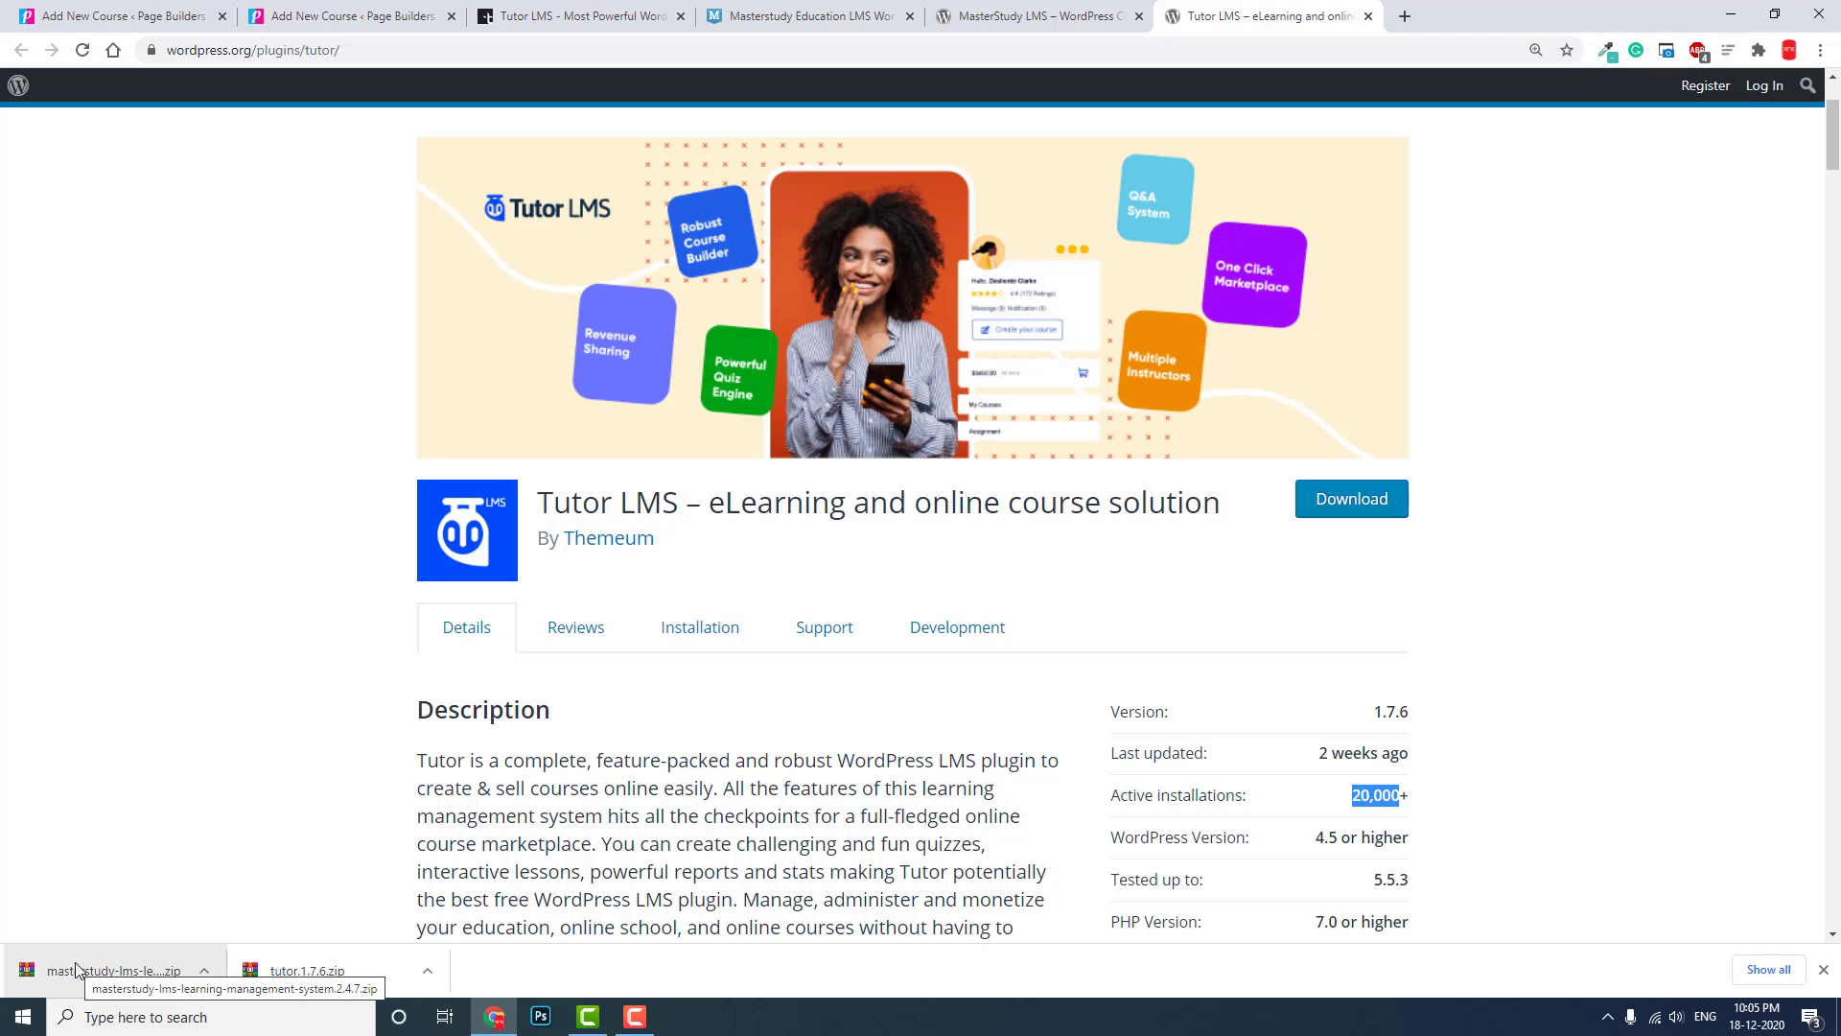
pyautogui.moveTo(68, 938)
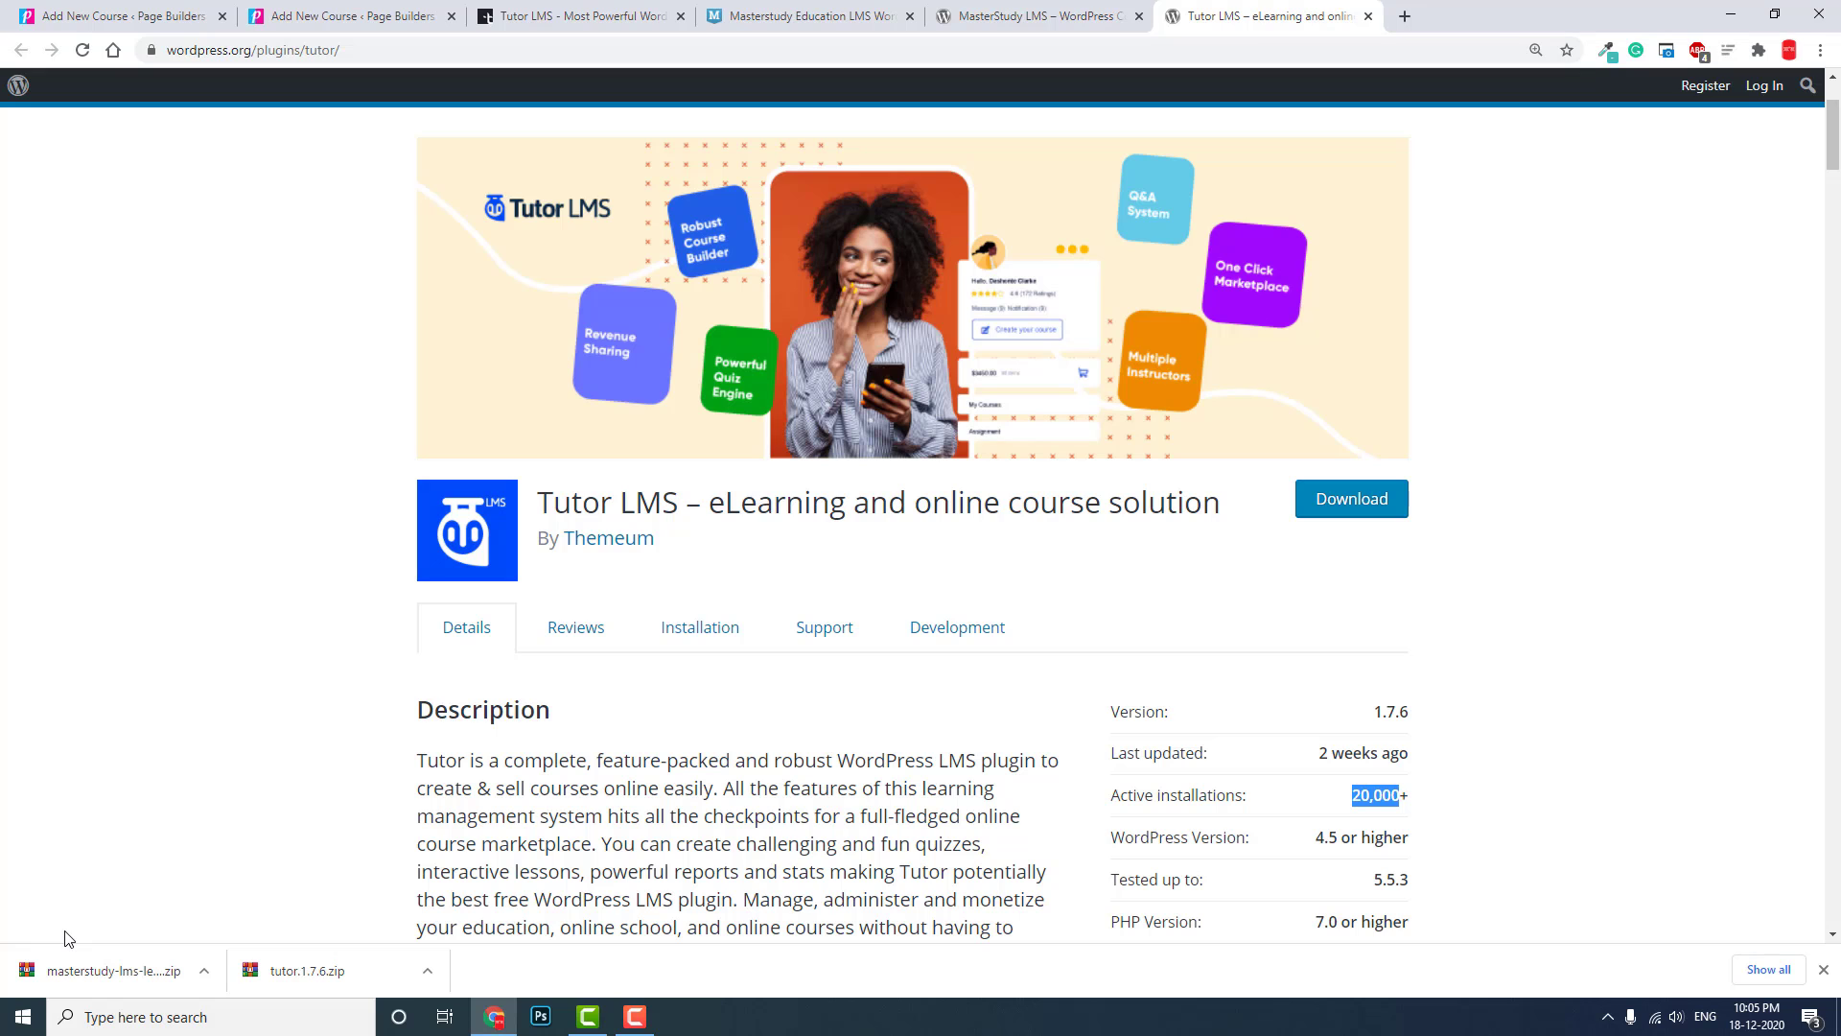
# - Switch to the MasterStudy demo Courses page and return to its top banner
pyautogui.click(808, 15)
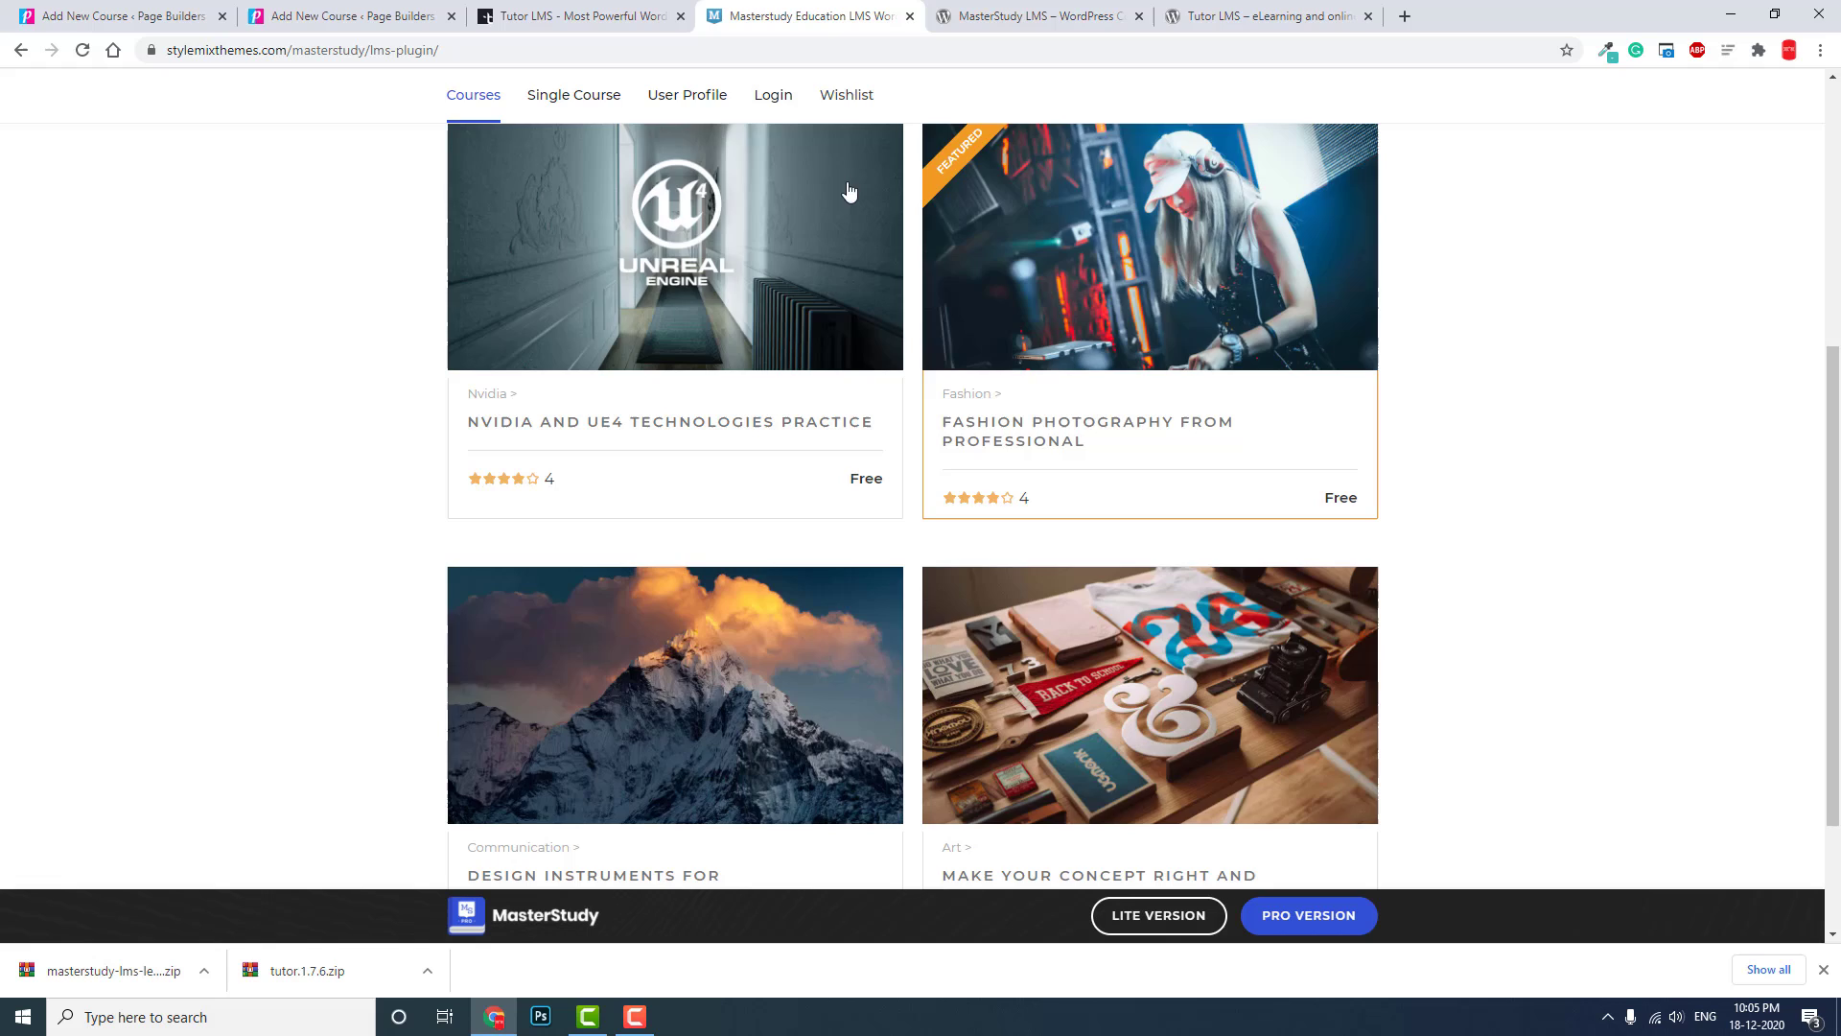
pyautogui.scroll(3)
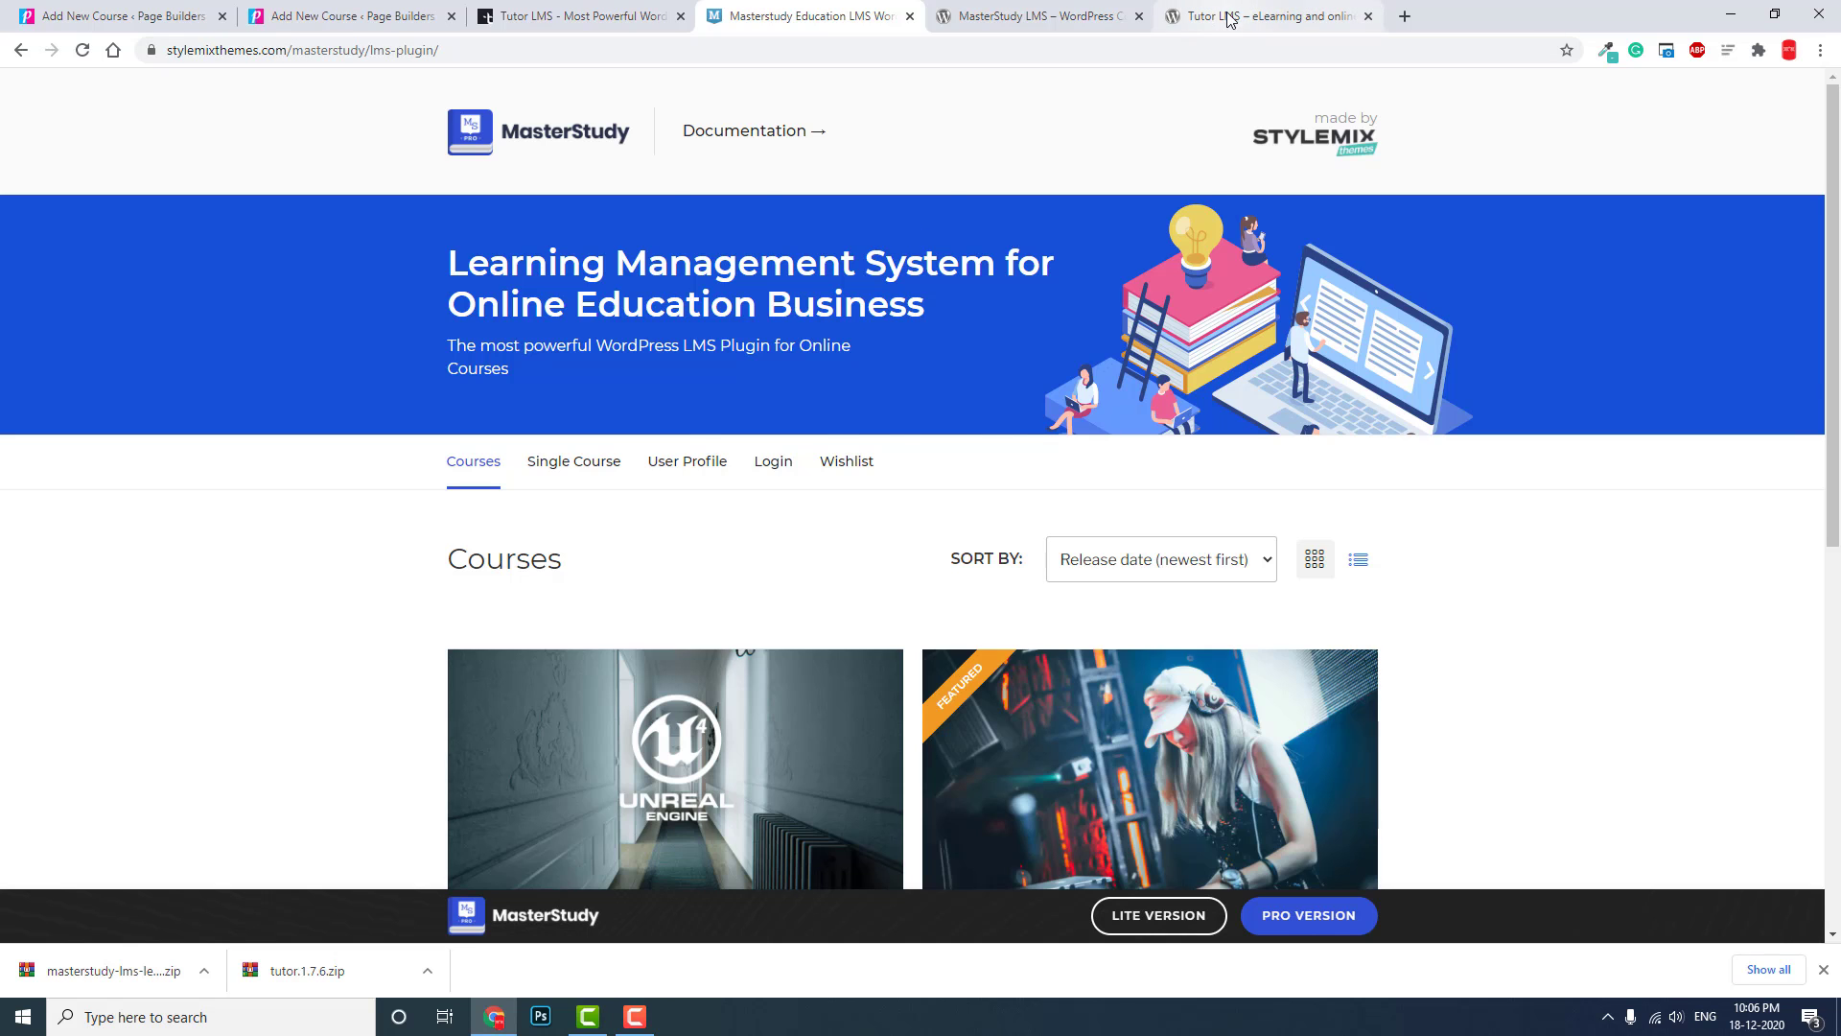
# - Bring the Tutor LMS plugin page back up and scroll into its full description and links
pyautogui.click(1268, 15)
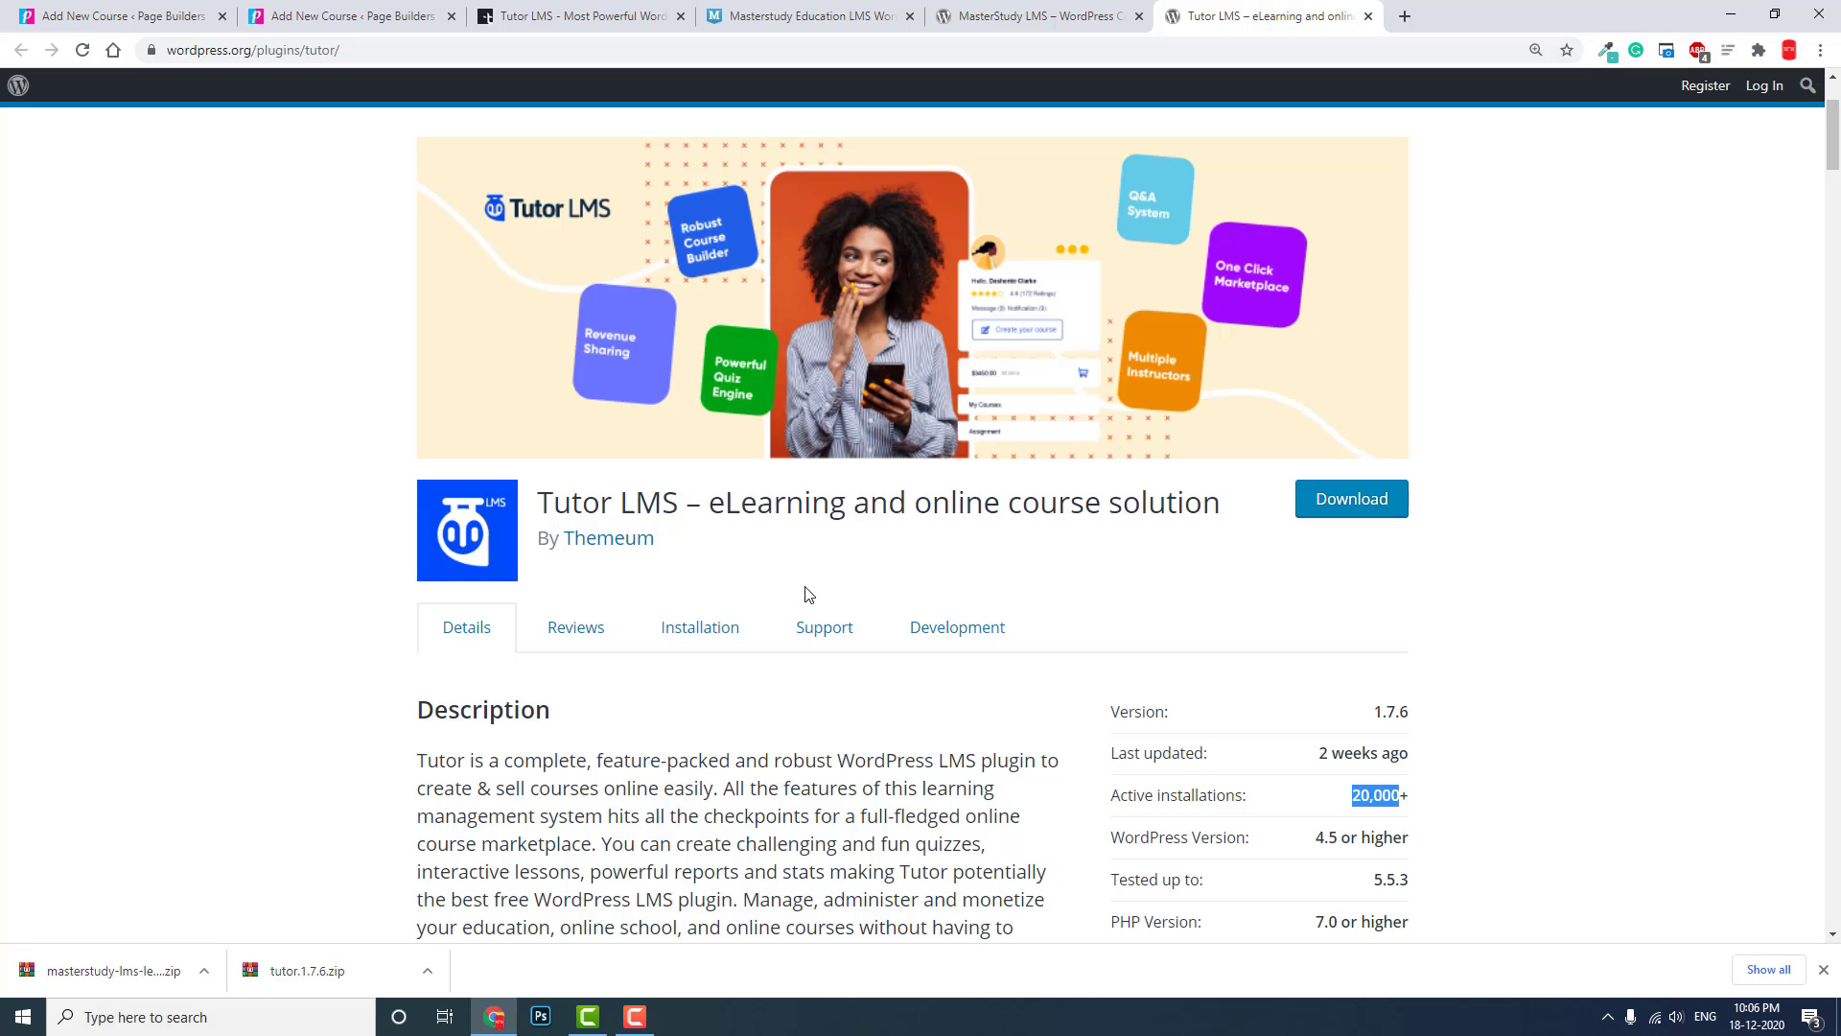
pyautogui.scroll(-3)
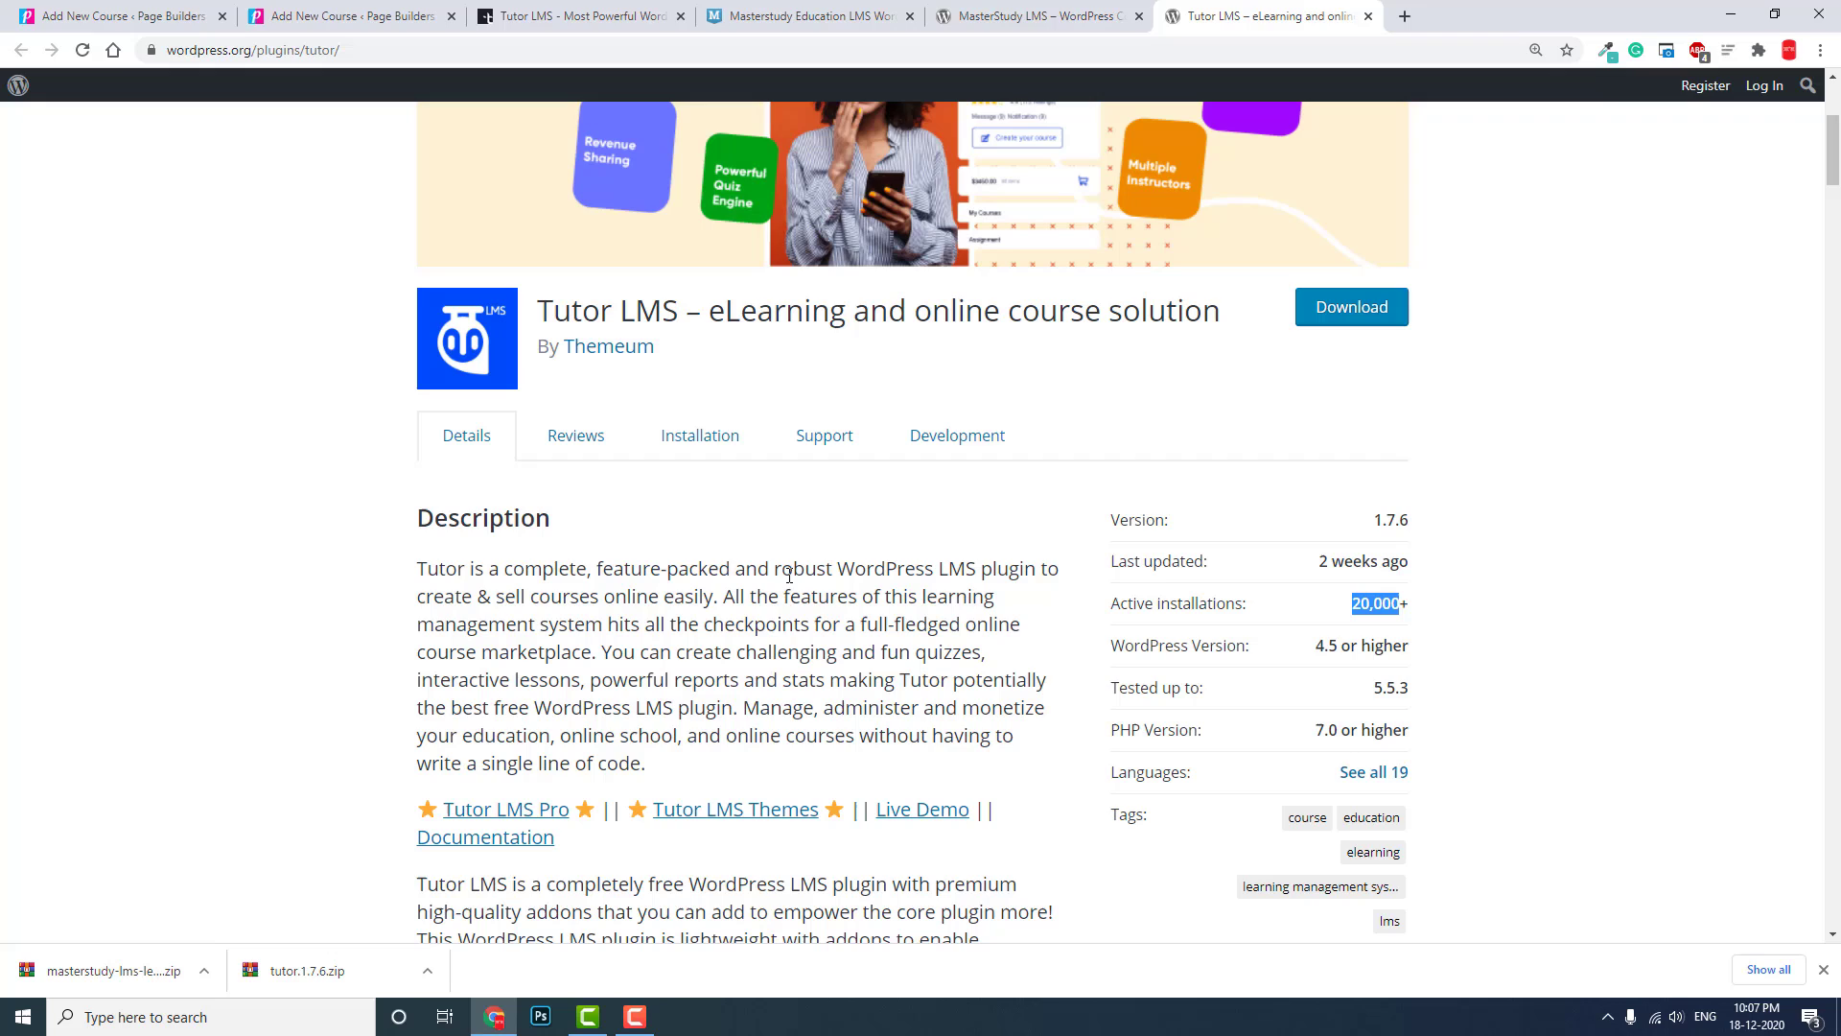
pyautogui.moveTo(693, 280)
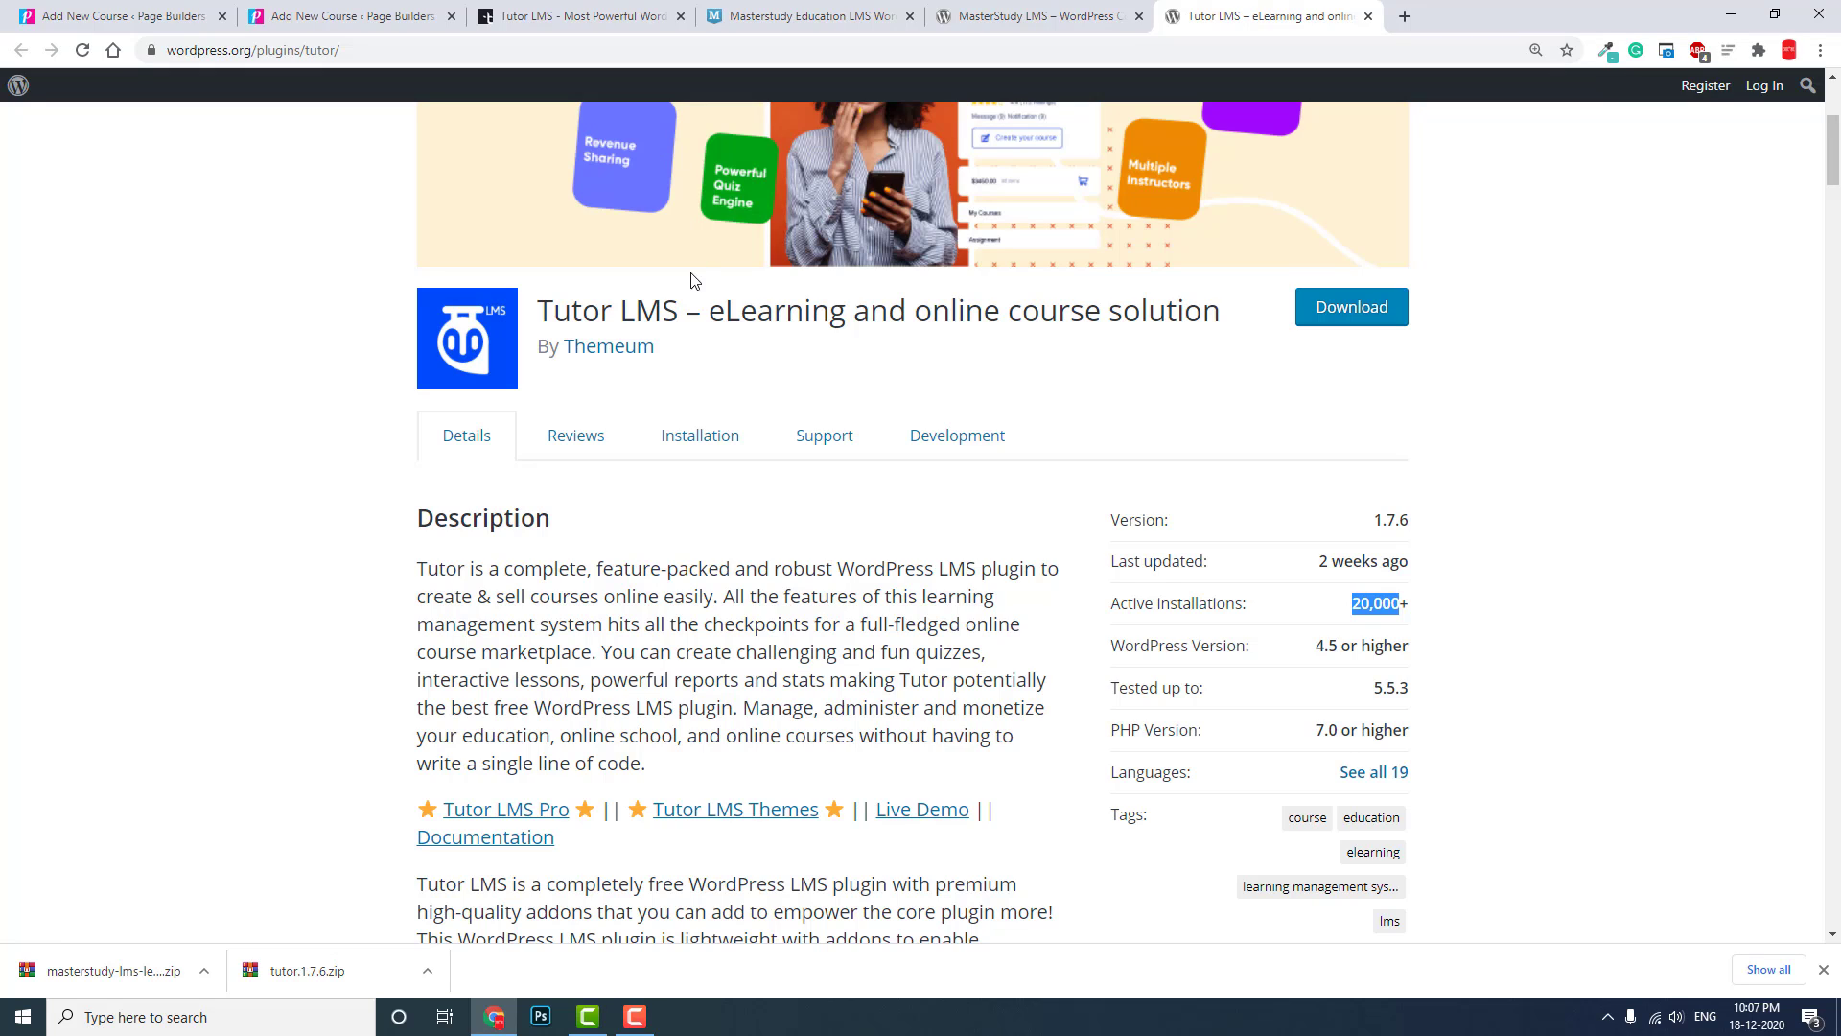
pyautogui.moveTo(685, 395)
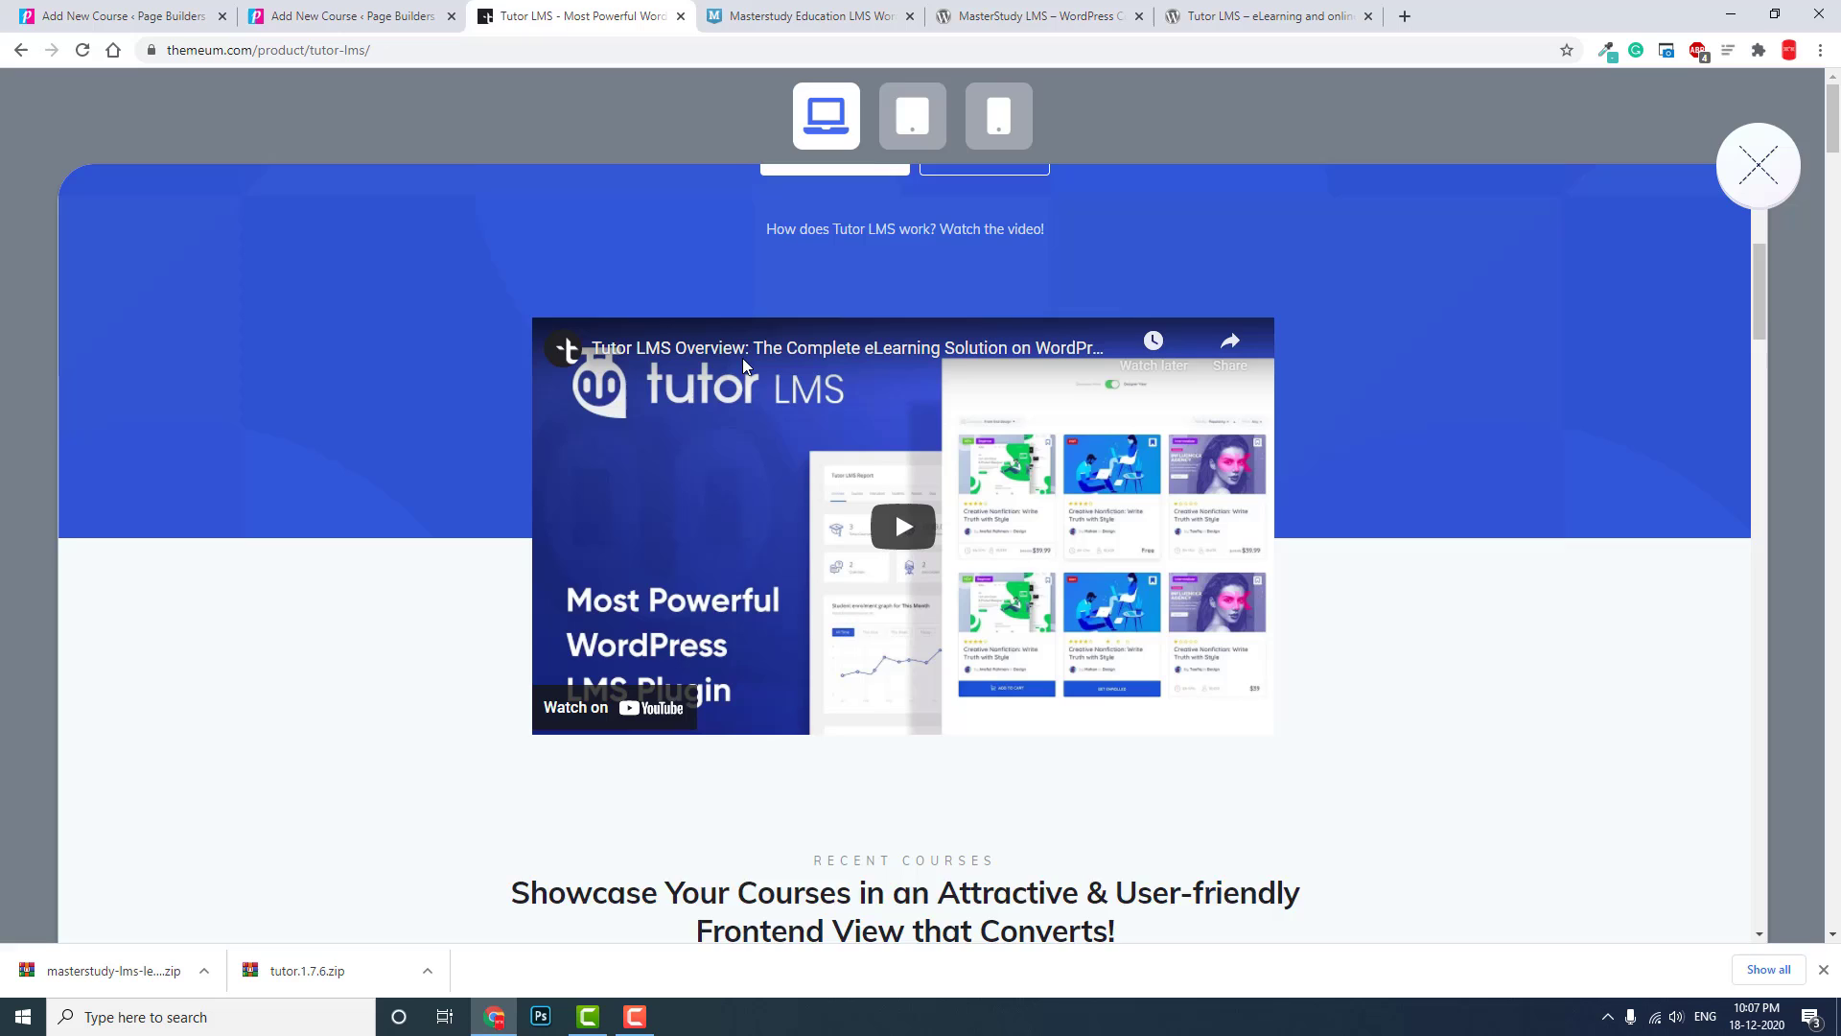
# - Scroll through the Tutor LMS demo, then browse the MasterStudy demo courses list
pyautogui.scroll(-3)
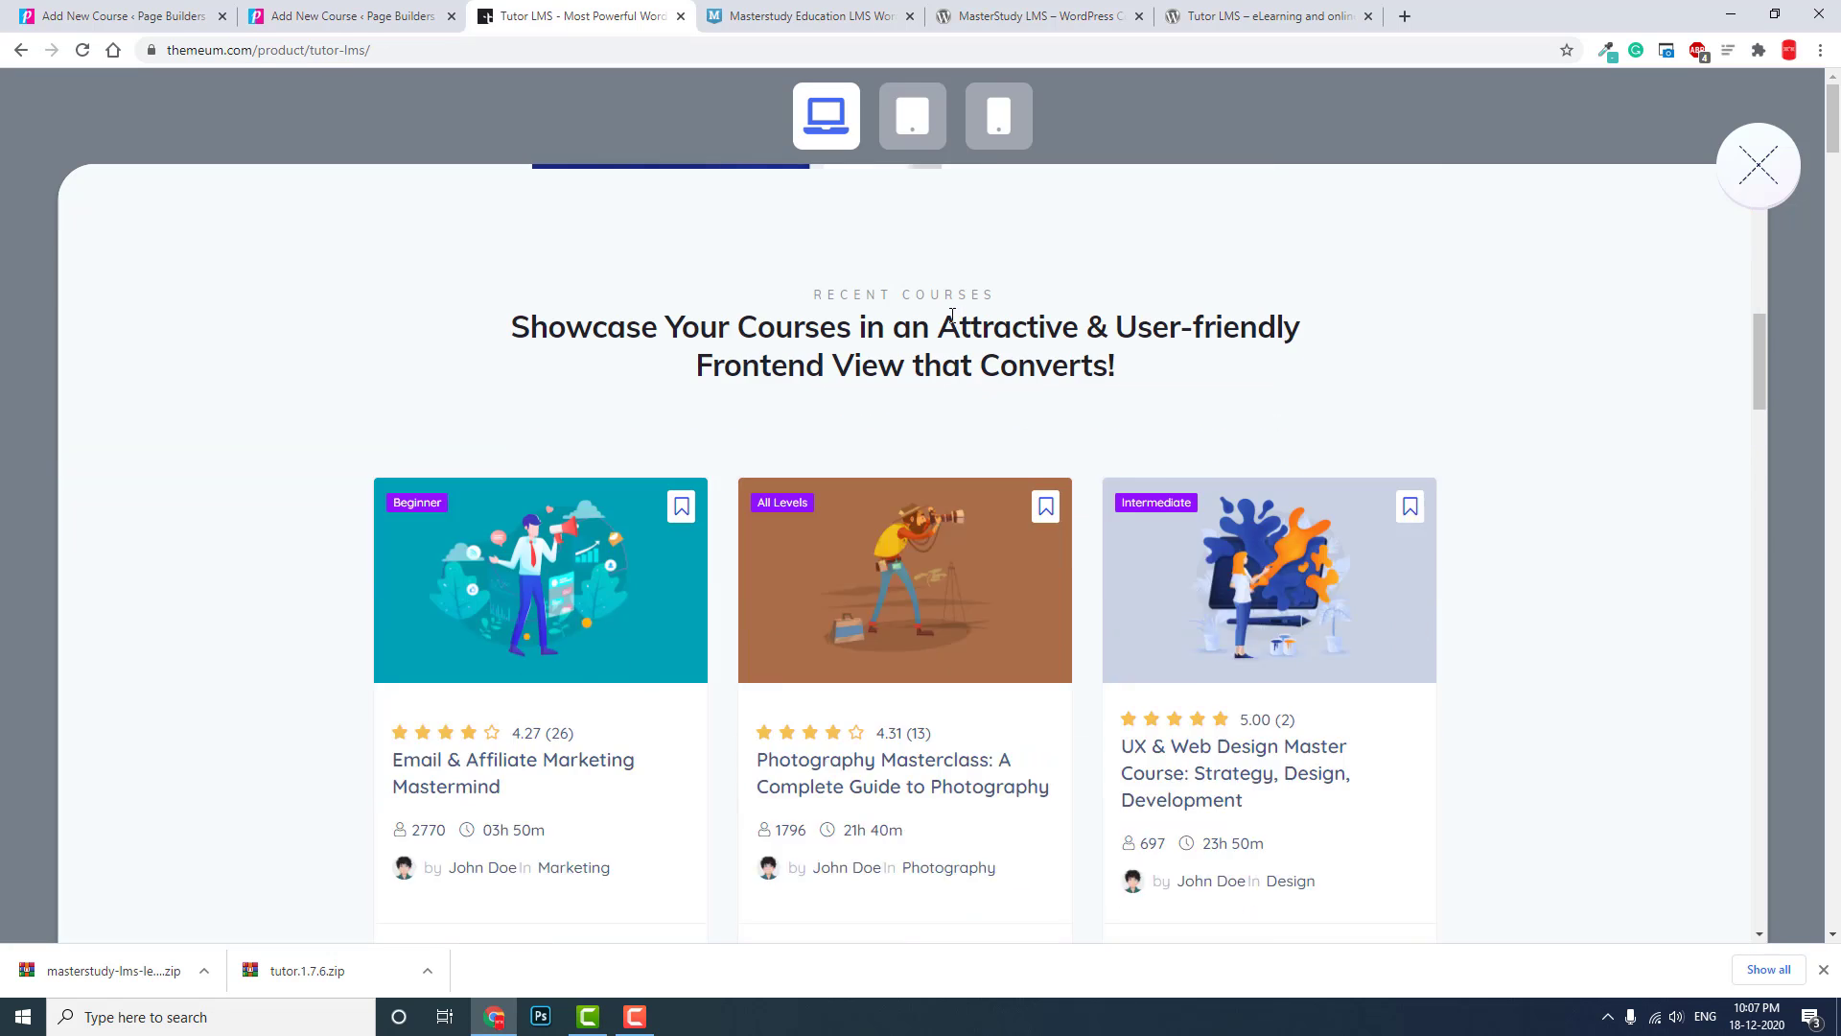
pyautogui.scroll(-3)
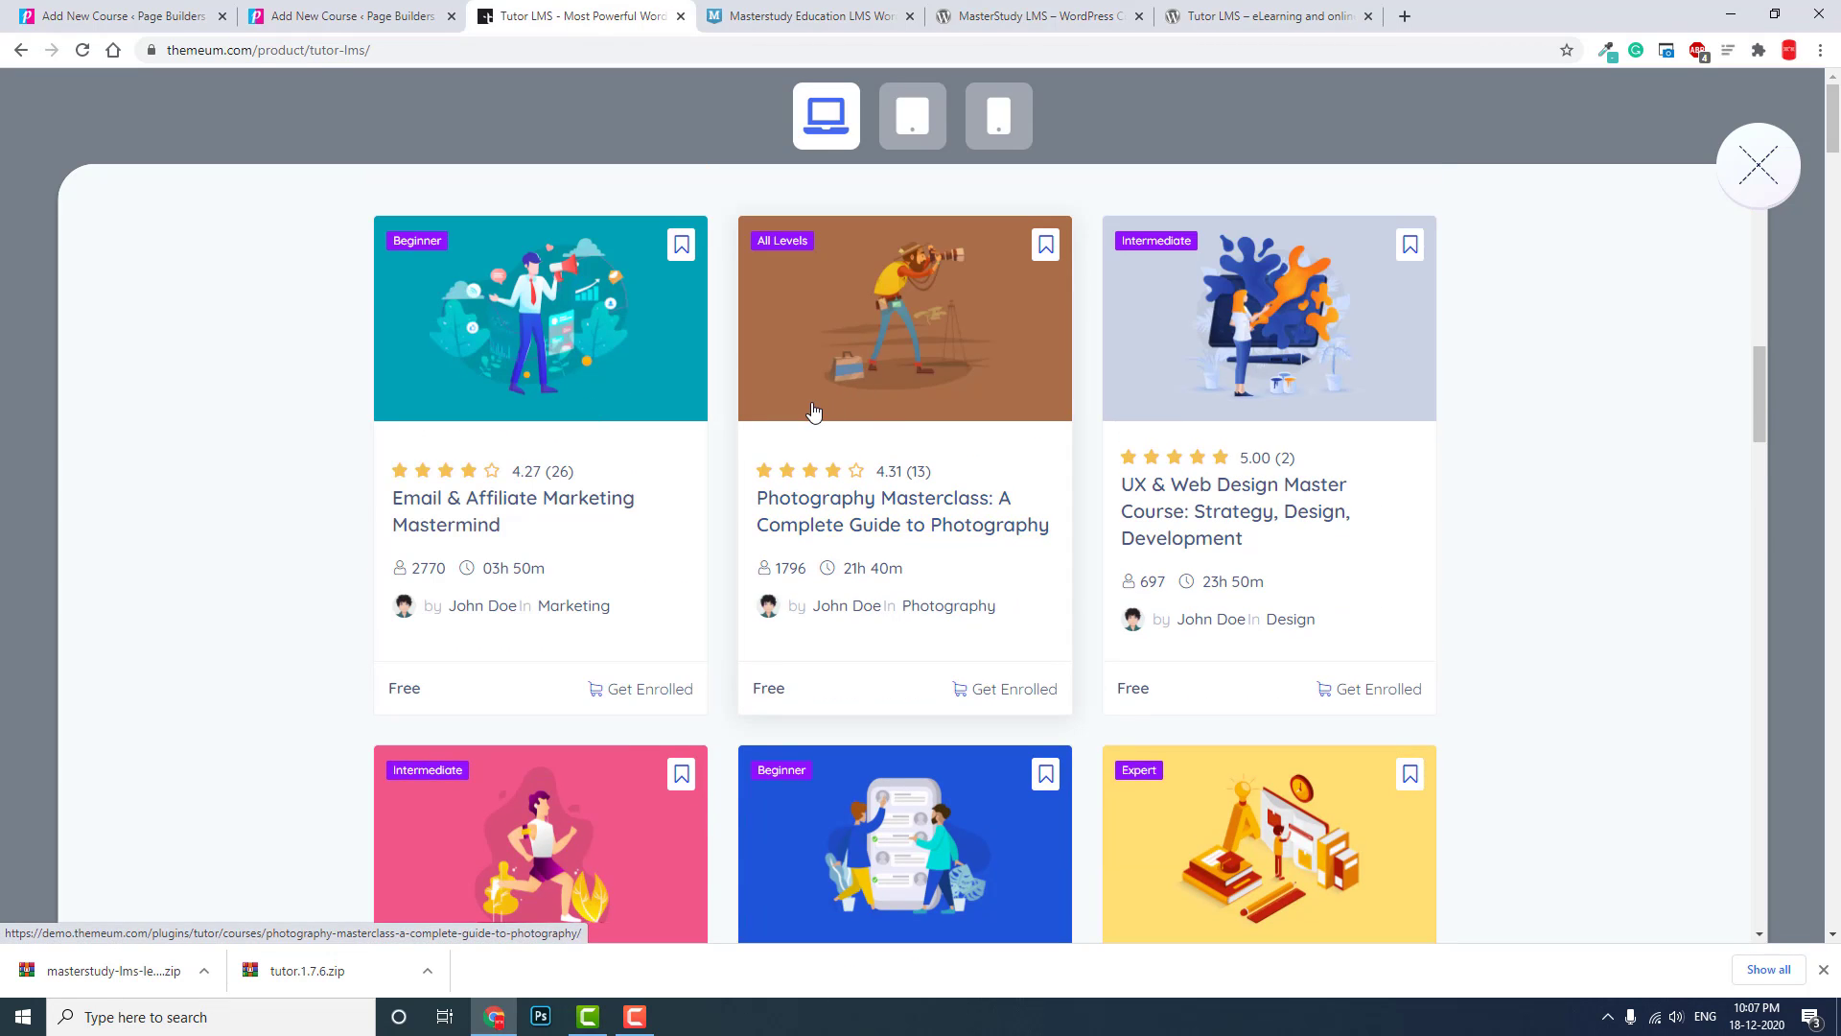
pyautogui.scroll(-3)
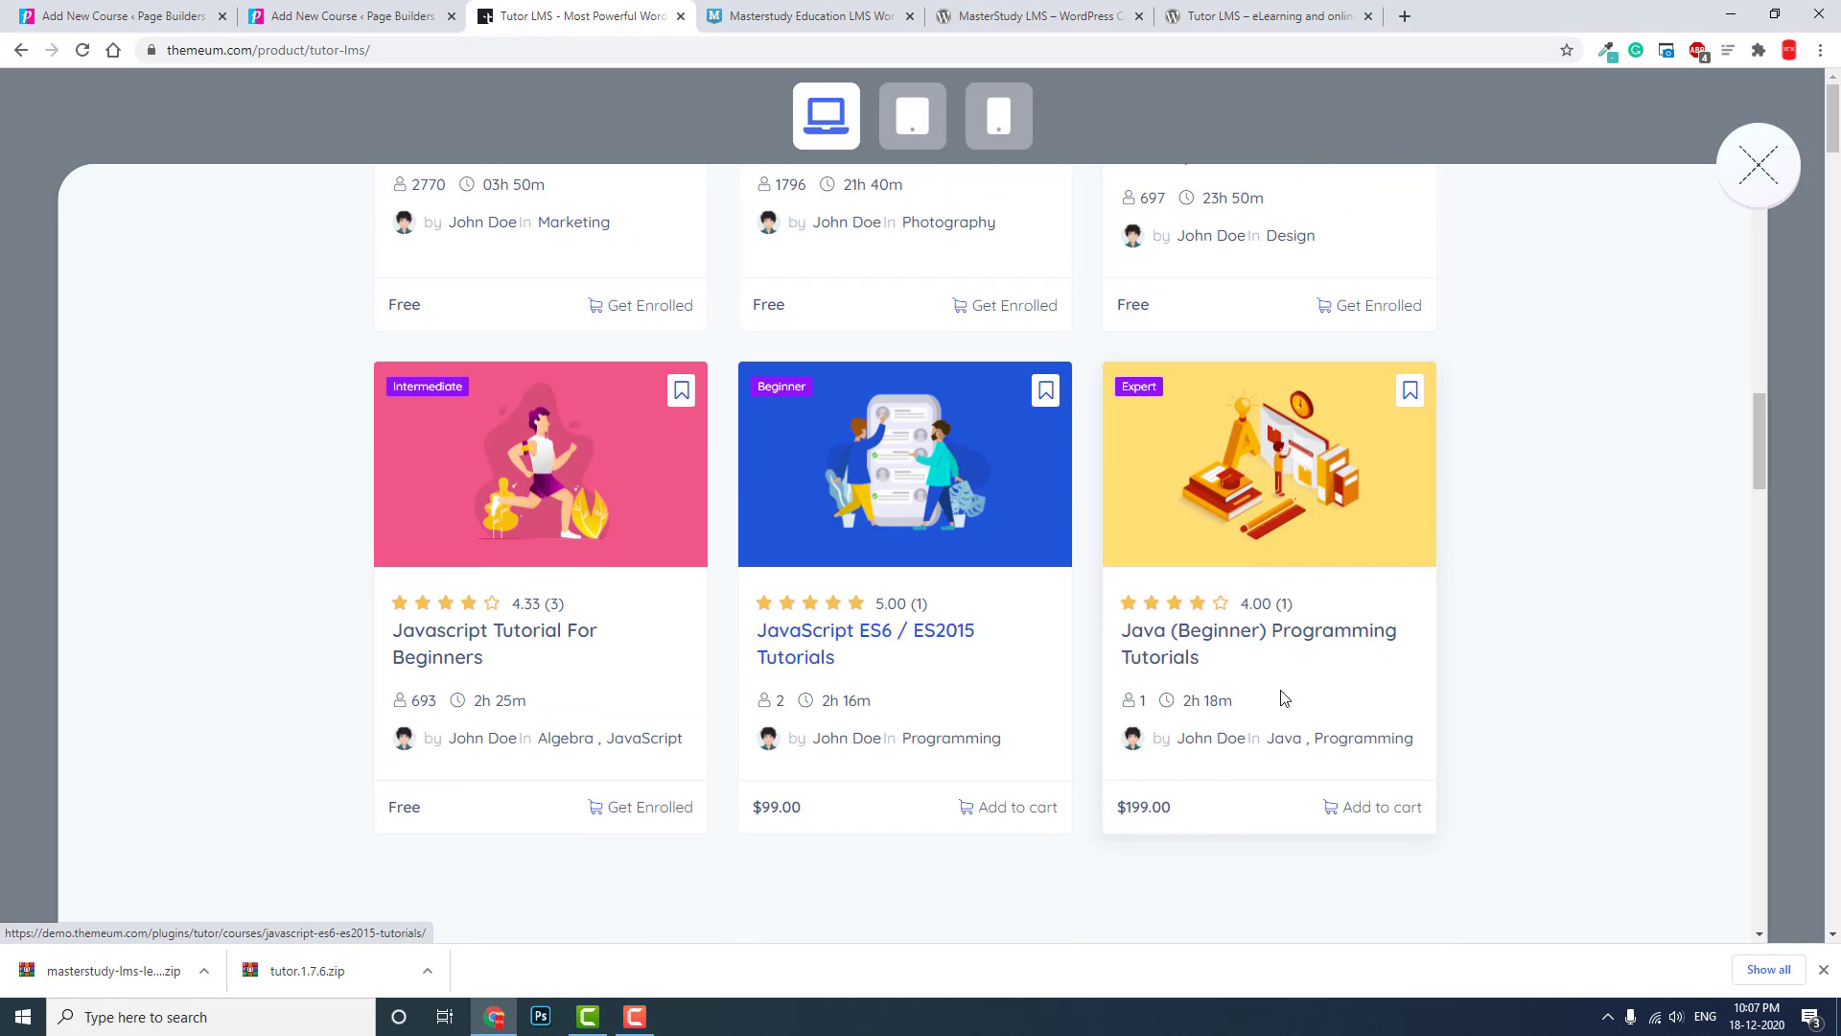
pyautogui.click(807, 15)
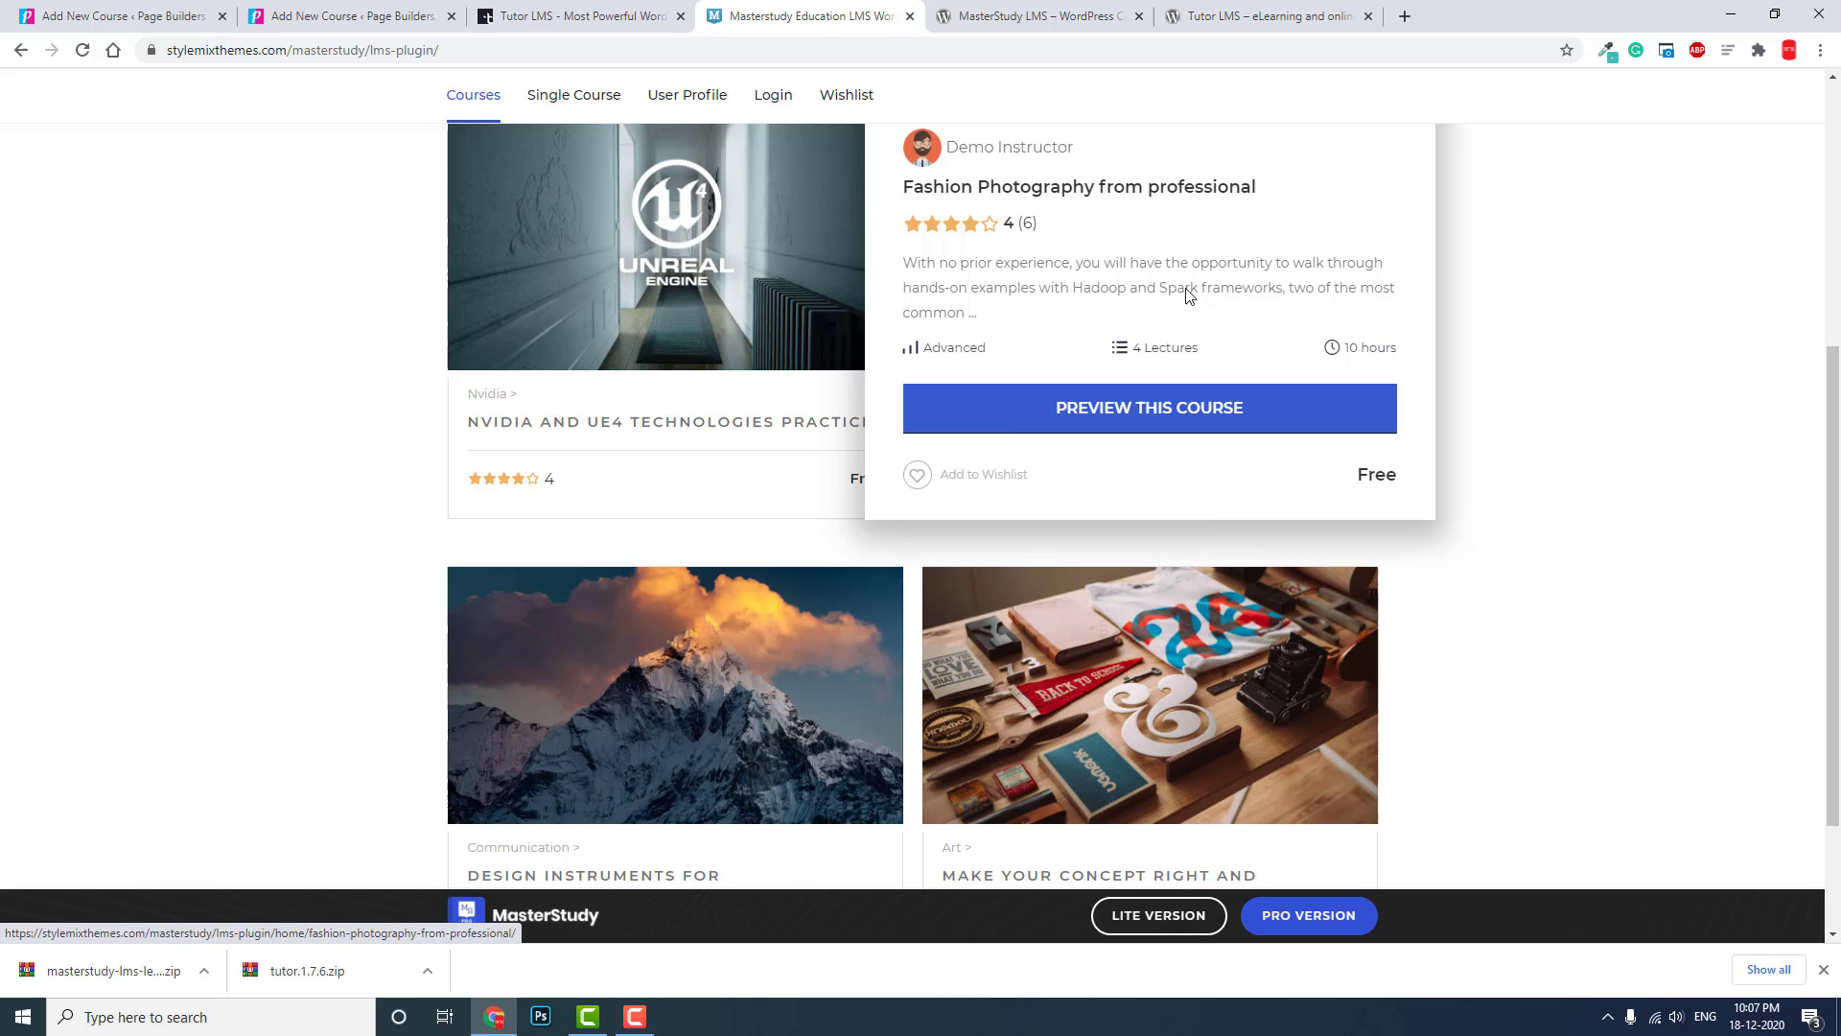
pyautogui.scroll(3)
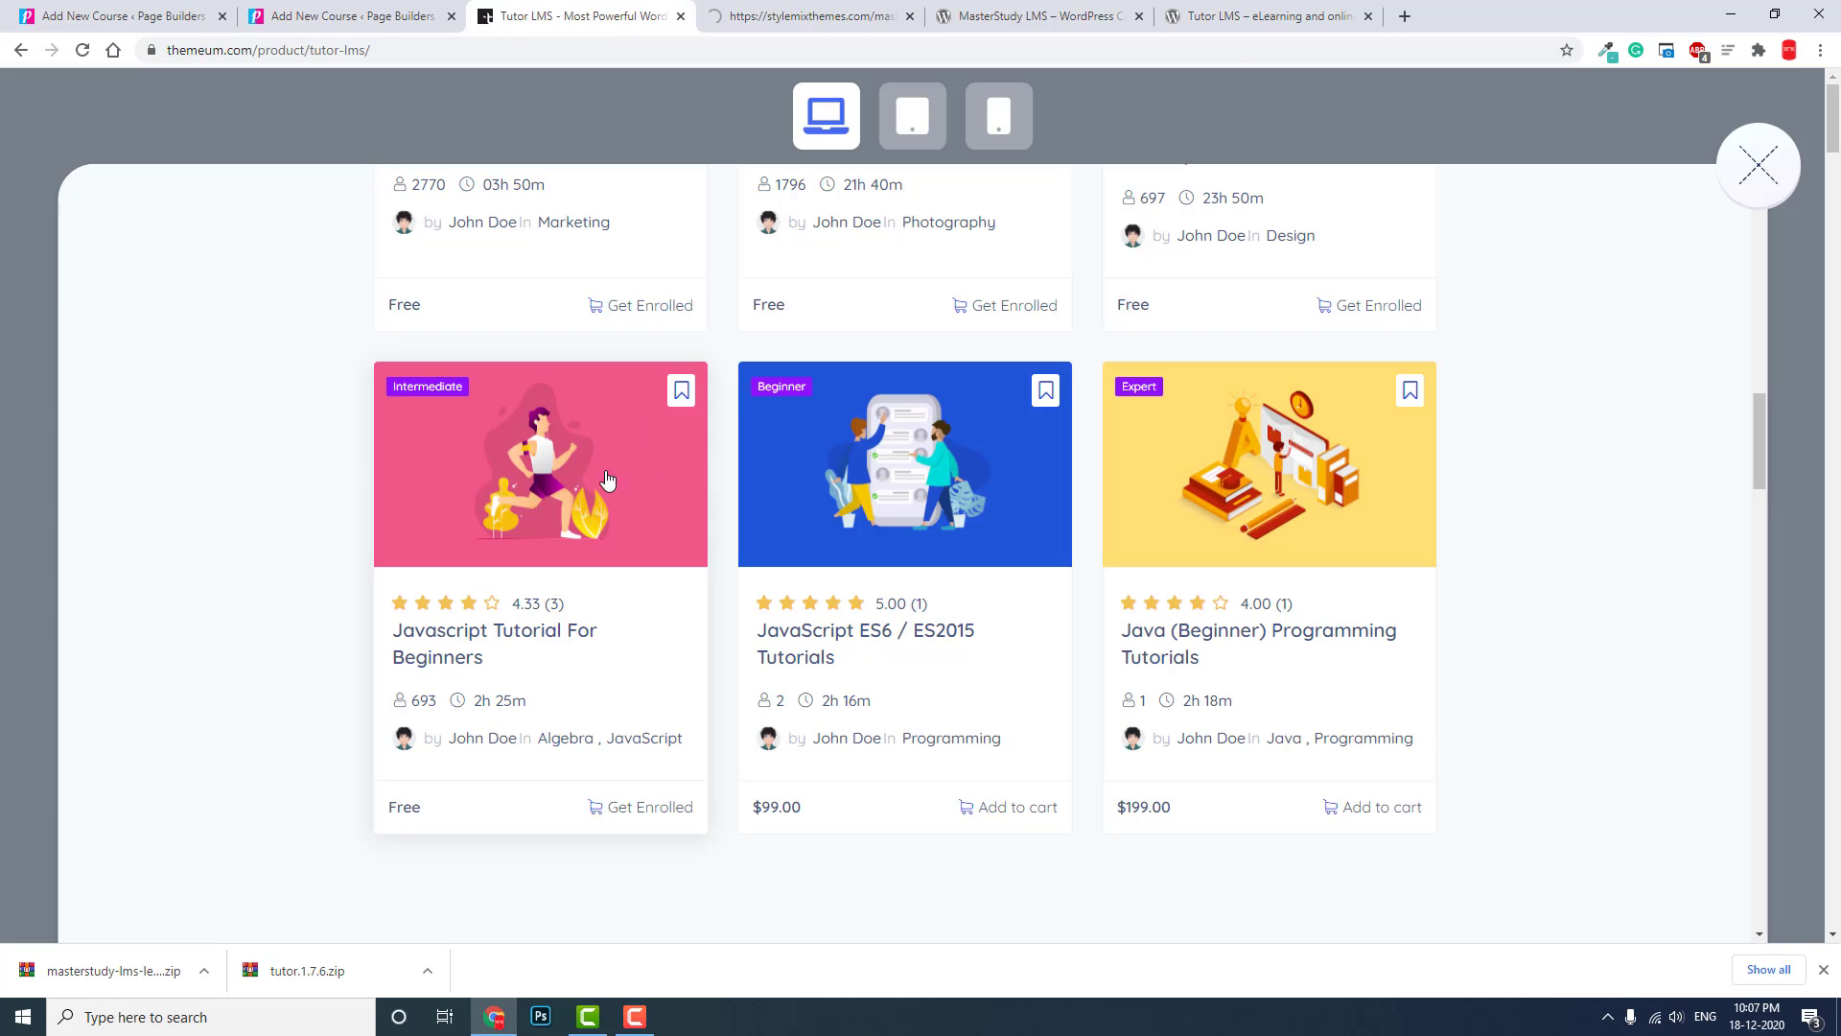
pyautogui.moveTo(593, 462)
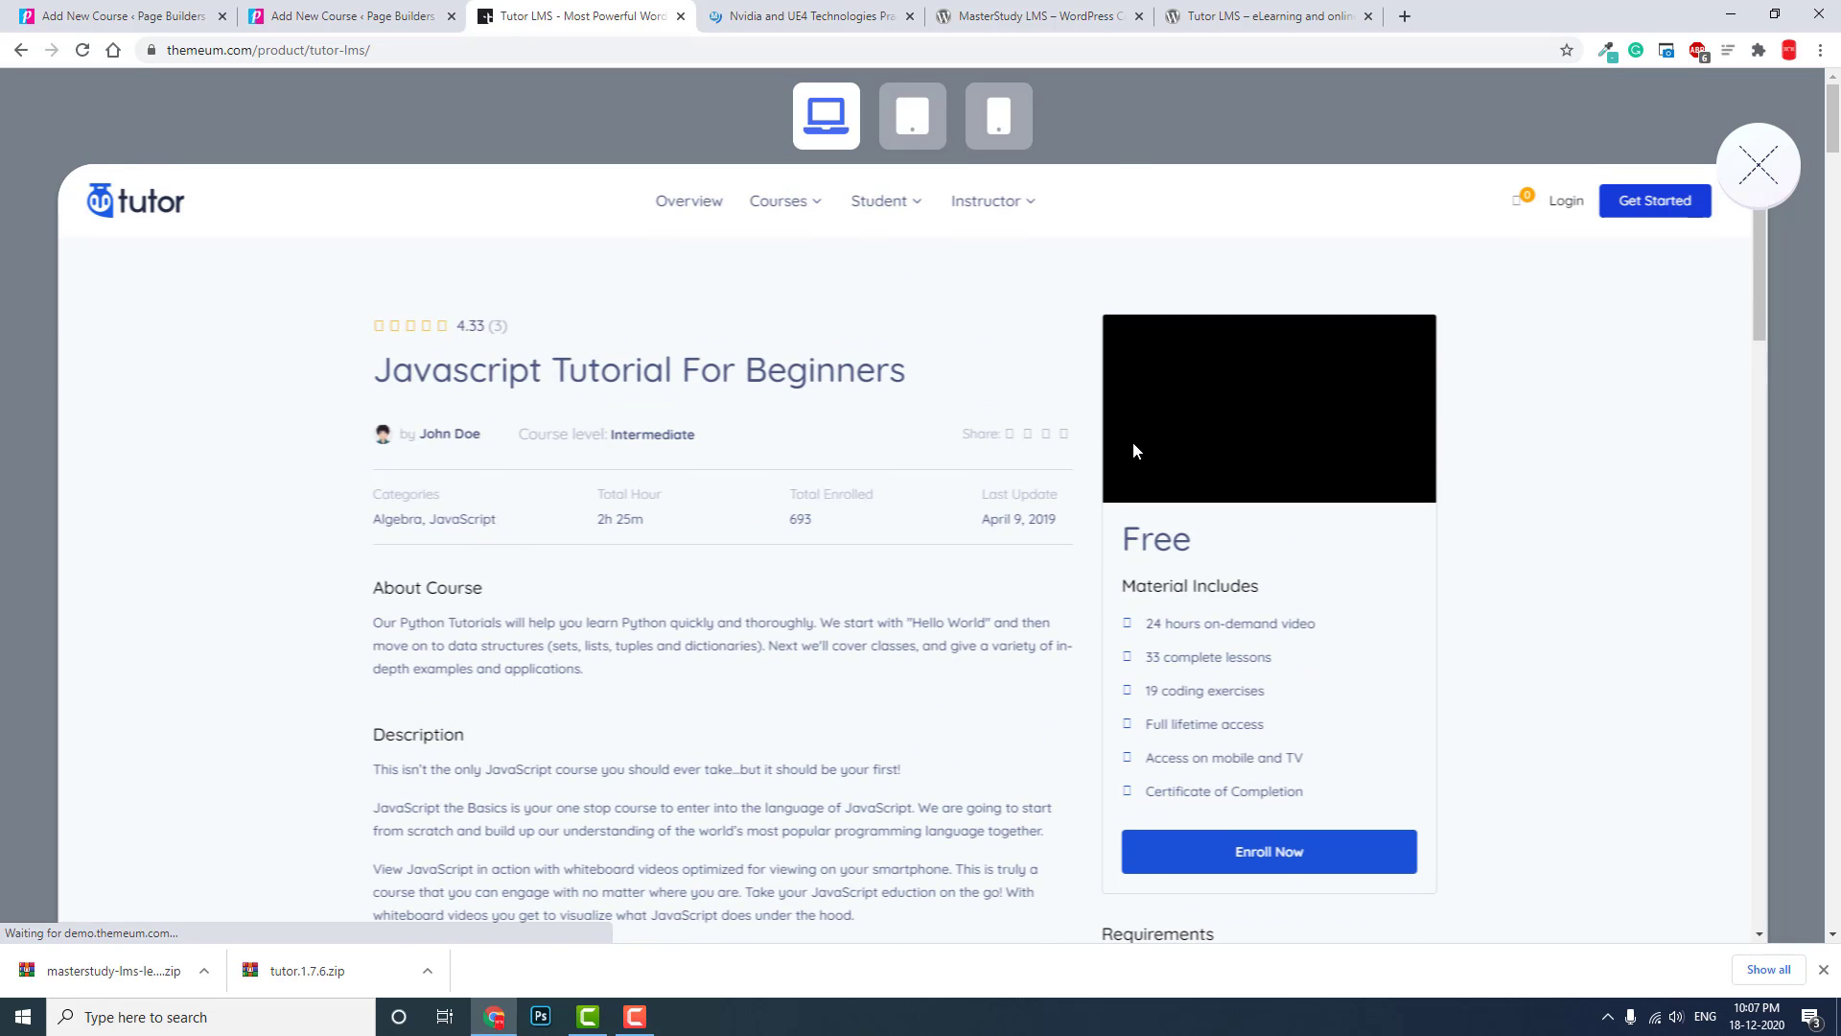
pyautogui.scroll(-3)
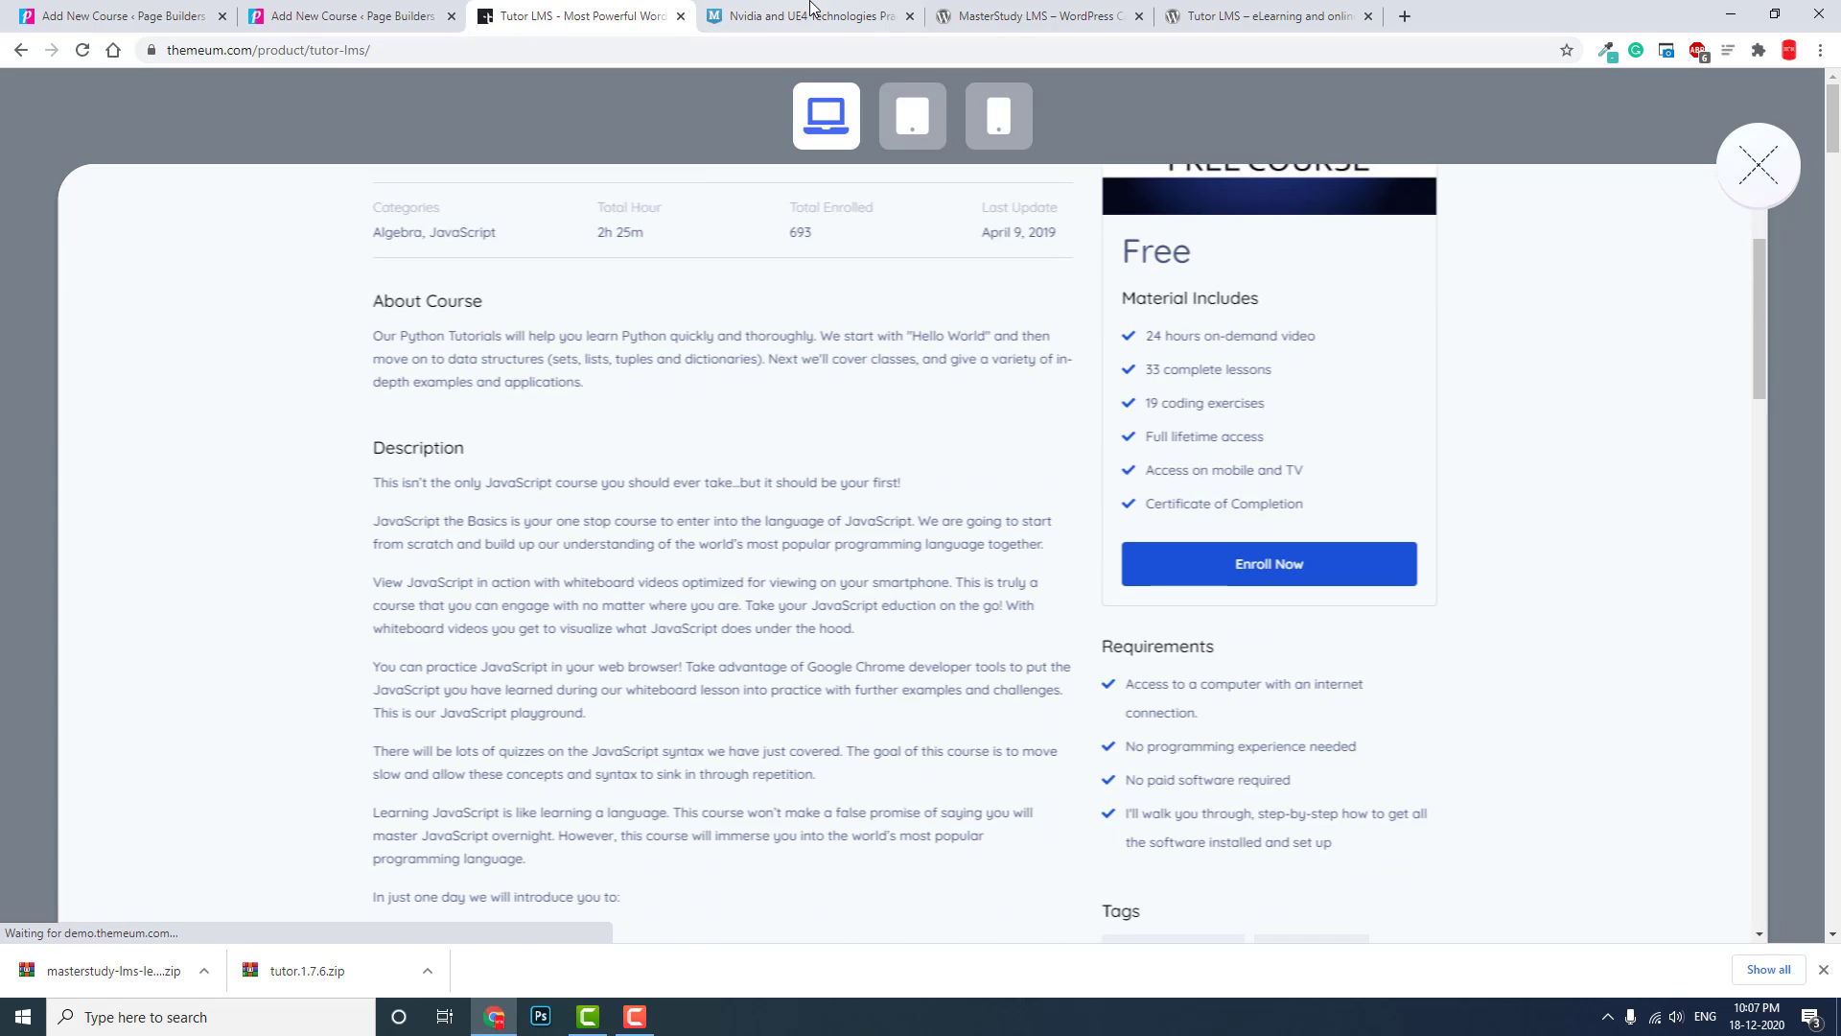
# - Review the Nvidia and UE4 Technologies Practice course page on the MasterStudy demo
pyautogui.click(807, 15)
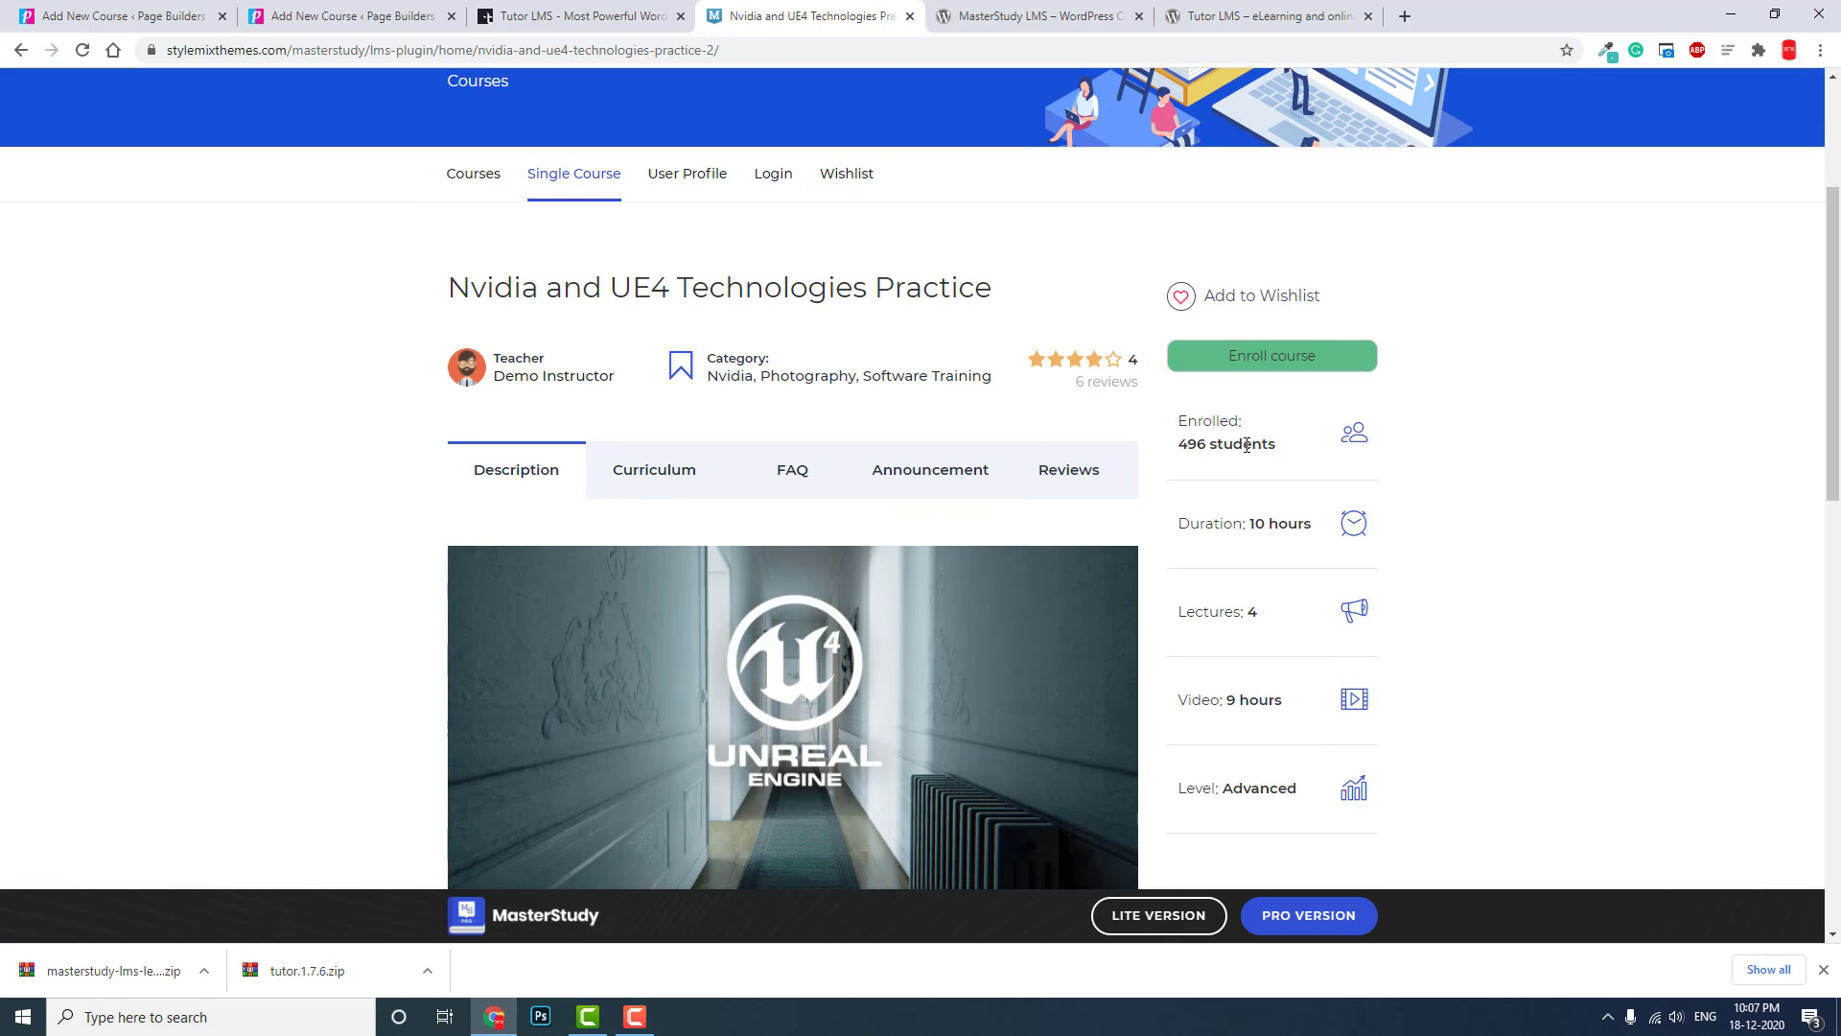
pyautogui.scroll(3)
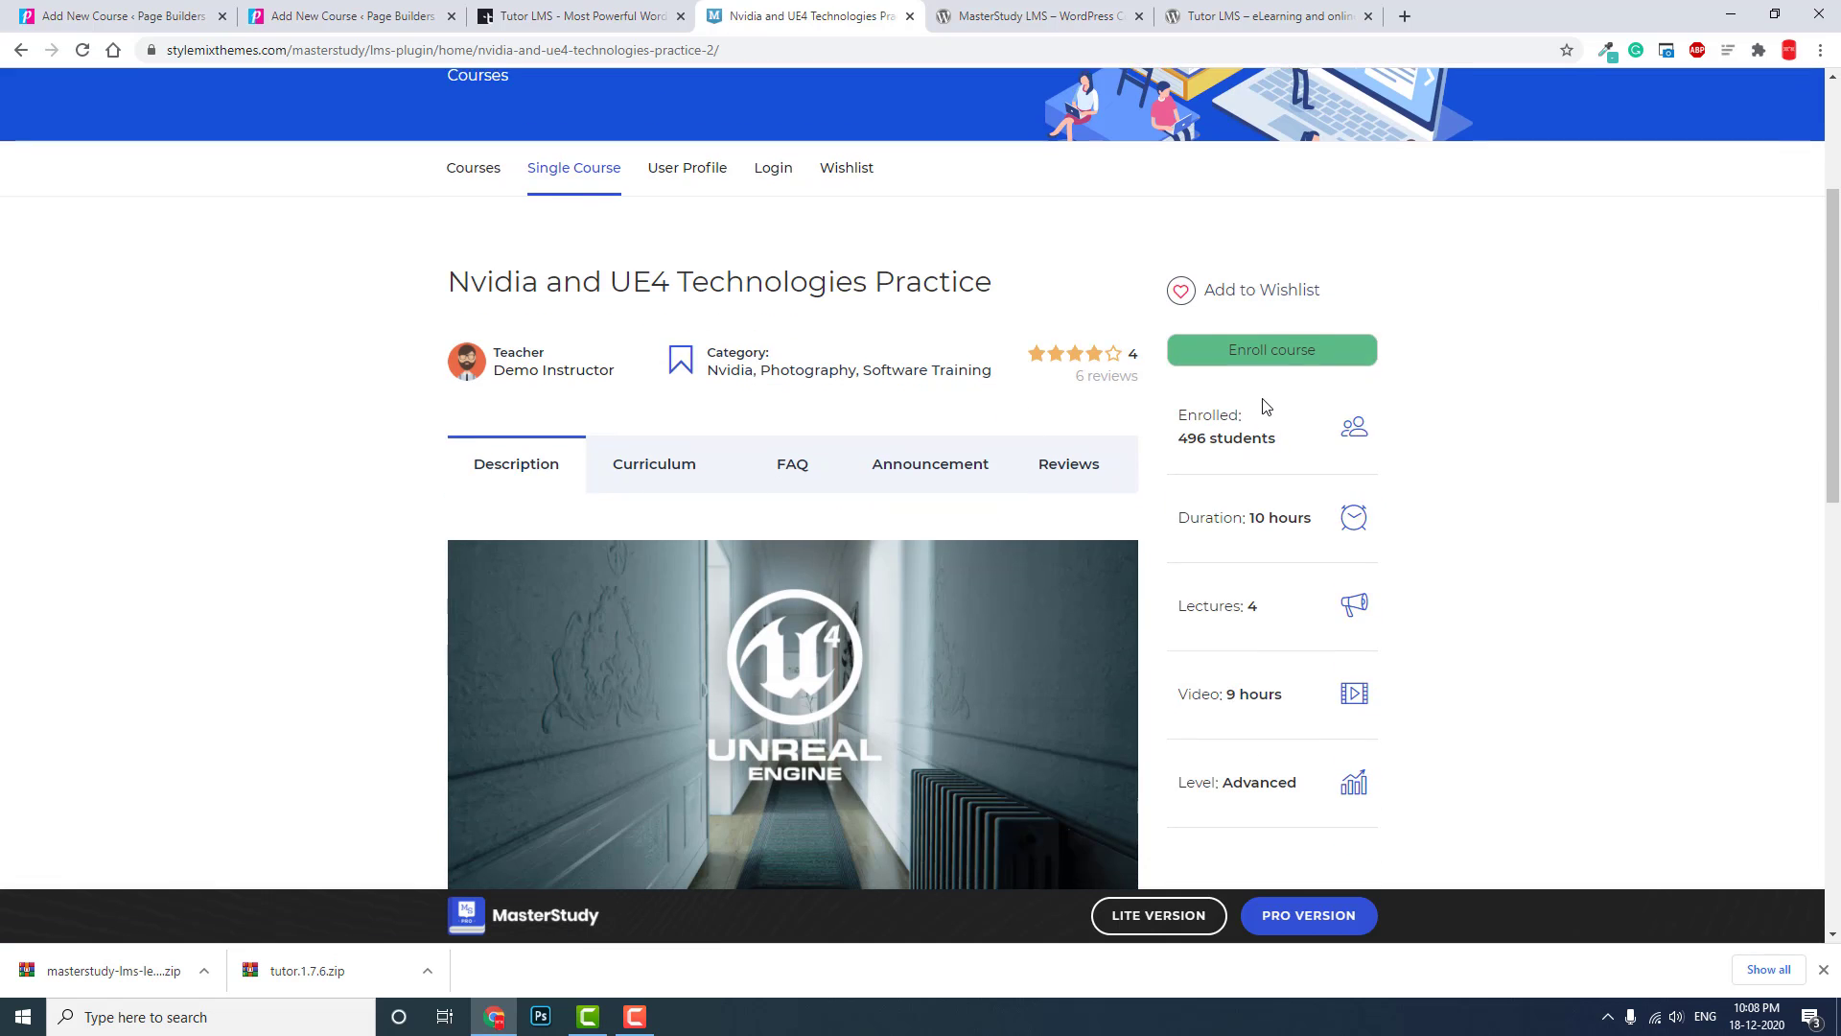
pyautogui.scroll(-3)
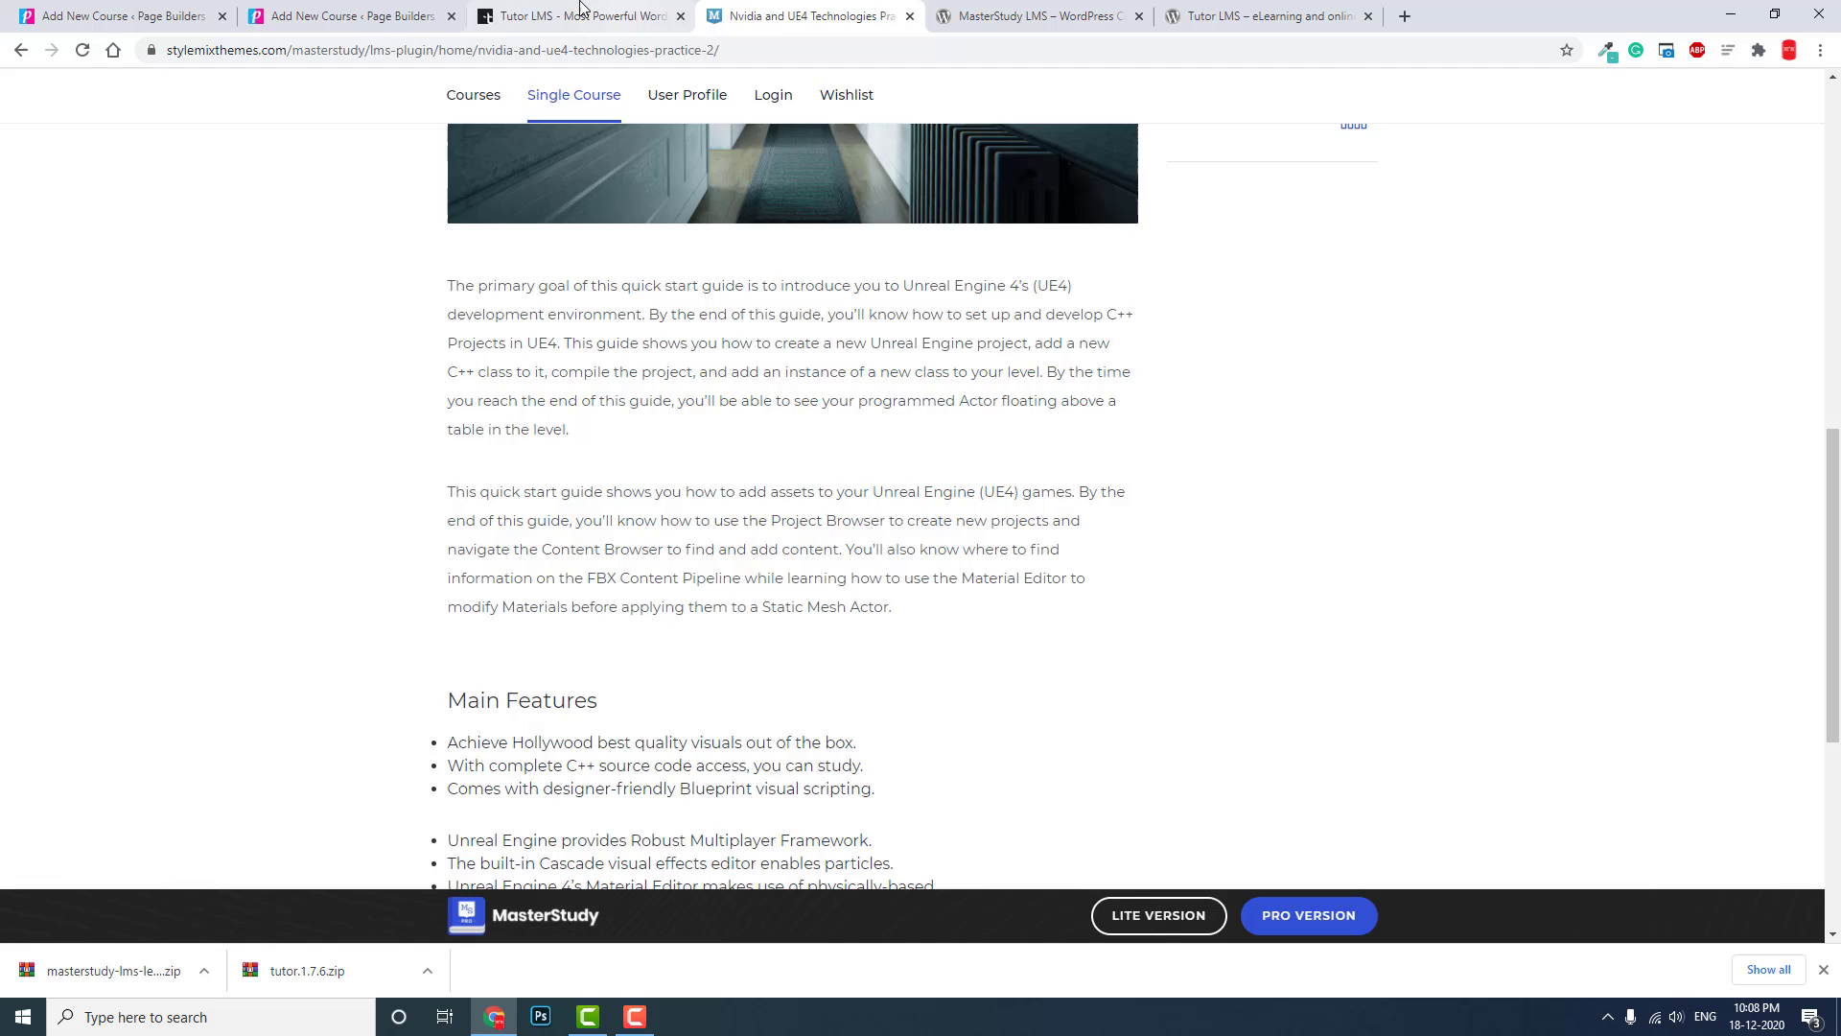
# - Compare the Tutor LMS and MasterStudy single-course pages, ending at the Tutor LMS new-course editor
pyautogui.click(575, 15)
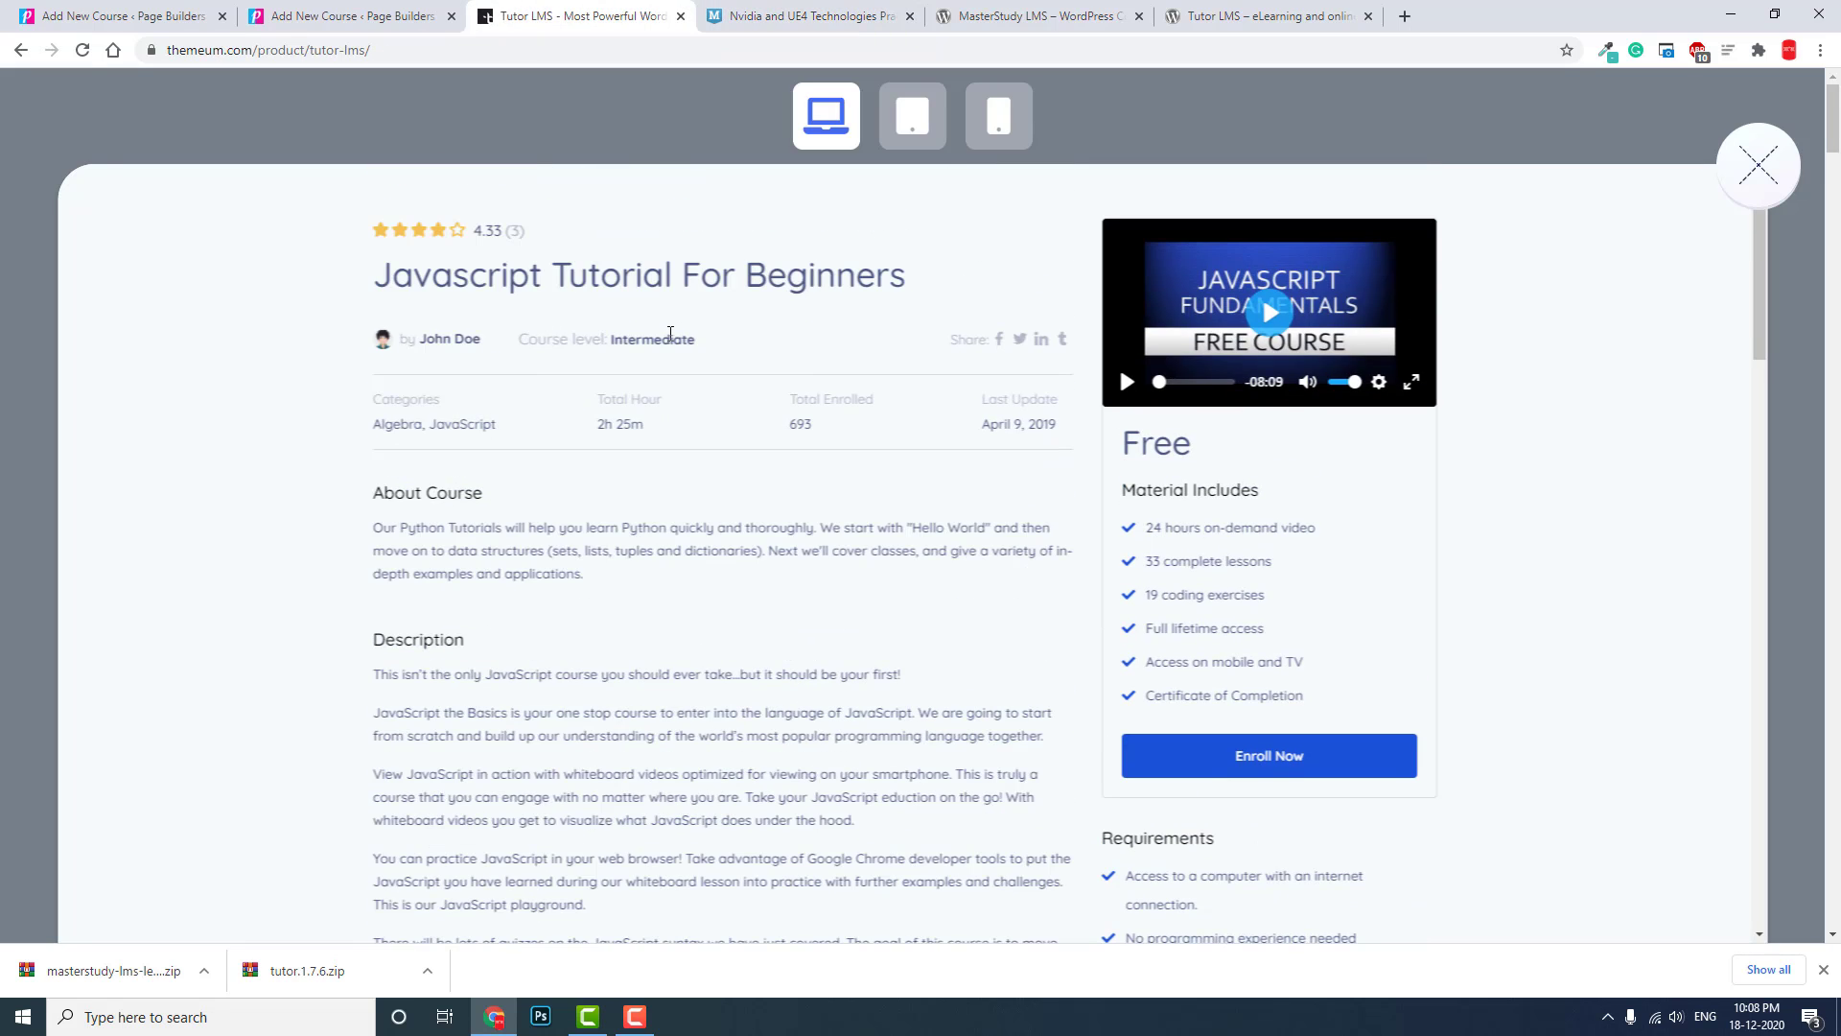
pyautogui.click(807, 15)
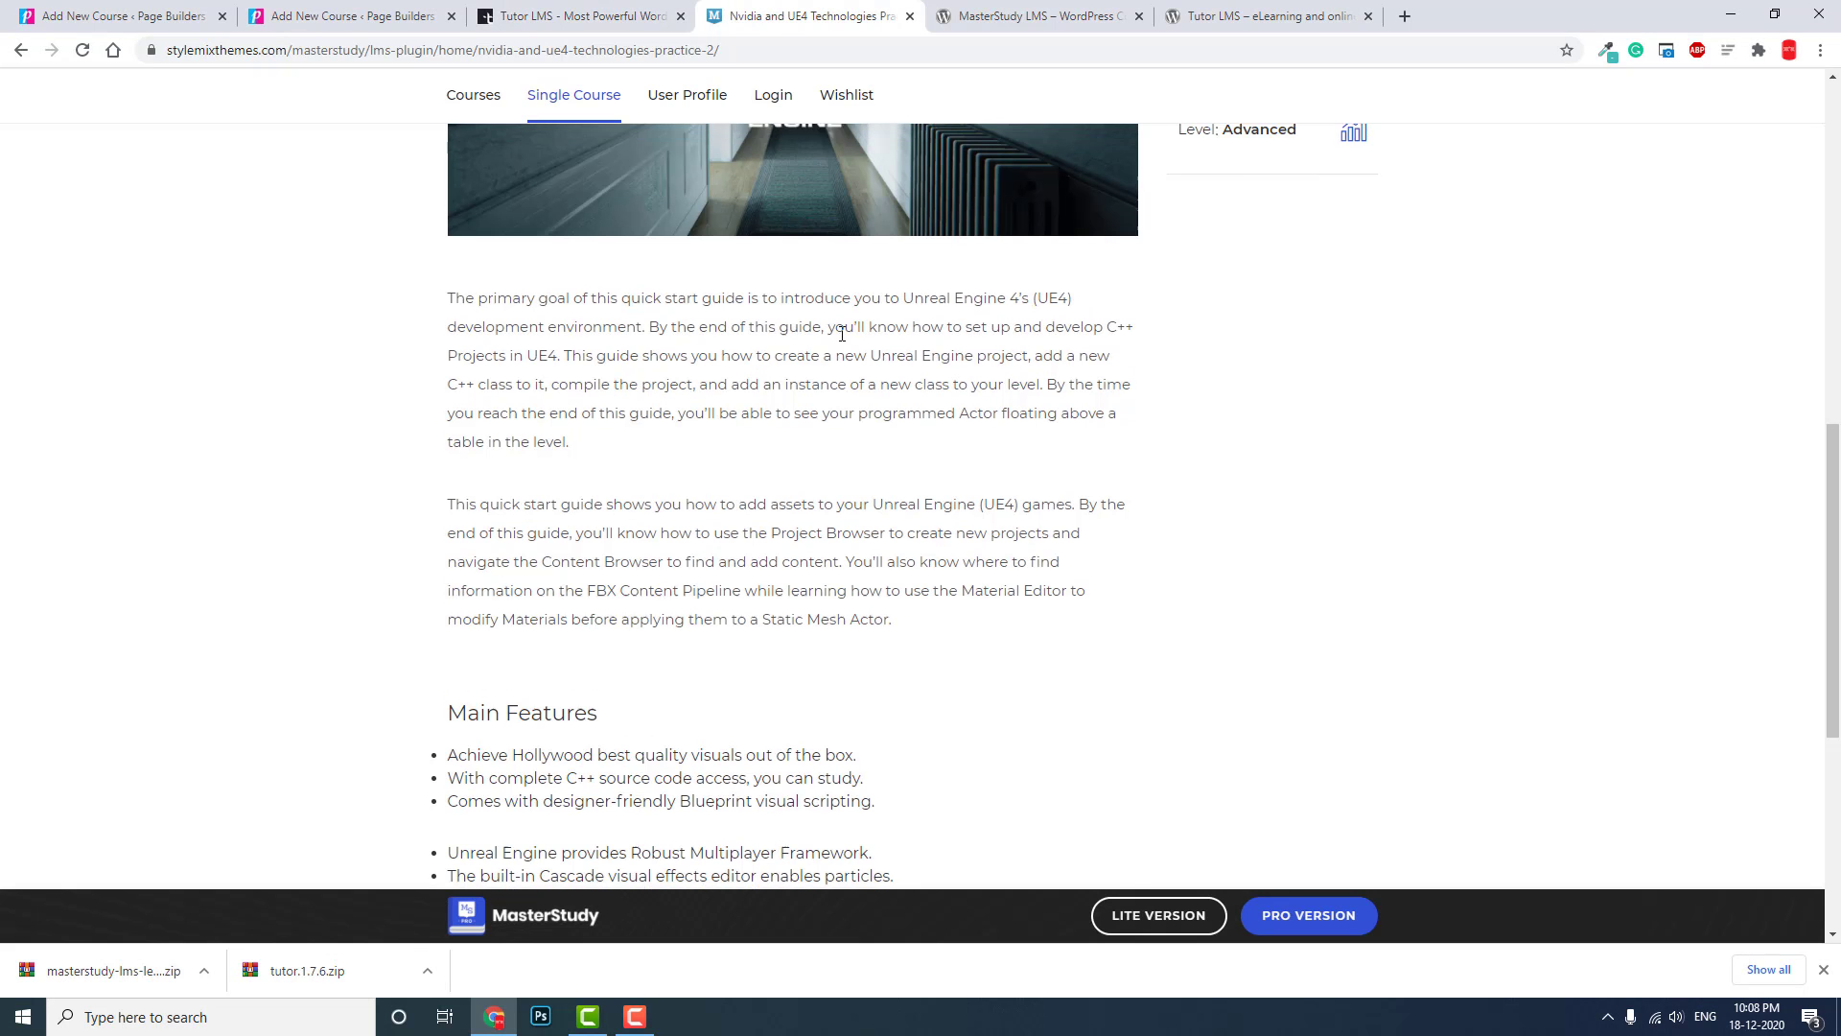
pyautogui.scroll(3)
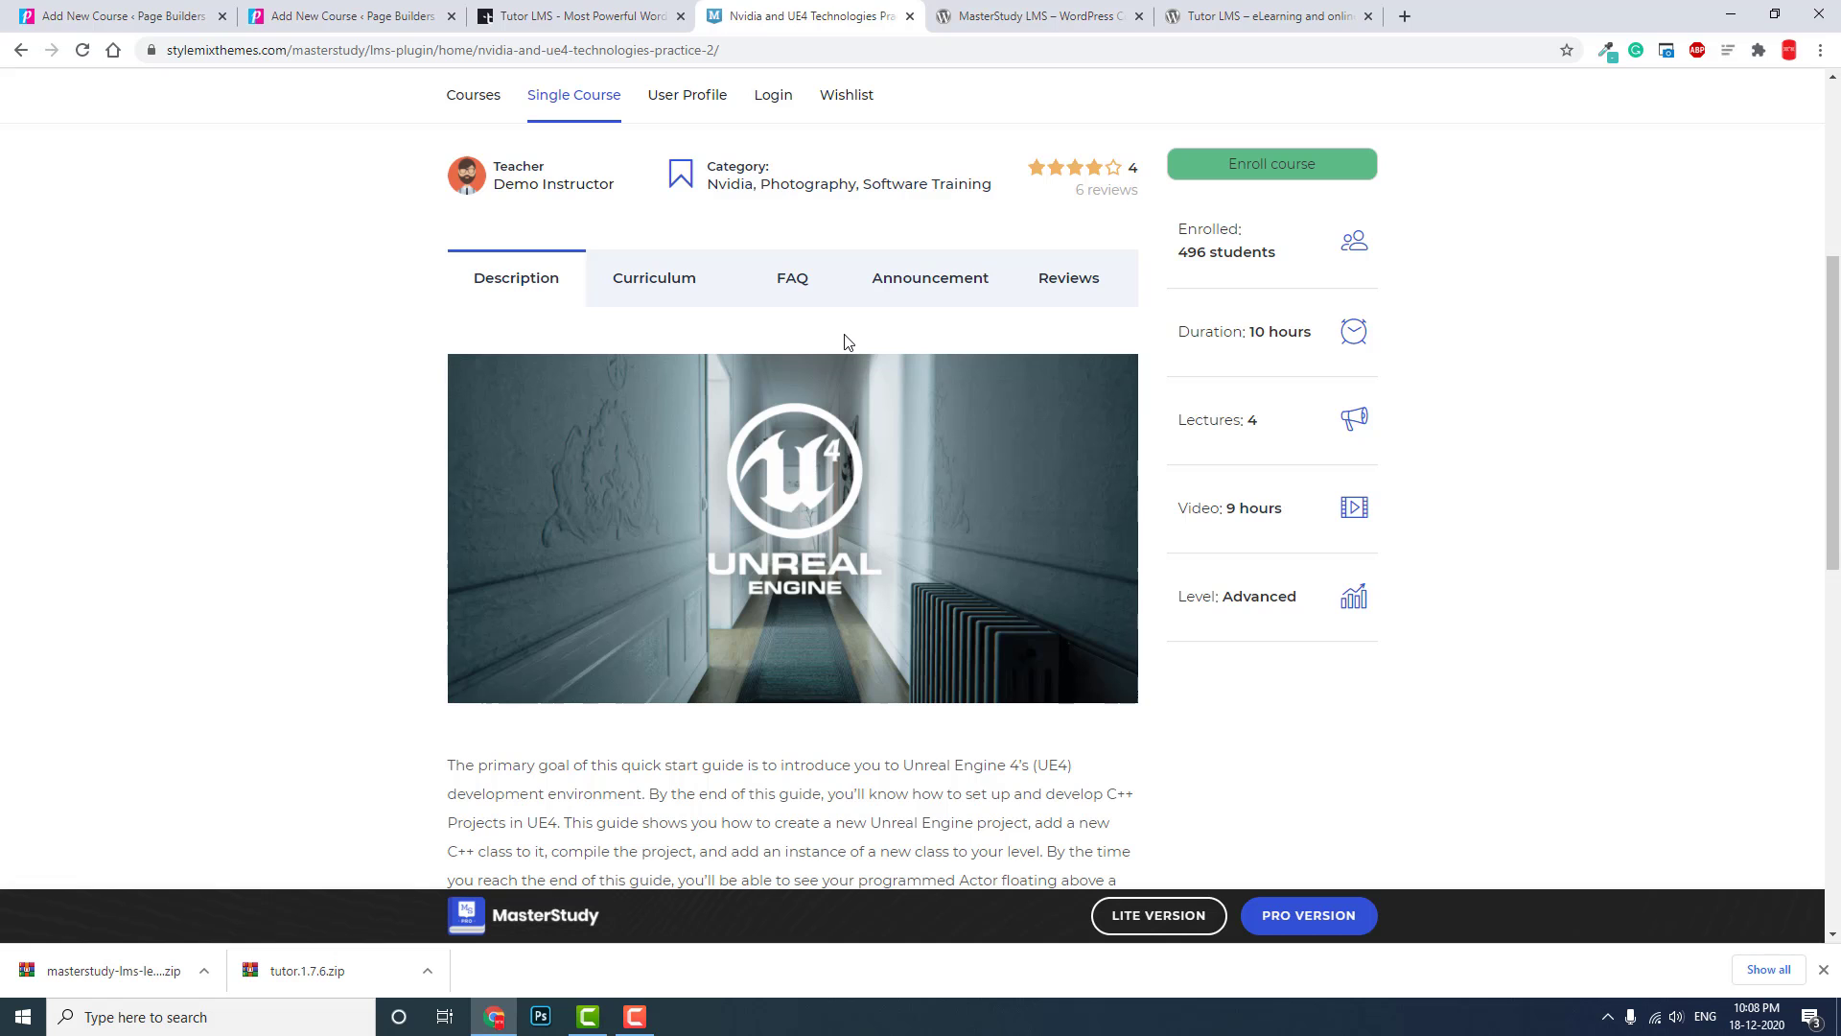
pyautogui.click(341, 15)
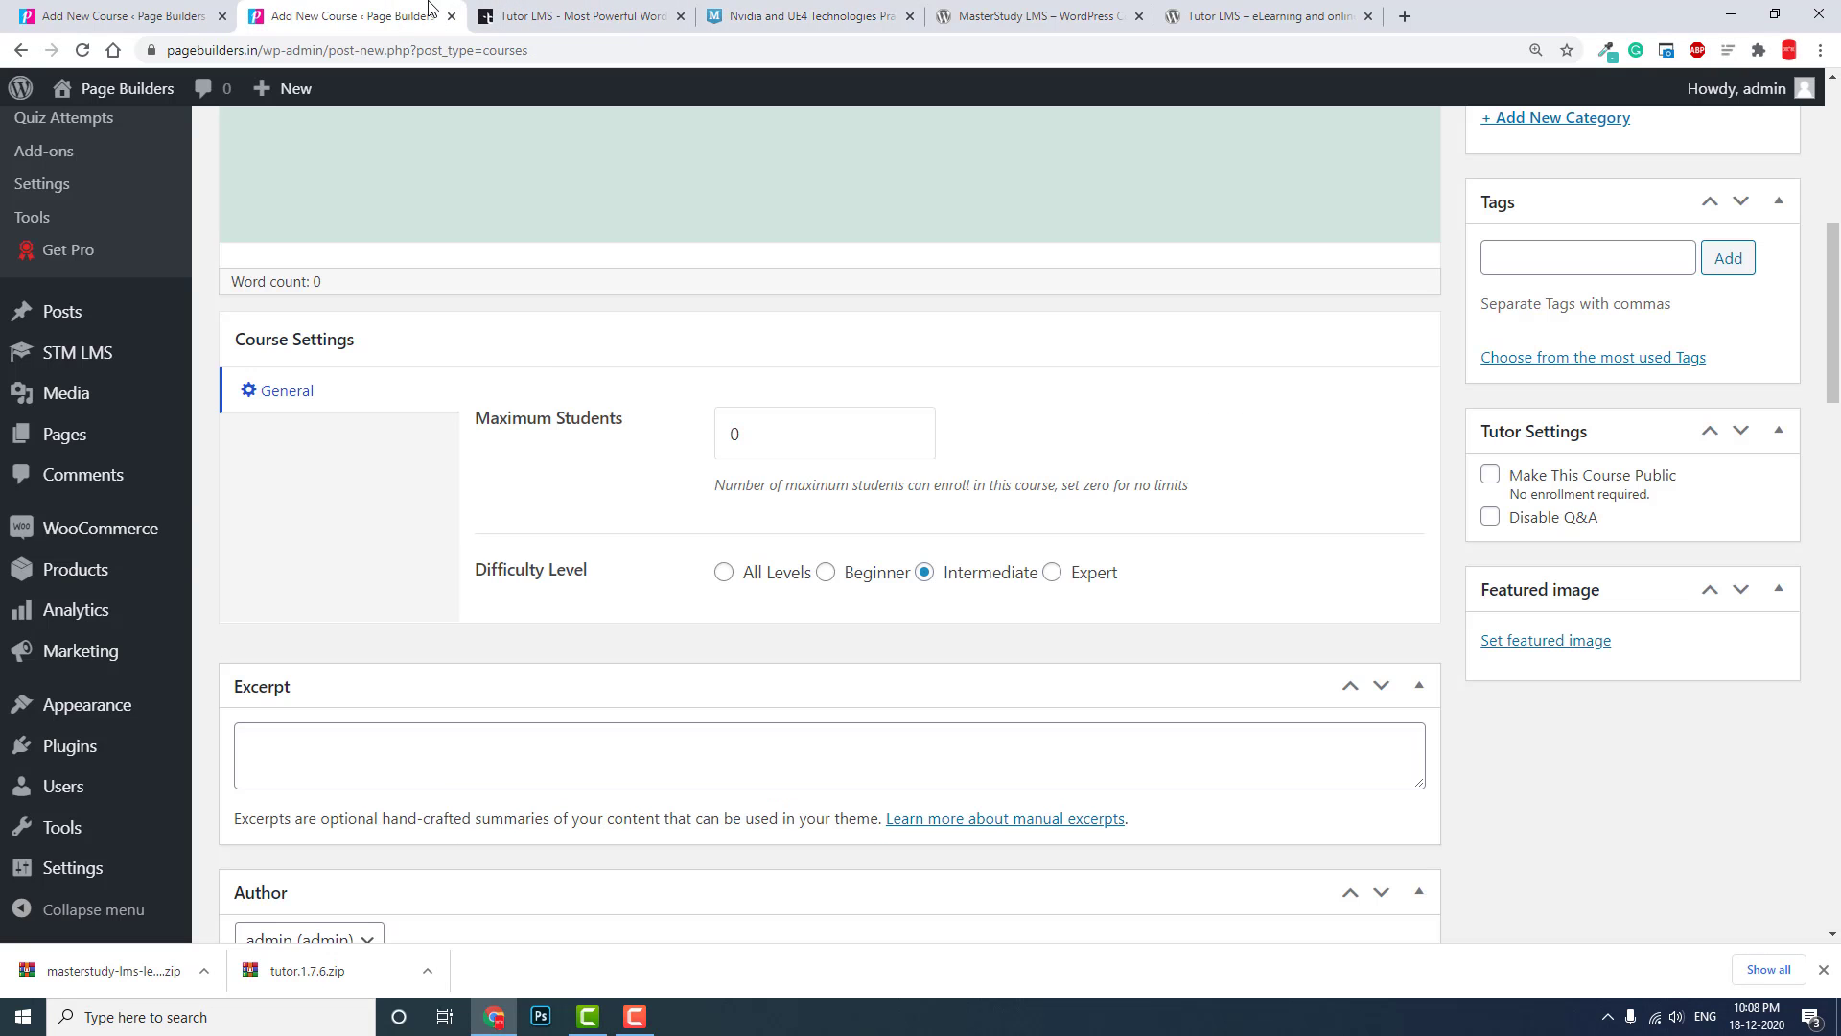
# - Review the Tutor LMS course form and expand its Select a Product dropdown
pyautogui.scroll(3)
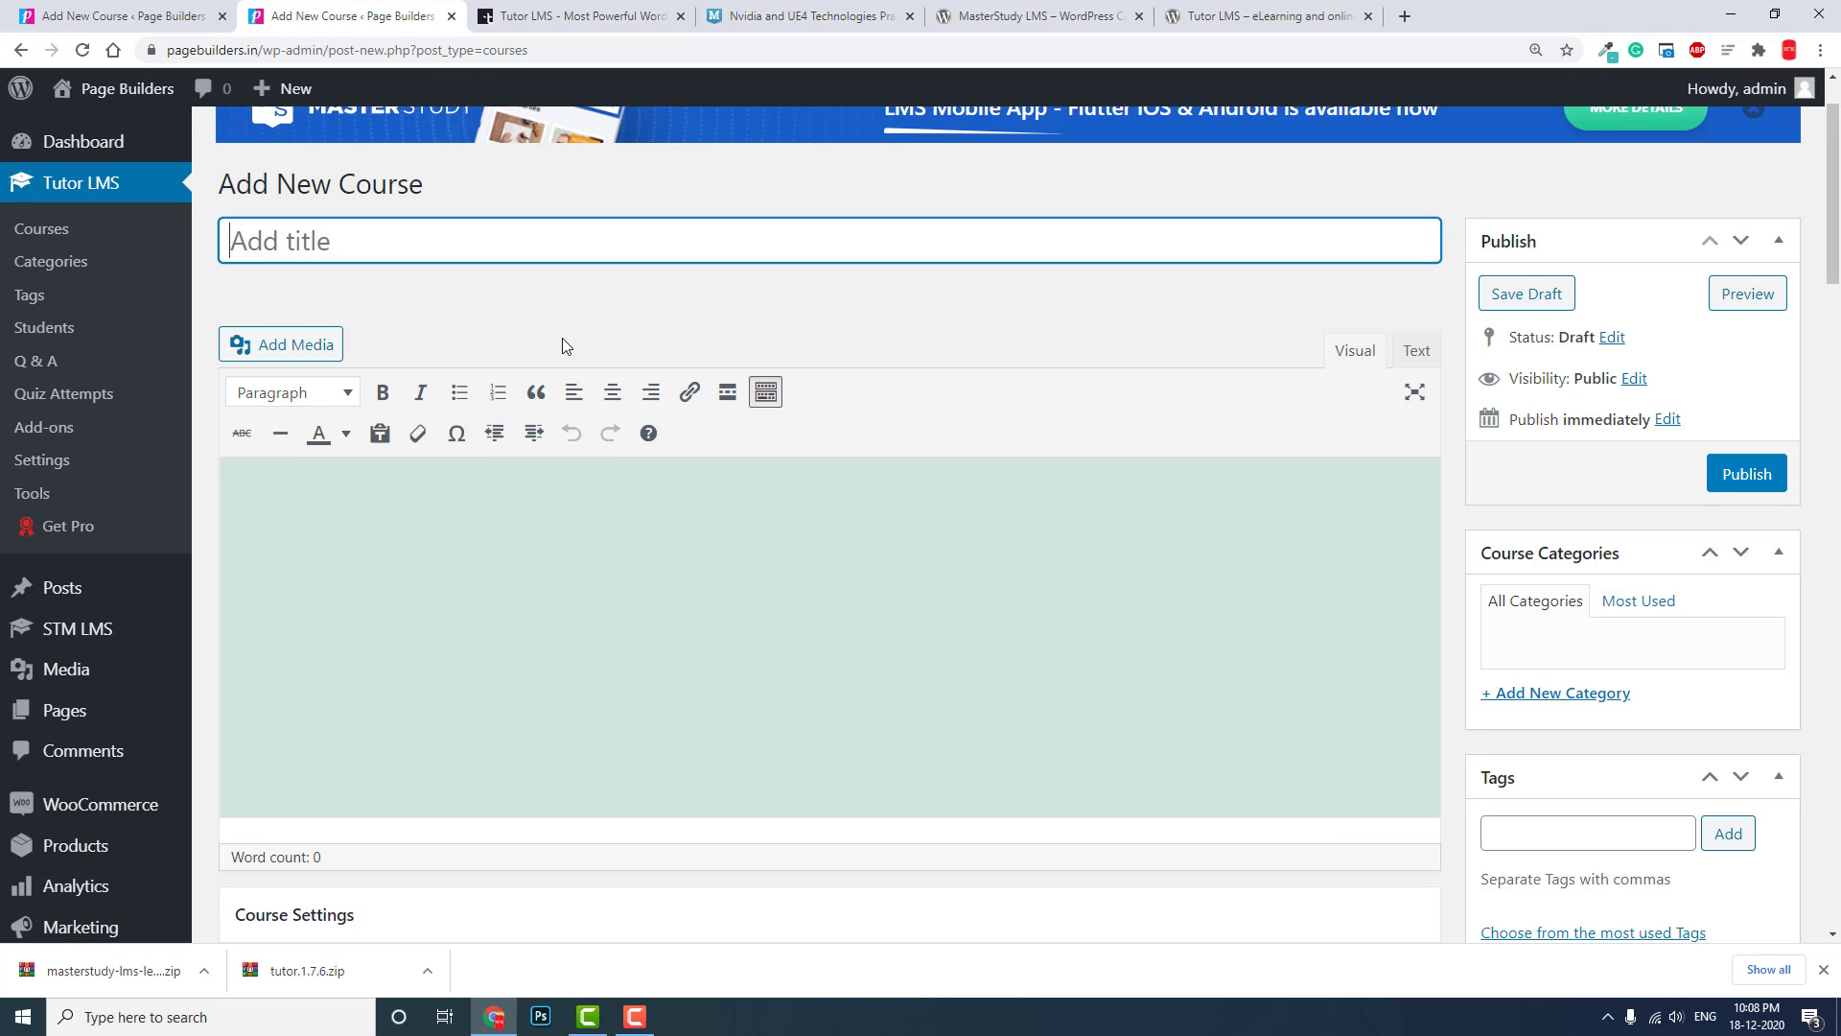
pyautogui.scroll(3)
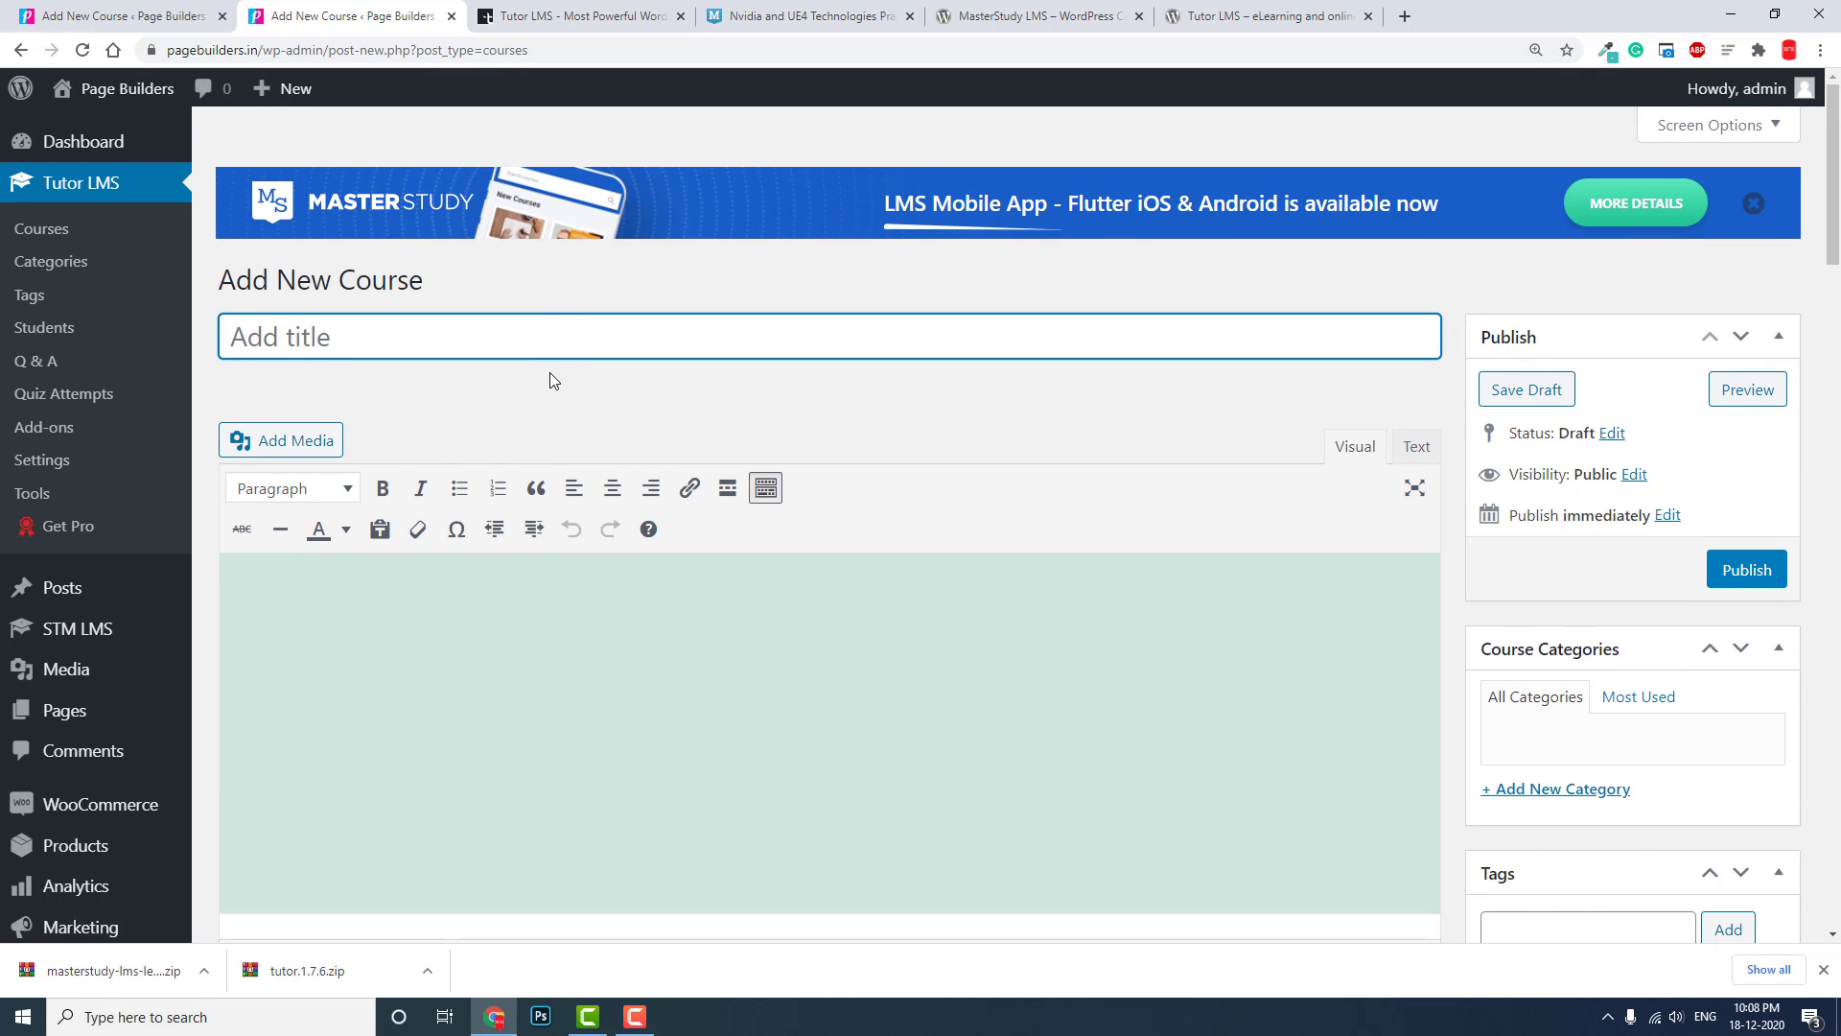
pyautogui.scroll(-3)
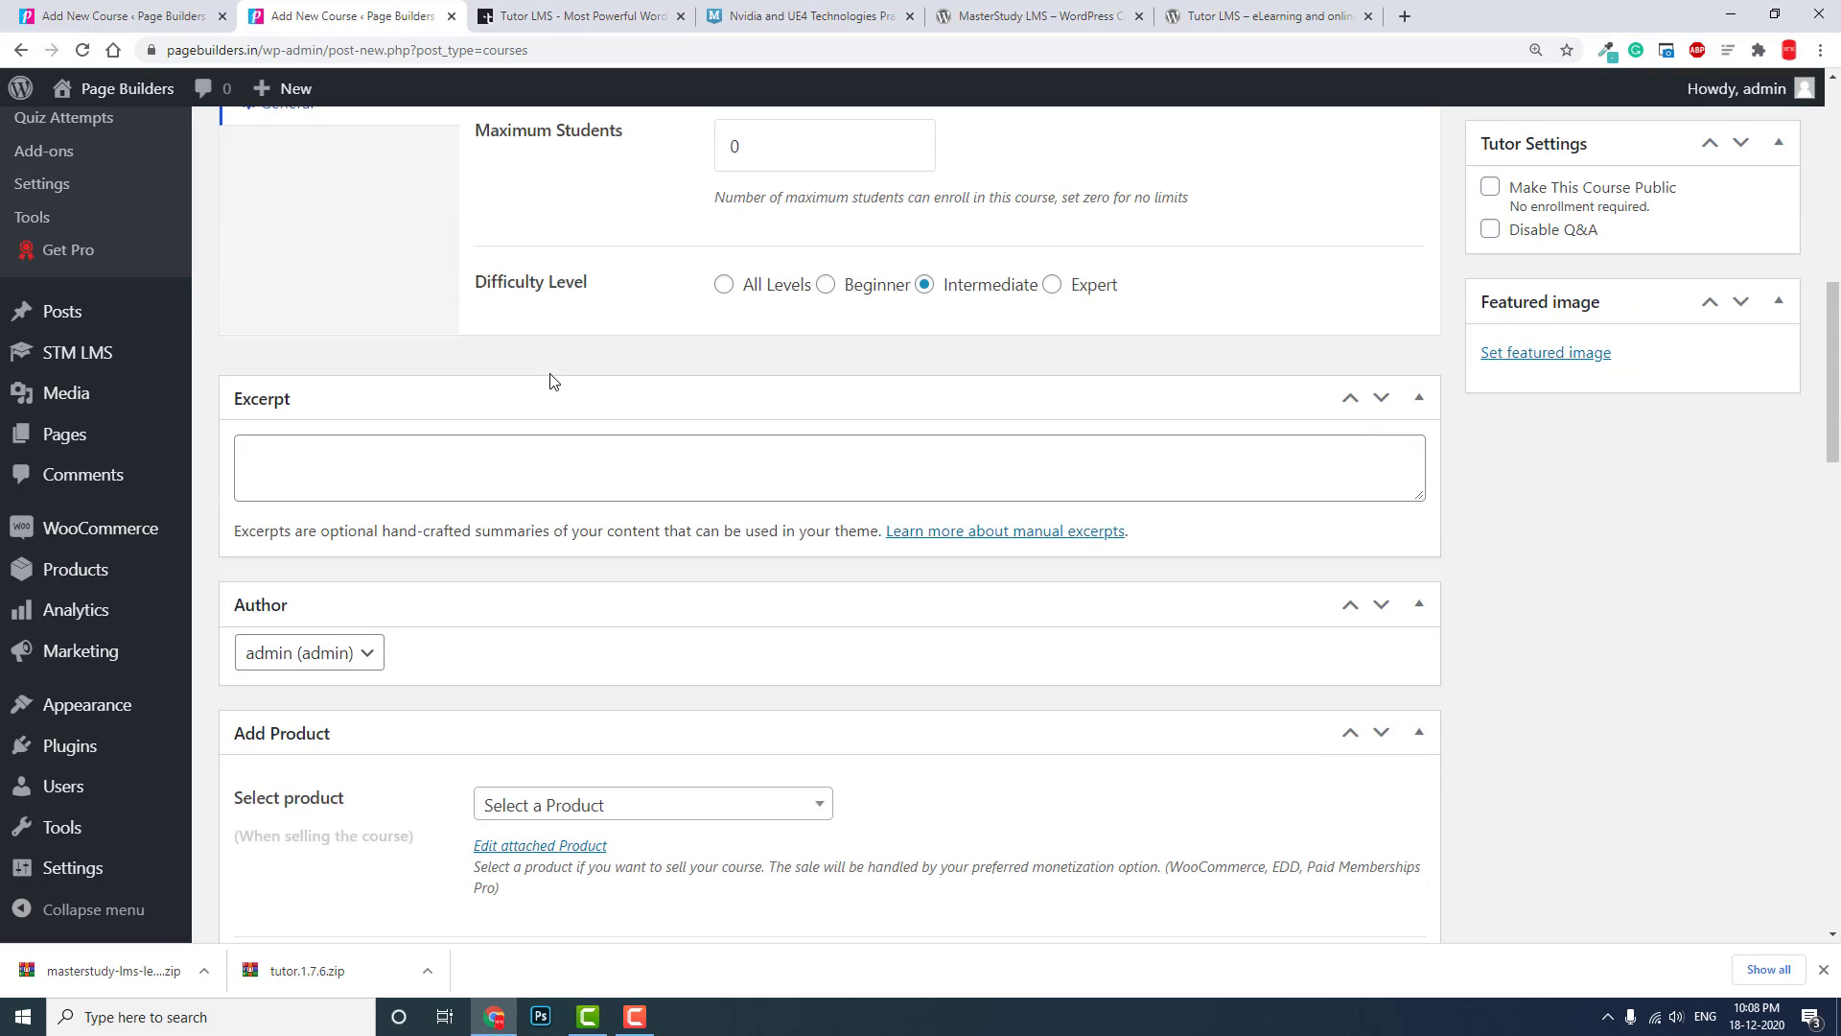
pyautogui.scroll(-3)
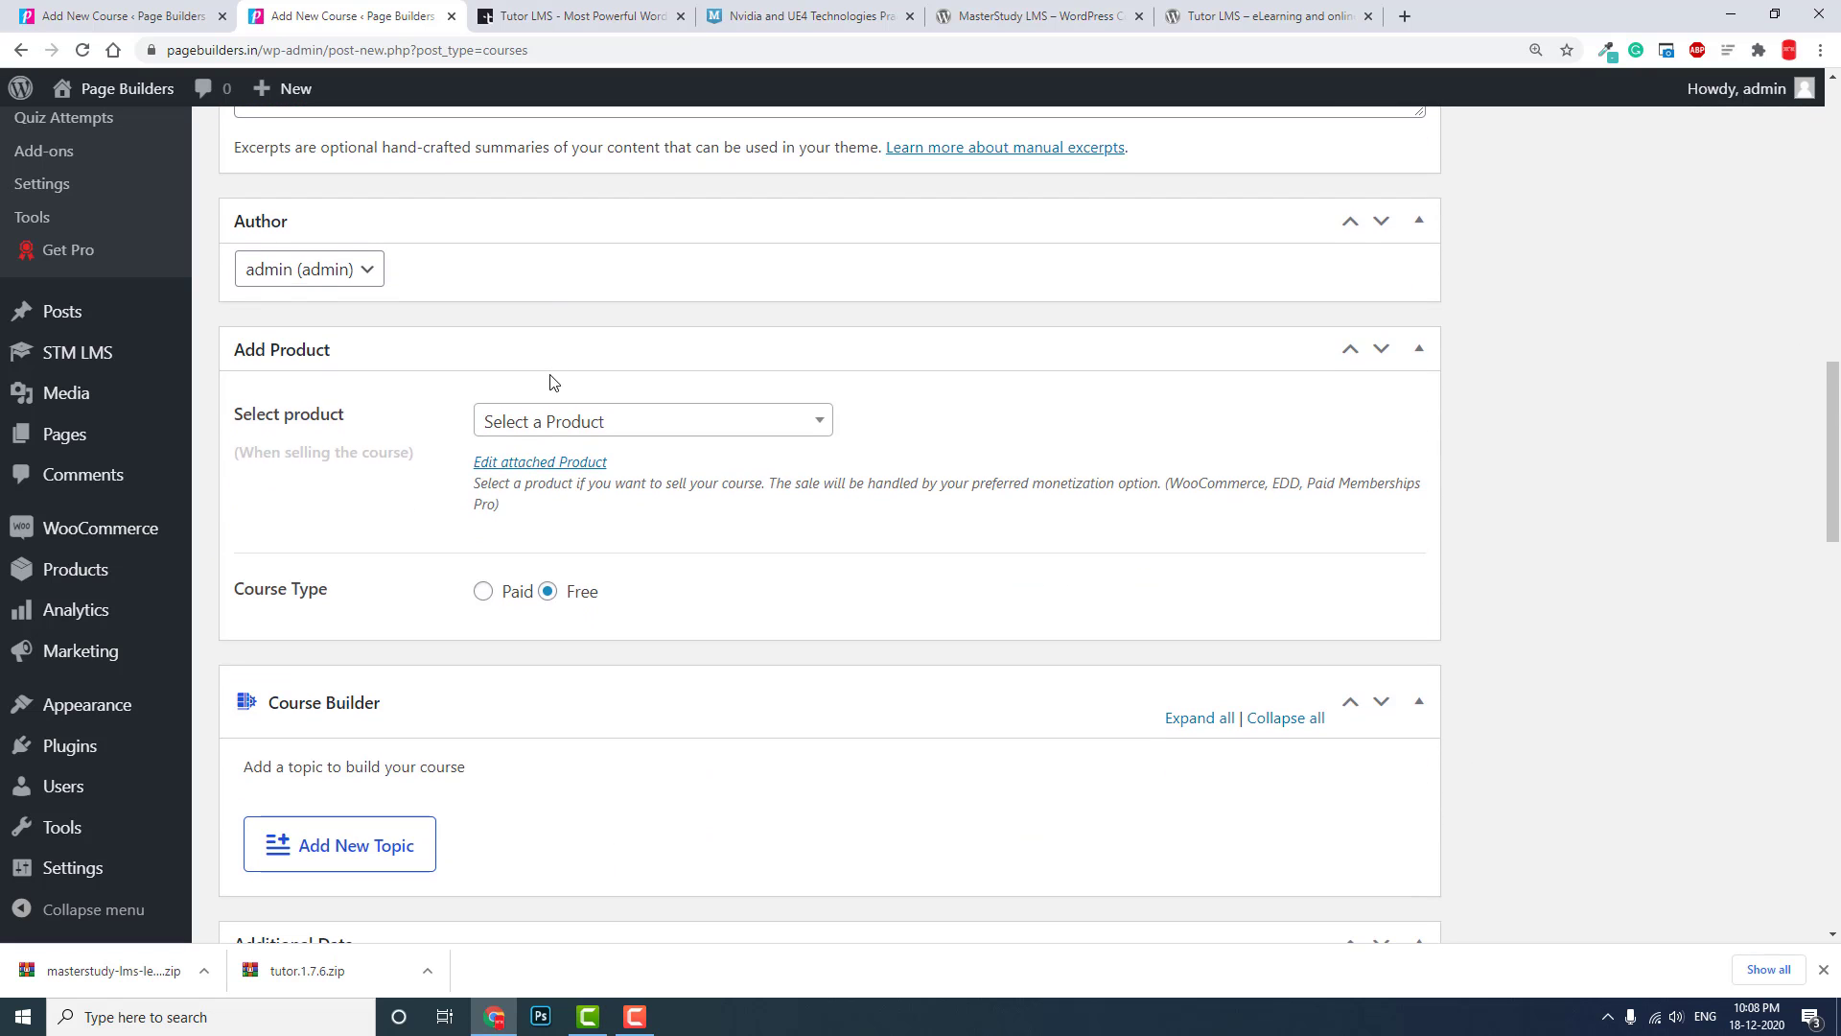
pyautogui.click(651, 420)
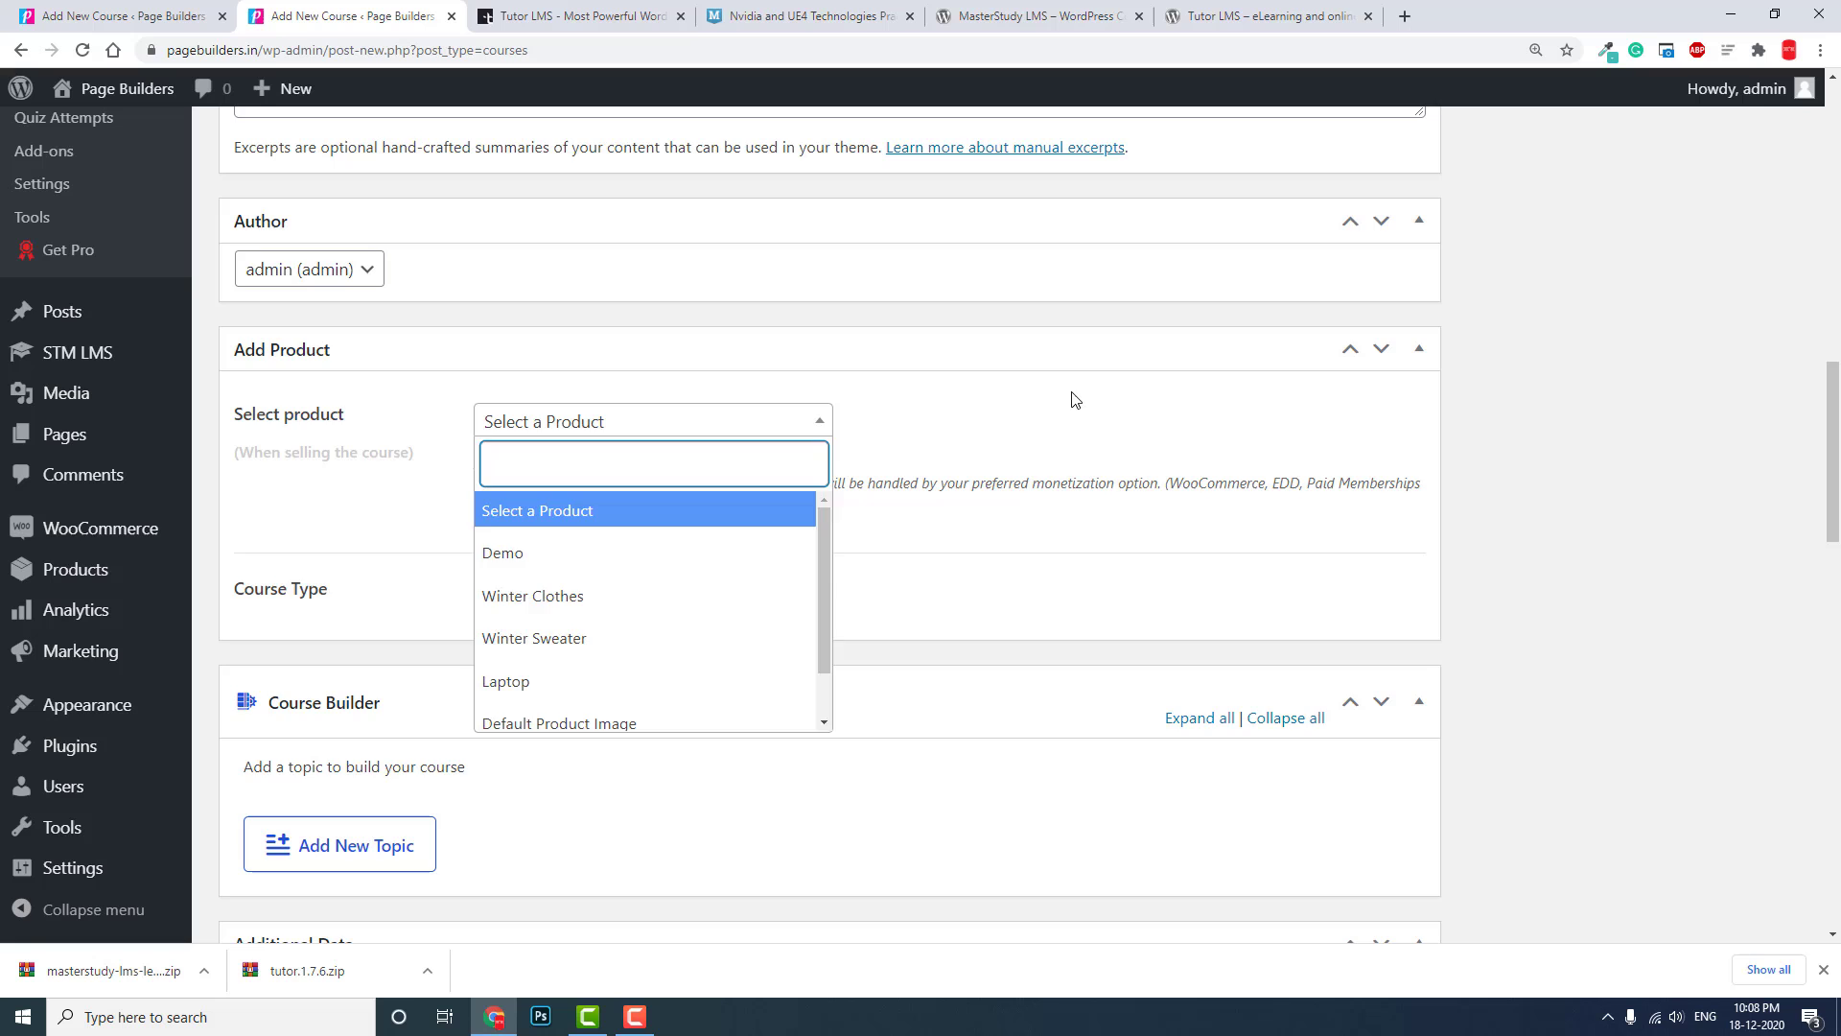
# - Scroll down through the course editor's pricing, excerpt and custom fields boxes
pyautogui.scroll(-3)
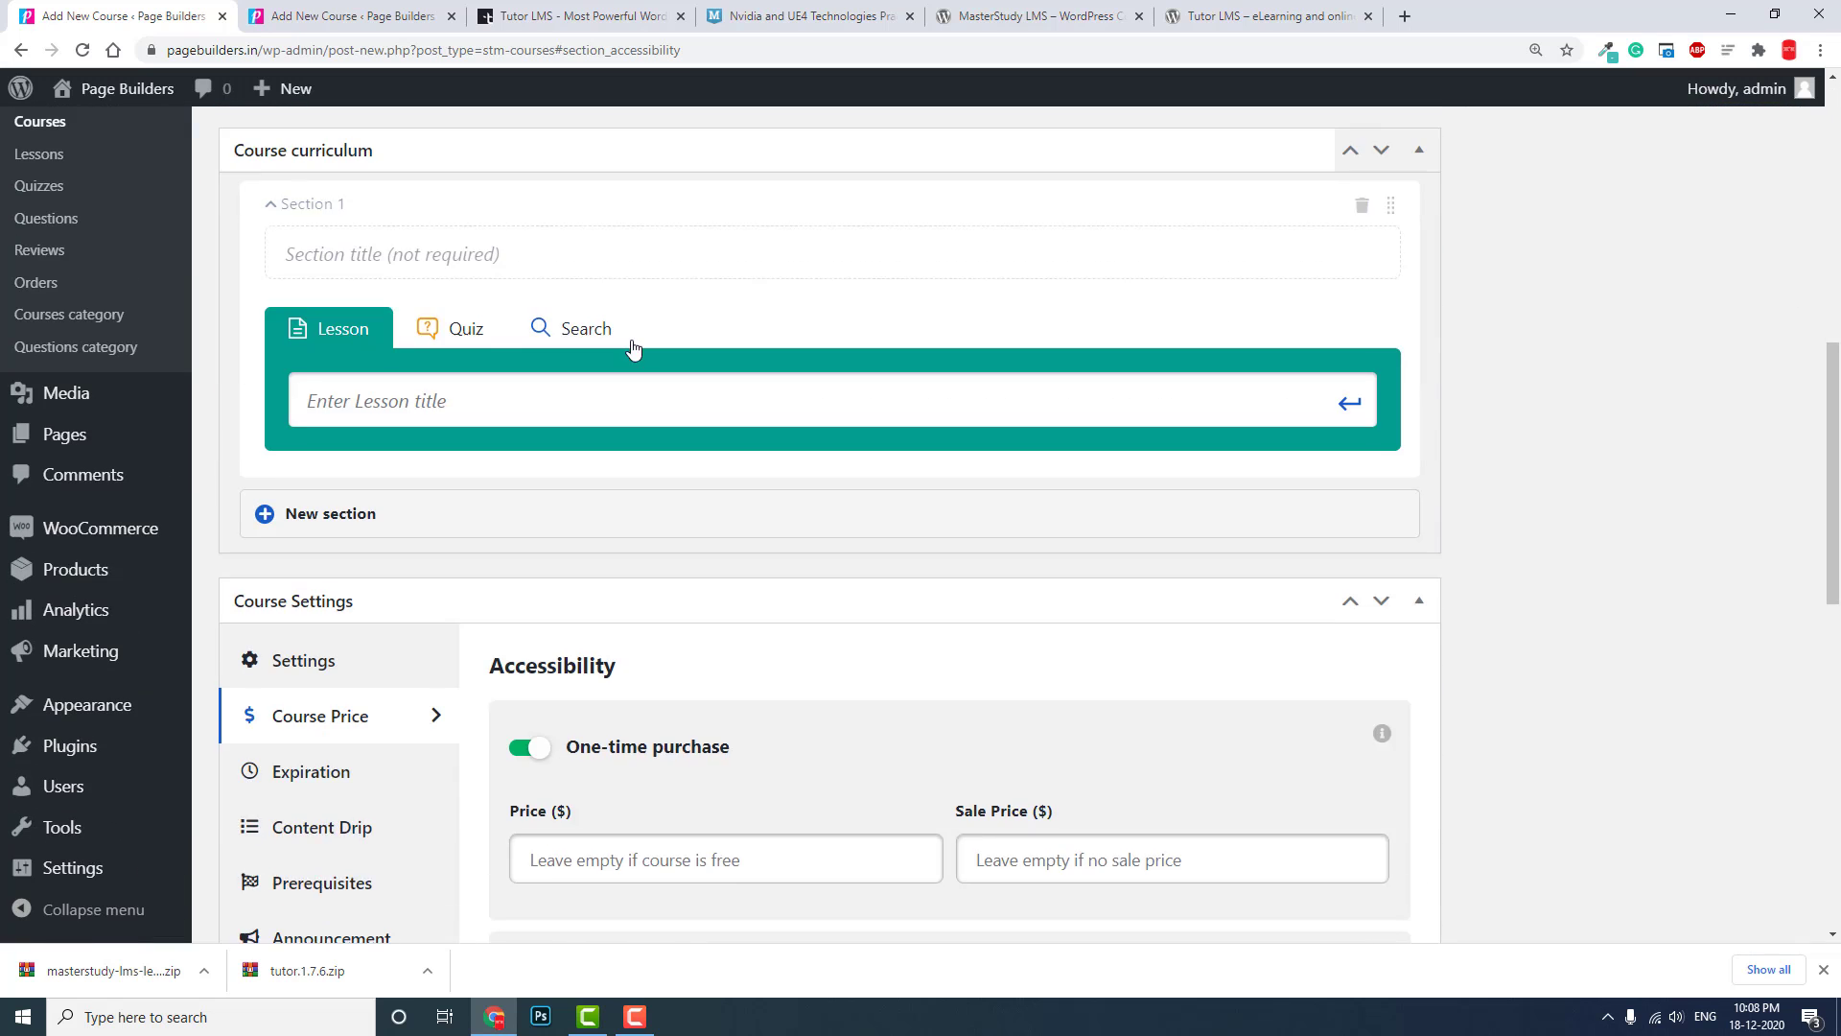
pyautogui.scroll(-3)
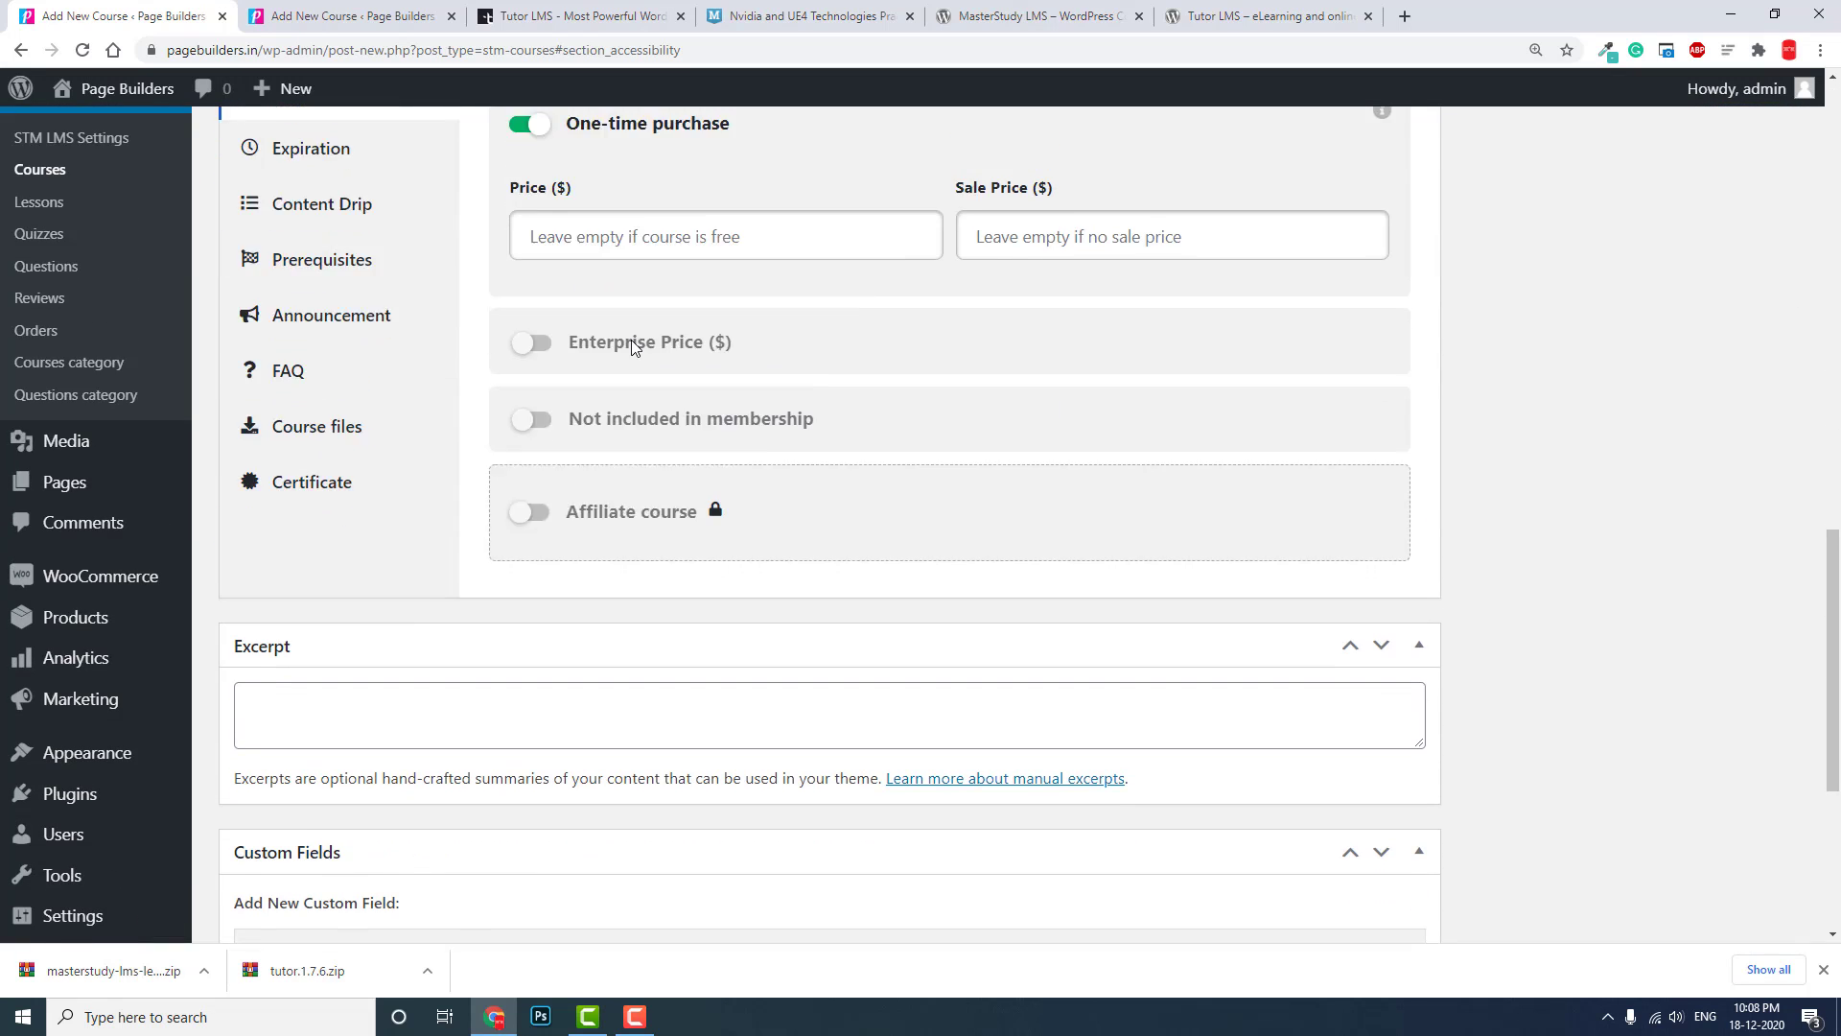
pyautogui.scroll(-3)
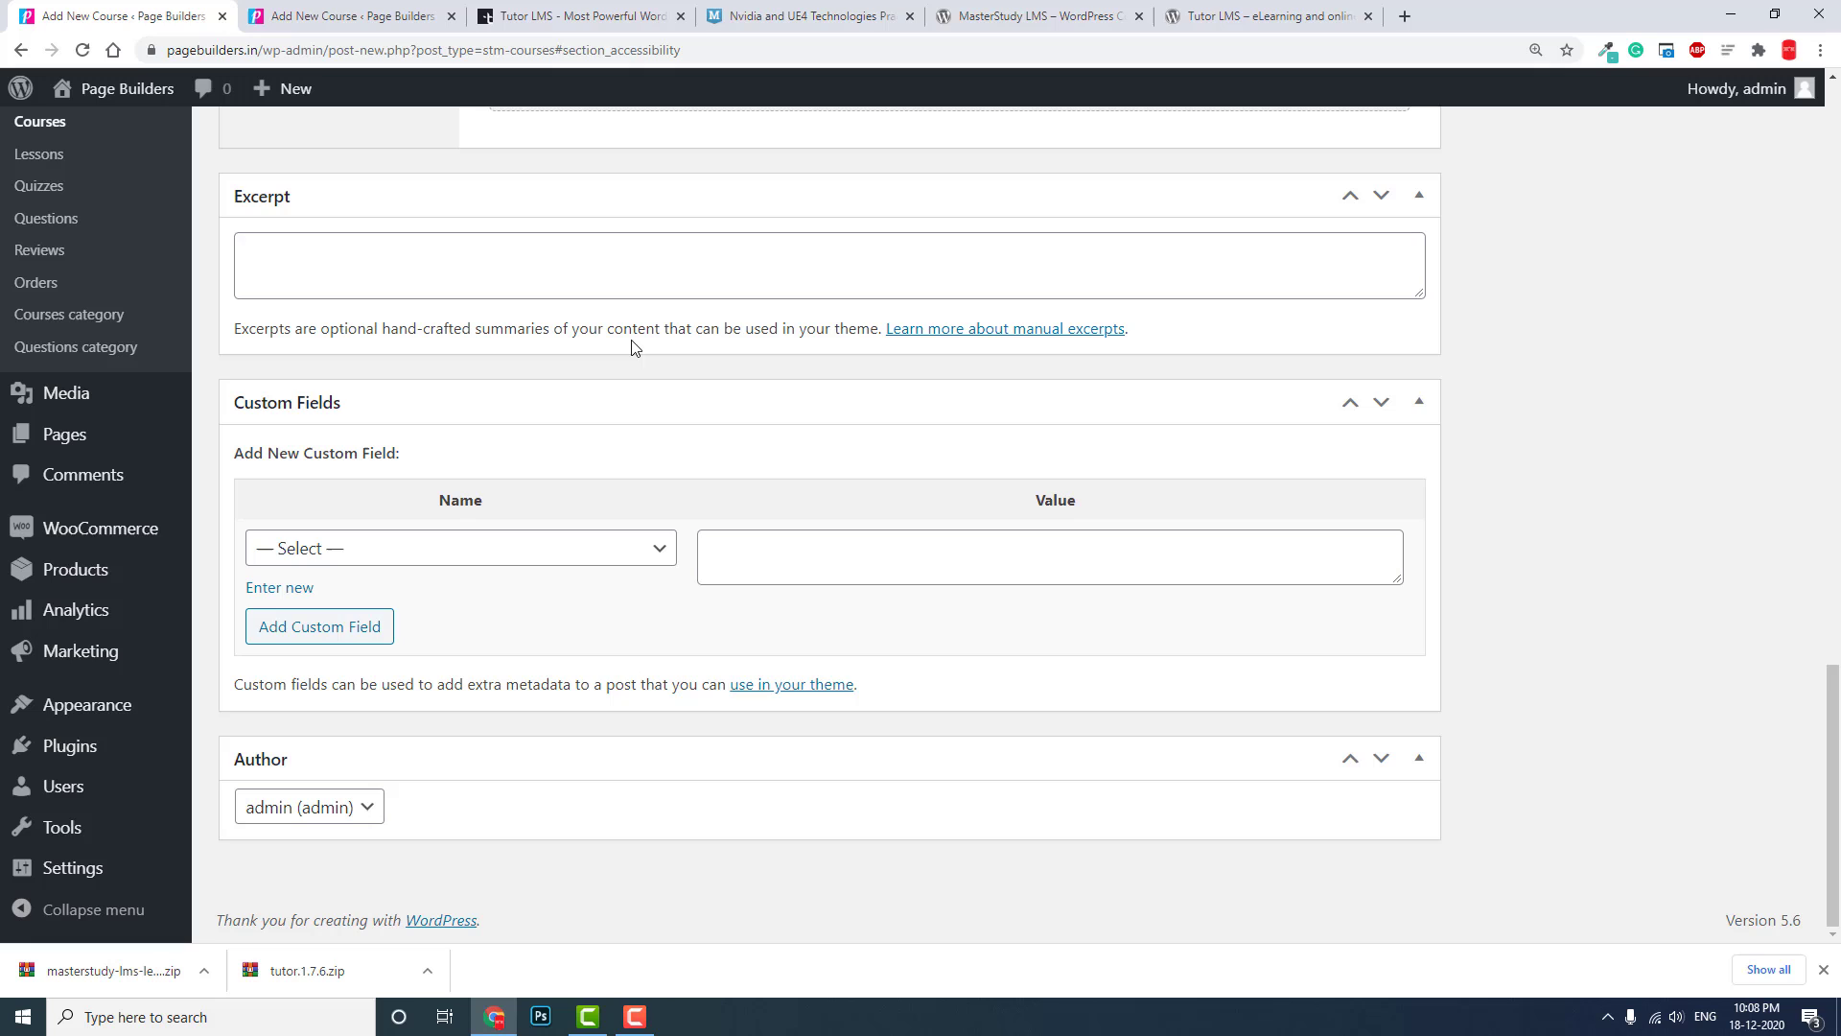
pyautogui.moveTo(550, 77)
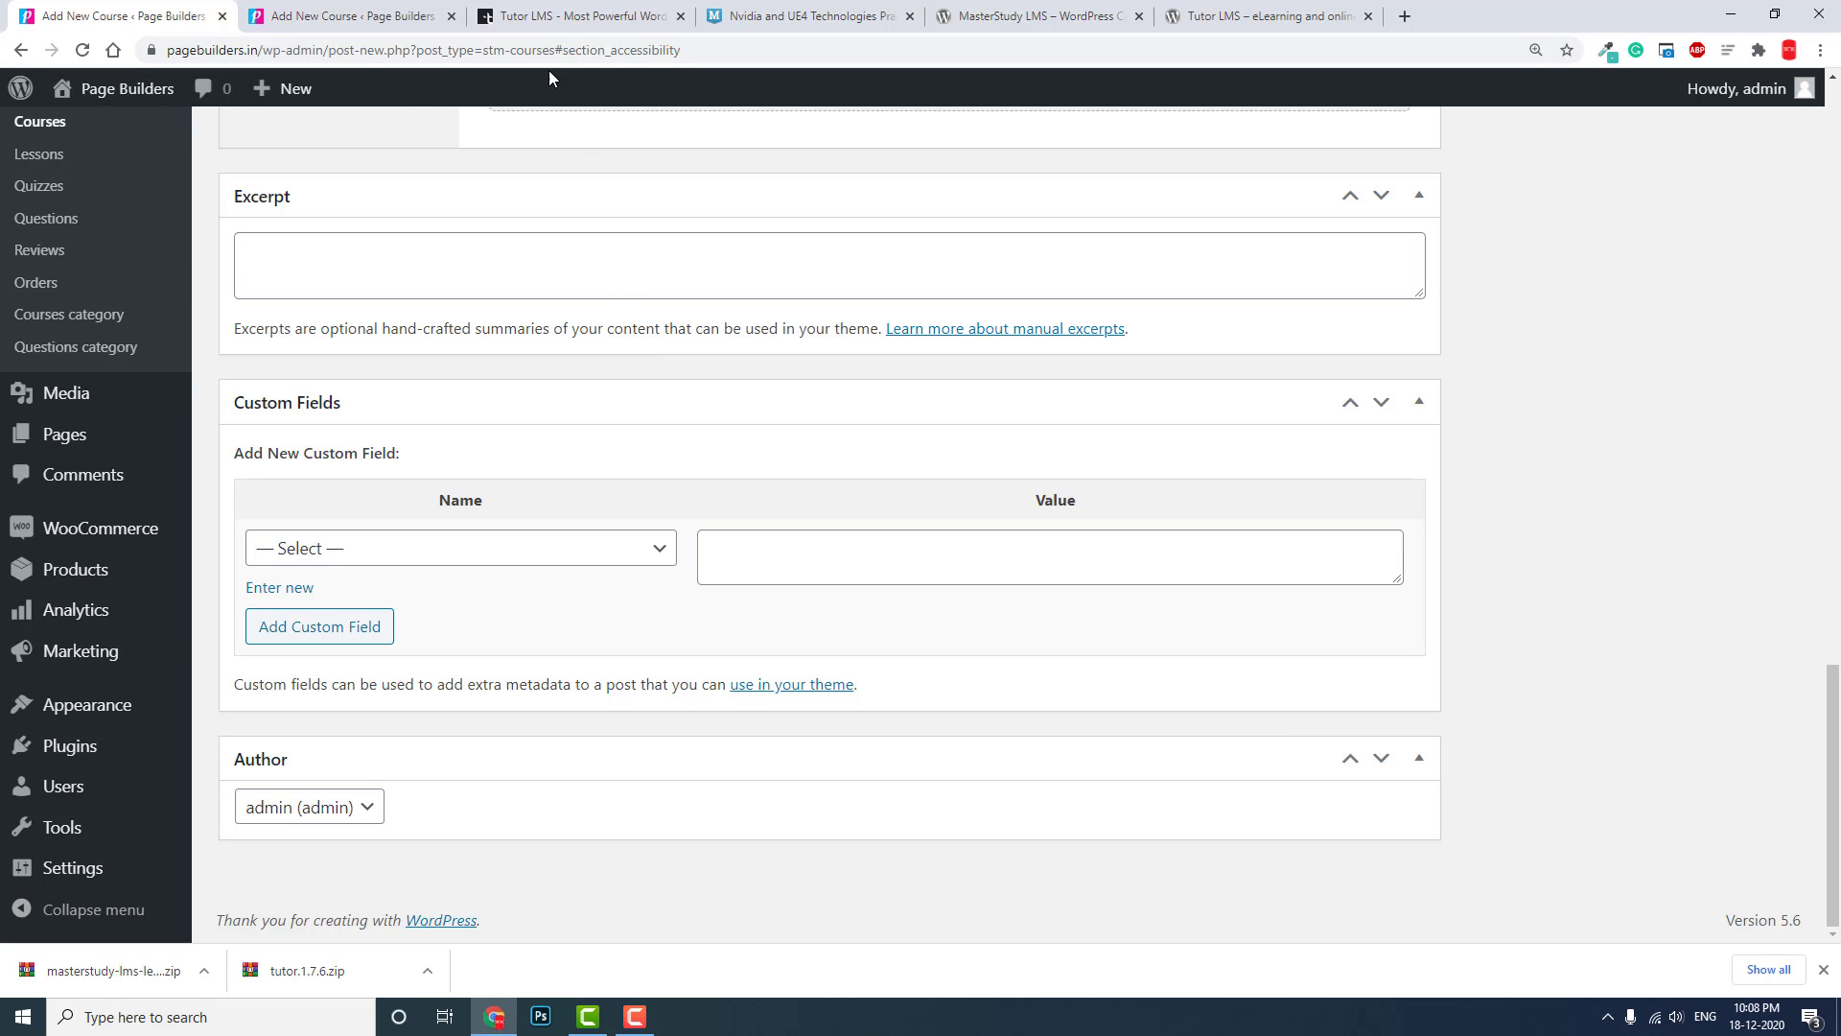
# - Check MasterStudy's Pro-only Content Drip and Certificate settings, then return to the Tutor LMS plugin page
pyautogui.click(347, 16)
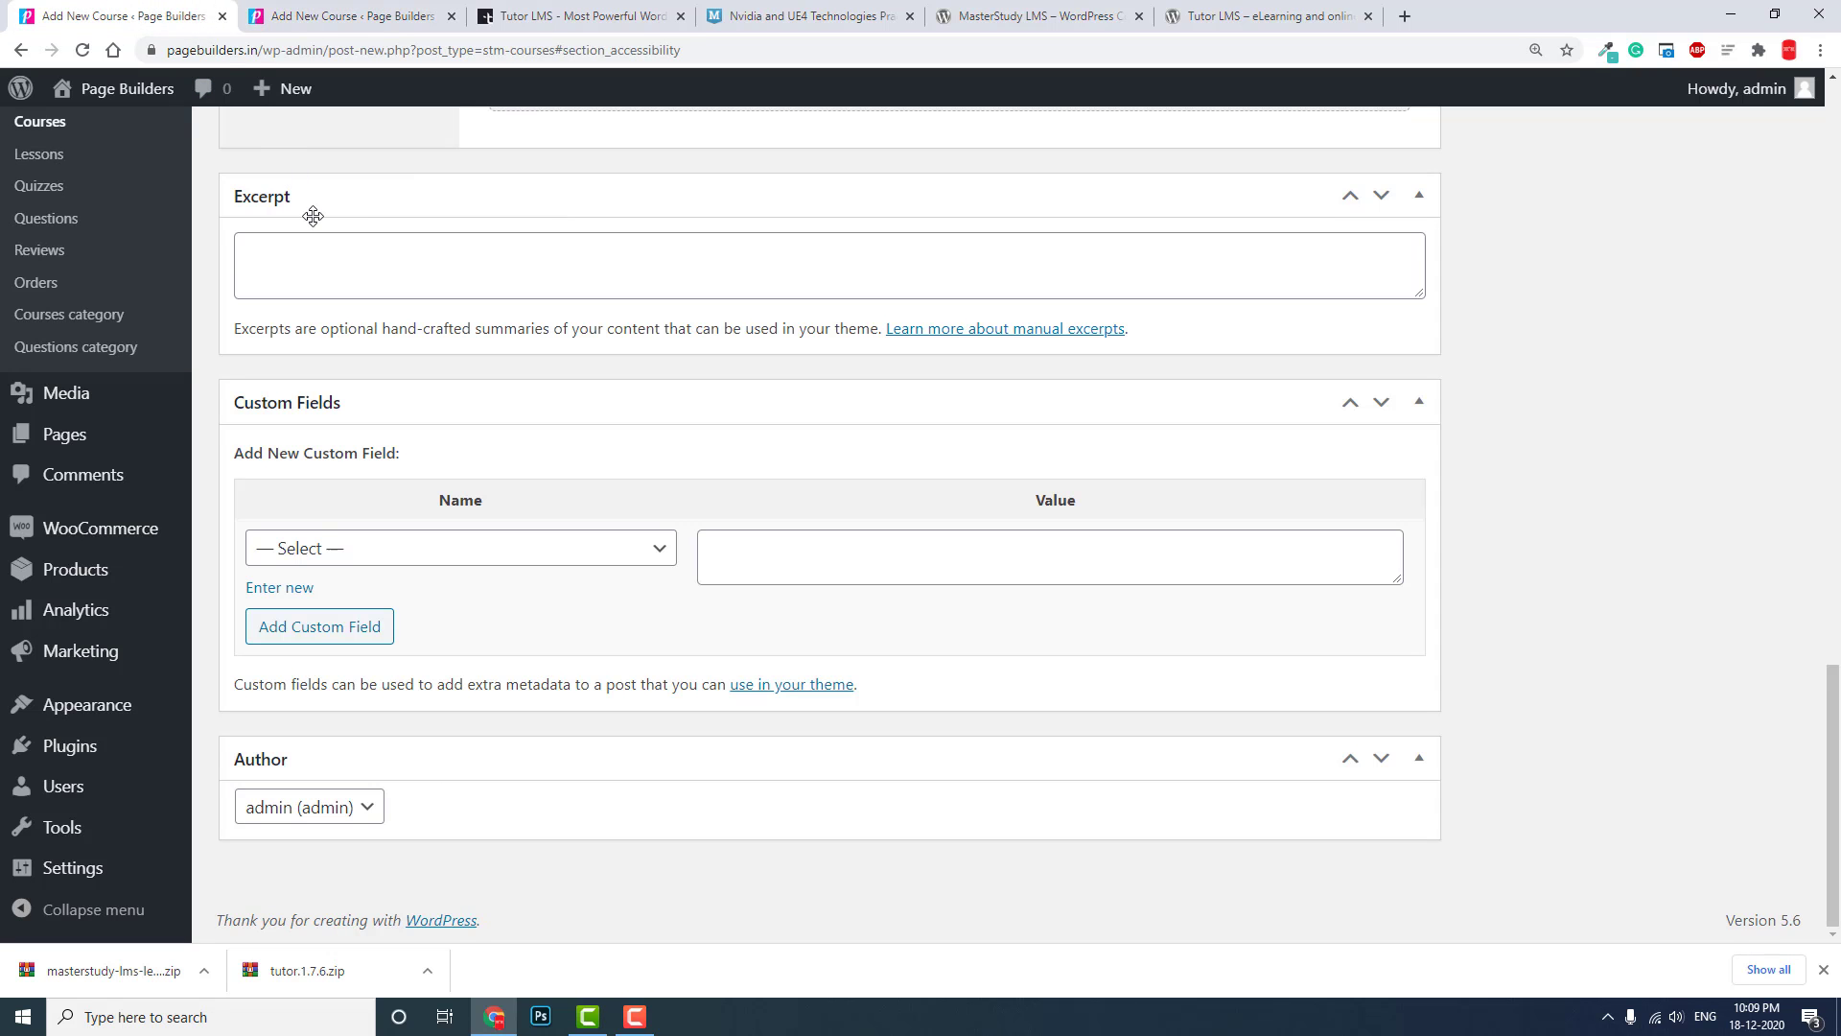
pyautogui.scroll(3)
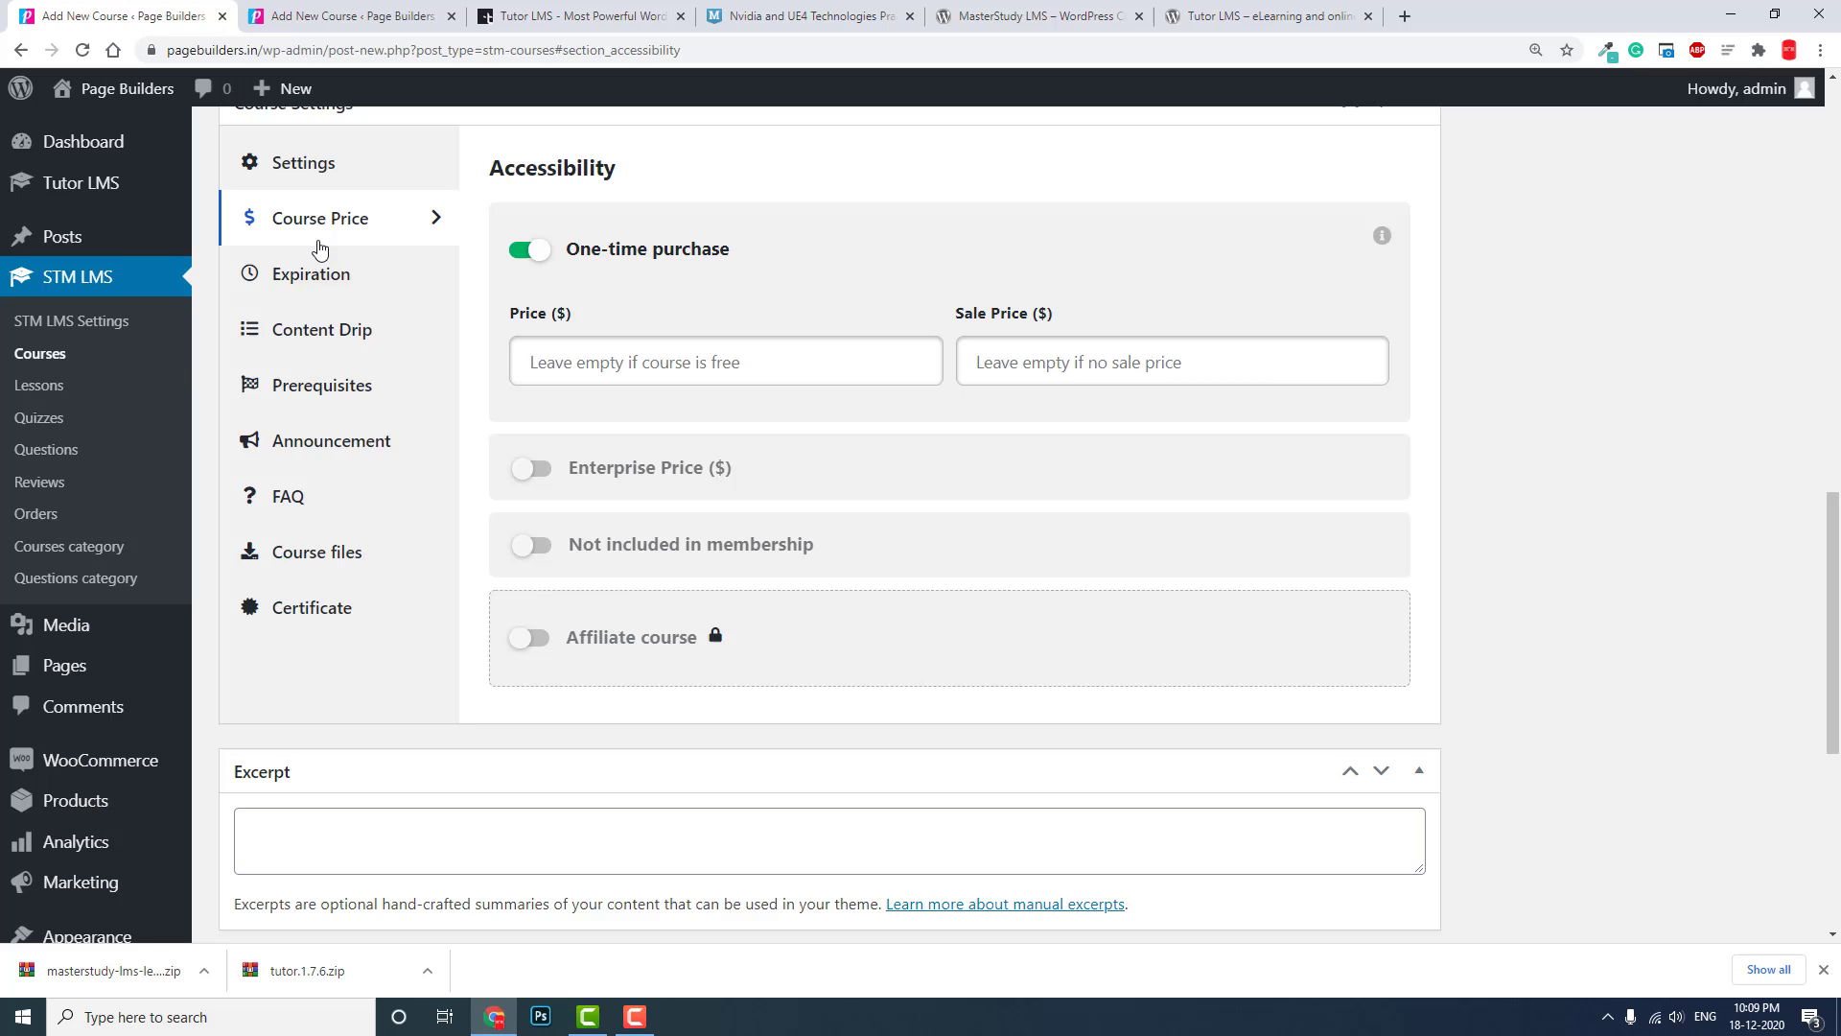
pyautogui.moveTo(951, 307)
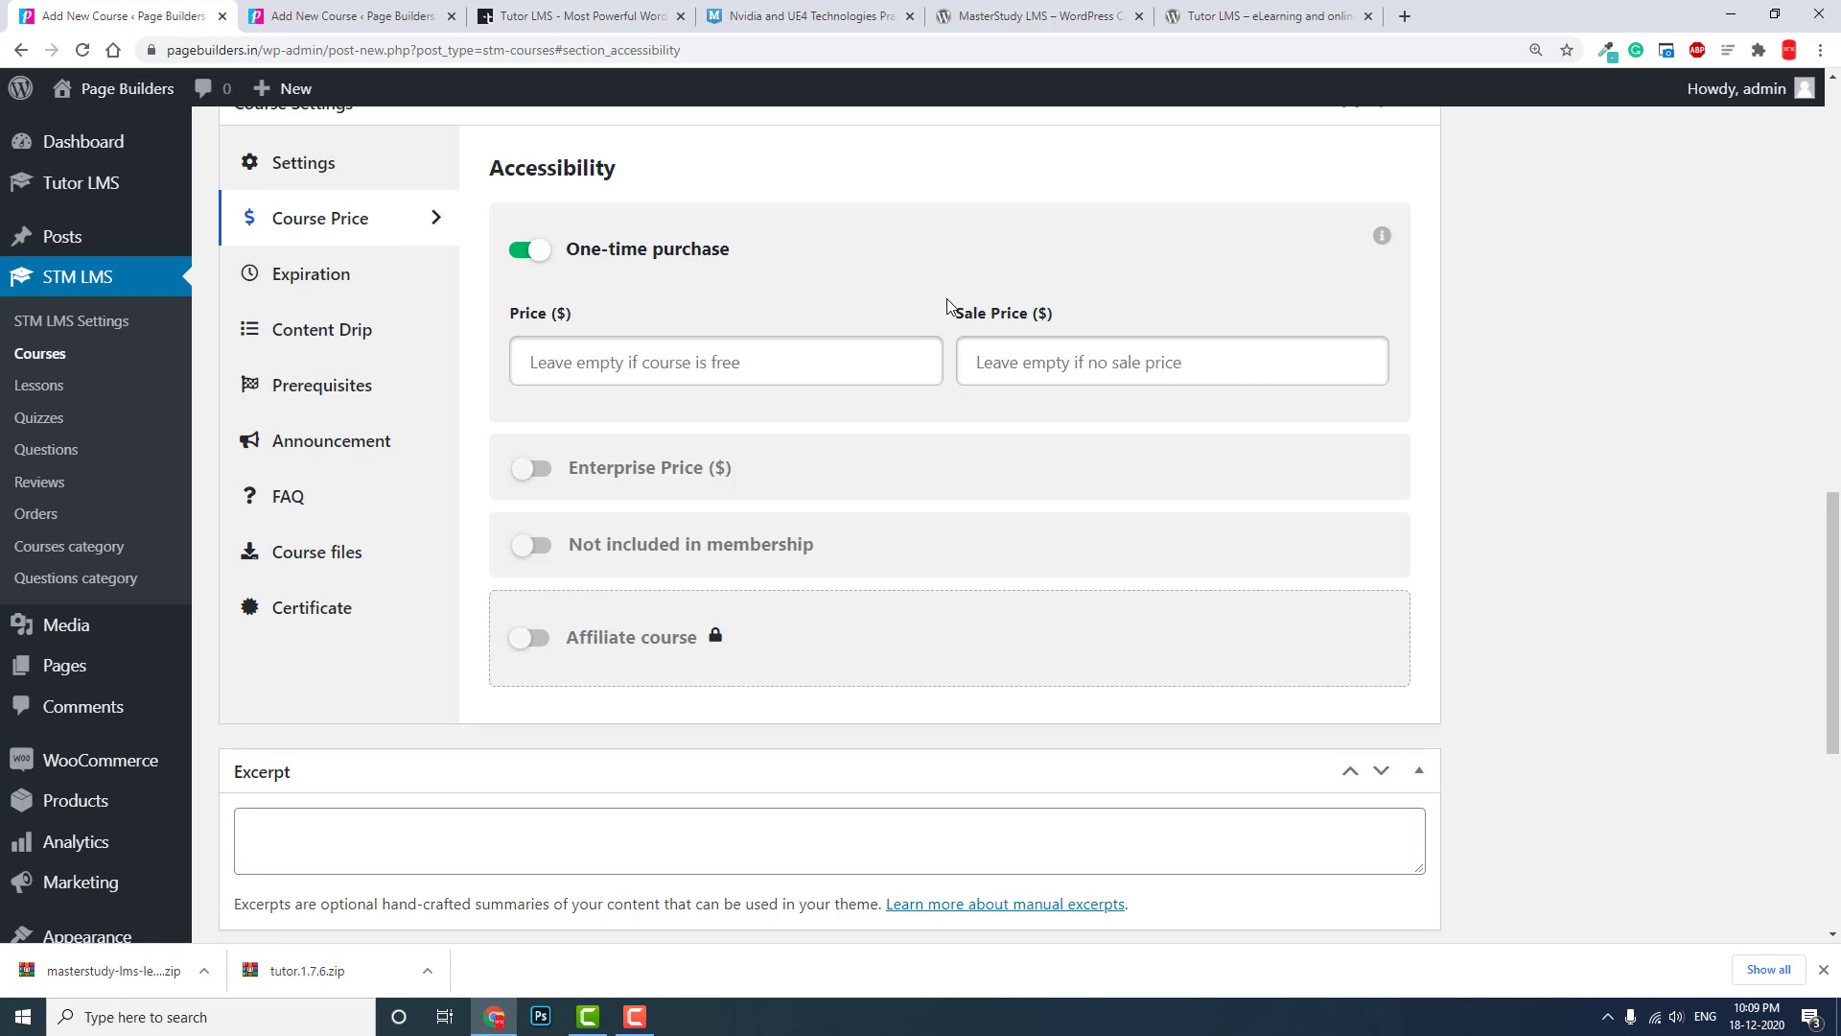
pyautogui.moveTo(374, 298)
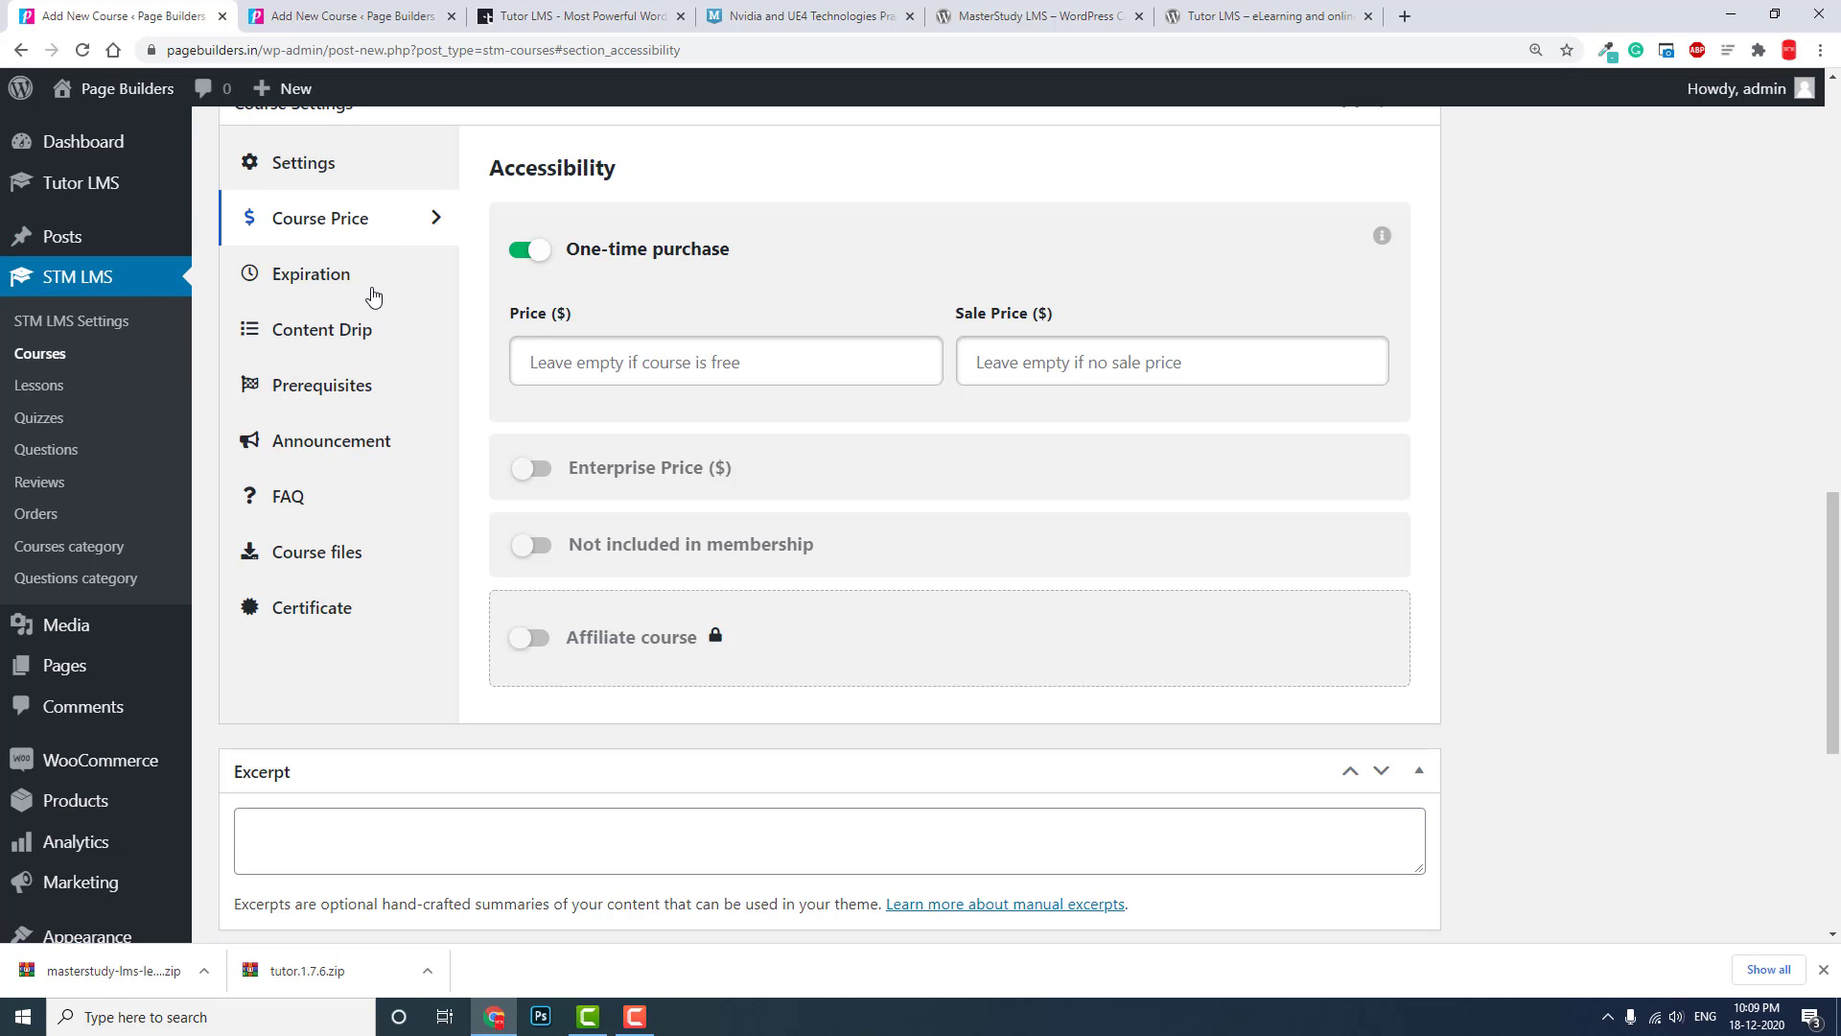
pyautogui.moveTo(367, 271)
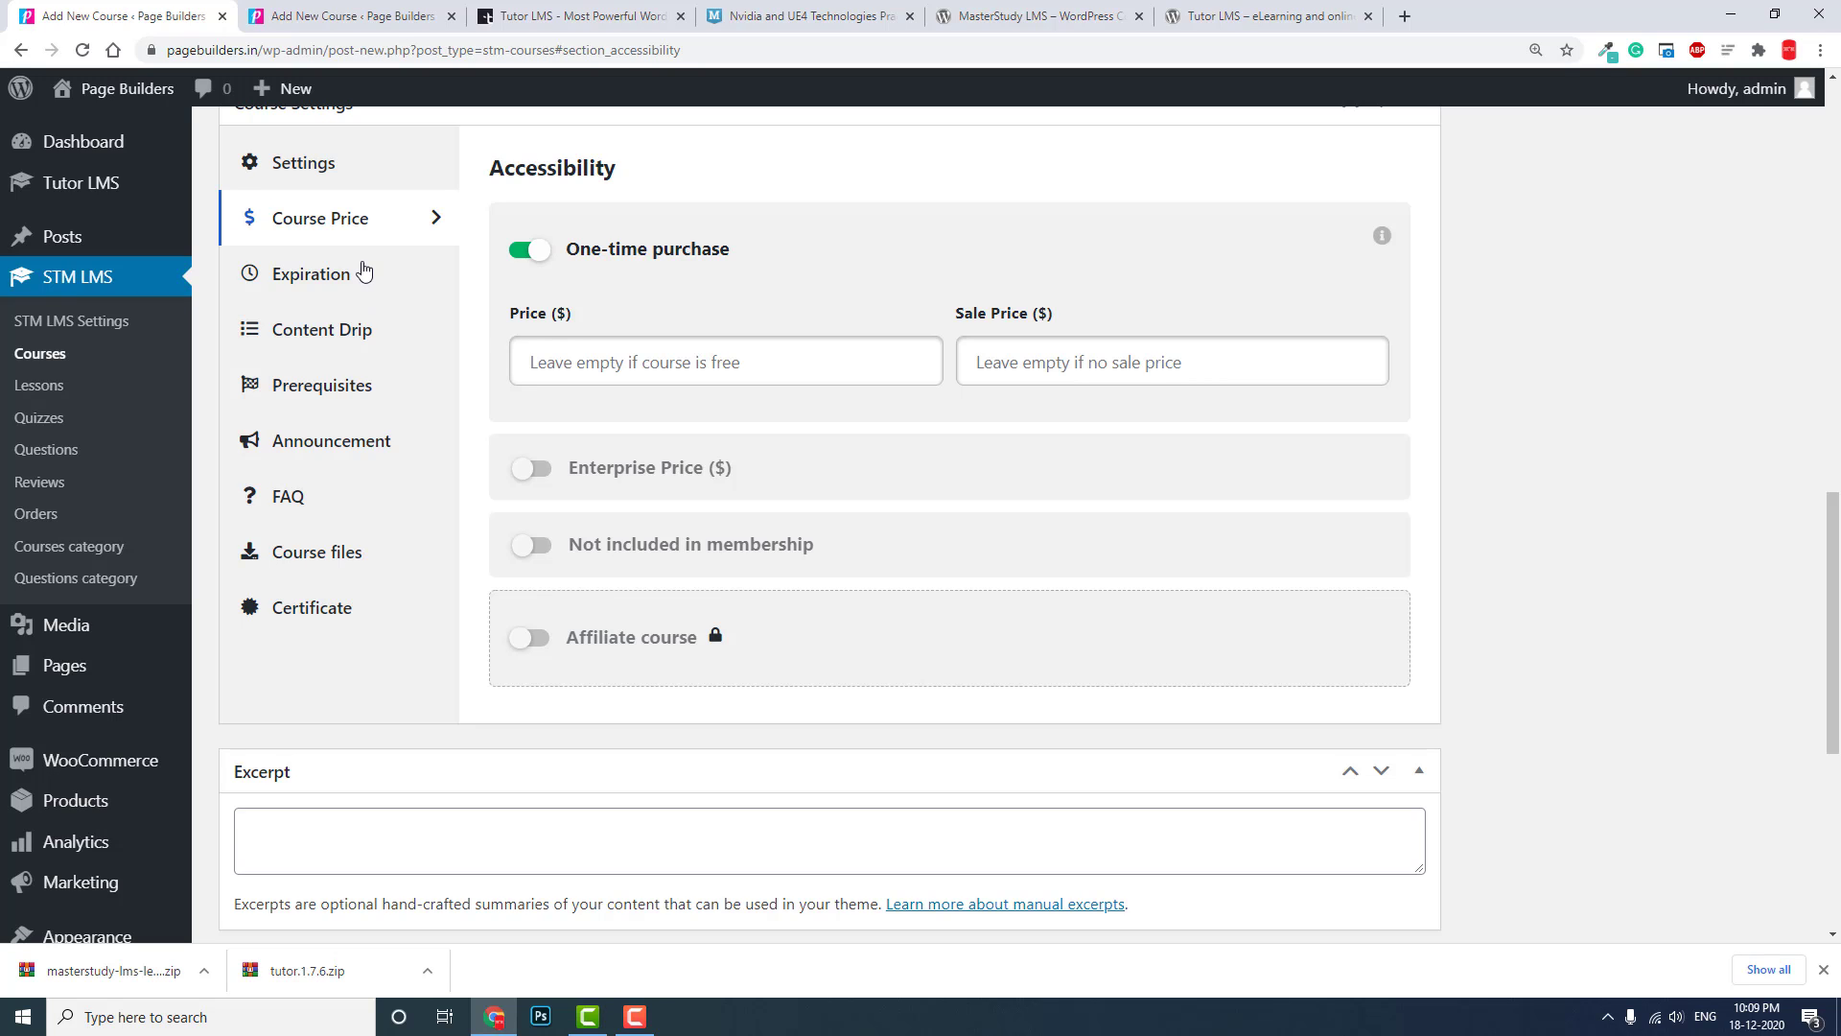
pyautogui.moveTo(363, 341)
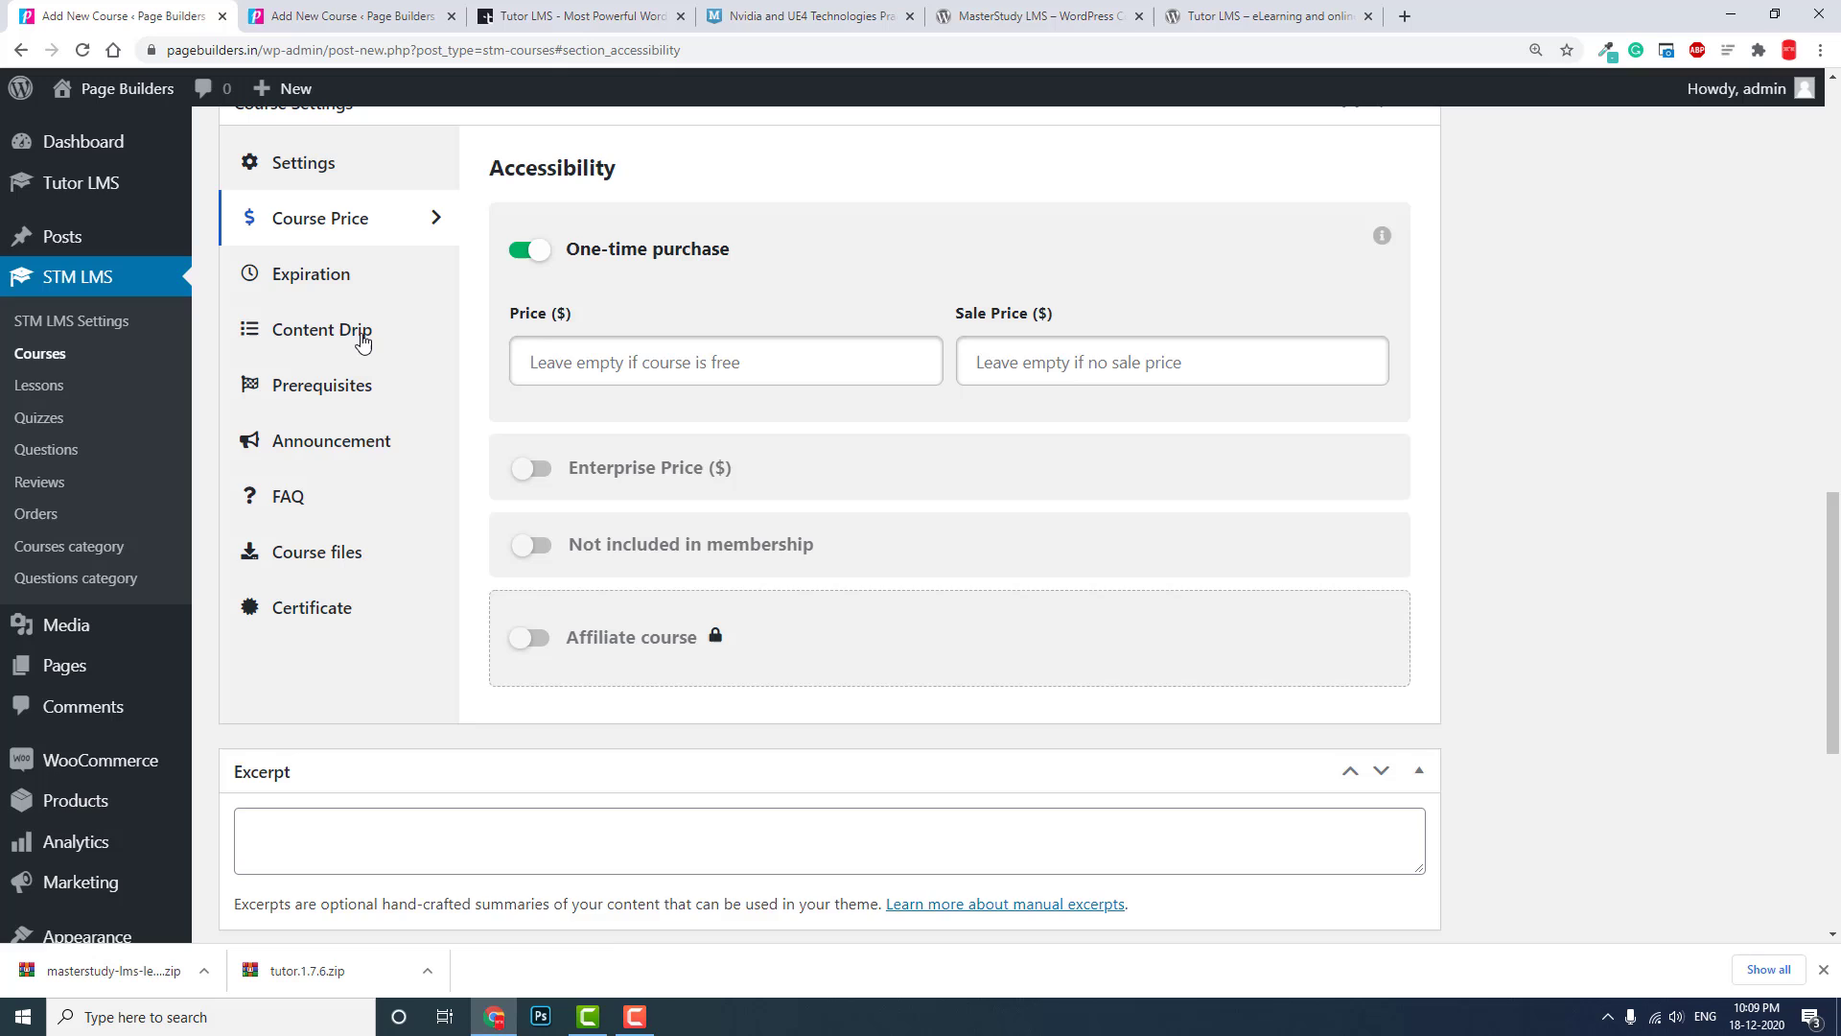
pyautogui.click(322, 330)
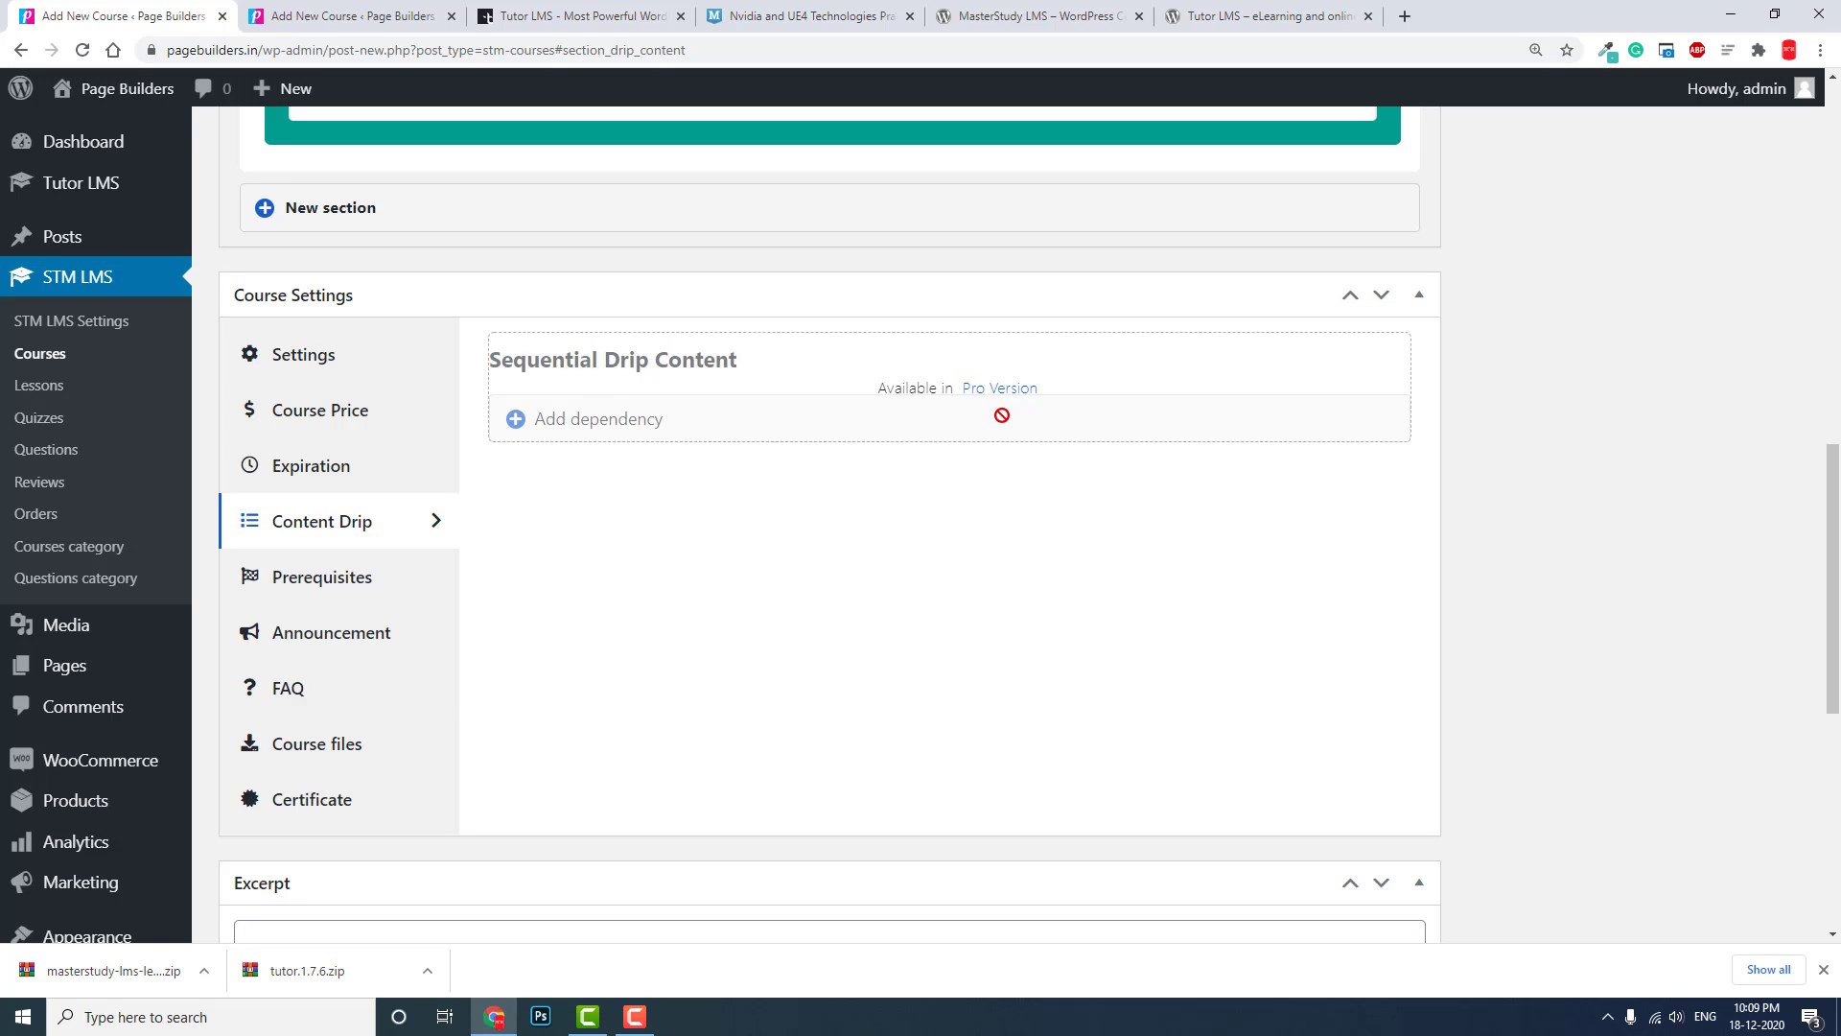
pyautogui.click(313, 798)
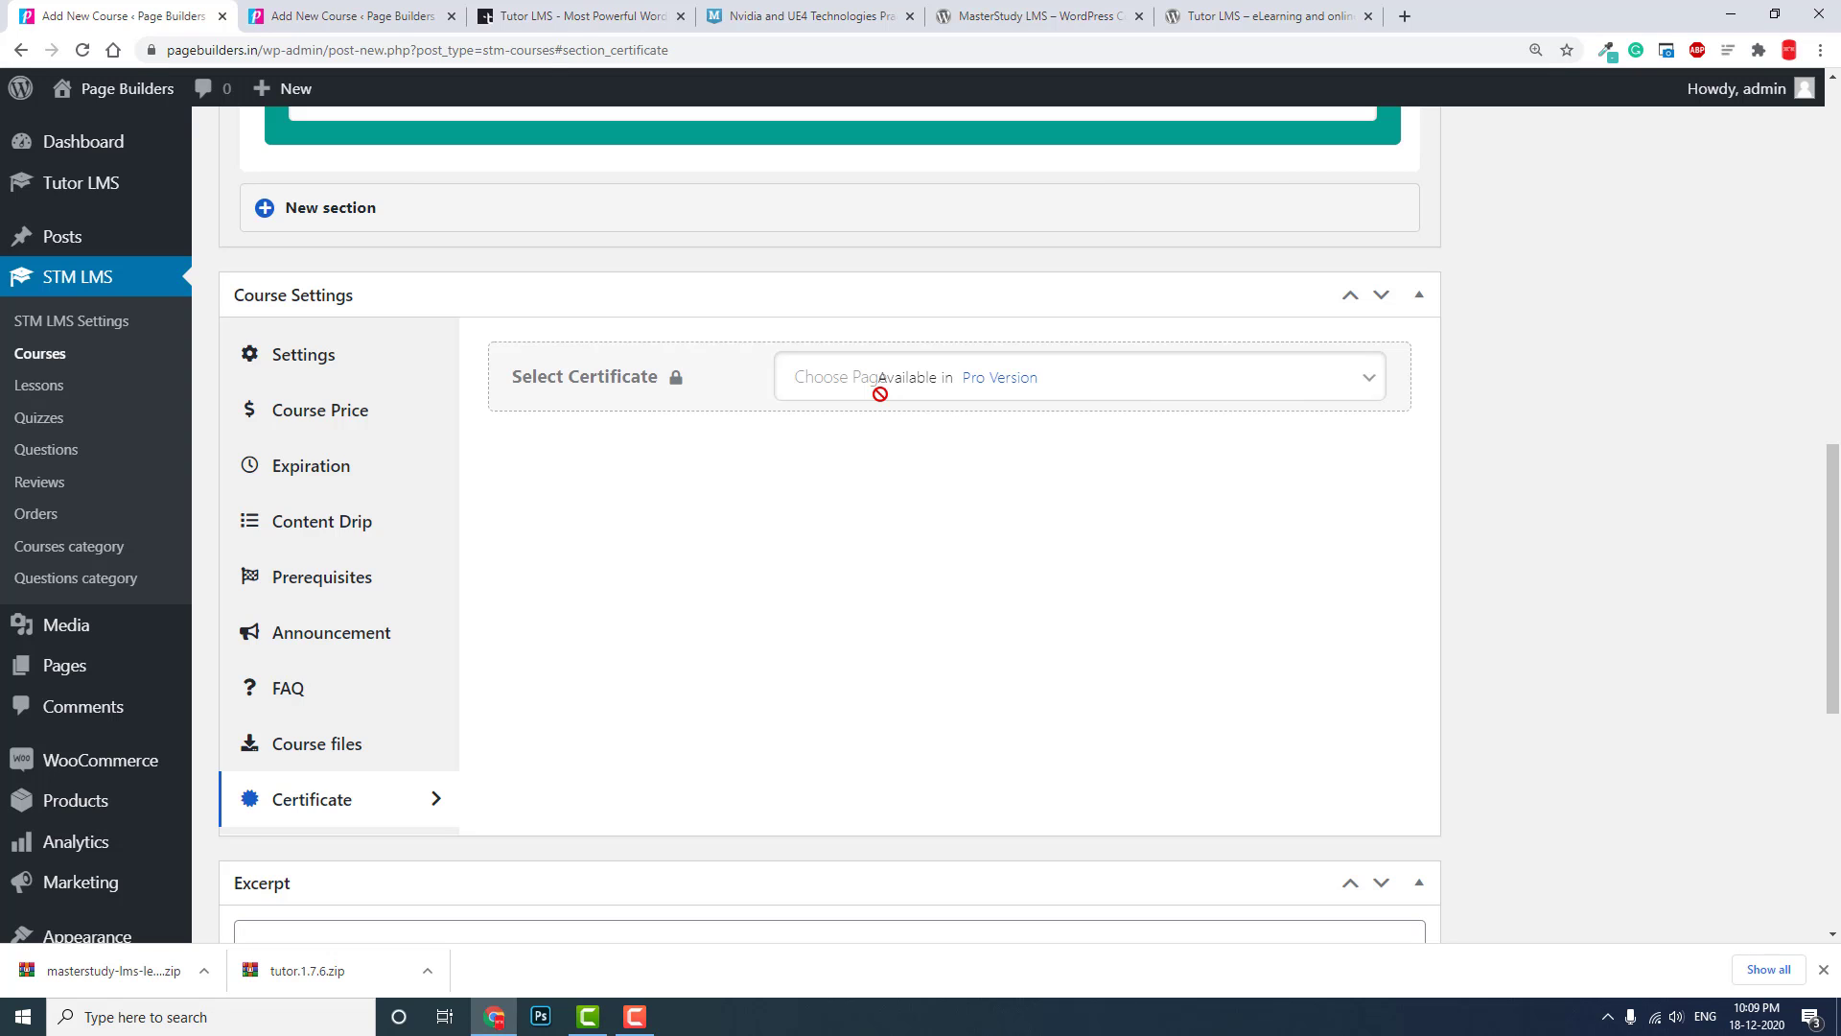
pyautogui.moveTo(1204, 10)
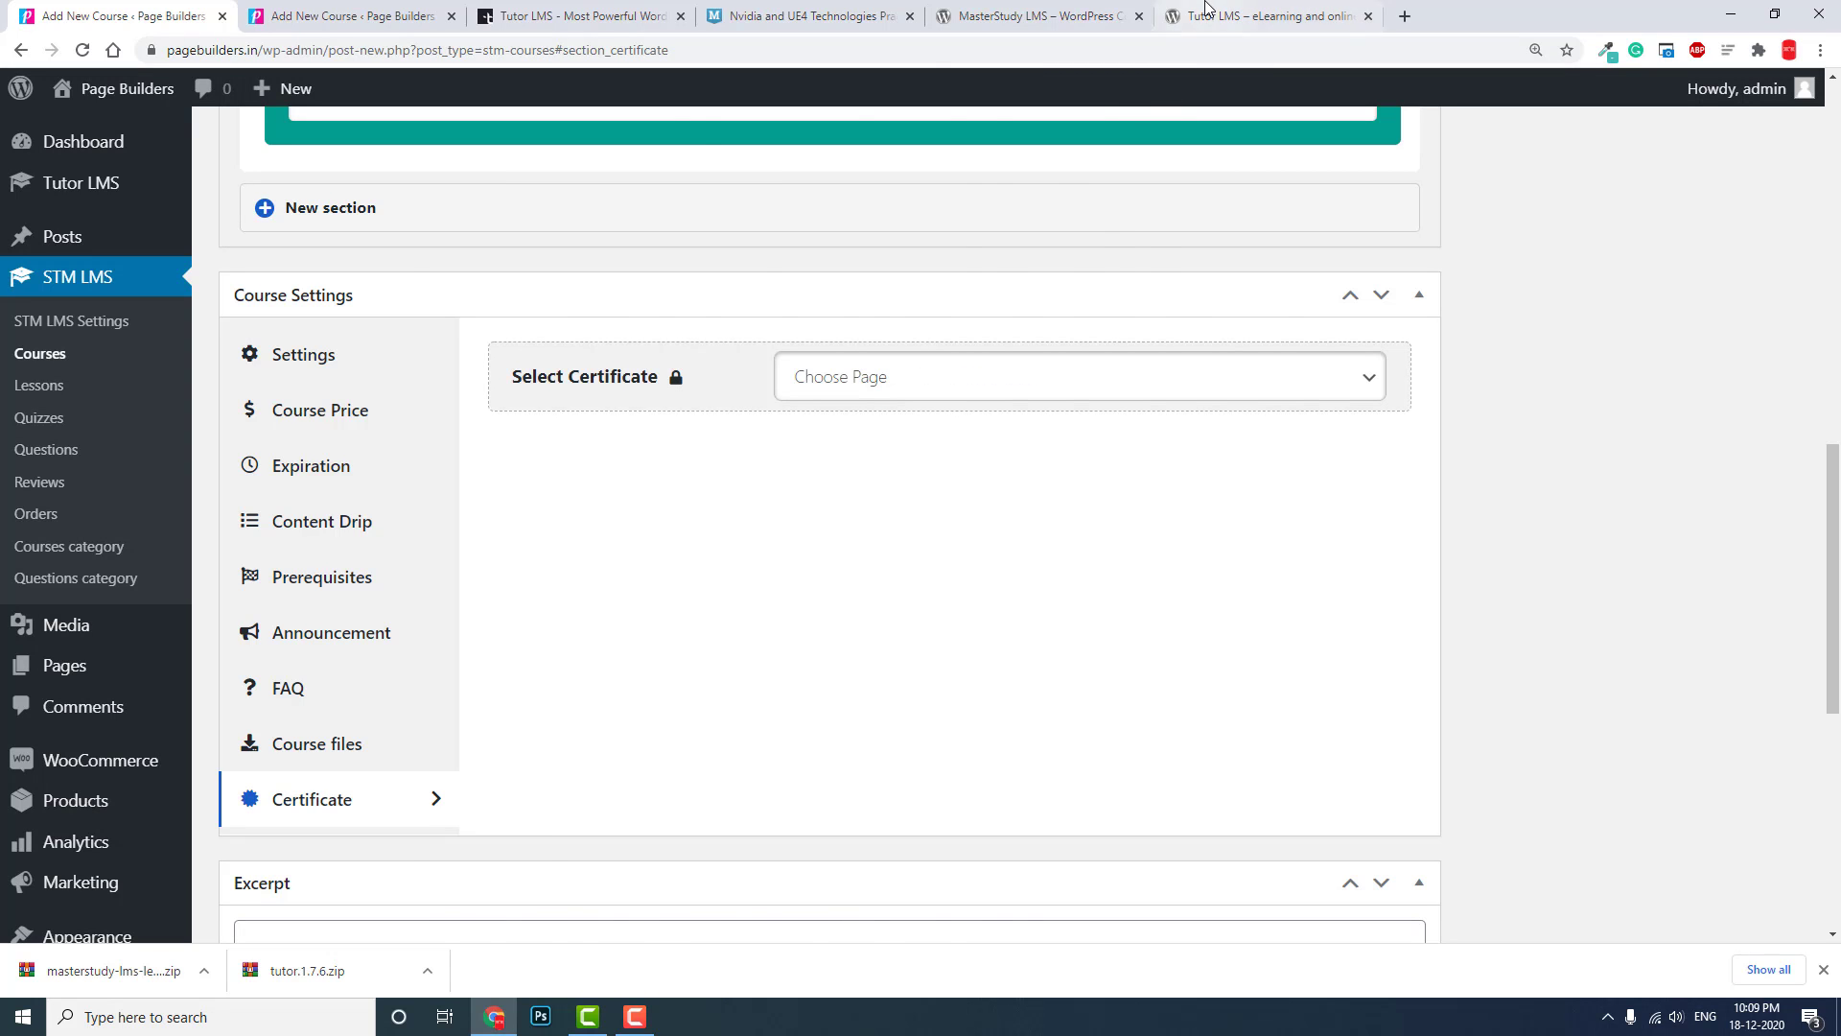
pyautogui.click(1266, 16)
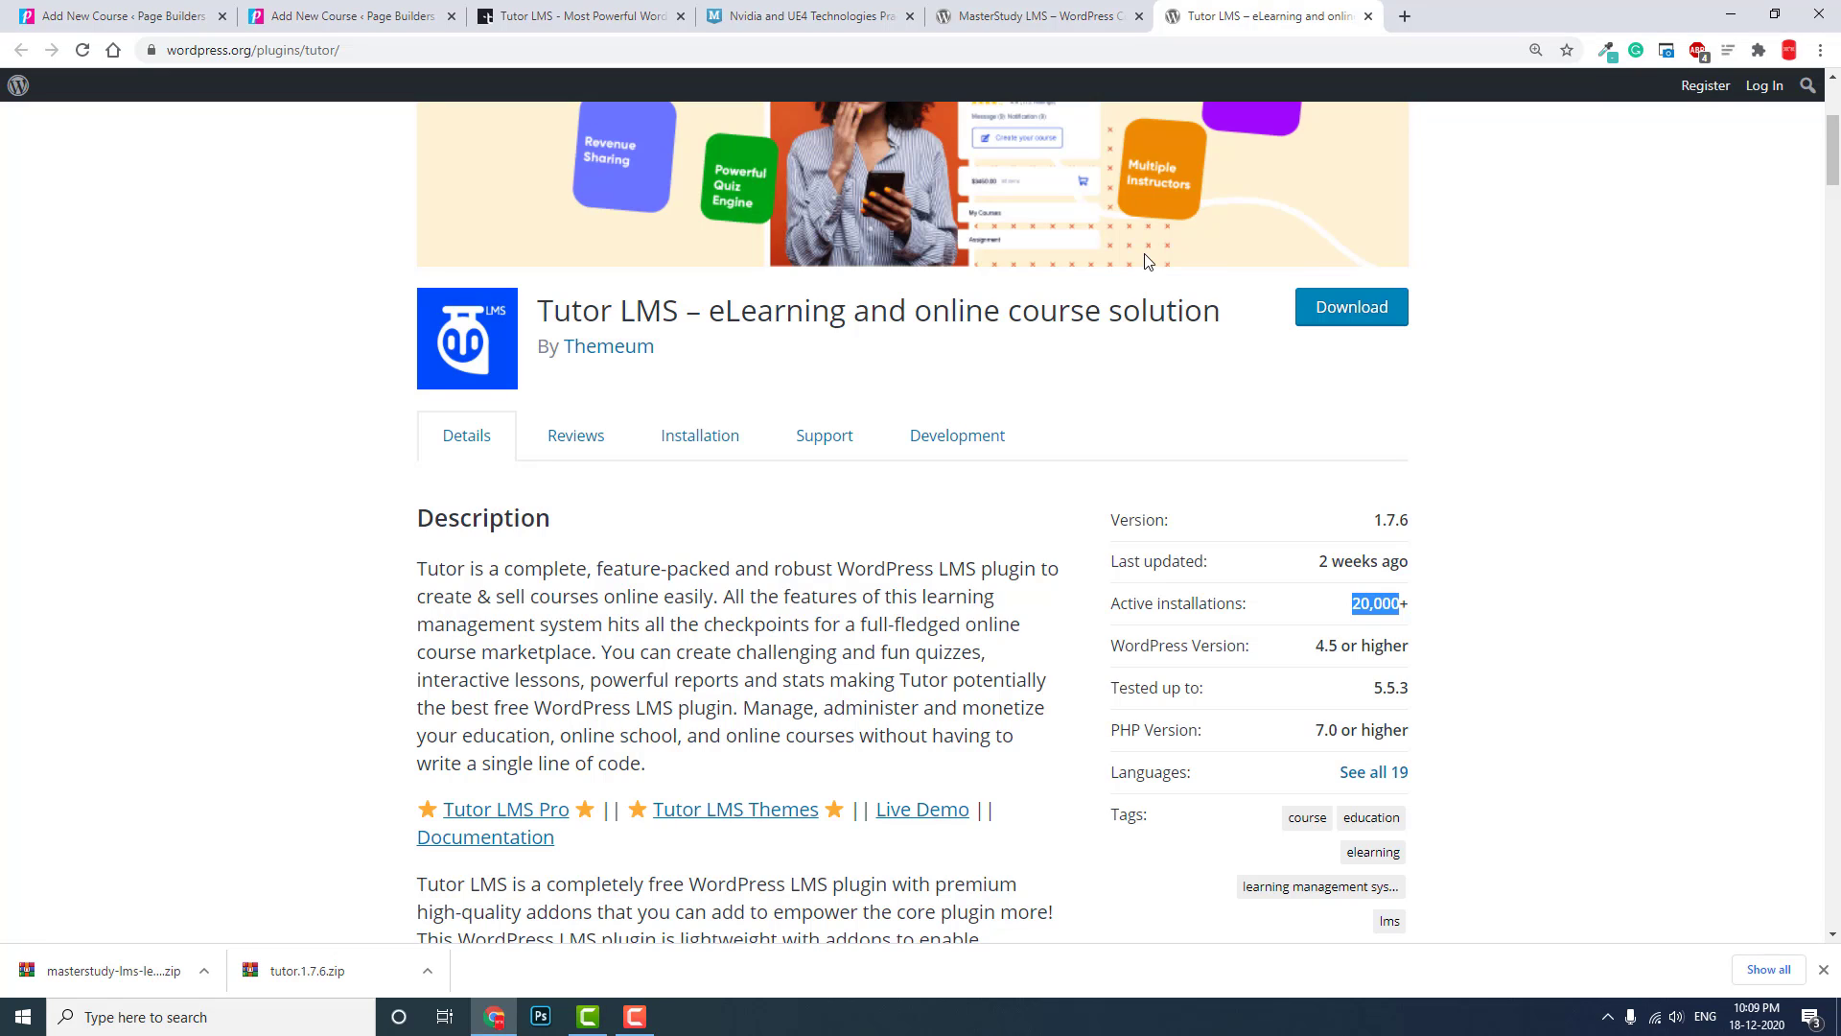
pyautogui.moveTo(1561, 930)
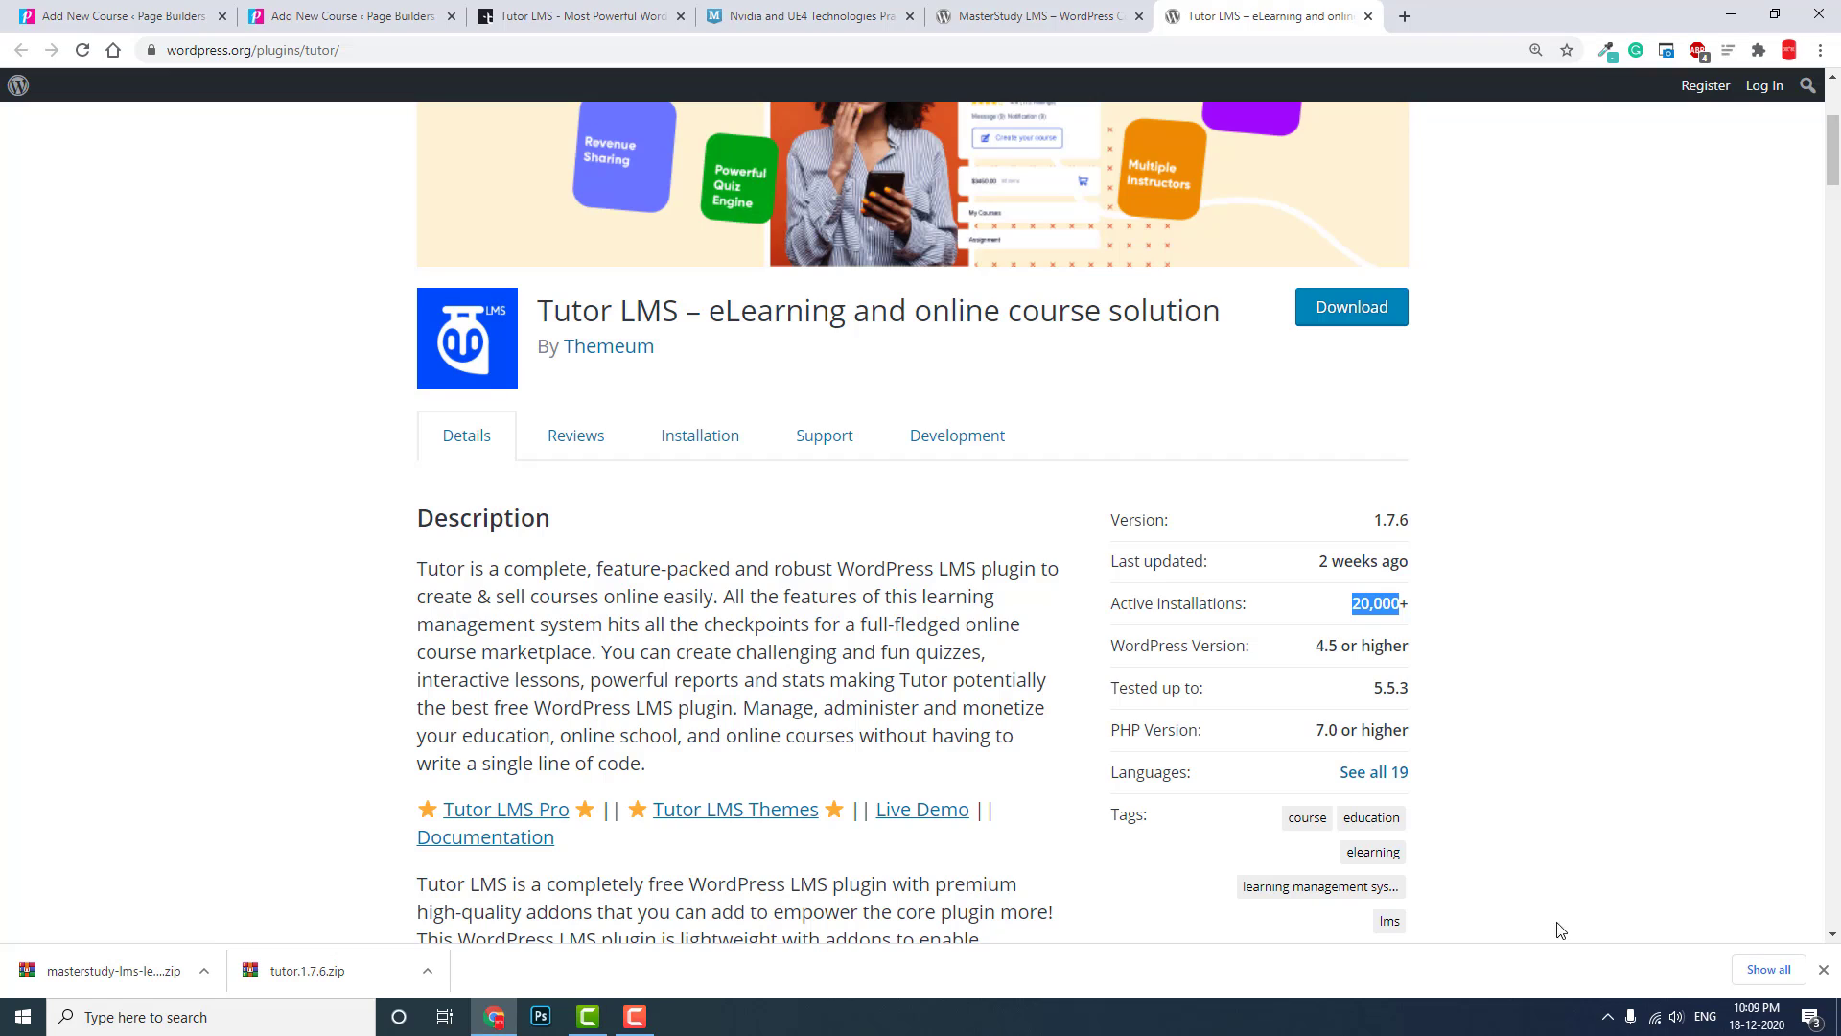
pyautogui.moveTo(1456, 670)
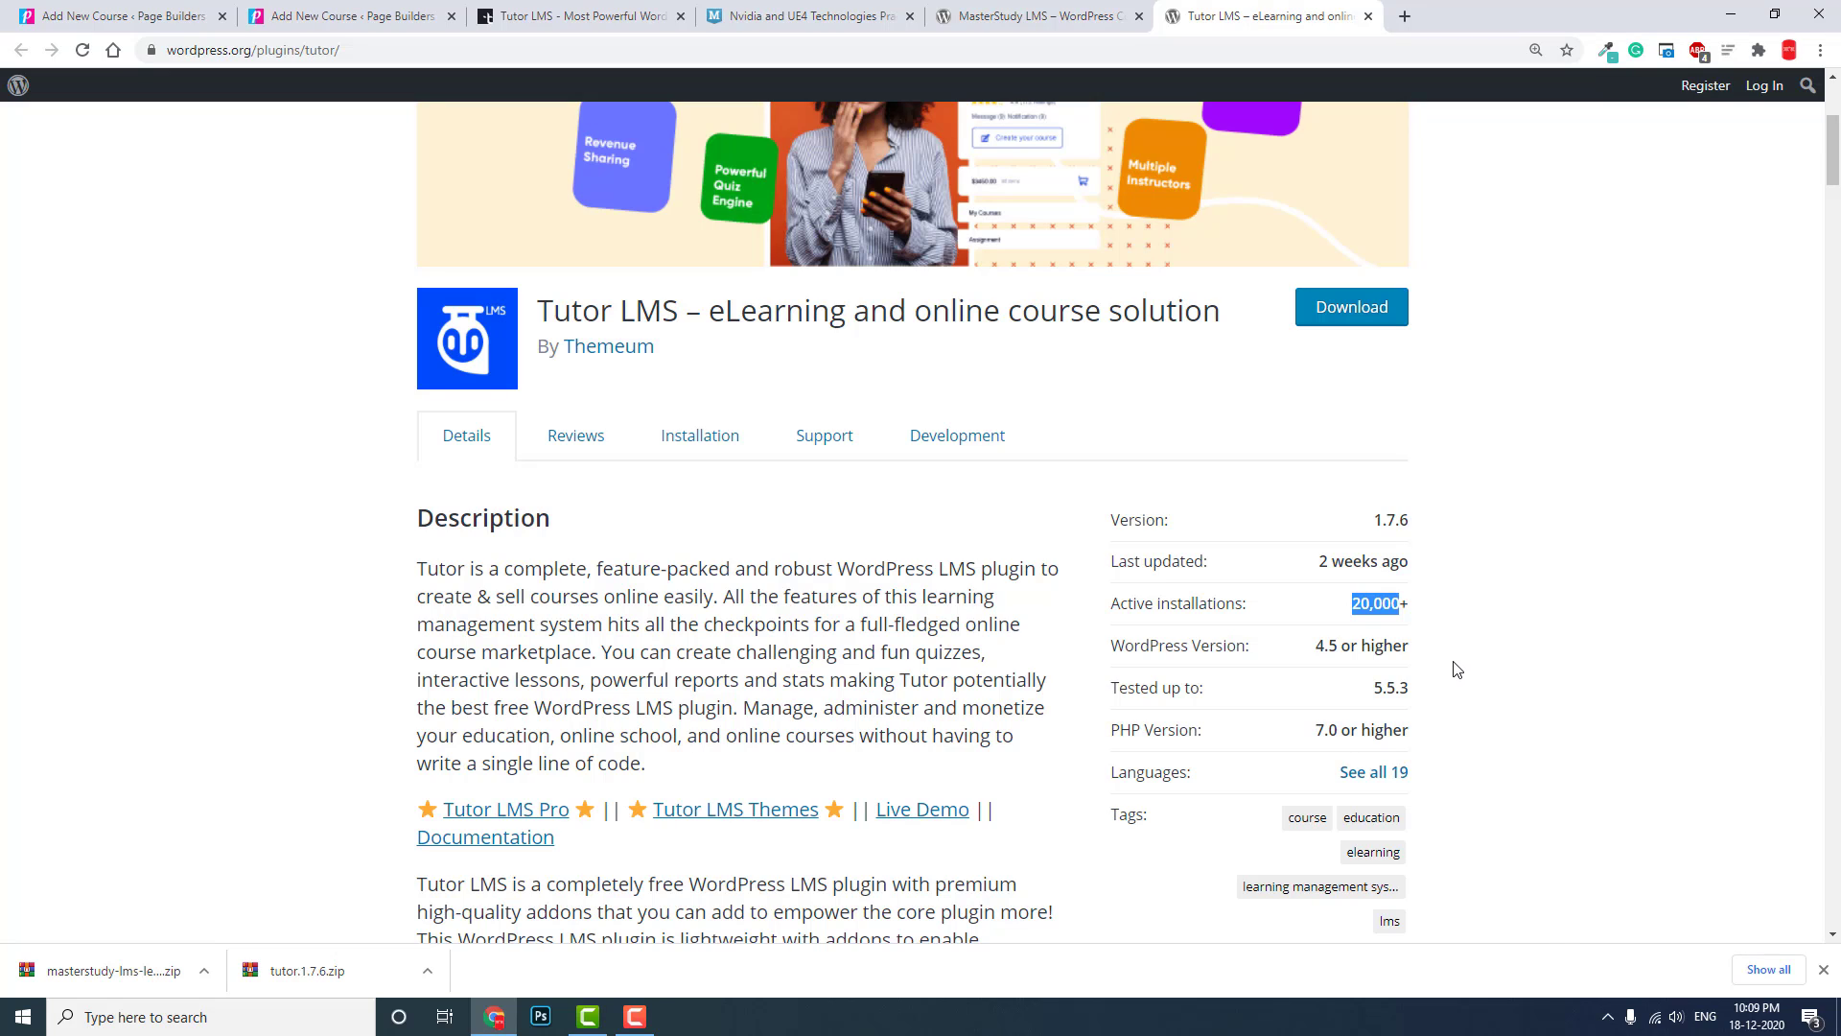